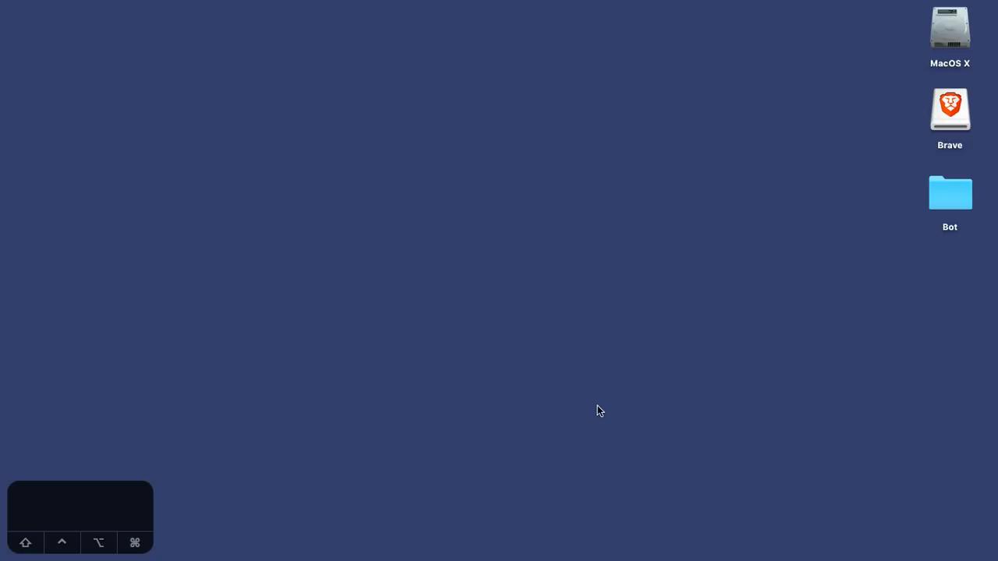
pyautogui.moveTo(593, 415)
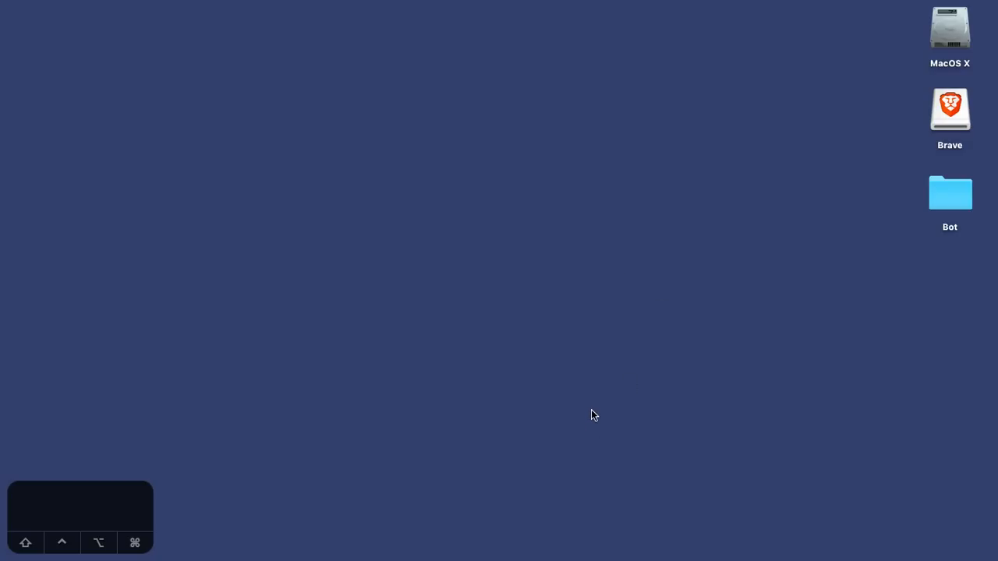
pyautogui.moveTo(909, 155)
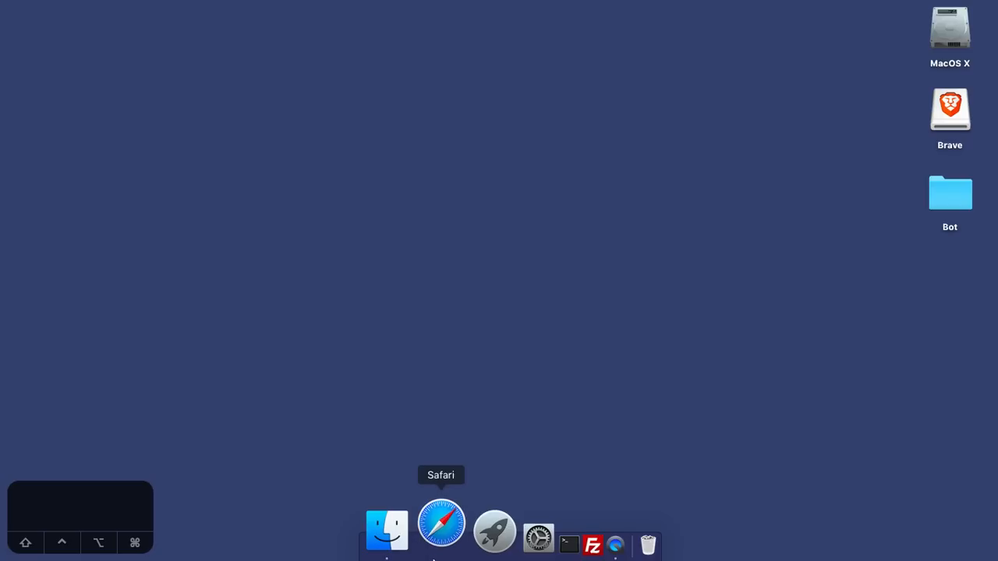
# - Launch Safari, visit electron.atom.io, then browse the brave.com home page
pyautogui.click(440, 522)
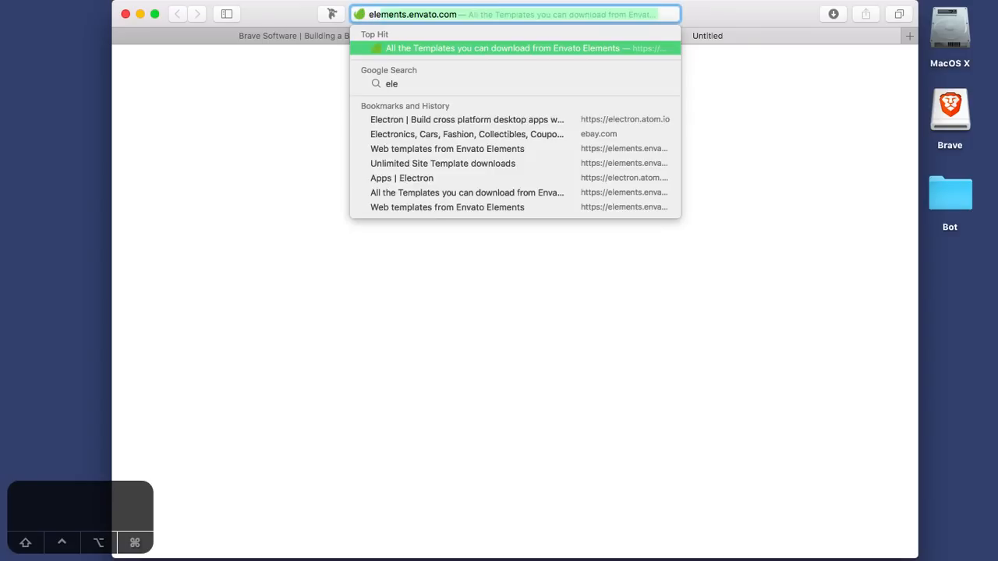
pyautogui.write('electron.atom.io')
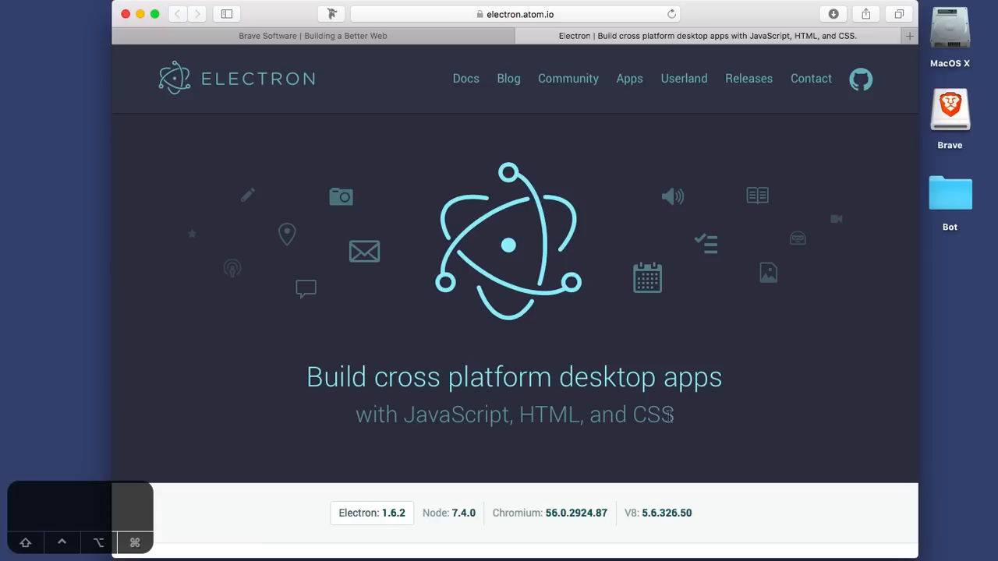
pyautogui.scroll(-3)
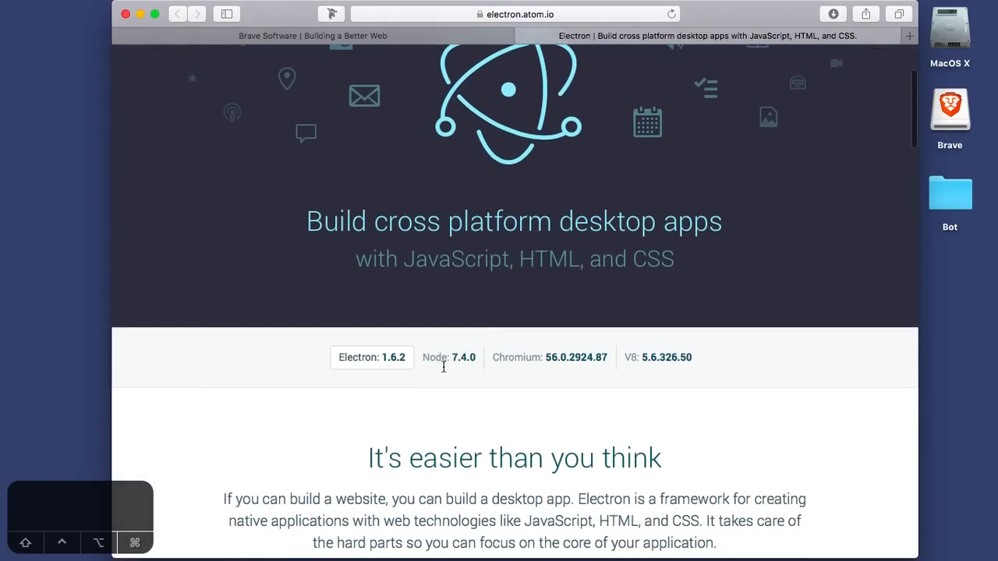
pyautogui.scroll(3)
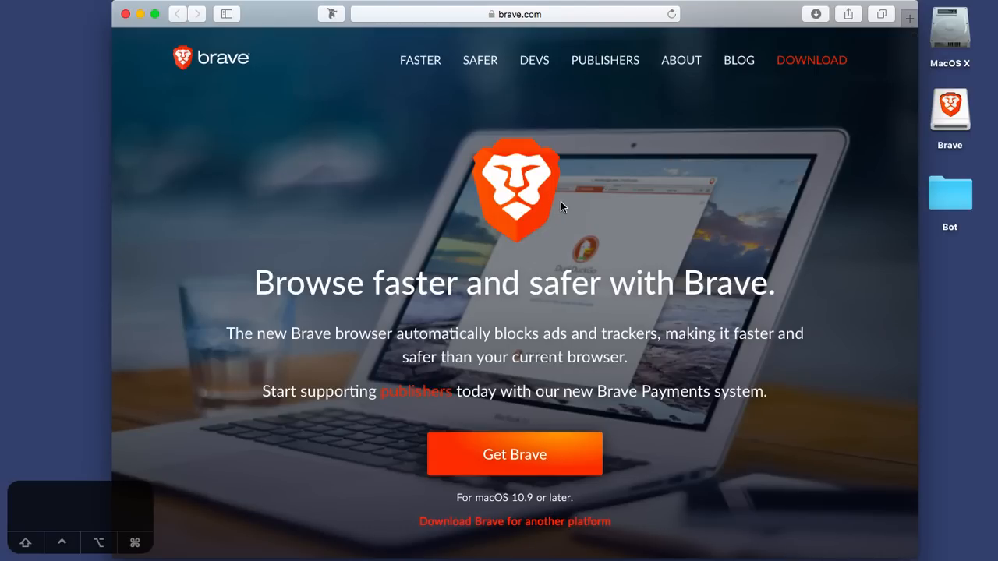
pyautogui.scroll(-3)
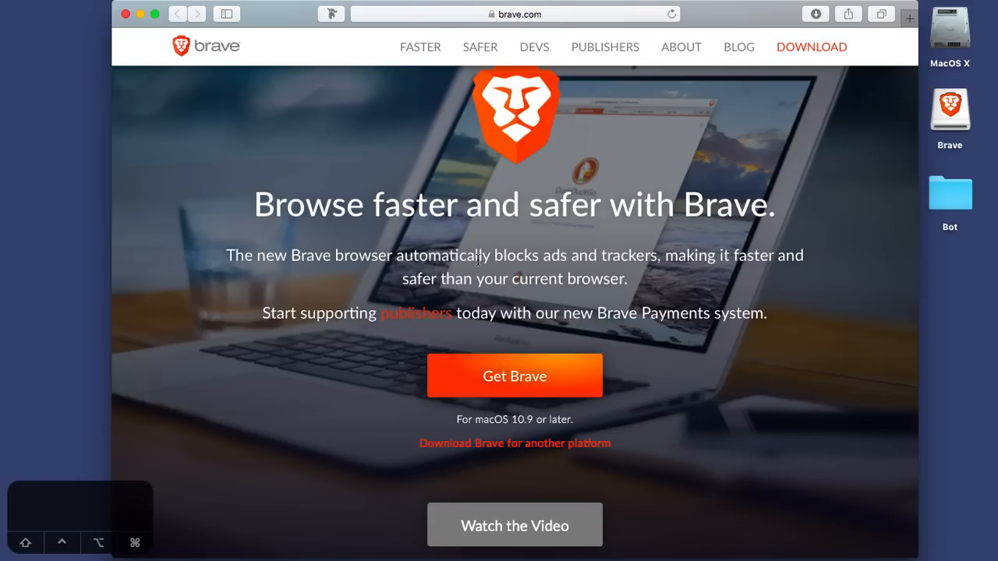
pyautogui.moveTo(770, 258)
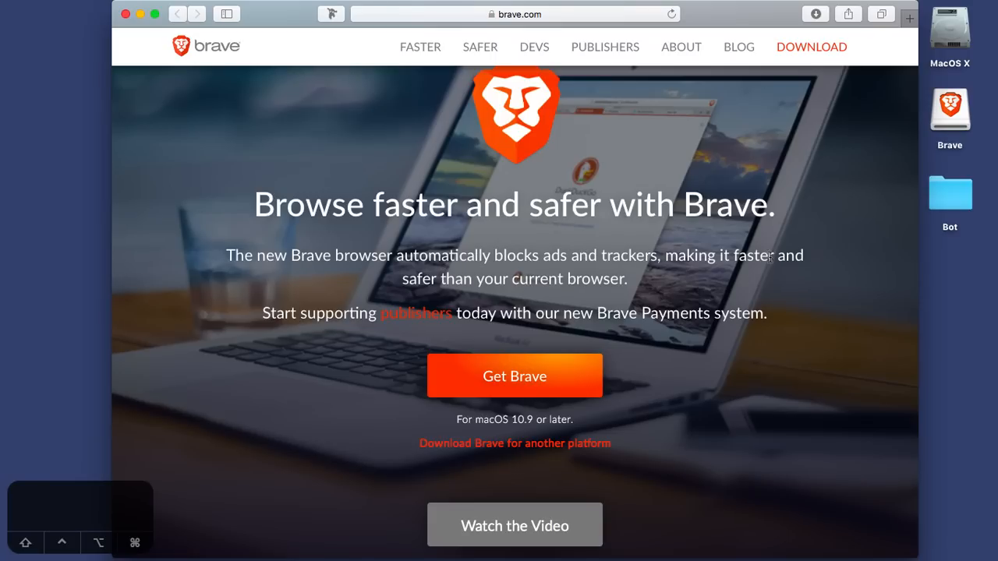
pyautogui.moveTo(674, 377)
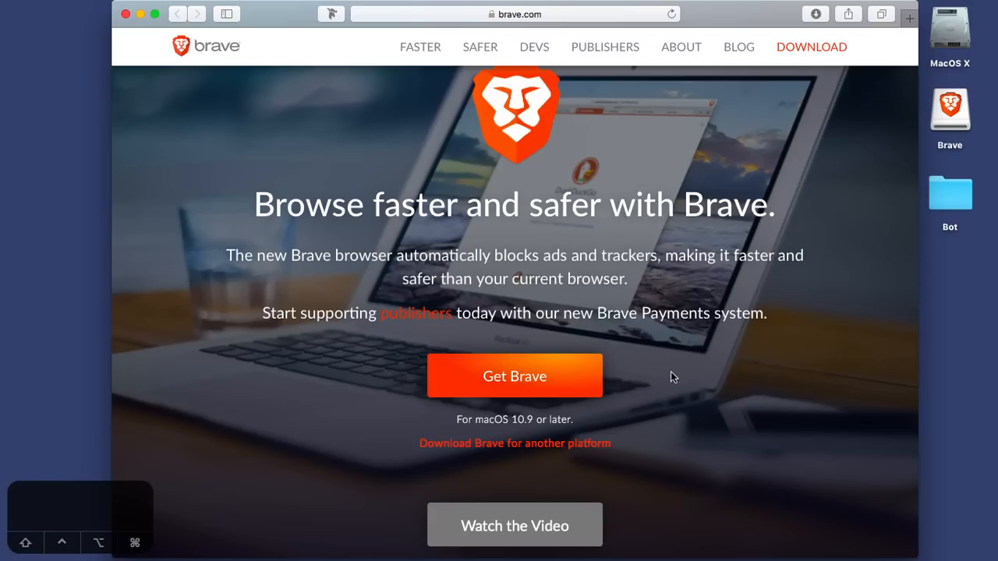
pyautogui.moveTo(502, 381)
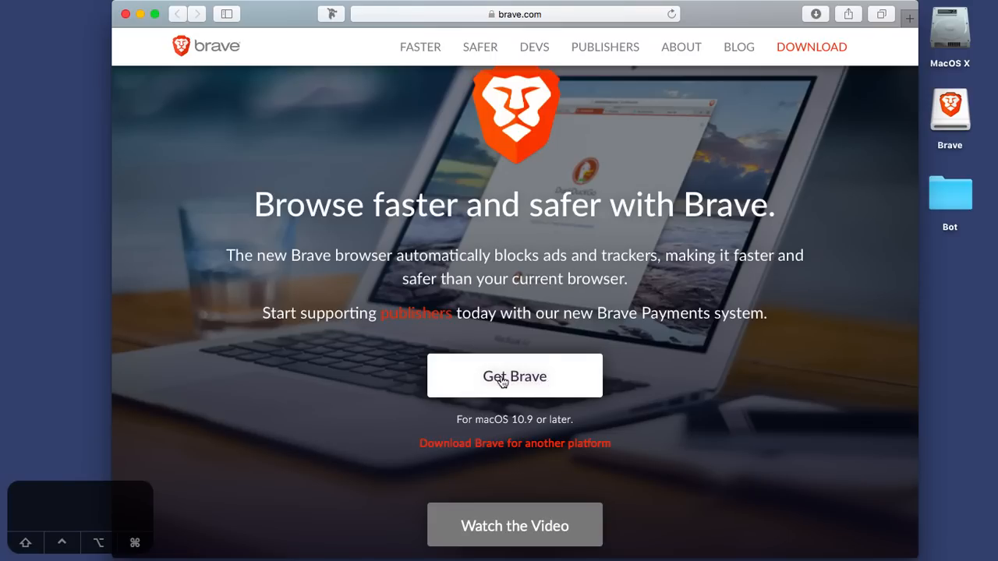
# - Download Brave.dmg and install Brave.app into Applications, replacing the existing copy
pyautogui.click(513, 375)
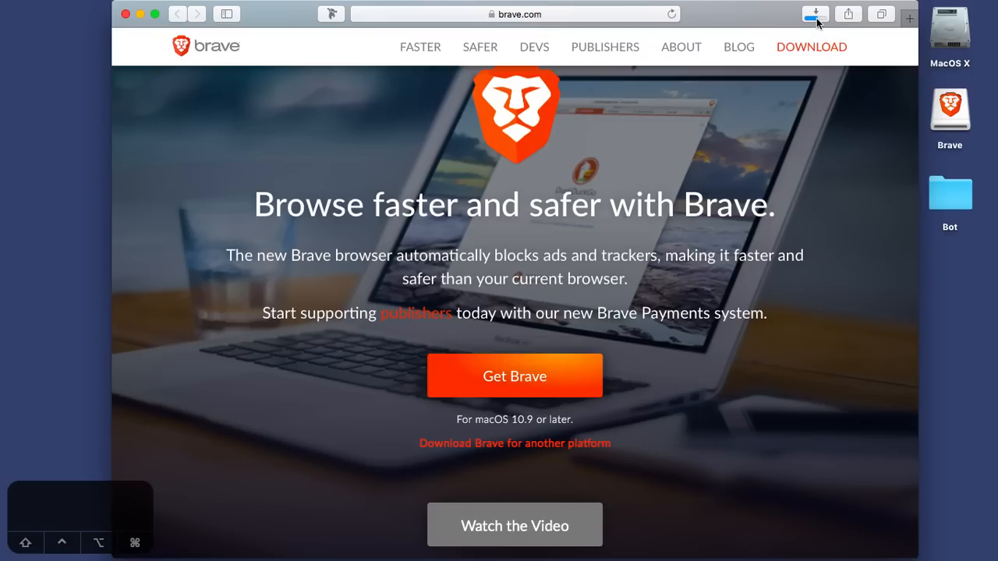
pyautogui.click(815, 14)
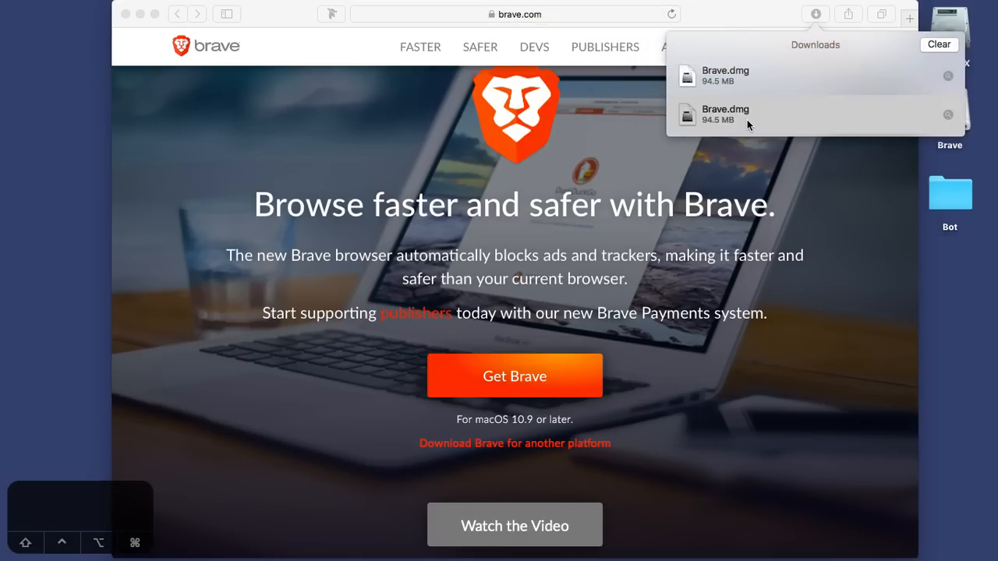
pyautogui.doubleClick(724, 114)
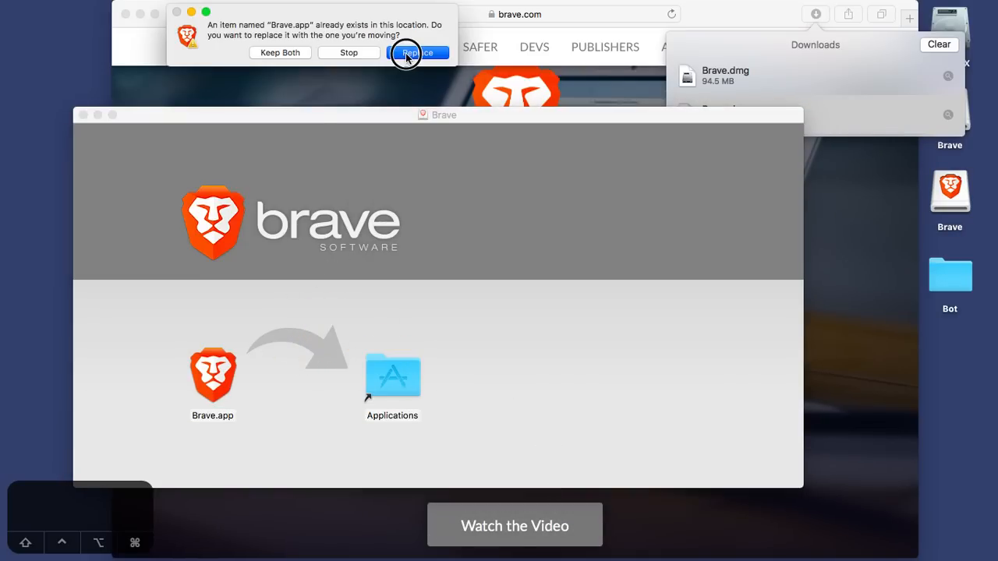
pyautogui.click(416, 53)
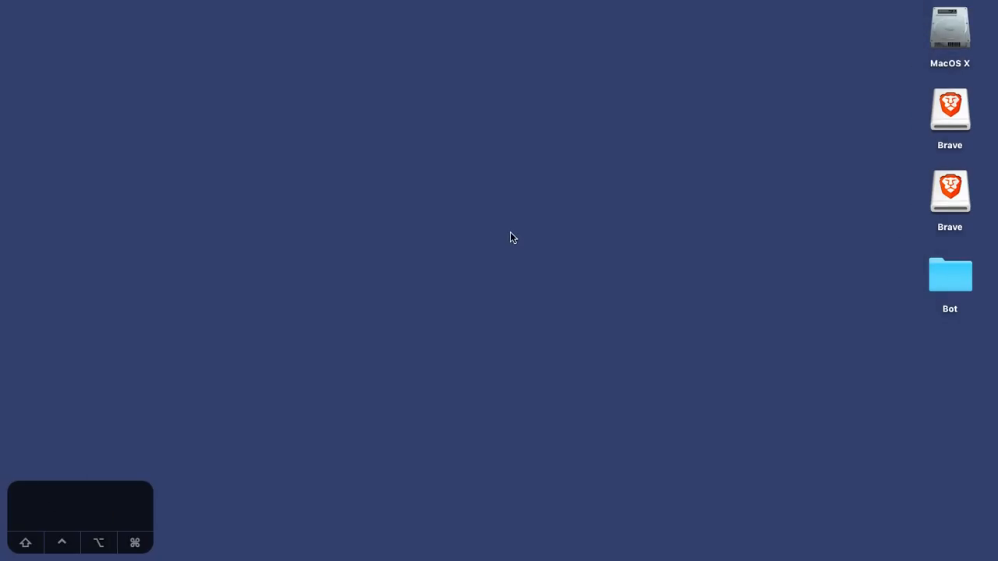
# - Dismiss Spotlight and launch the newly installed Brave from the Dock, confirming verification
pyautogui.write('b')
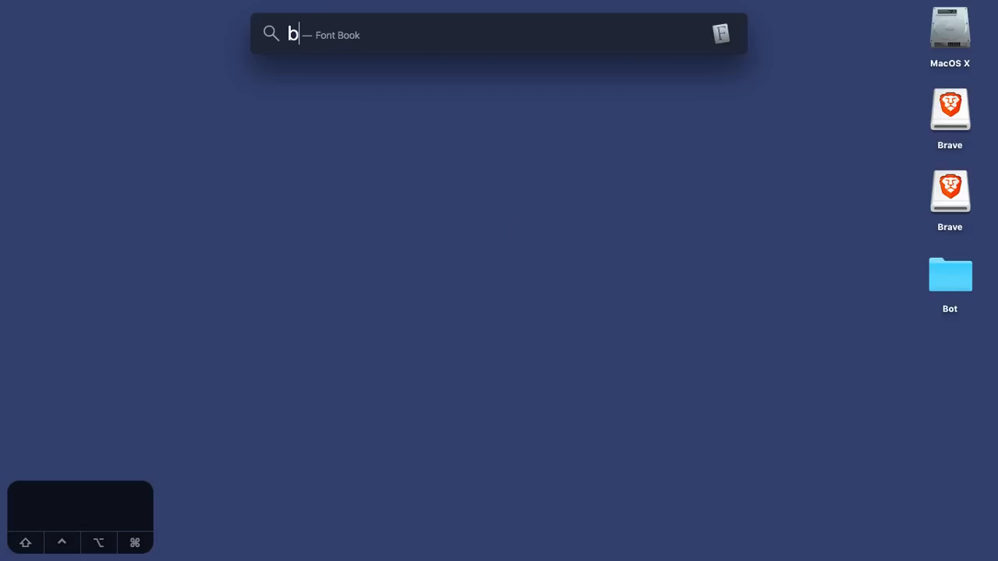
pyautogui.press('escape')
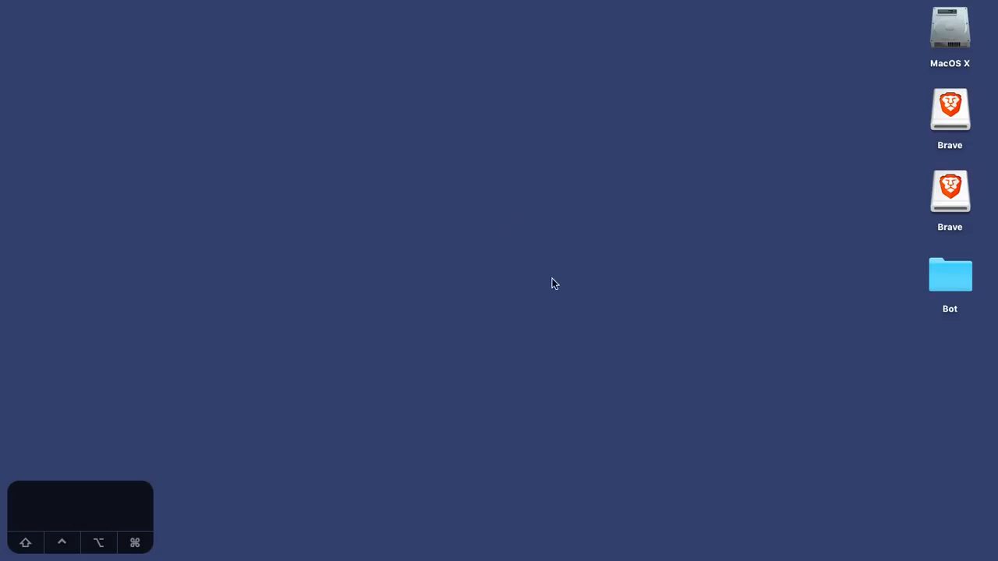
pyautogui.moveTo(540, 250)
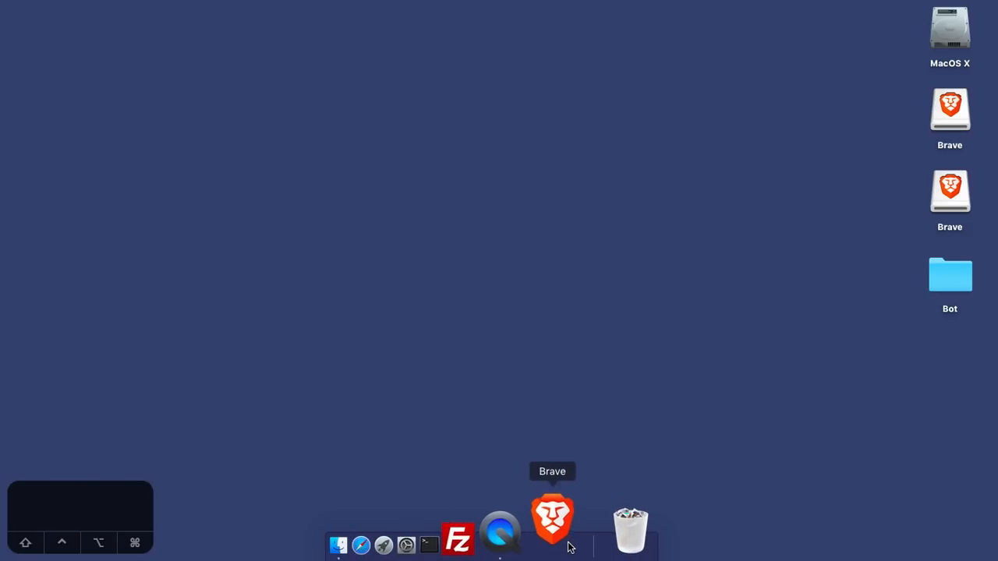
pyautogui.click(552, 519)
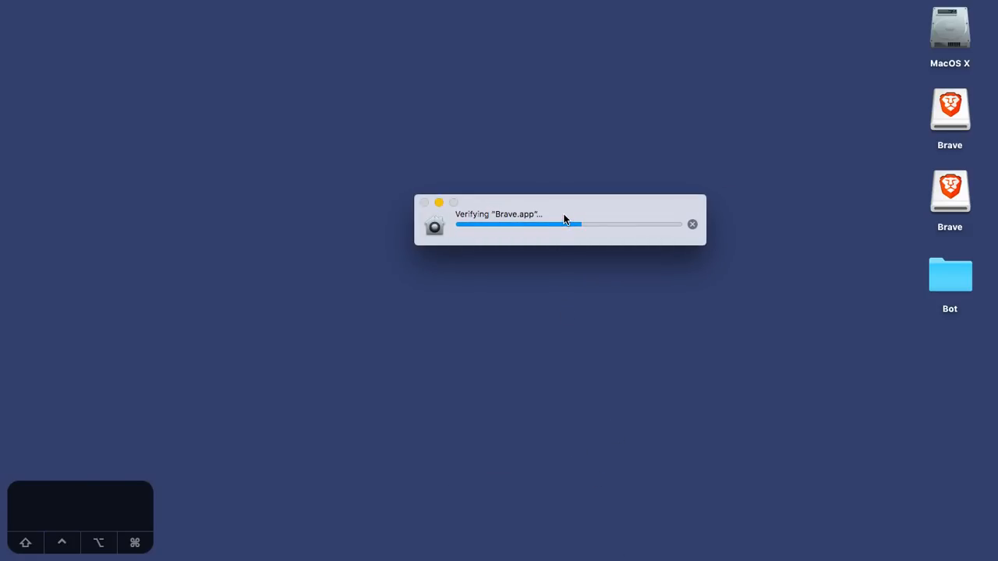
pyautogui.moveTo(565, 218); pyautogui.dragTo(488, 177)
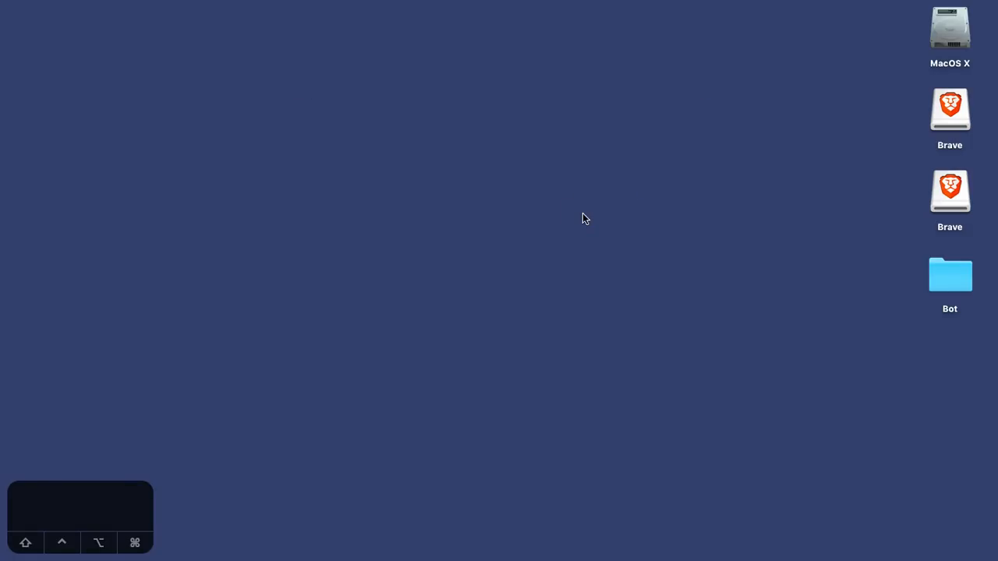
pyautogui.moveTo(847, 385)
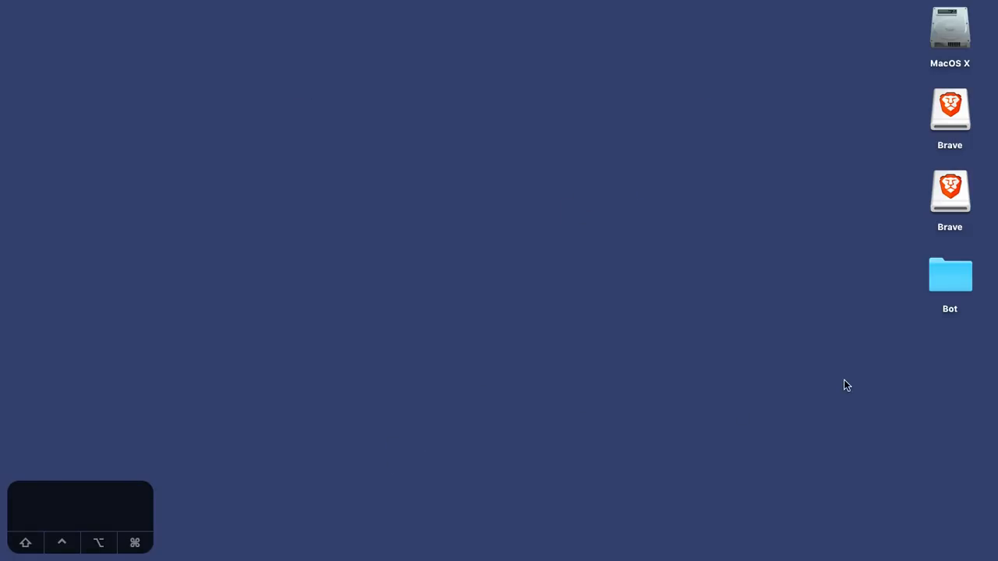
pyautogui.doubleClick(950, 109)
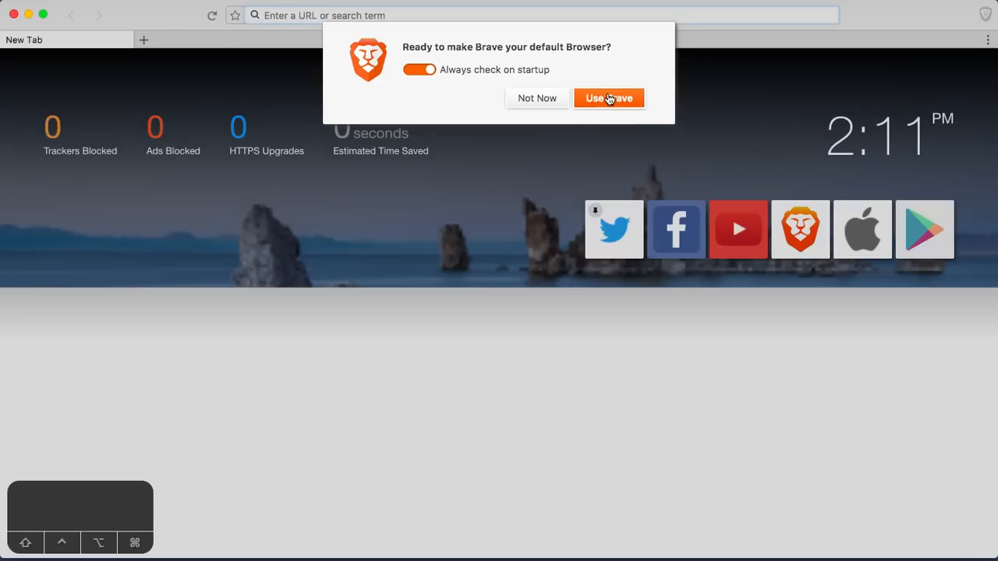
# - Accept the prompt to use Brave as the default browser
pyautogui.click(608, 97)
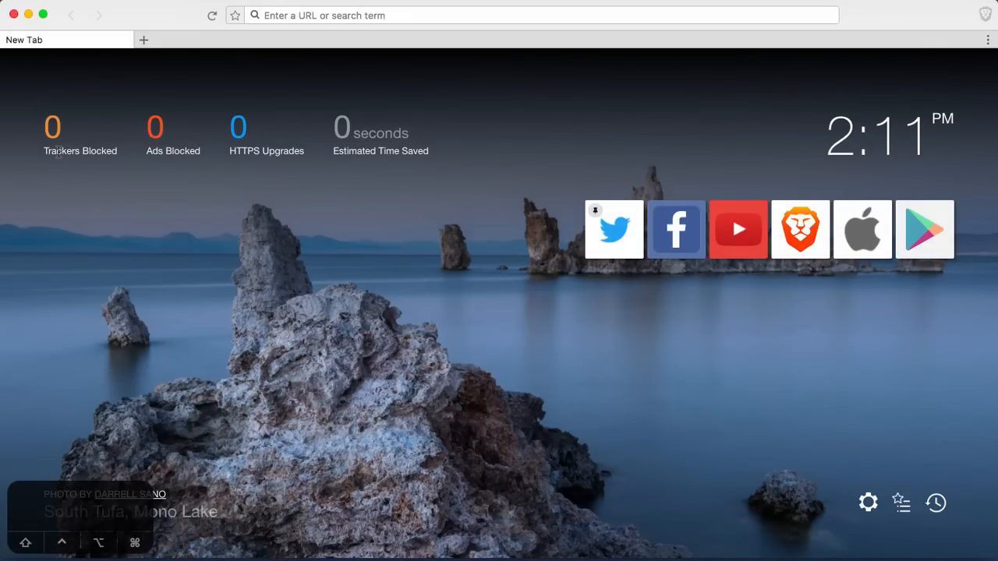
pyautogui.moveTo(738, 240)
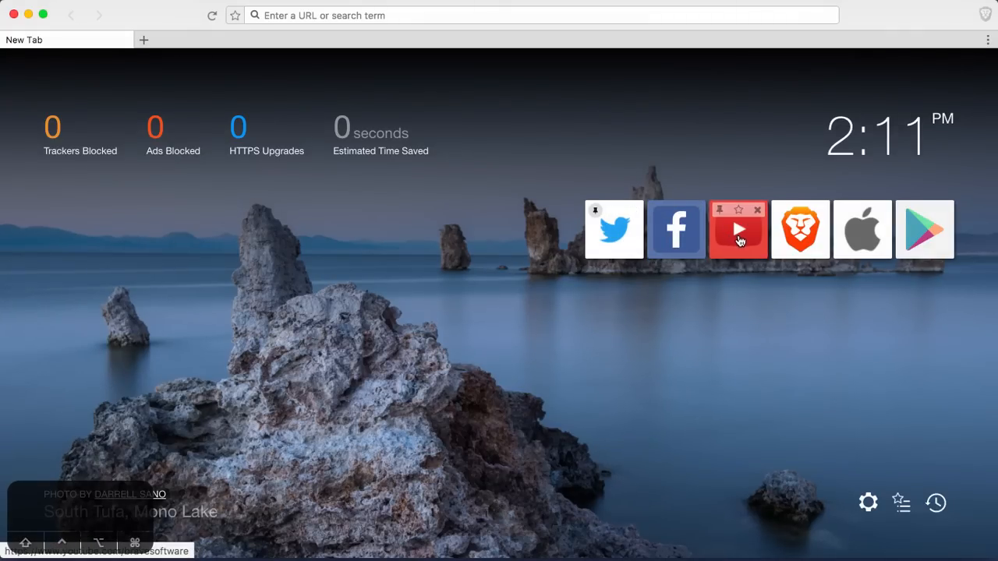
pyautogui.moveTo(613, 229)
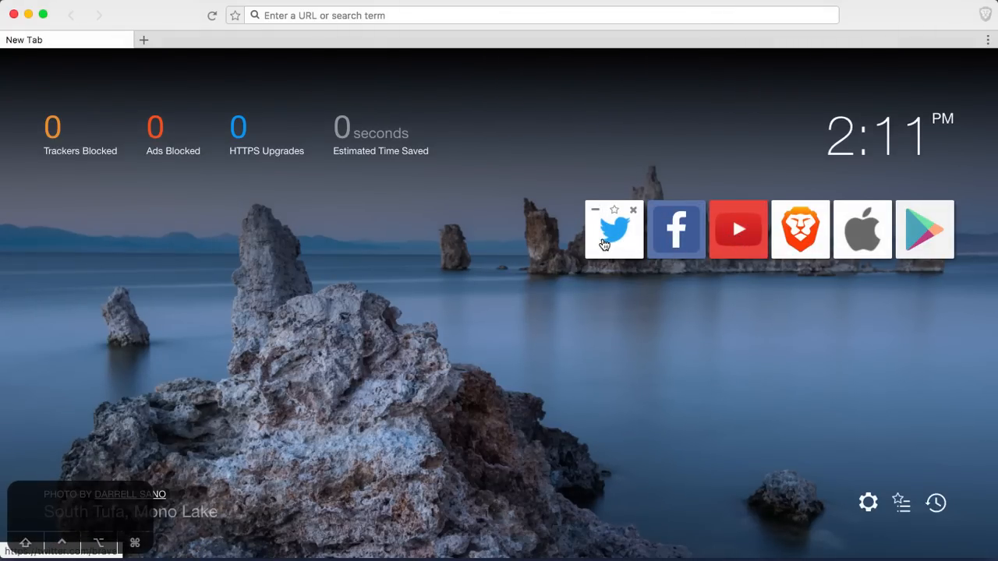
pyautogui.moveTo(614, 229)
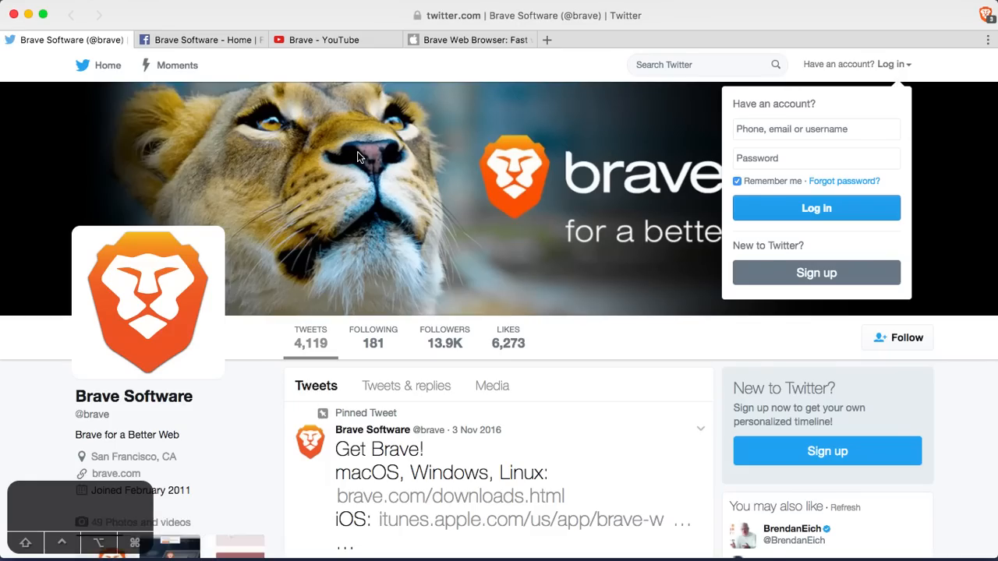
# - Scroll down through the Brave Software Twitter timeline
pyautogui.scroll(-3)
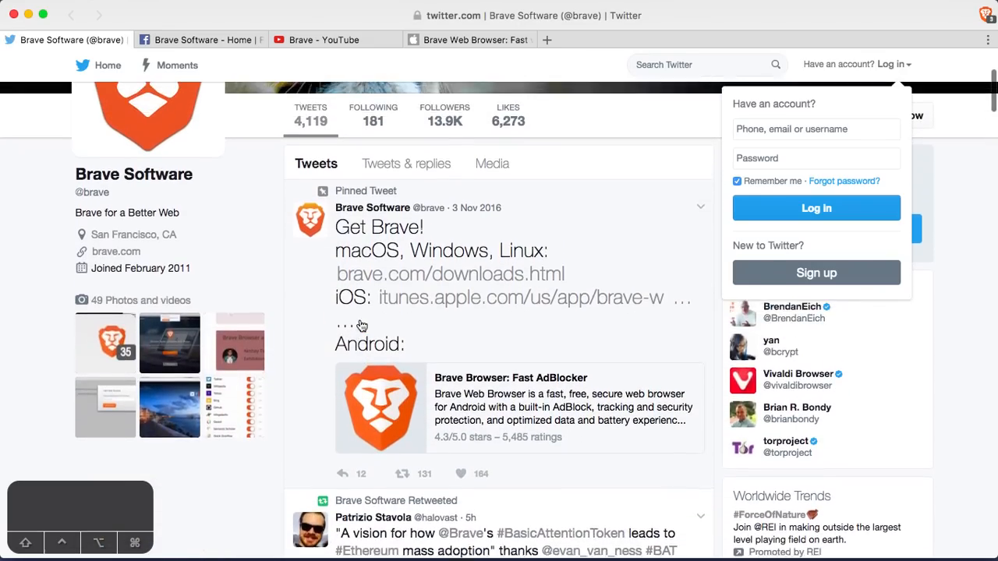
pyautogui.scroll(-3)
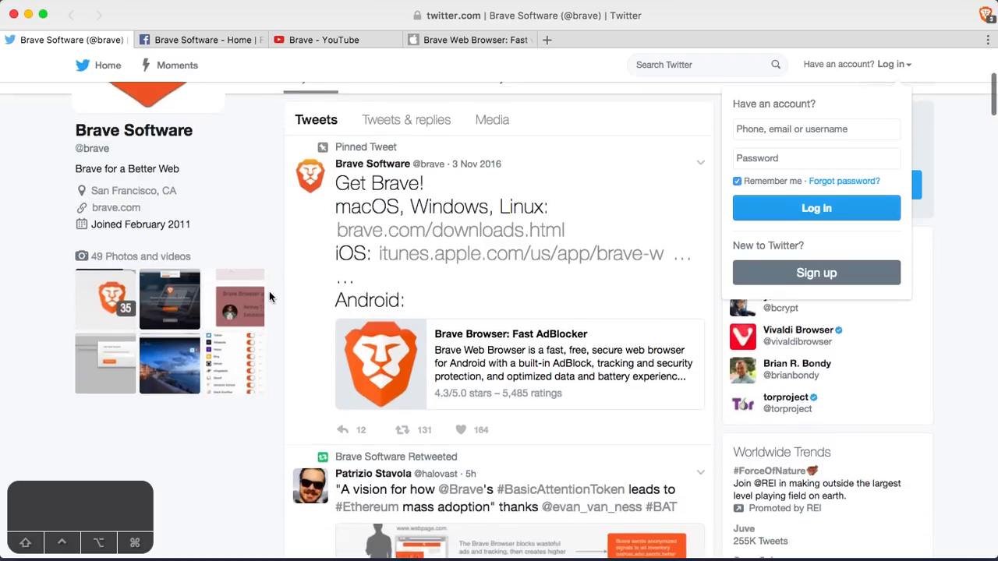
pyautogui.scroll(-3)
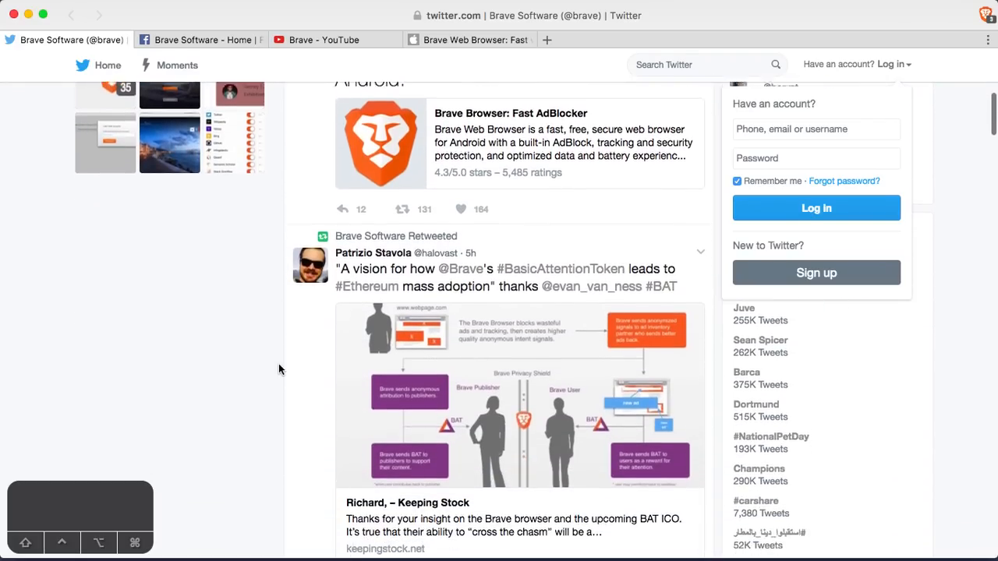
pyautogui.scroll(-3)
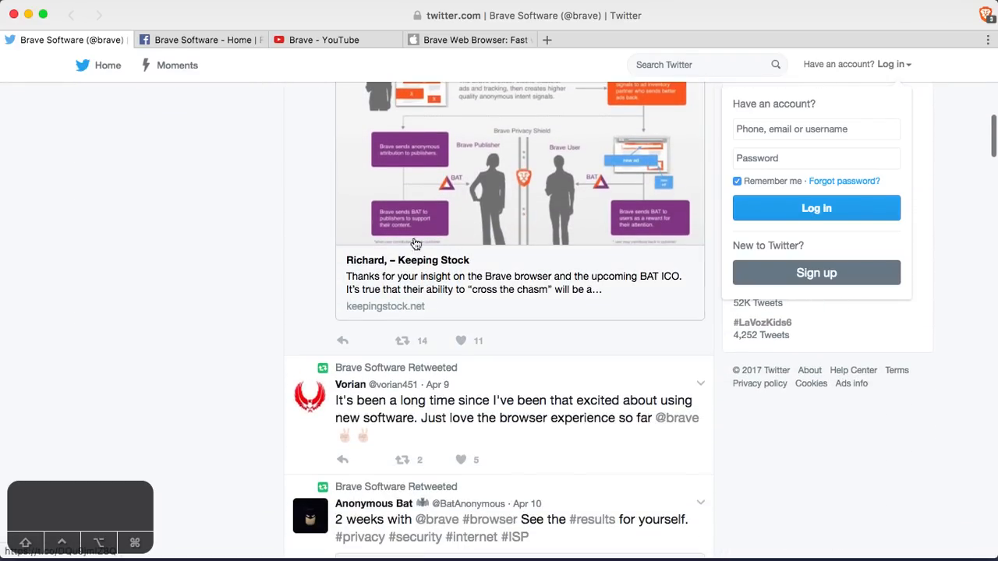
pyautogui.scroll(-3)
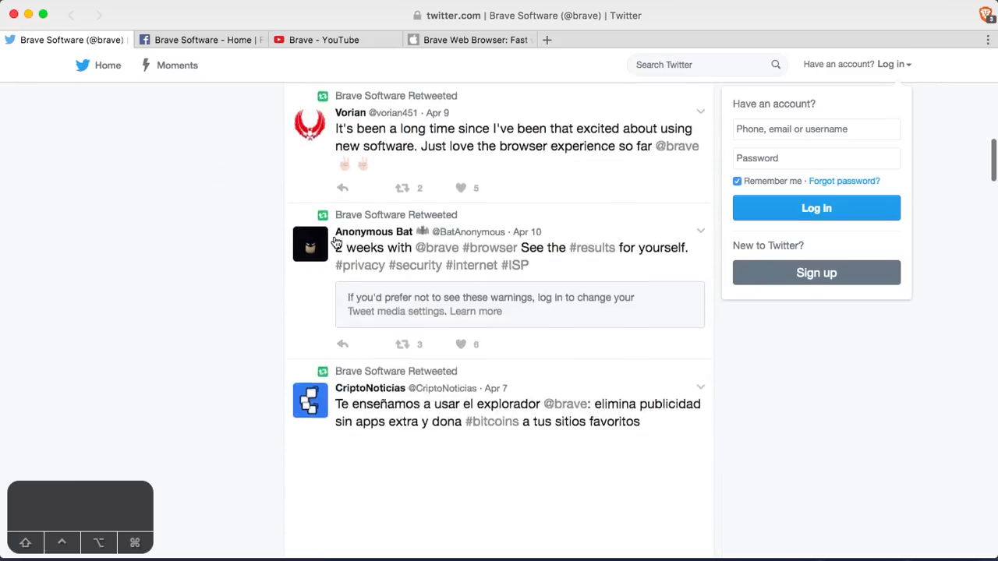
pyautogui.scroll(-3)
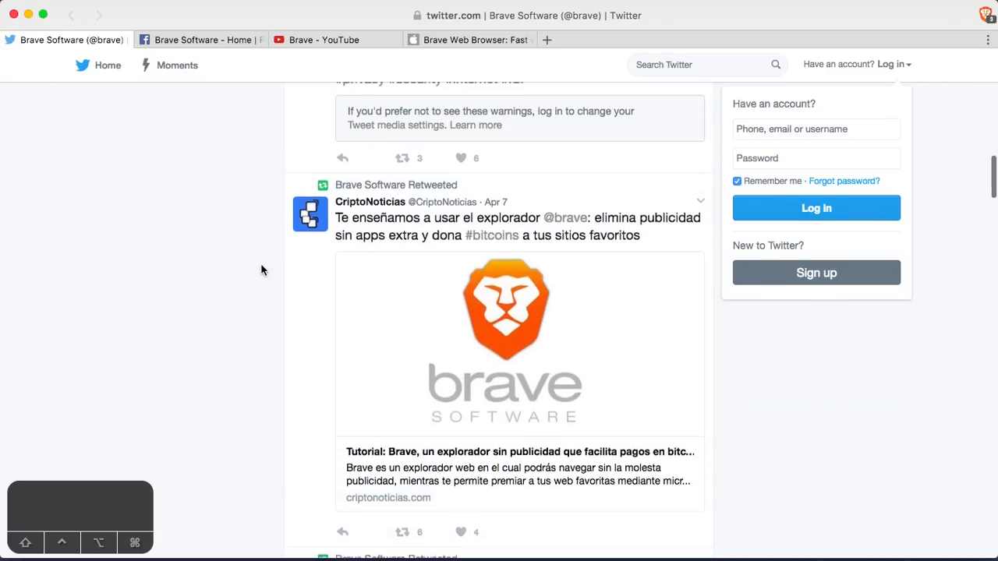
pyautogui.scroll(-3)
pyautogui.write('go')
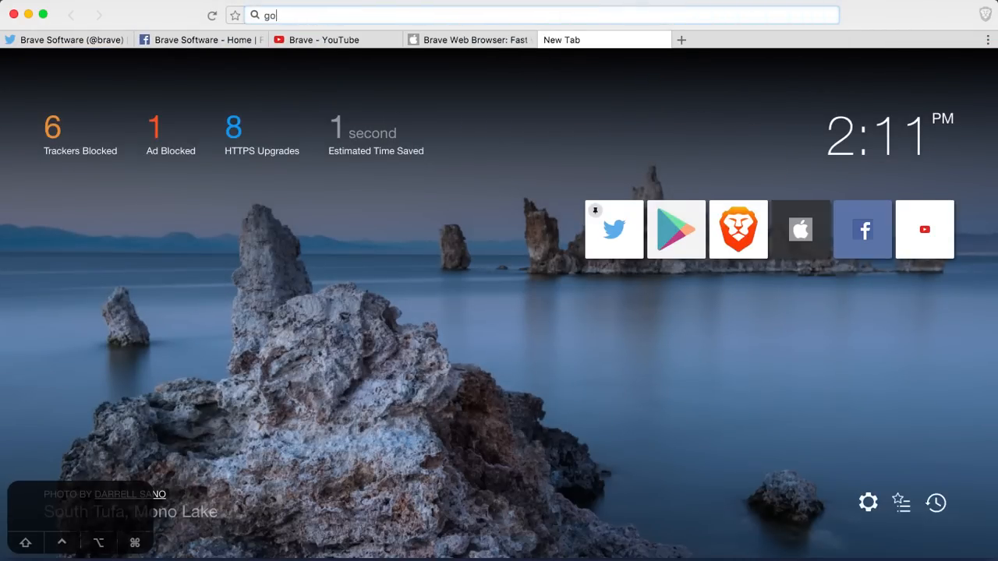
# - Go to Google from the address bar and search for 'web browser'
pyautogui.press('Return')
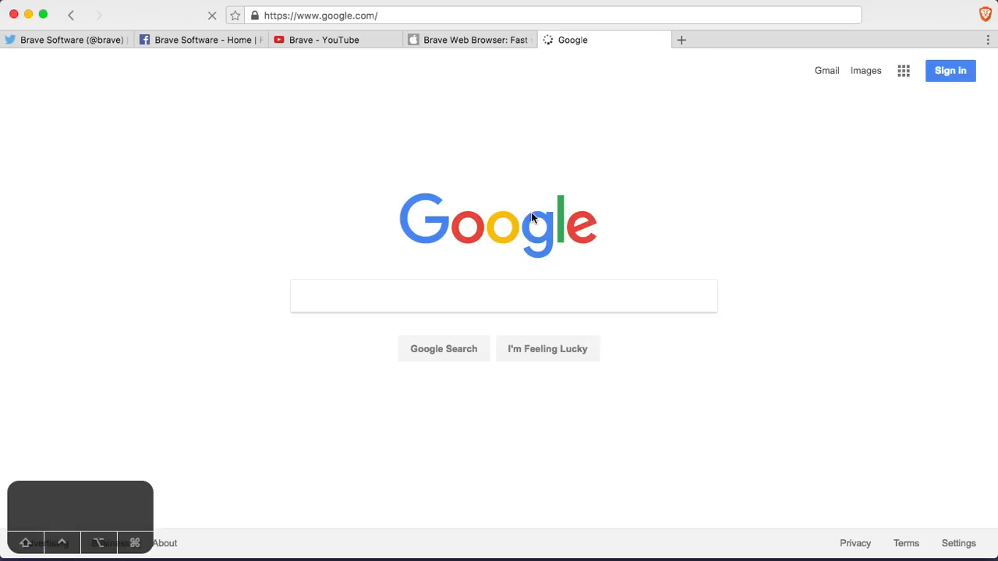
pyautogui.write('web')
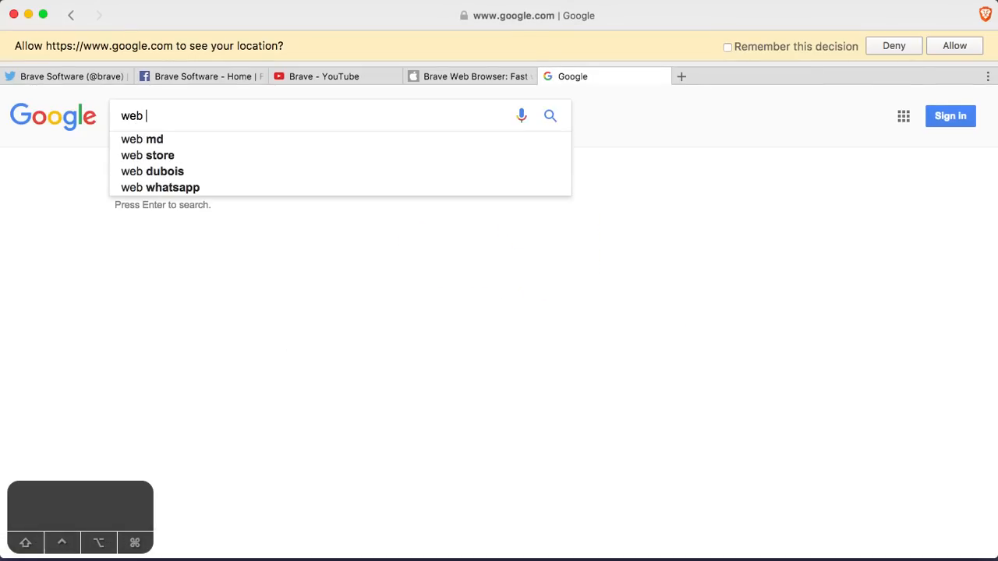
pyautogui.write('browser')
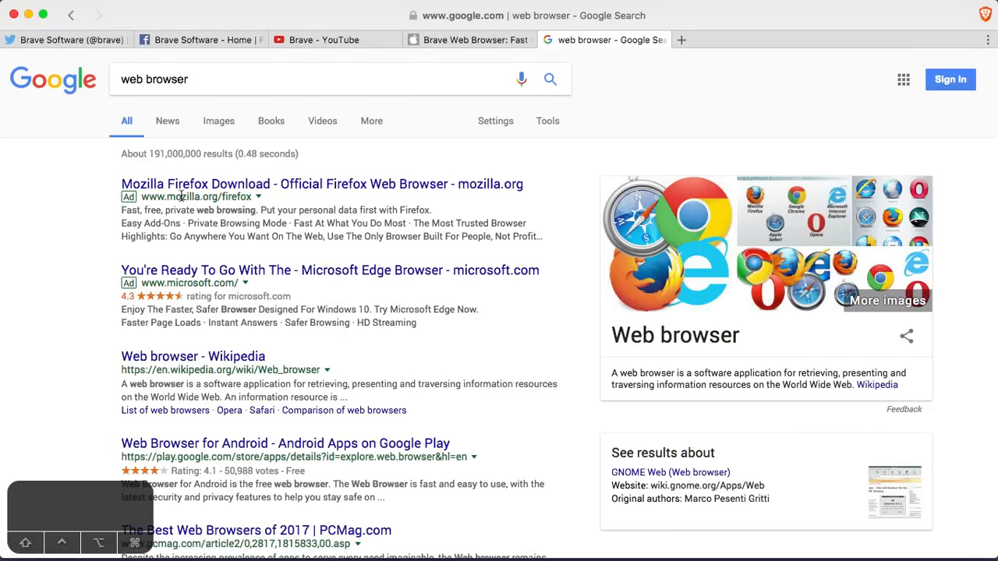
pyautogui.moveTo(420, 151)
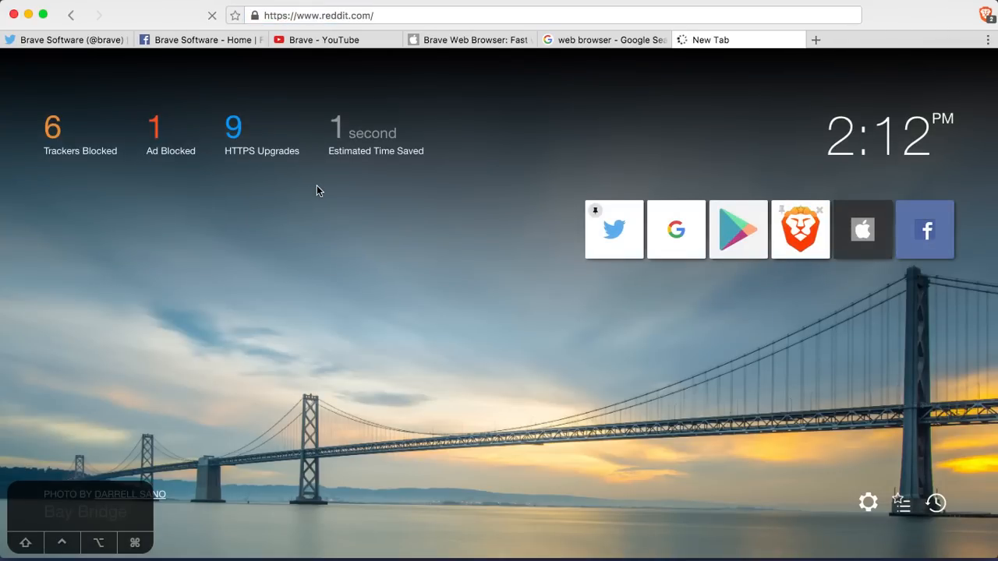
pyautogui.press('Return')
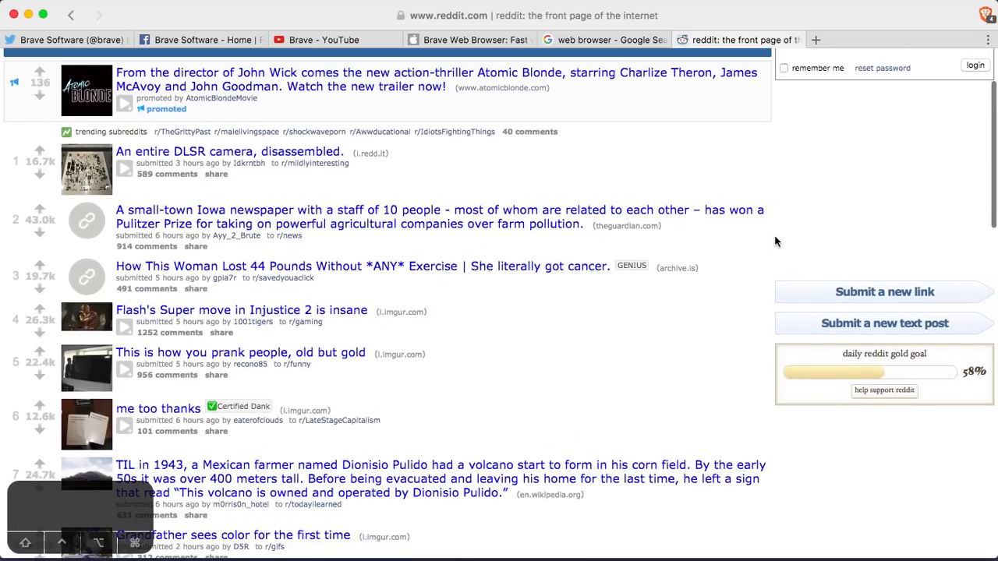
pyautogui.scroll(3)
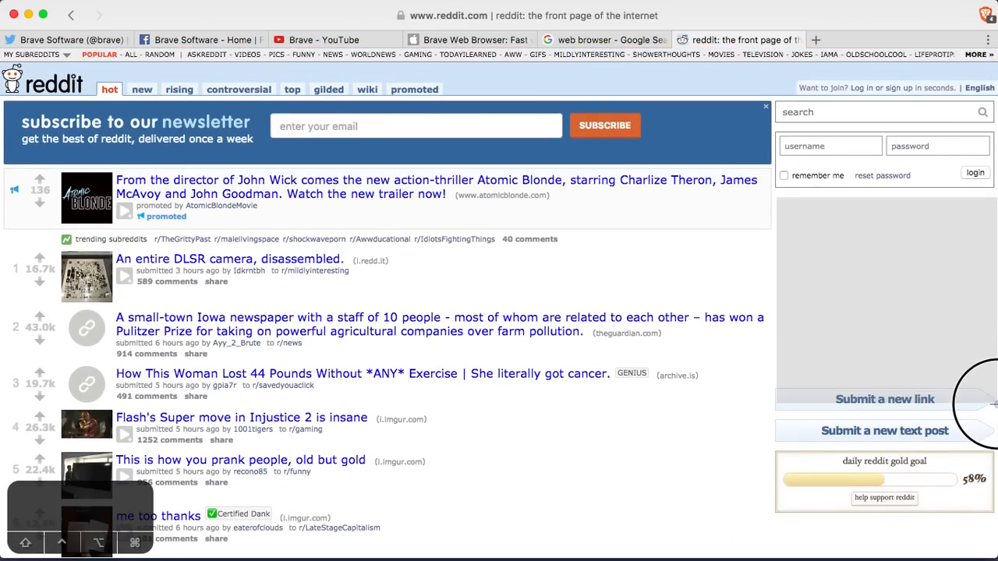
pyautogui.scroll(-3)
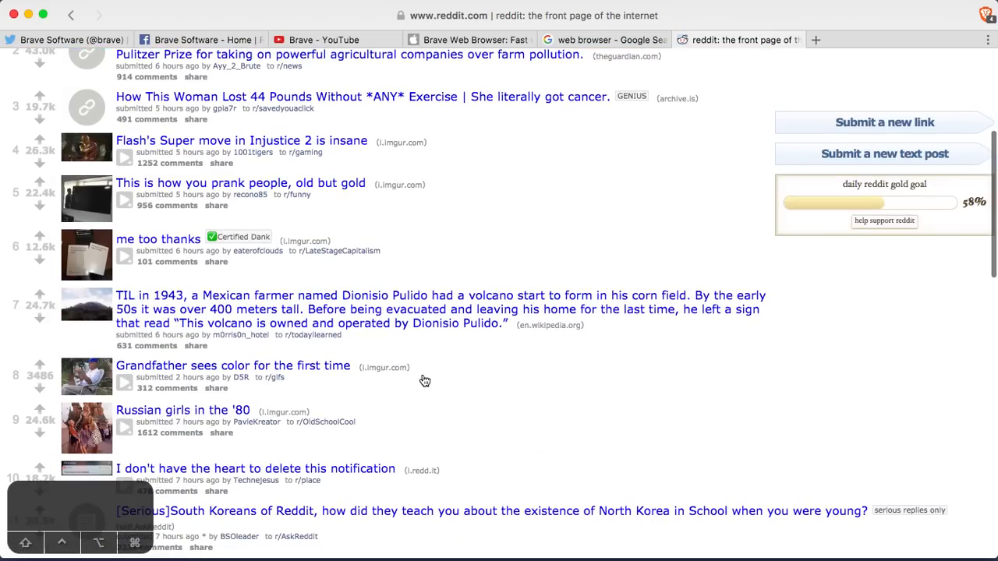
pyautogui.click(604, 40)
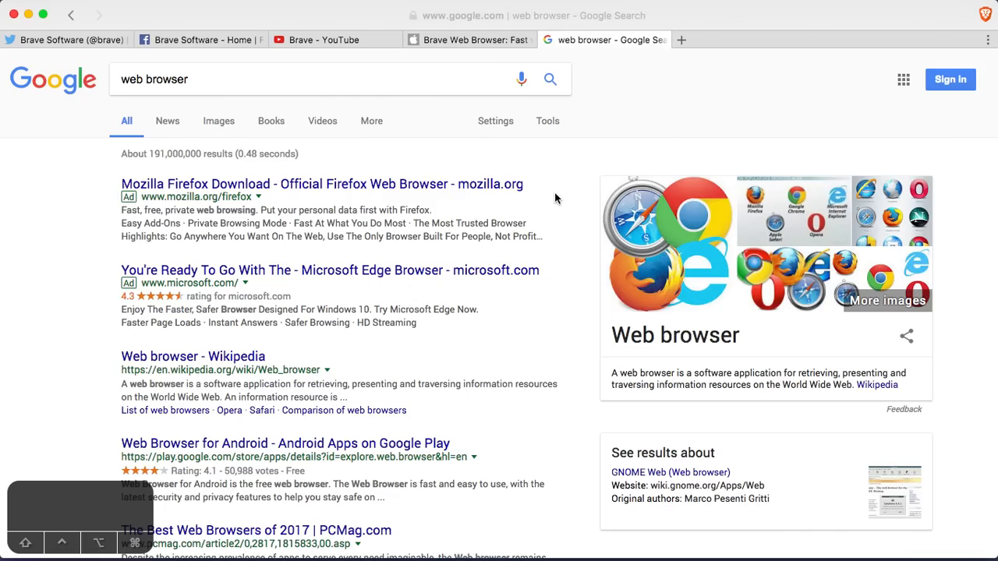
pyautogui.click(312, 78)
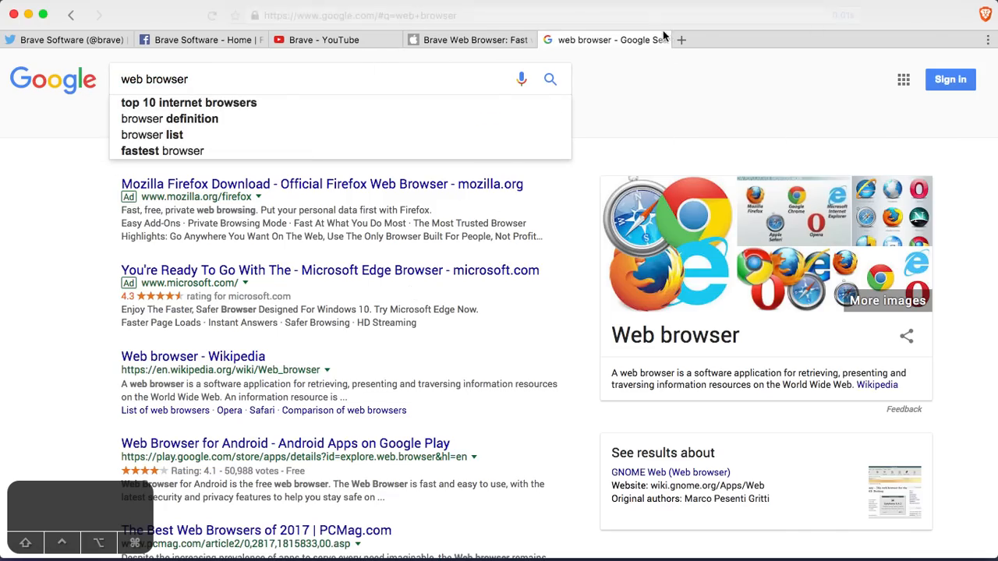
pyautogui.moveTo(850, 14)
pyautogui.write('long loading websi')
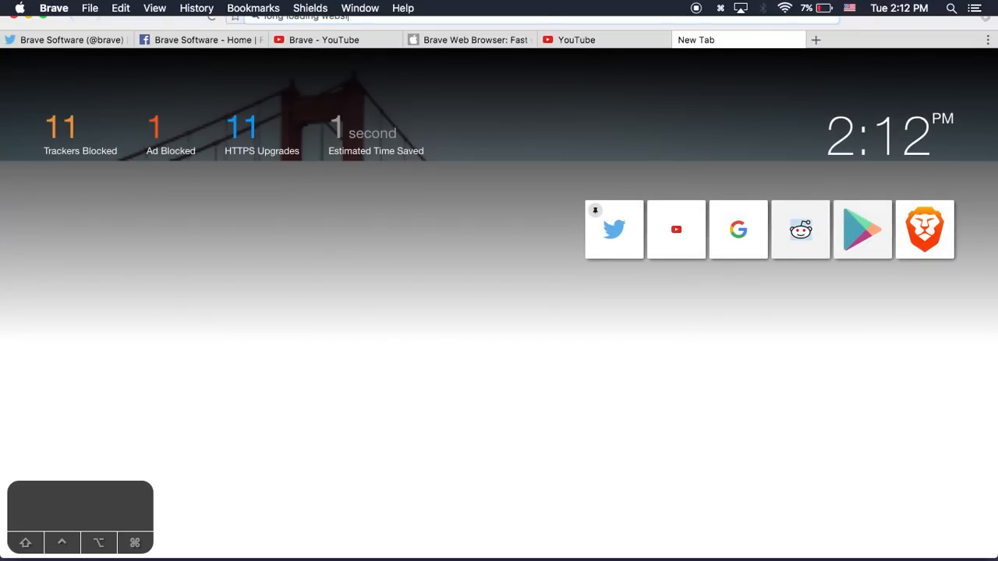
# - Open another new tab showing 12 trackers and 2 ads blocked
pyautogui.click(815, 39)
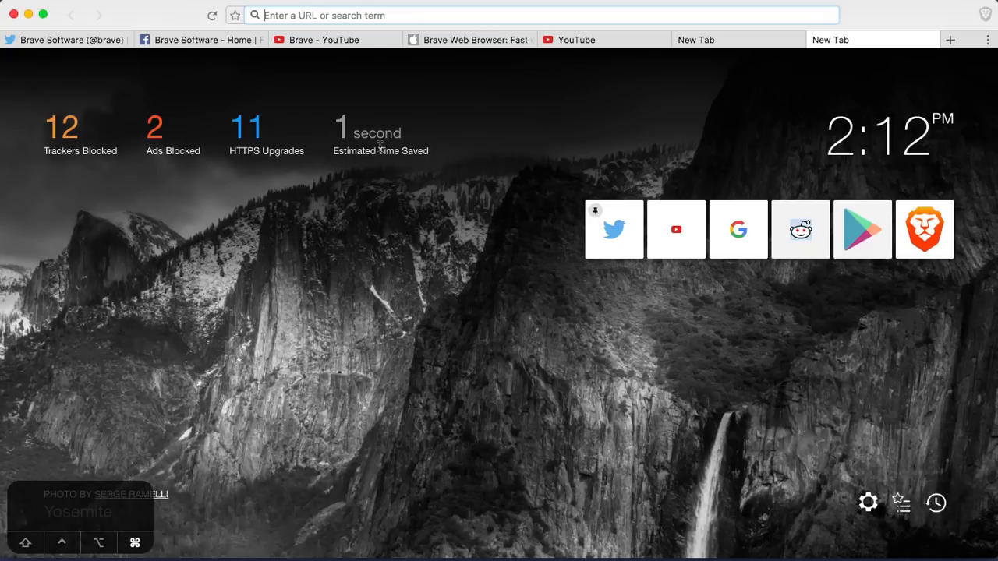
pyautogui.doubleClick(381, 150)
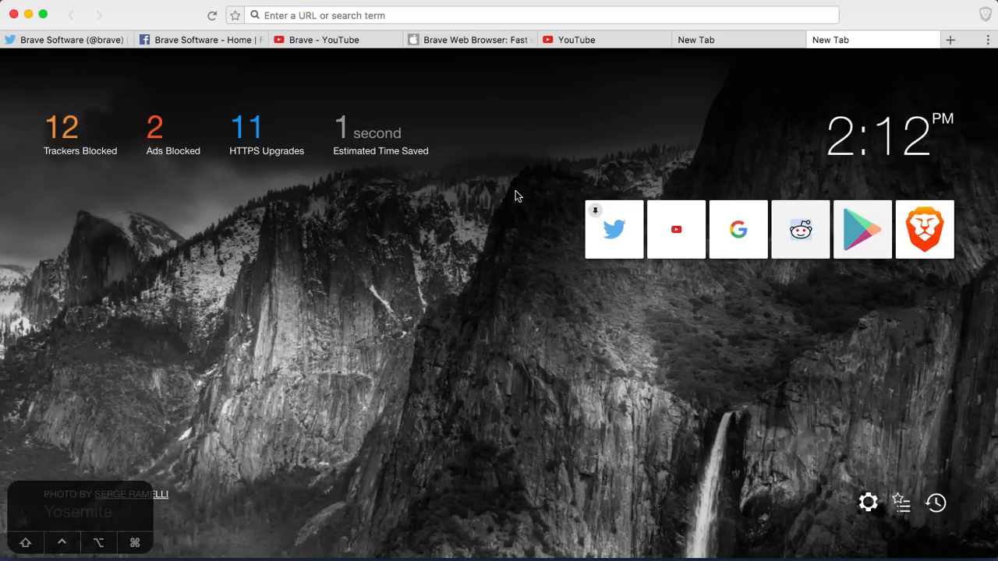
pyautogui.moveTo(372, 133)
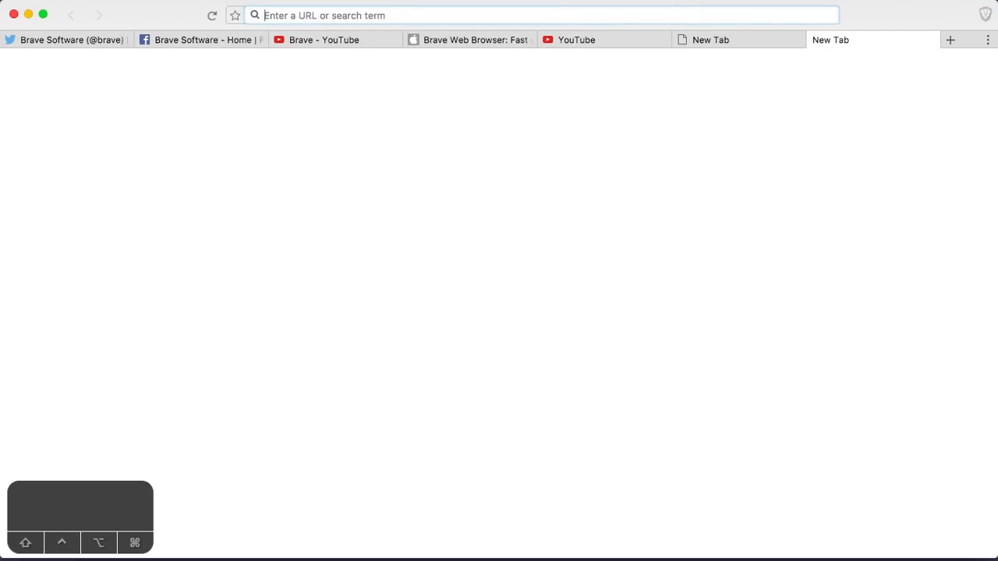
# - Load YouTube and search for 'brave web browser'
pyautogui.write('long loading')
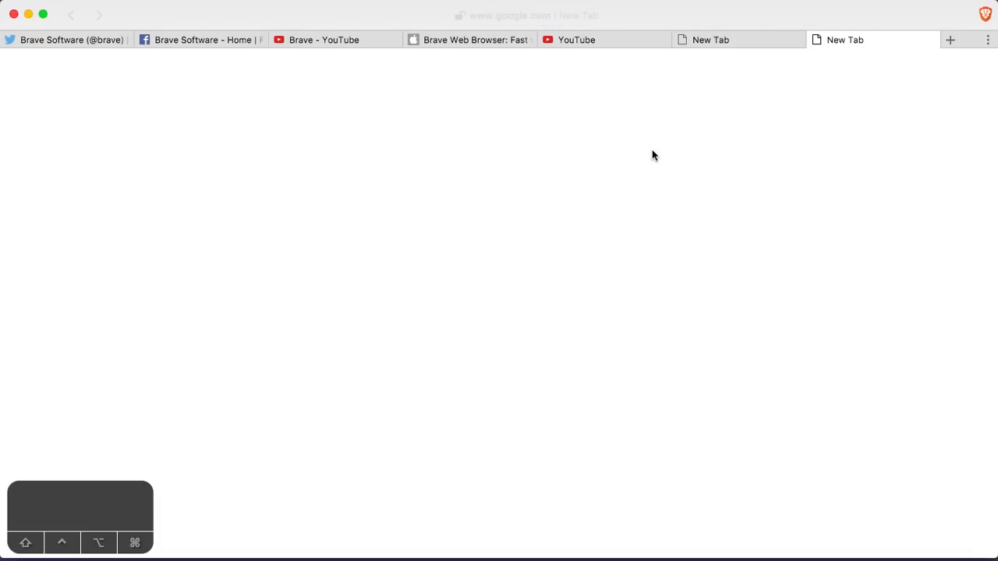
pyautogui.moveTo(484, 19)
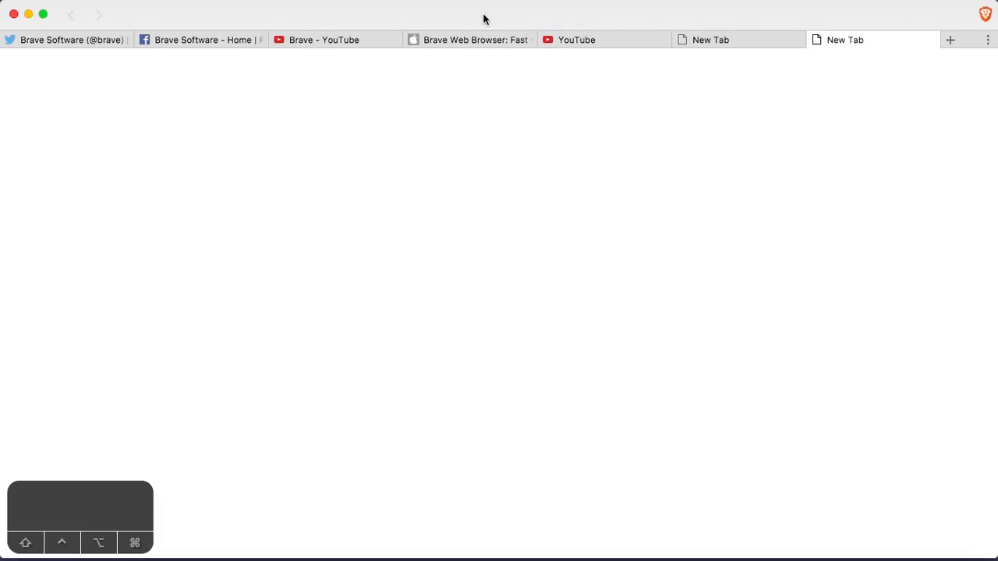
pyautogui.click(254, 15)
pyautogui.write('go')
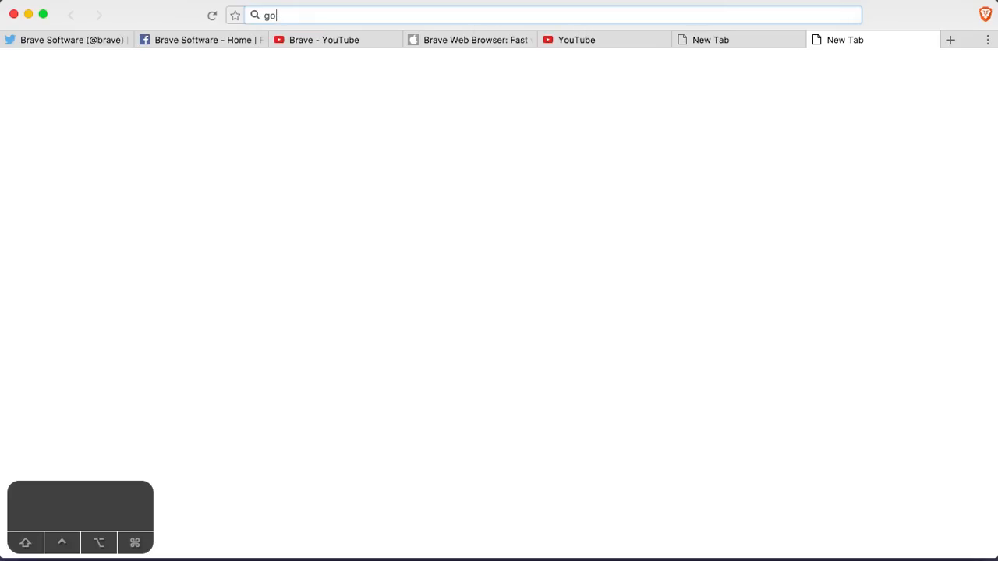
pyautogui.press('Return')
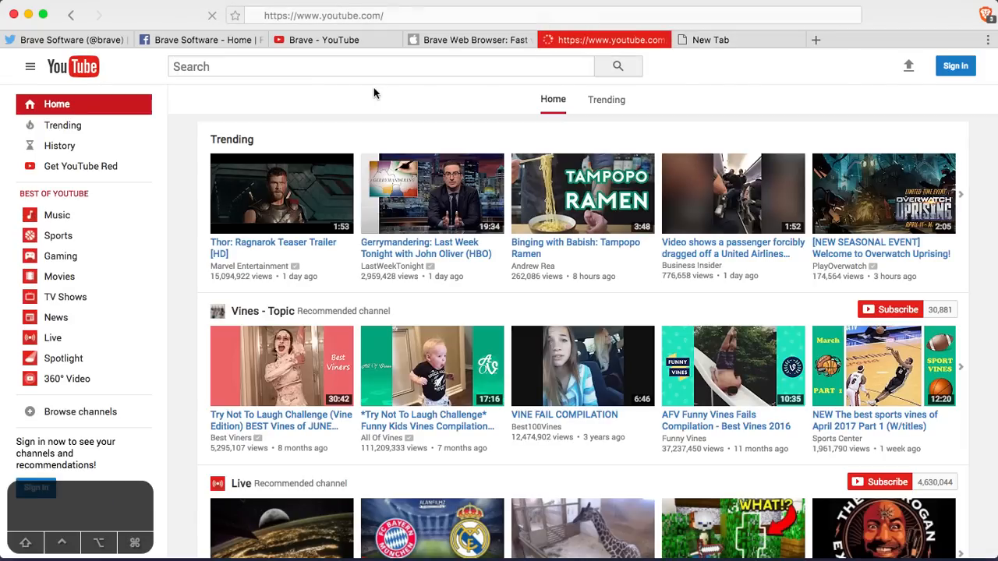
pyautogui.write('b')
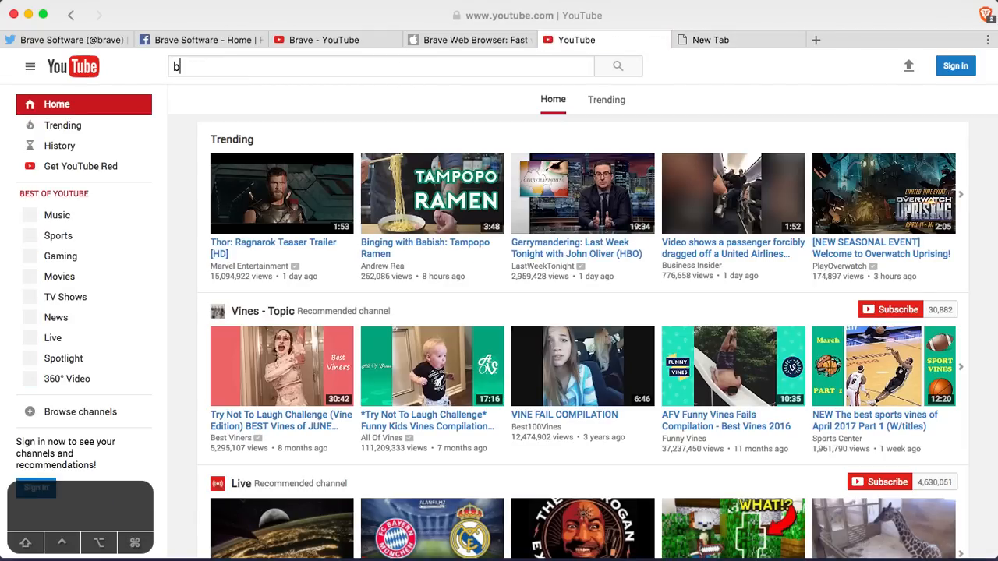
pyautogui.write('rave web browser')
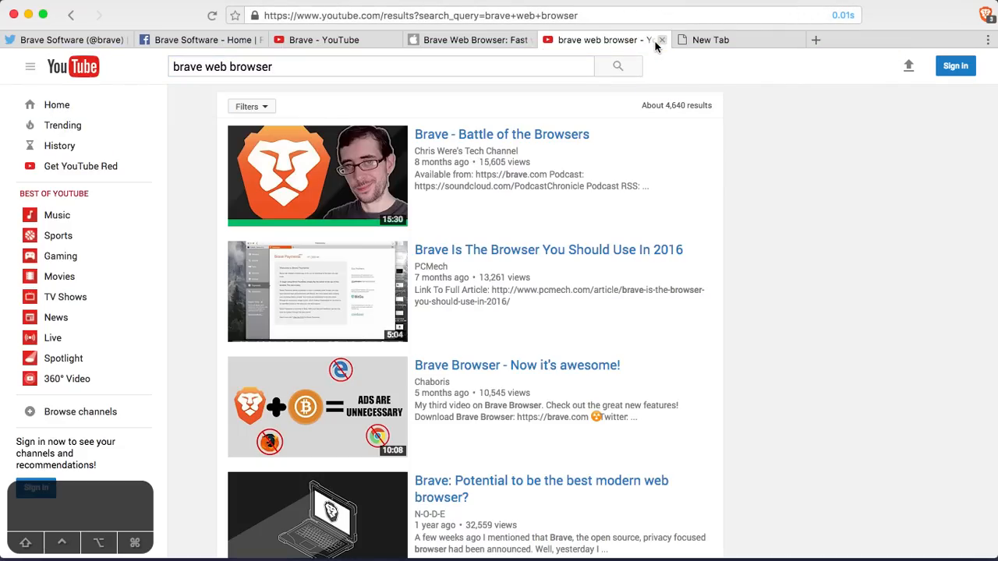
# - Close the YouTube, other and Facebook tabs, then scroll the remaining Twitter page
pyautogui.click(661, 39)
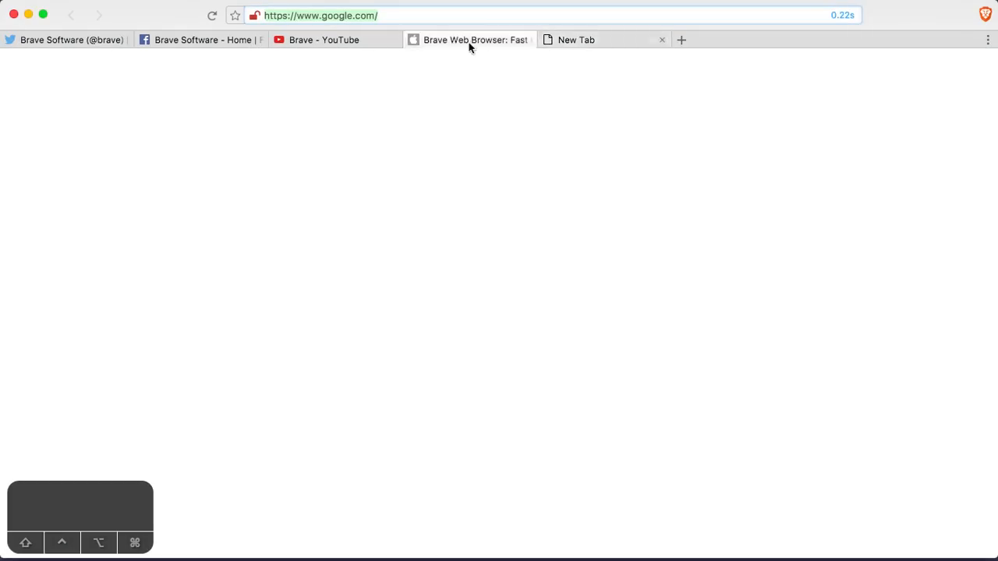
pyautogui.click(255, 14)
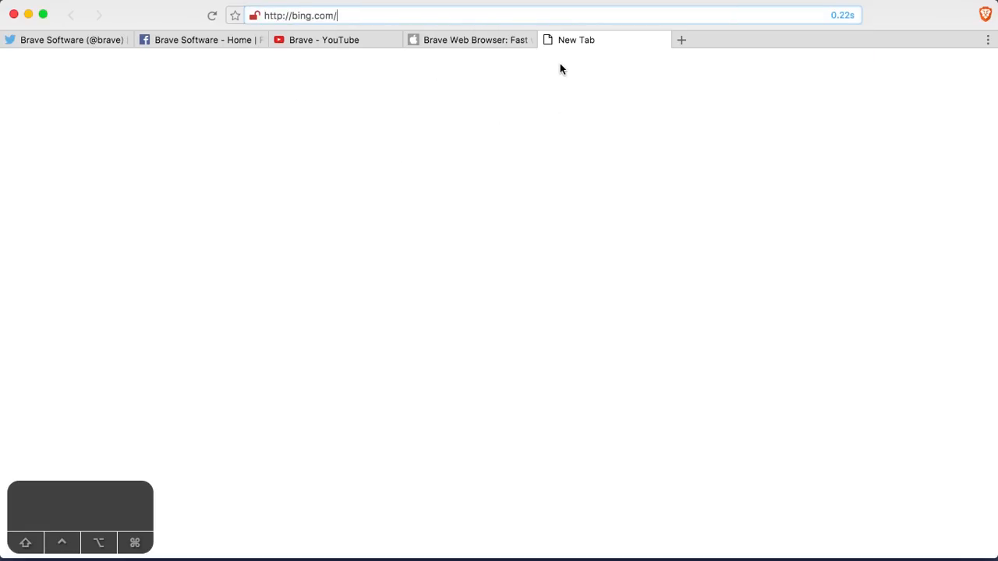
pyautogui.click(468, 40)
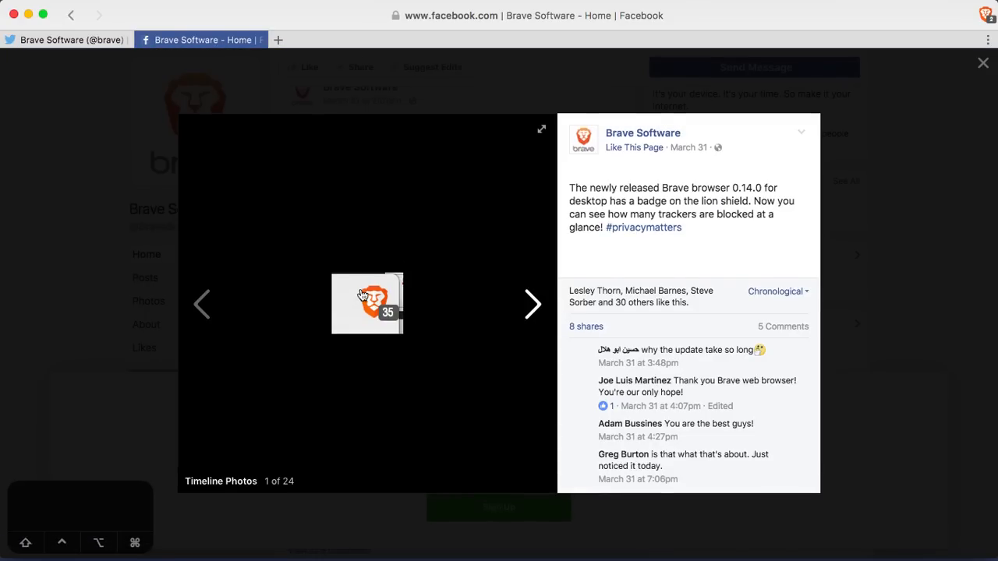
pyautogui.click(982, 63)
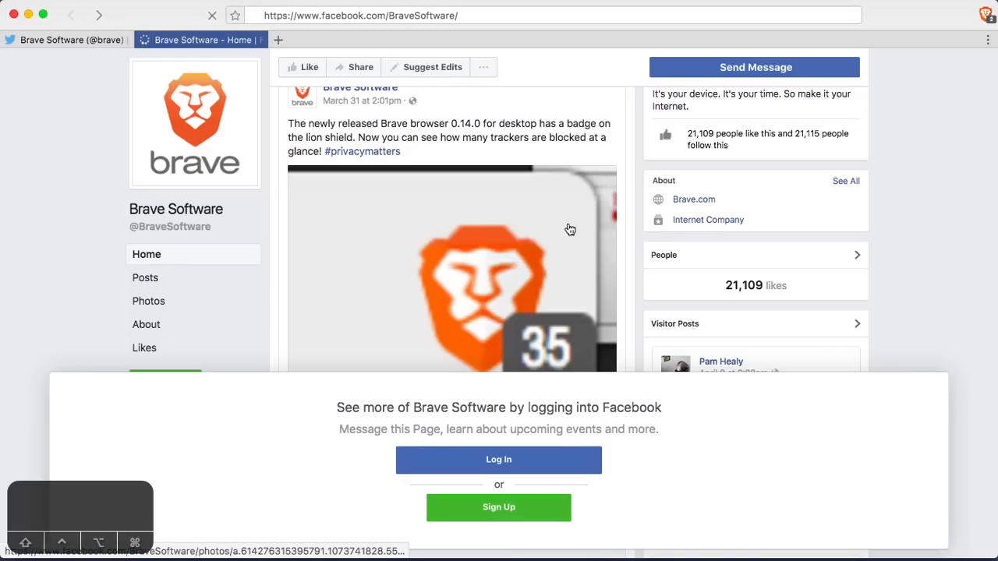
pyautogui.click(362, 151)
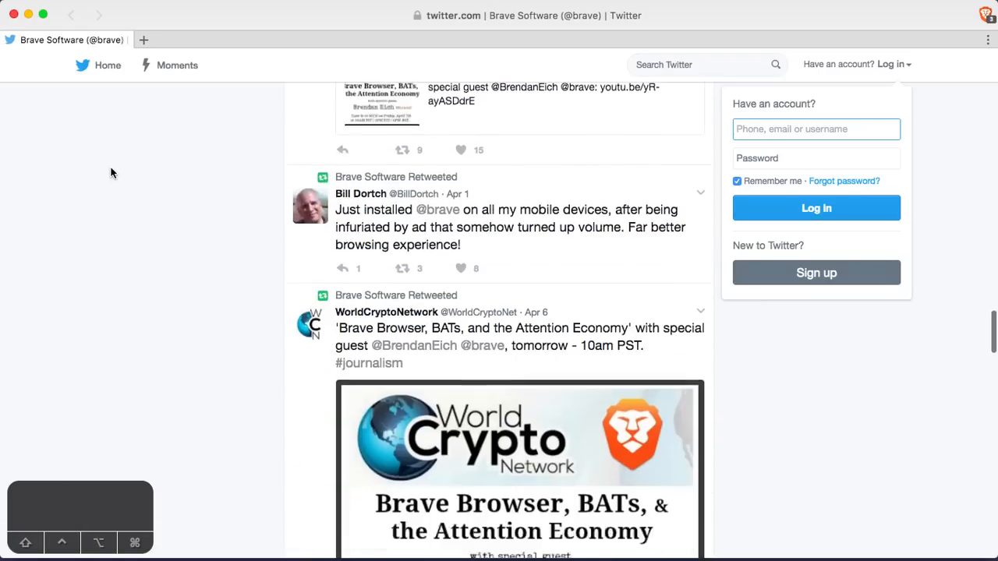
pyautogui.scroll(-3)
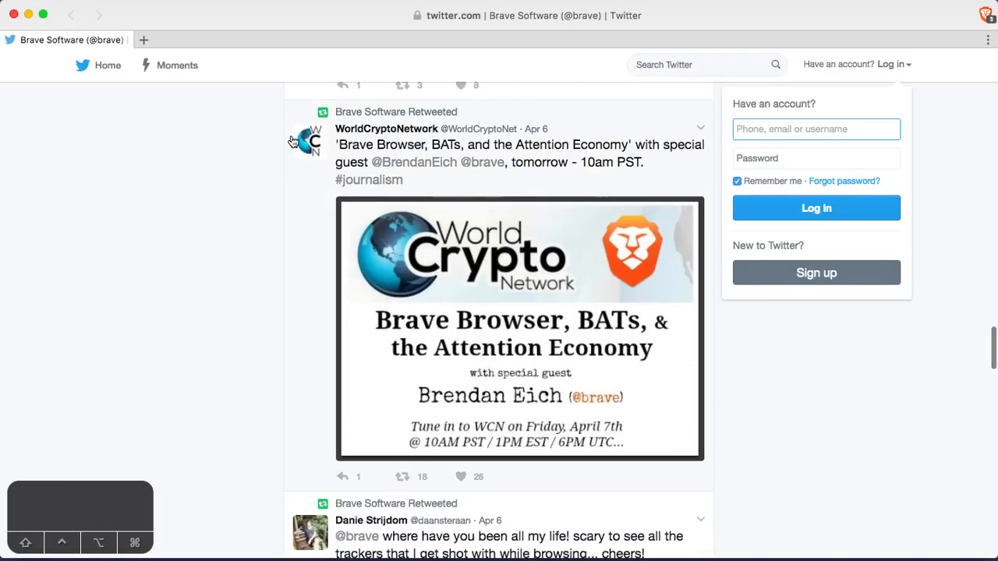
pyautogui.scroll(-3)
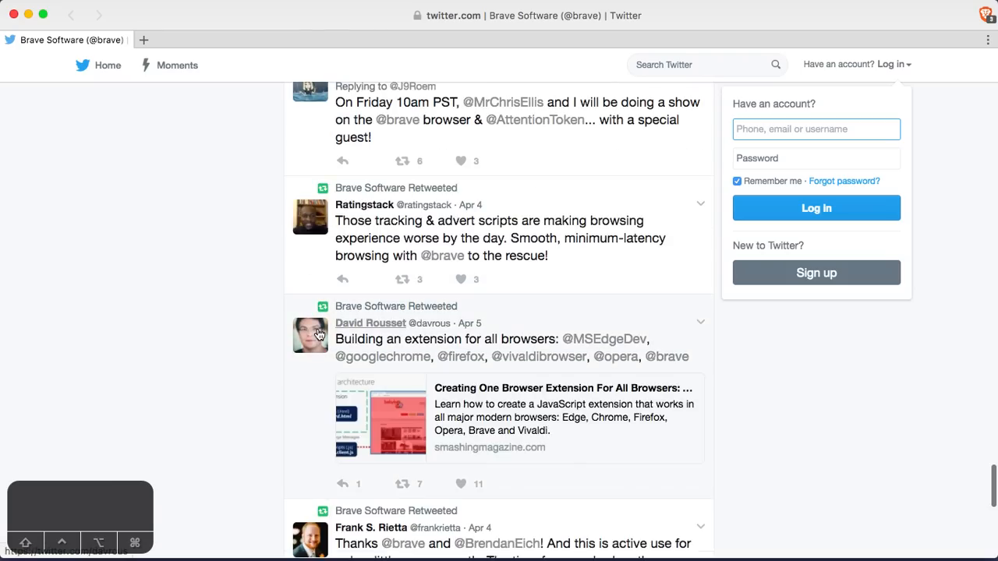
# - Quit Brave and relaunch it by searching 'brave' in Spotlight
pyautogui.press('cmd+space')
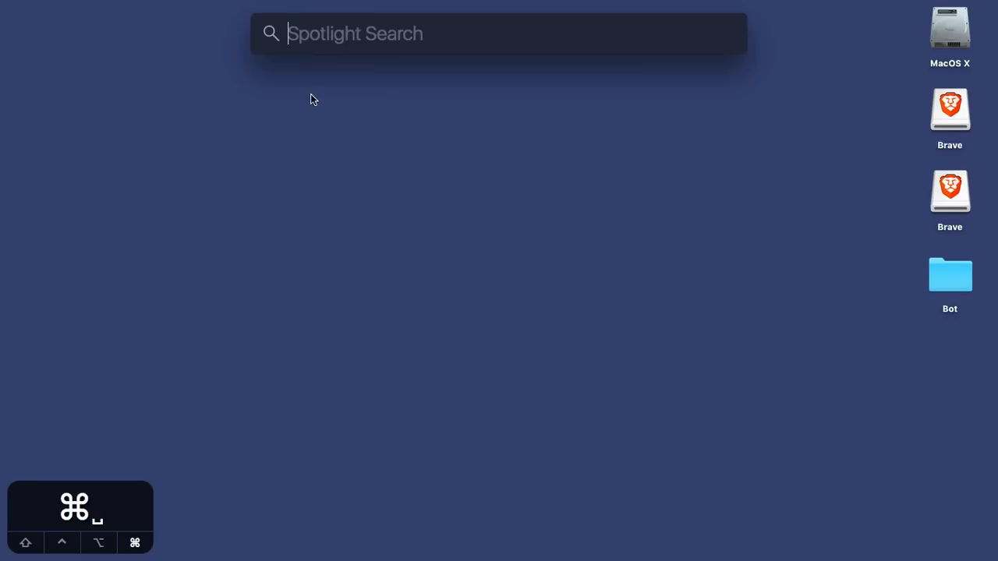
pyautogui.press('escape')
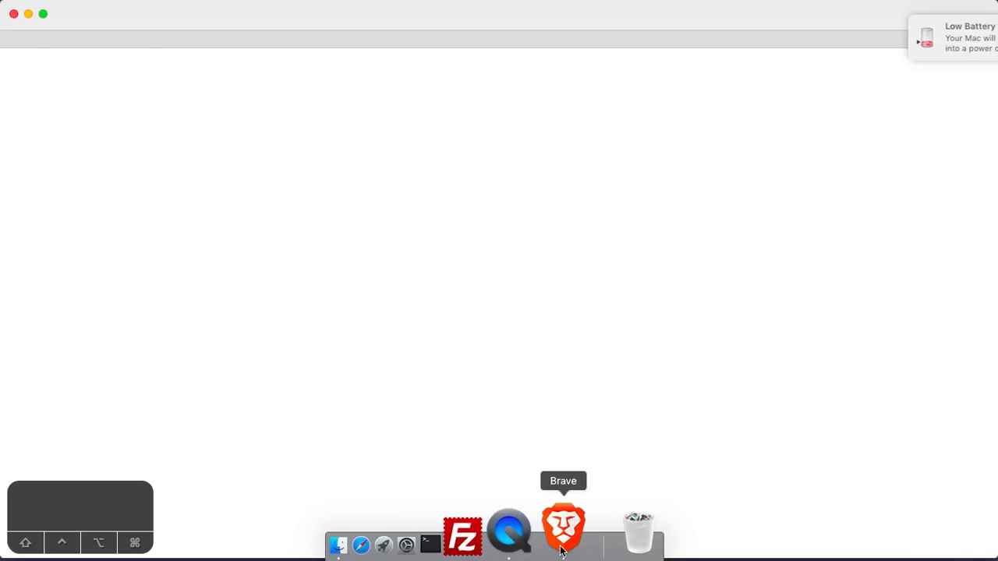
pyautogui.click(562, 533)
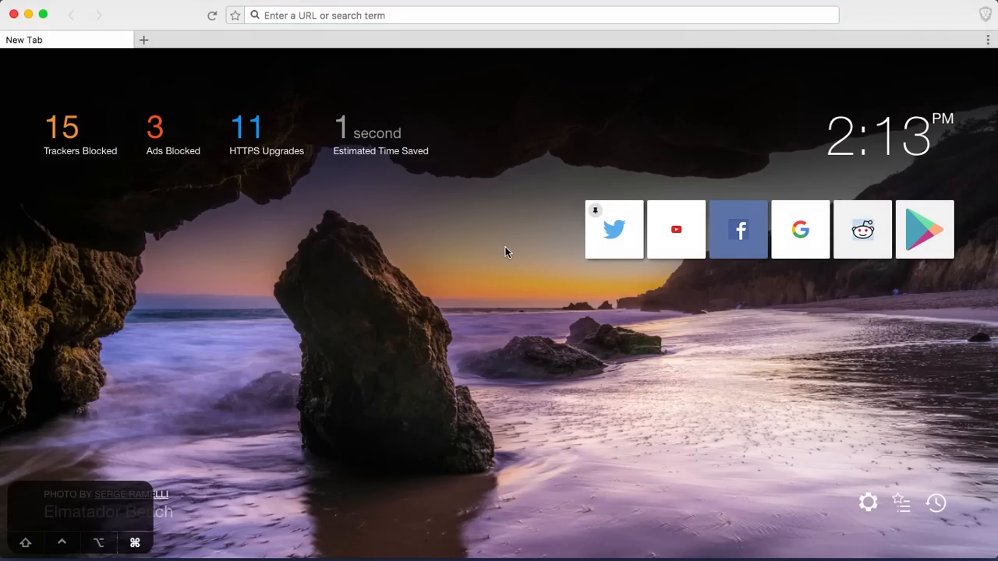
pyautogui.moveTo(555, 530)
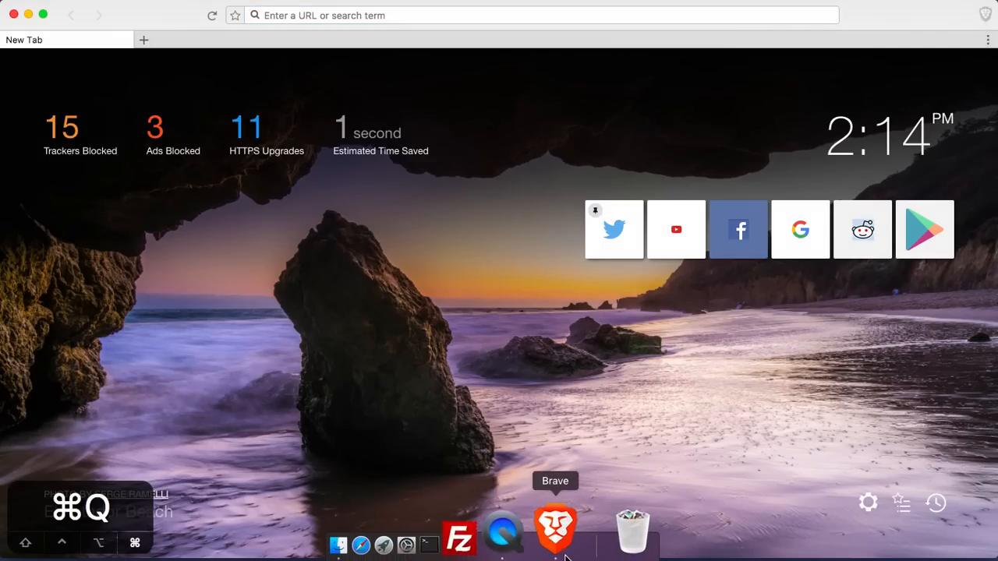
pyautogui.moveTo(513, 427)
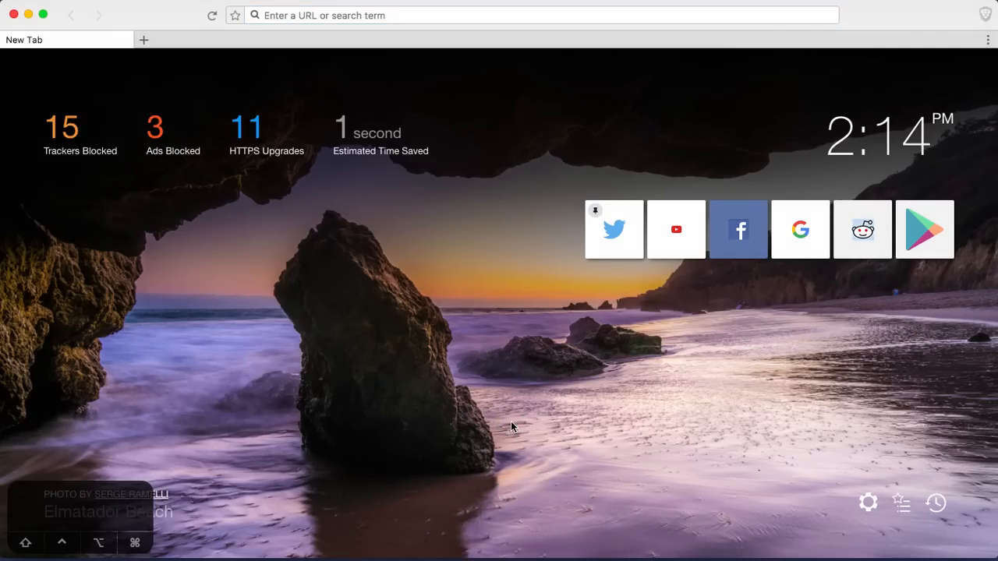
pyautogui.moveTo(164, 4)
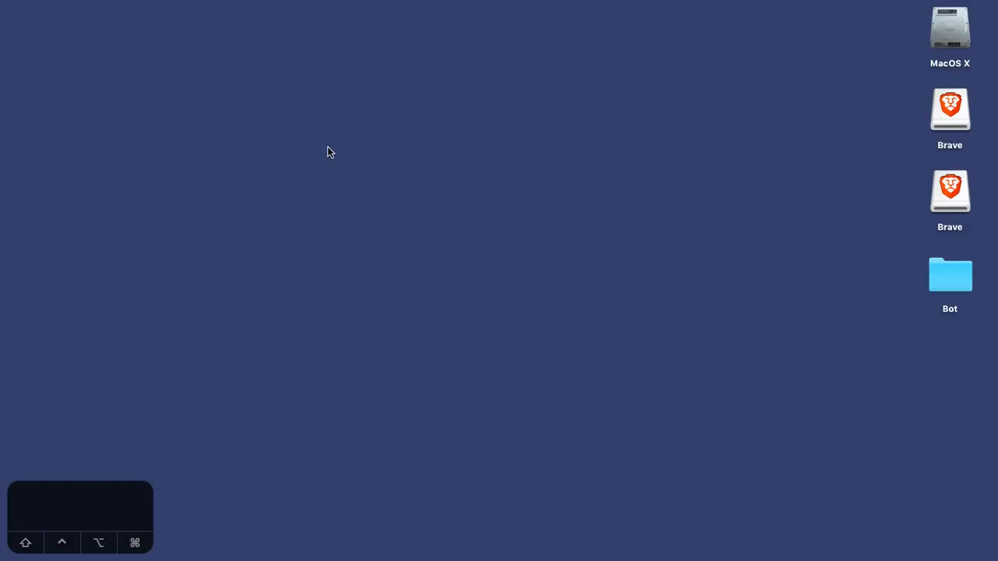
pyautogui.write('brave')
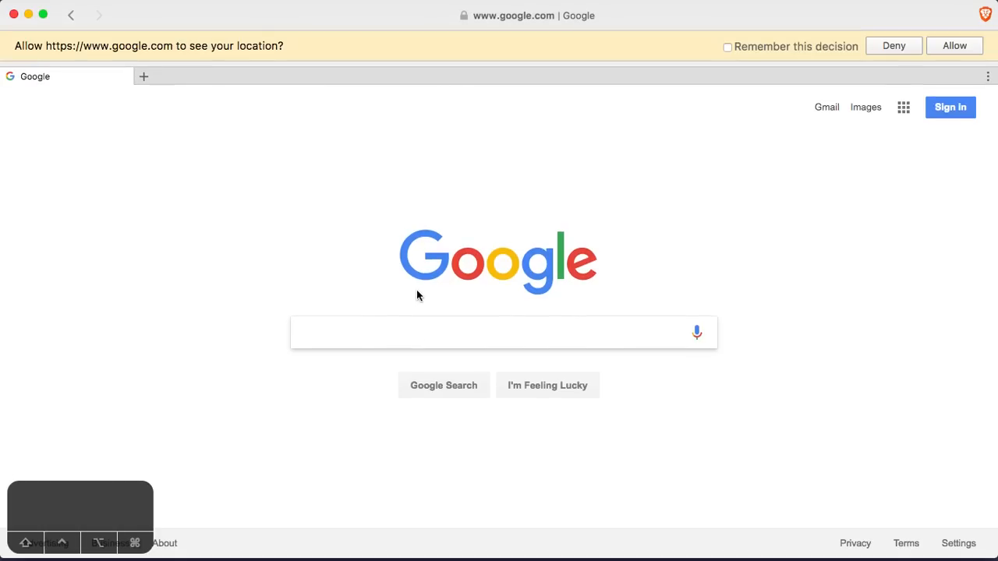
# - Search Google for 'long loading website', then open a tab showing 15 trackers, 3 ads blocked
pyautogui.write('long loading website -')
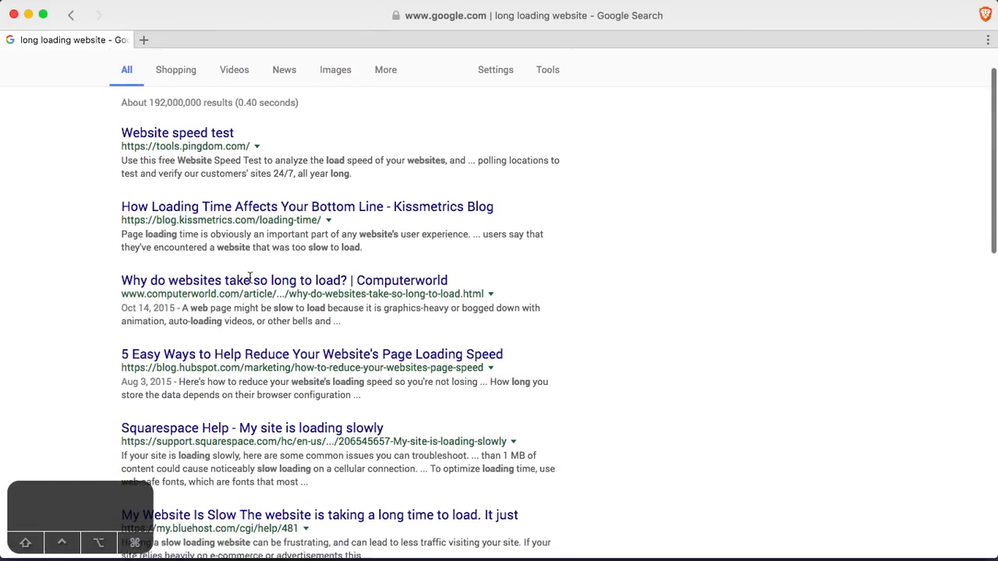
pyautogui.scroll(-3)
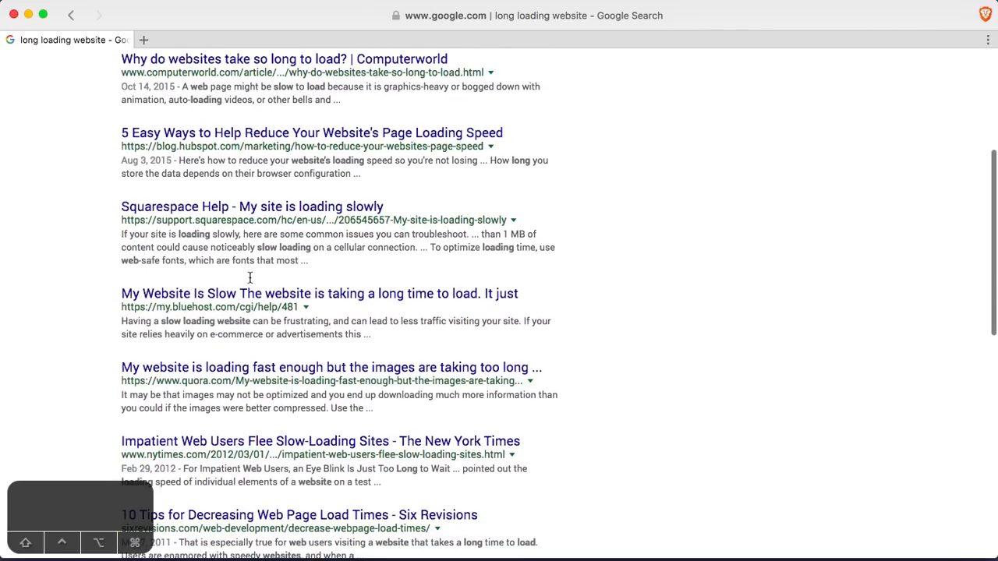
pyautogui.scroll(-3)
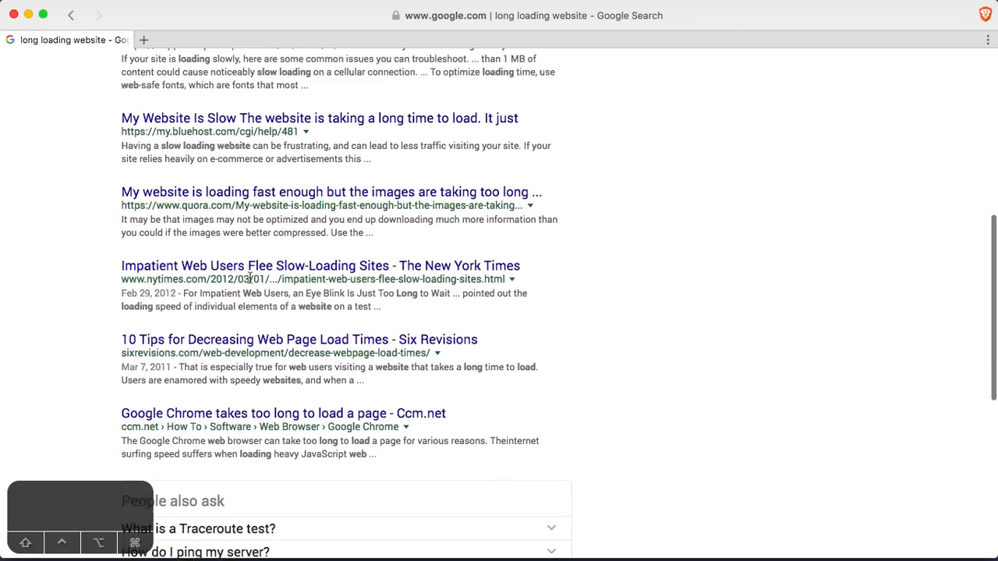
pyautogui.scroll(-3)
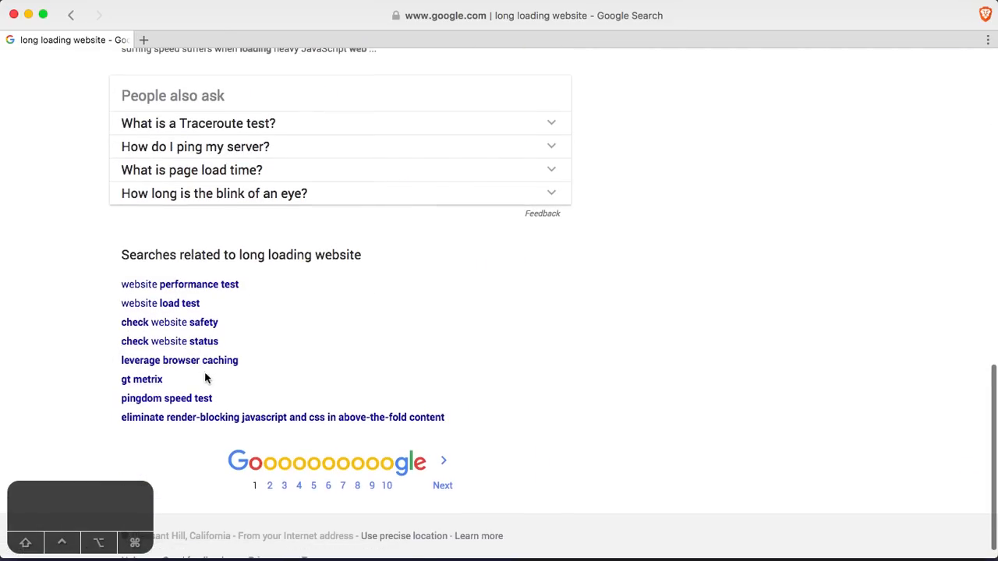
pyautogui.moveTo(168, 421)
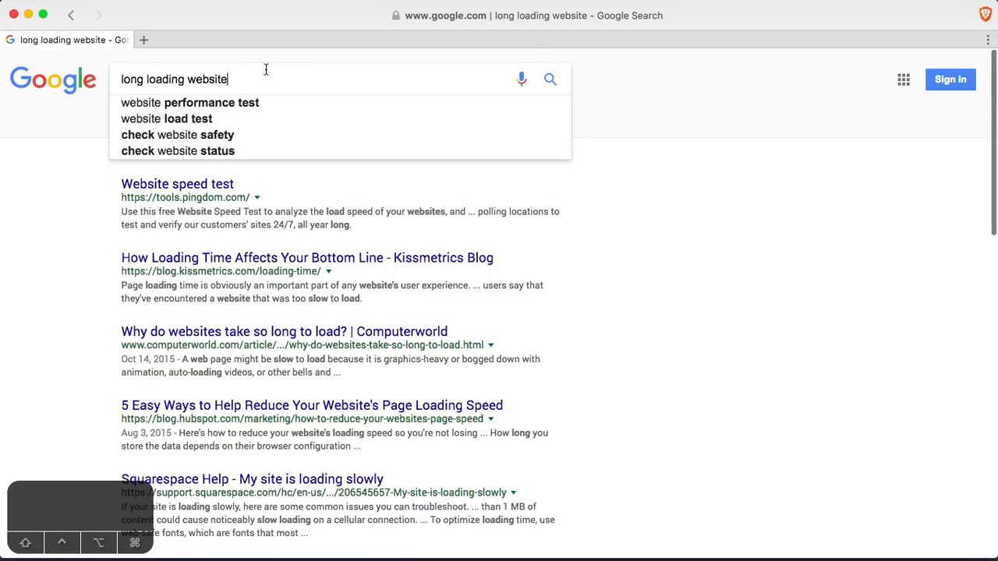
pyautogui.click(143, 39)
pyautogui.write('https://www.reddit.com/')
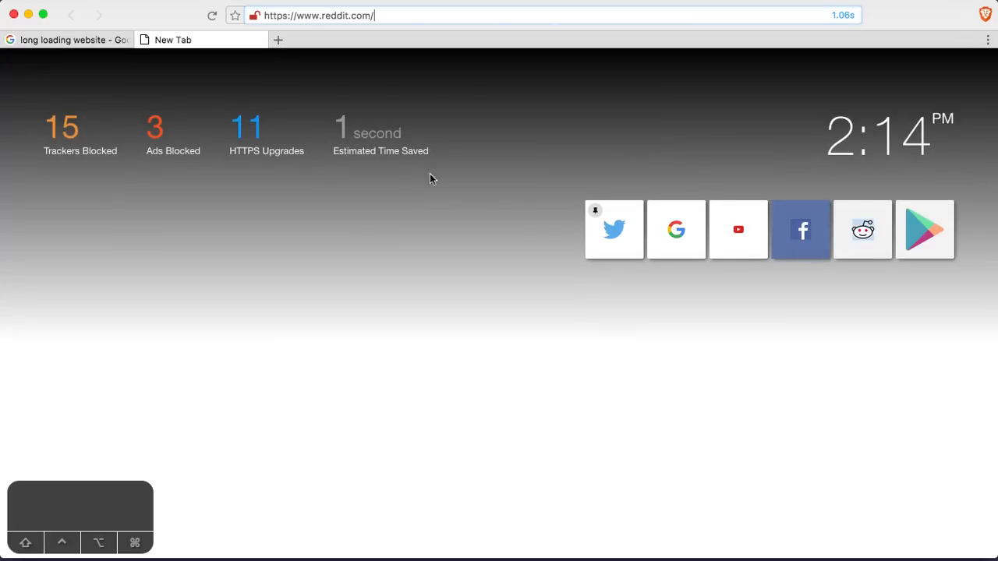
pyautogui.click(66, 40)
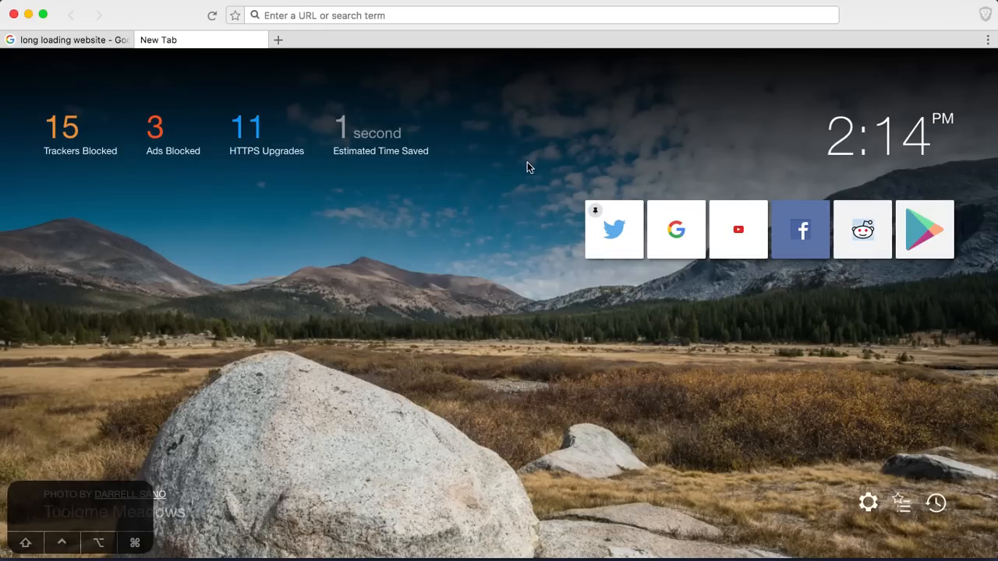
pyautogui.moveTo(472, 224)
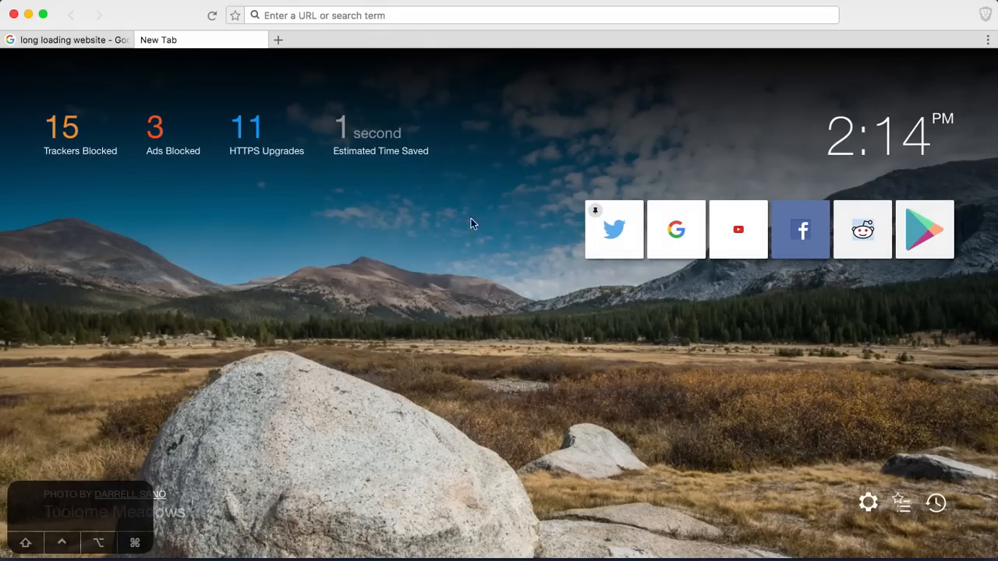
pyautogui.moveTo(923, 396)
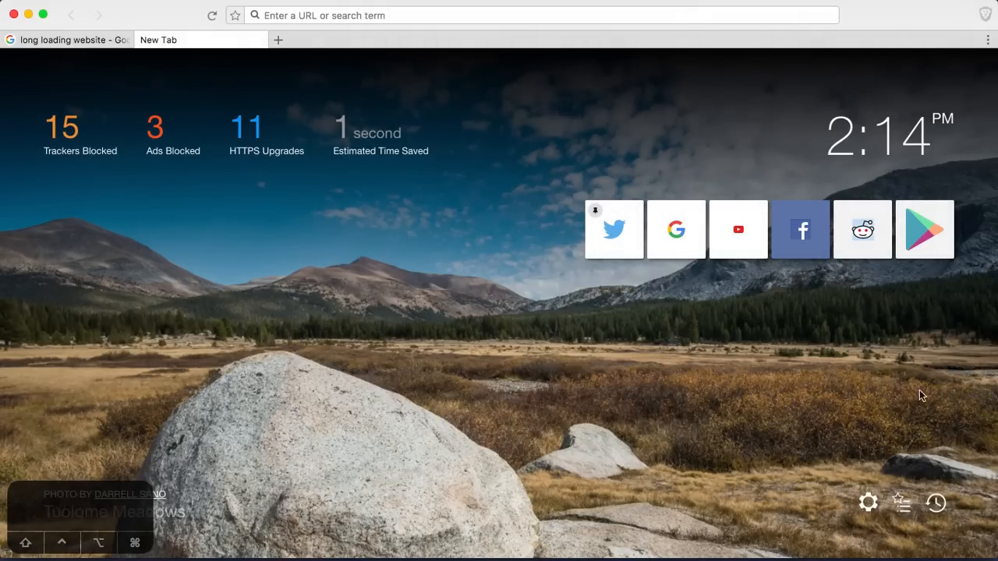
# - Keep Brave starting with last session's windows and tabs, then open two new tabs
pyautogui.click(868, 502)
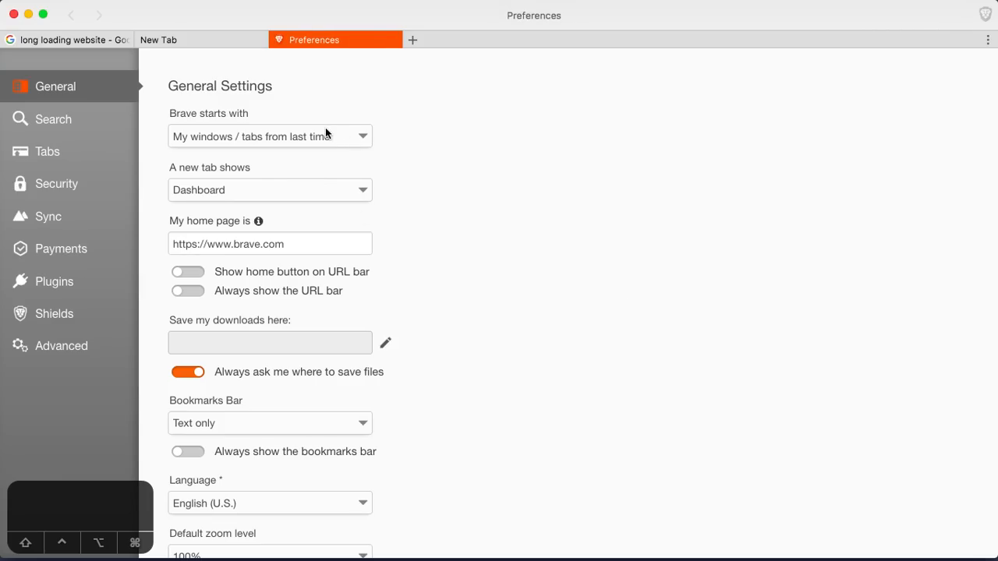
pyautogui.moveTo(316, 136)
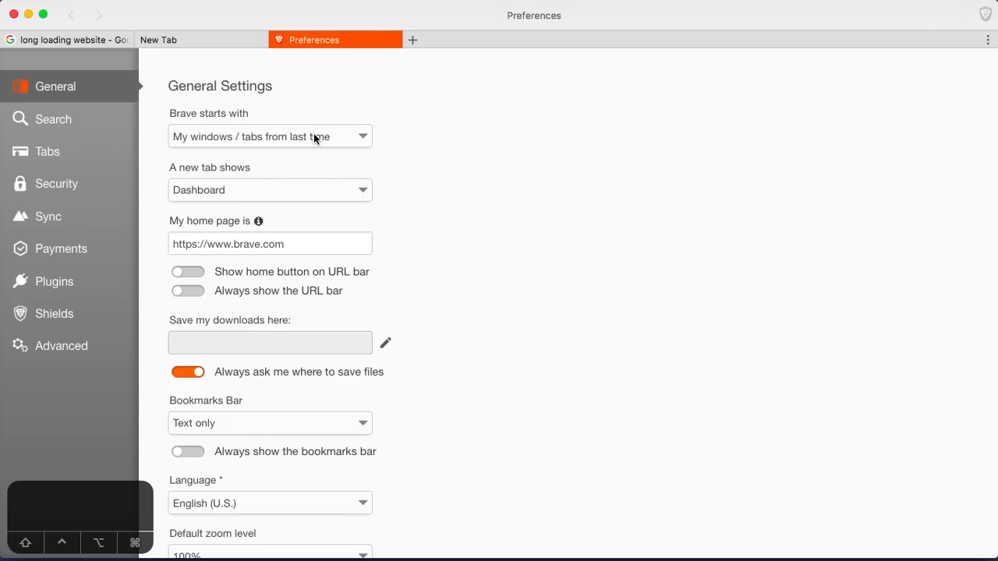
pyautogui.moveTo(287, 139)
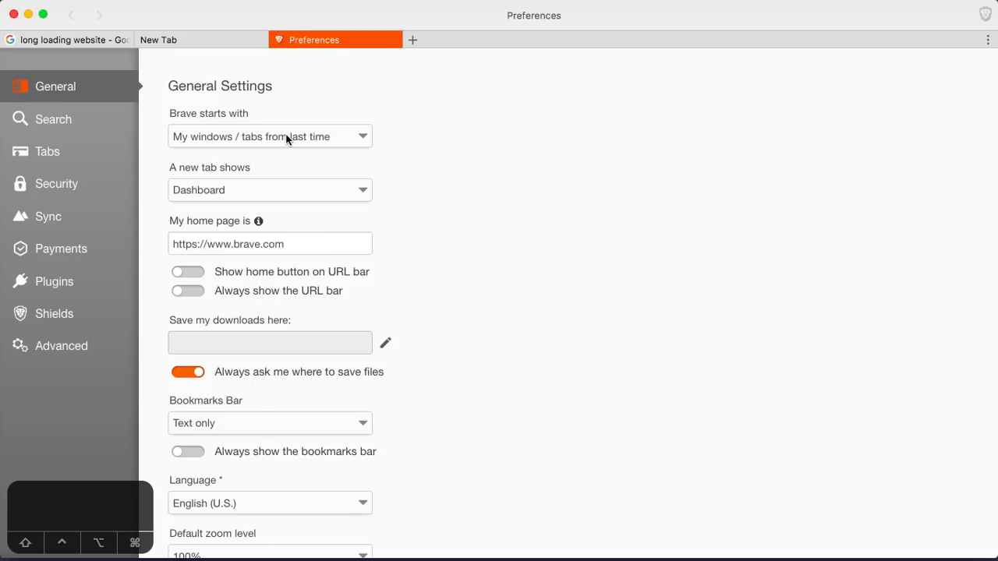
pyautogui.moveTo(316, 139)
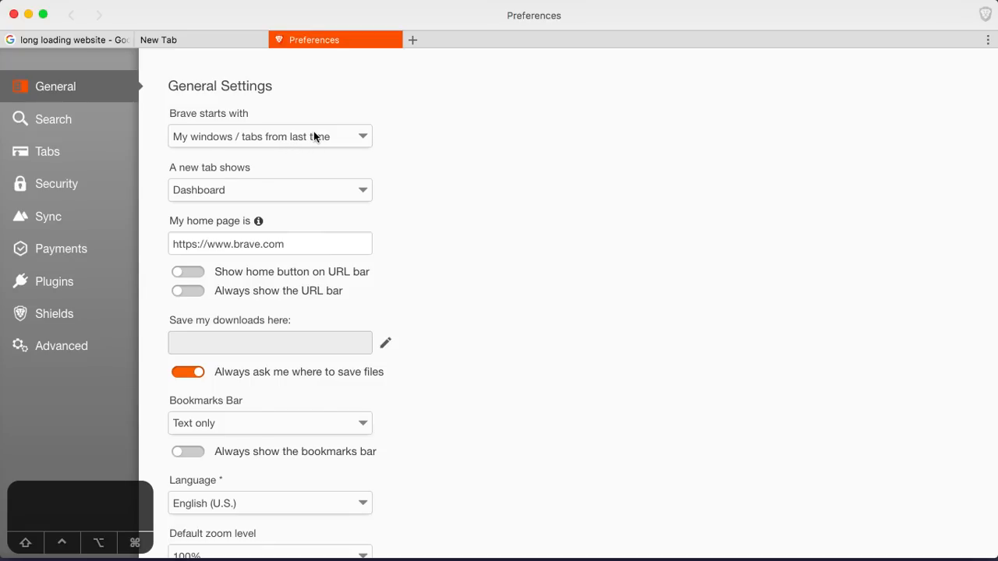
pyautogui.click(269, 136)
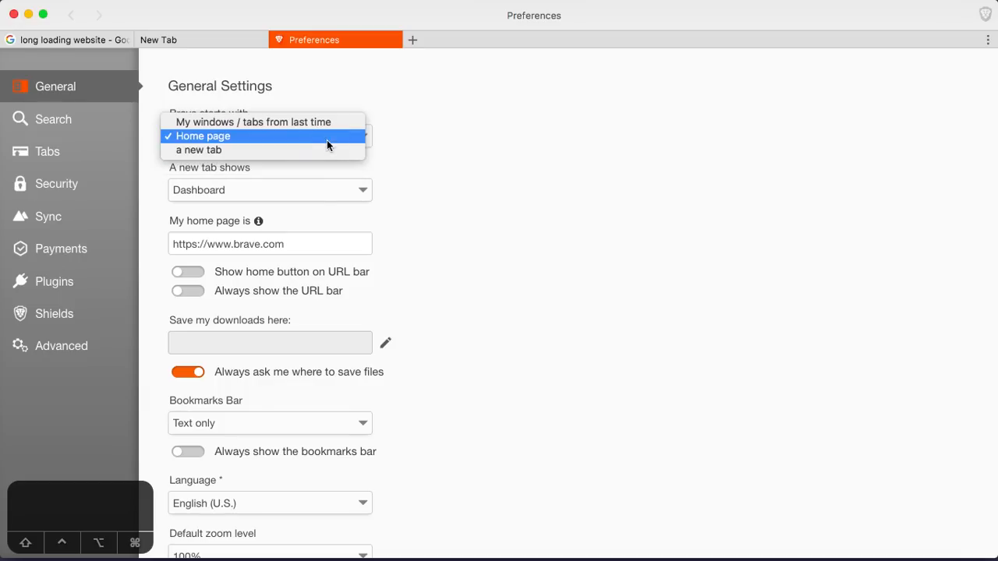
pyautogui.click(253, 122)
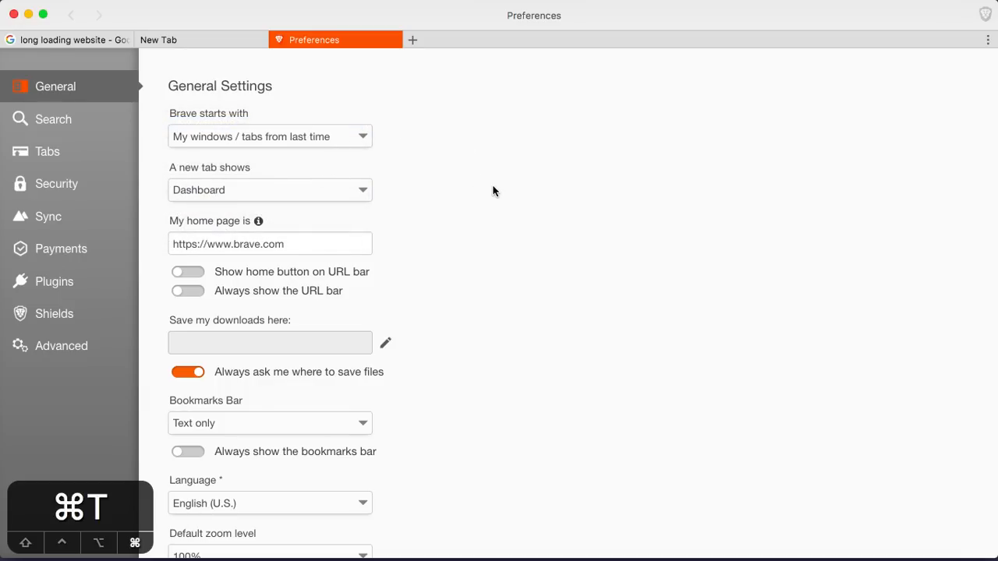
pyautogui.press('cmd+t')
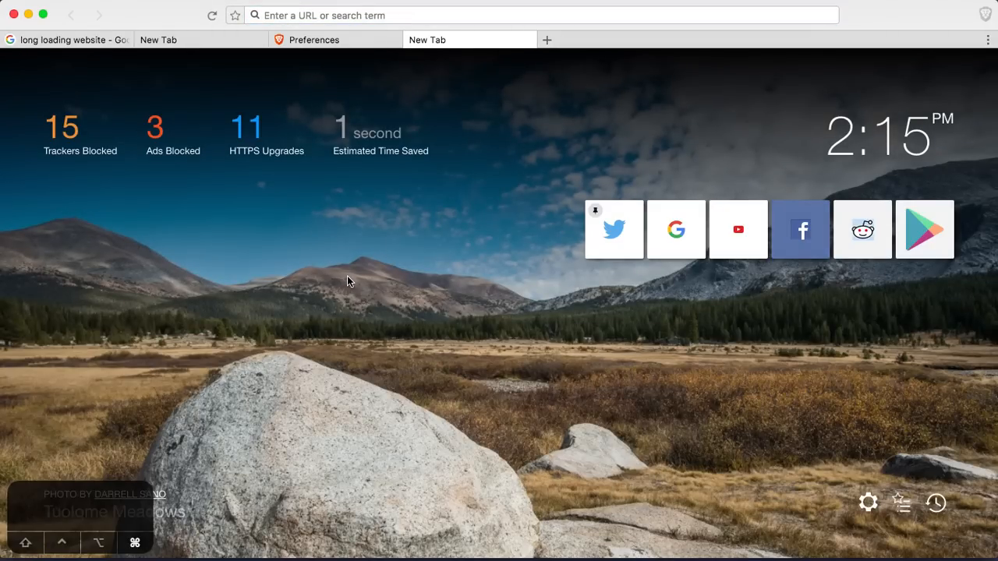
pyautogui.click(546, 40)
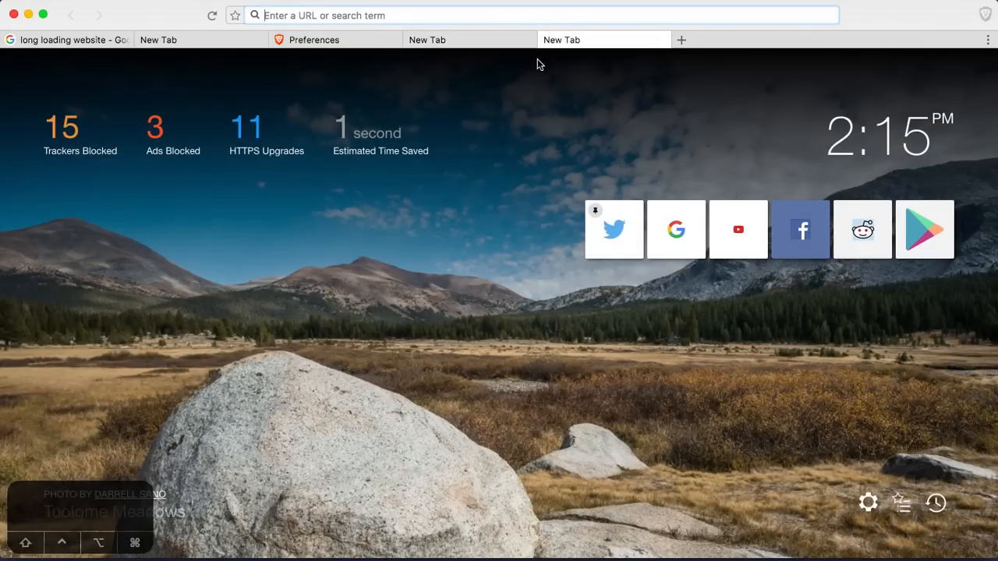
# - Open another new tab and visit photographer Darrell Sano's dksfoto SmugMug site
pyautogui.click(681, 39)
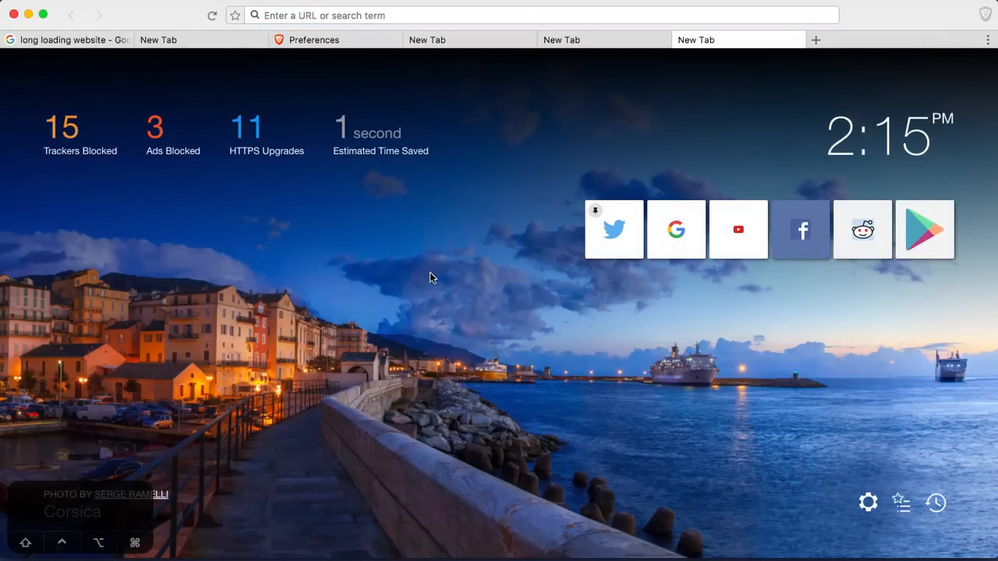
pyautogui.moveTo(78, 230)
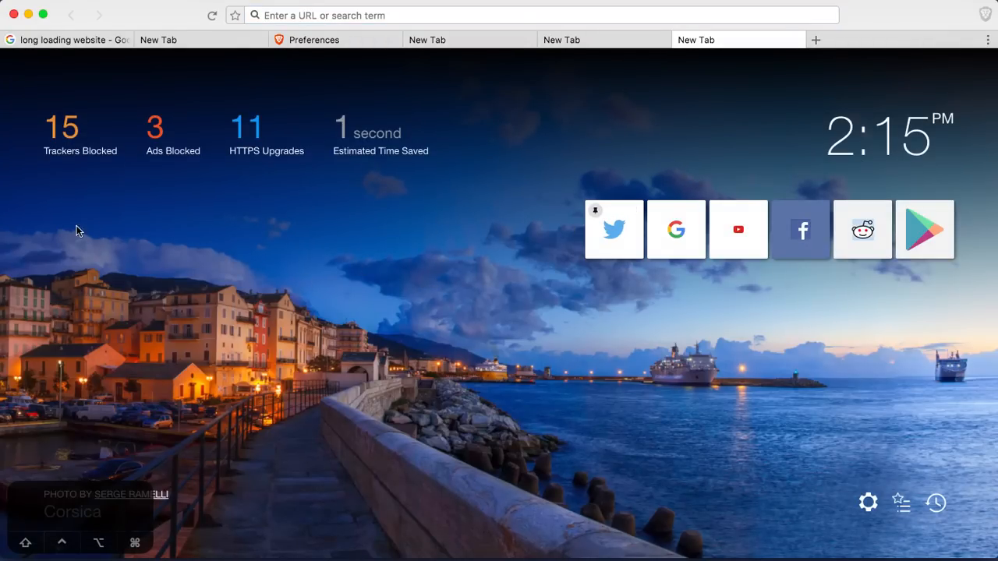
pyautogui.moveTo(229, 474)
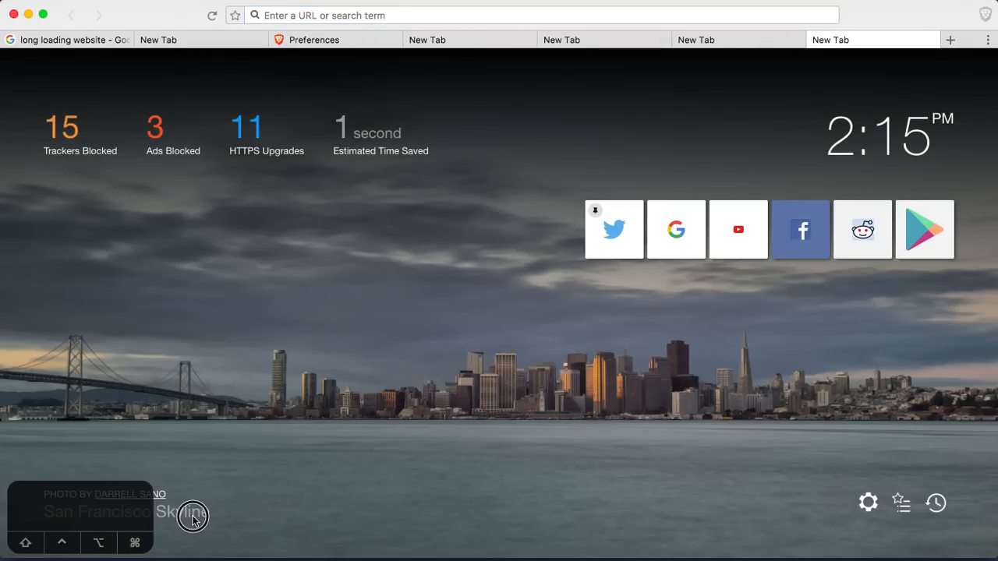
pyautogui.moveTo(744, 25)
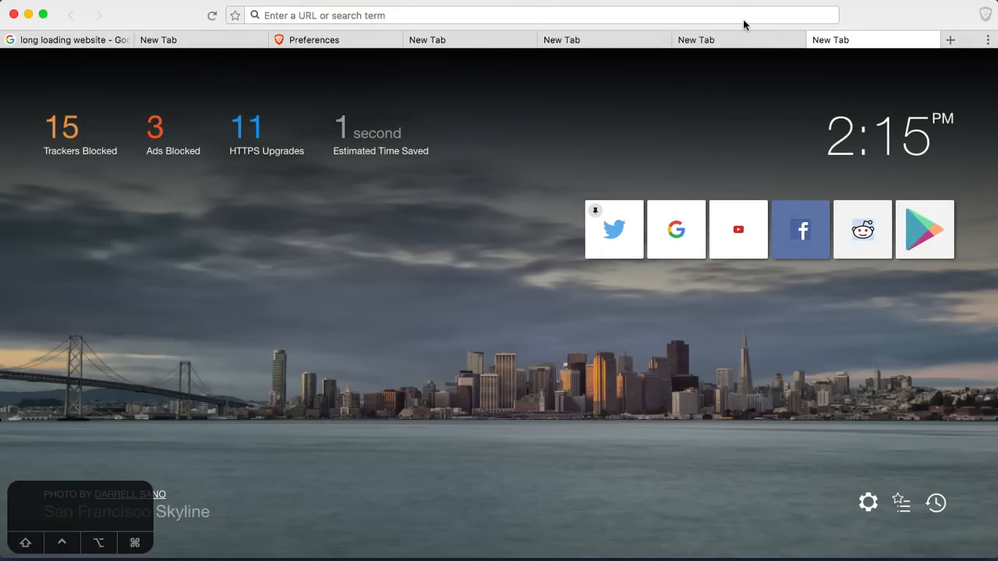
pyautogui.moveTo(148, 495)
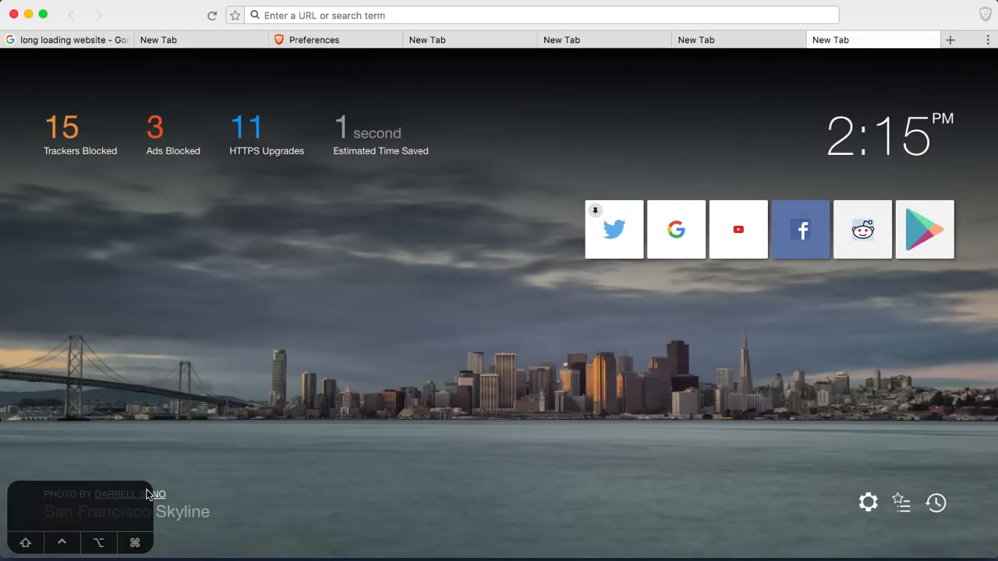
pyautogui.click(949, 40)
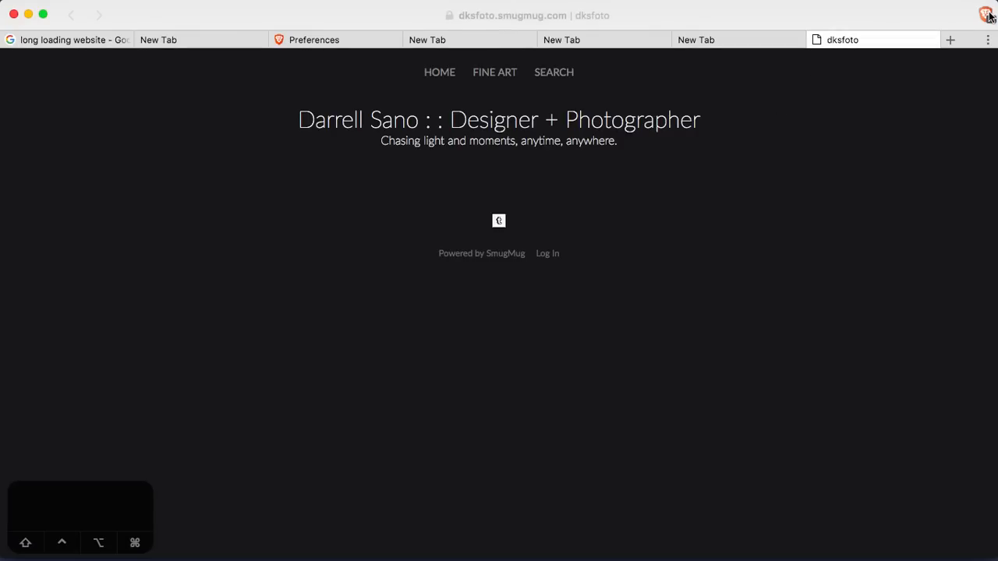
# - Keep Shields ad control on dksfoto.smugmug.com set to Block Ads
pyautogui.click(987, 14)
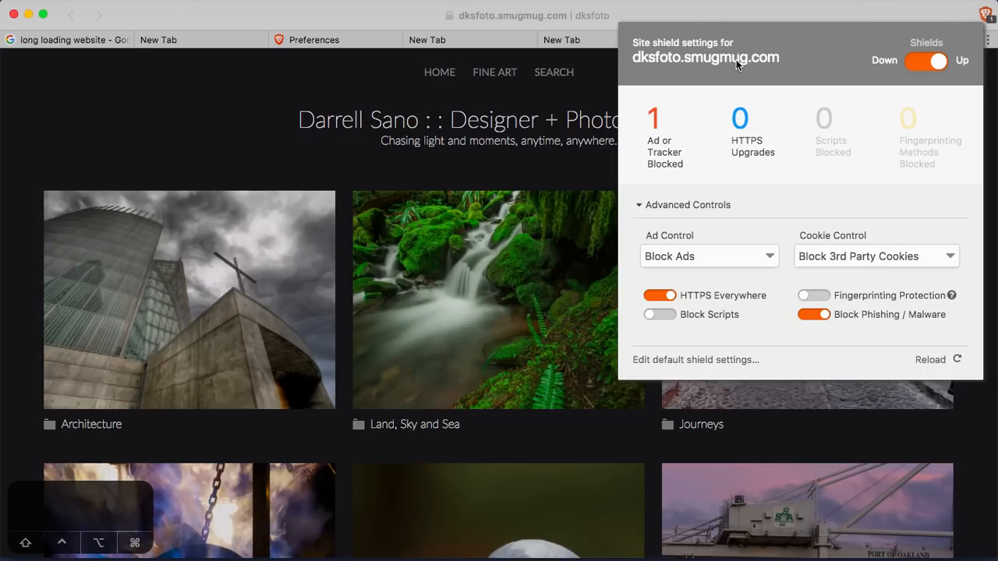
pyautogui.moveTo(721, 56)
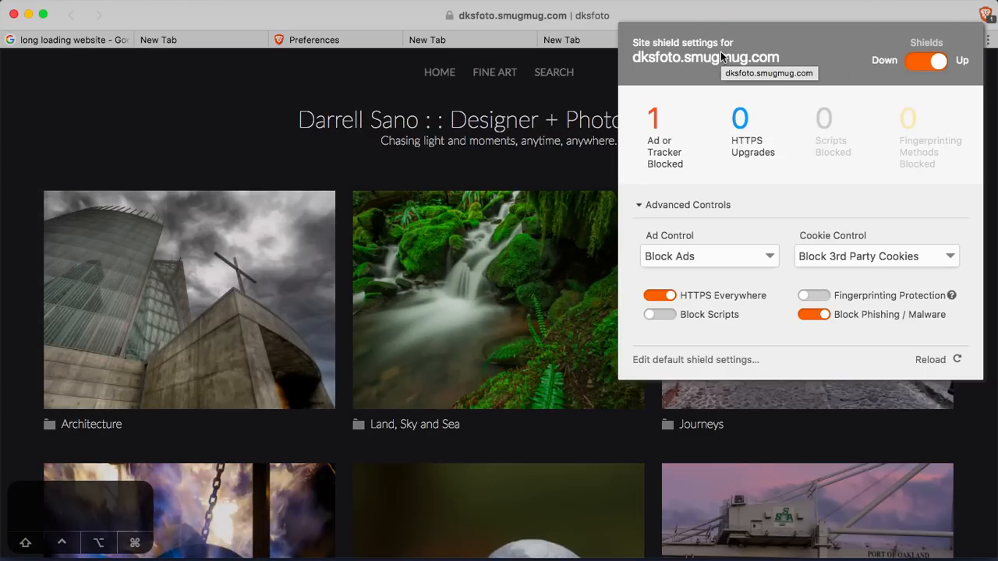
pyautogui.moveTo(703, 261)
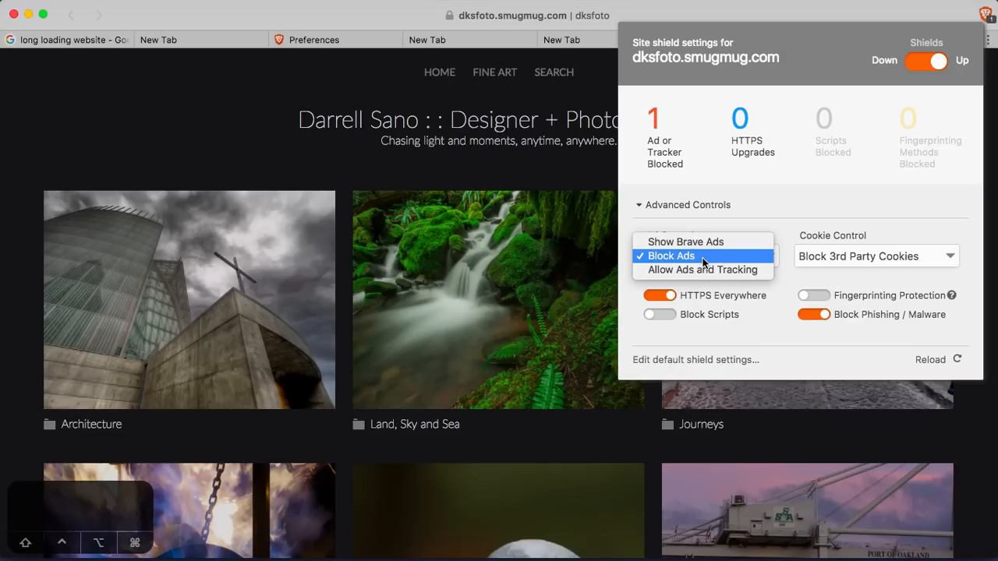
pyautogui.click(668, 256)
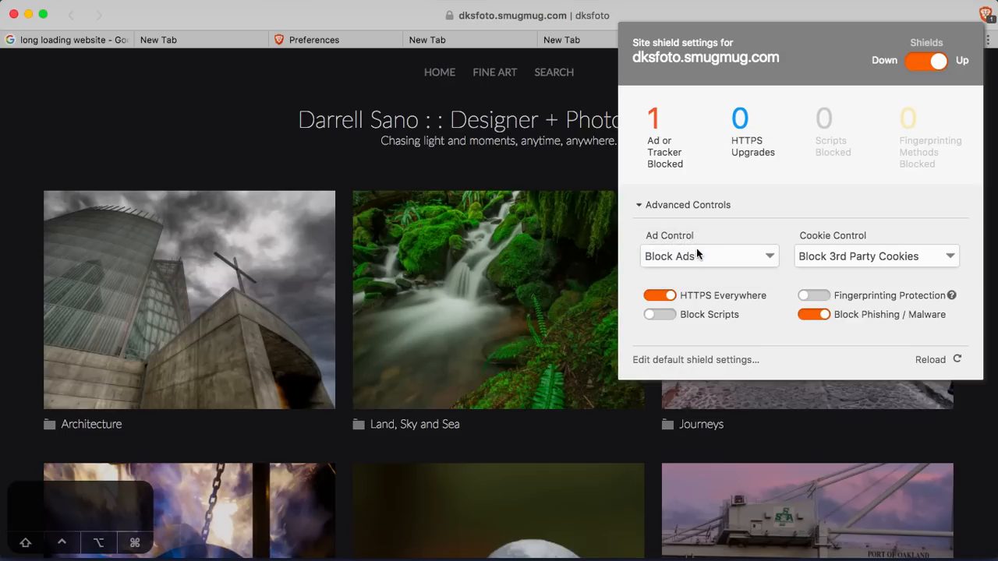
pyautogui.click(708, 256)
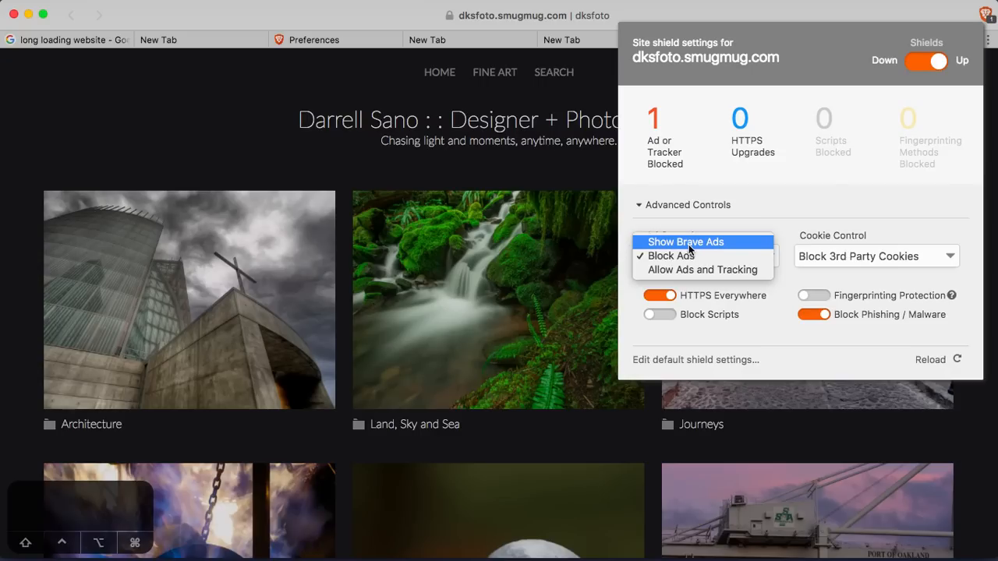
pyautogui.moveTo(686, 256)
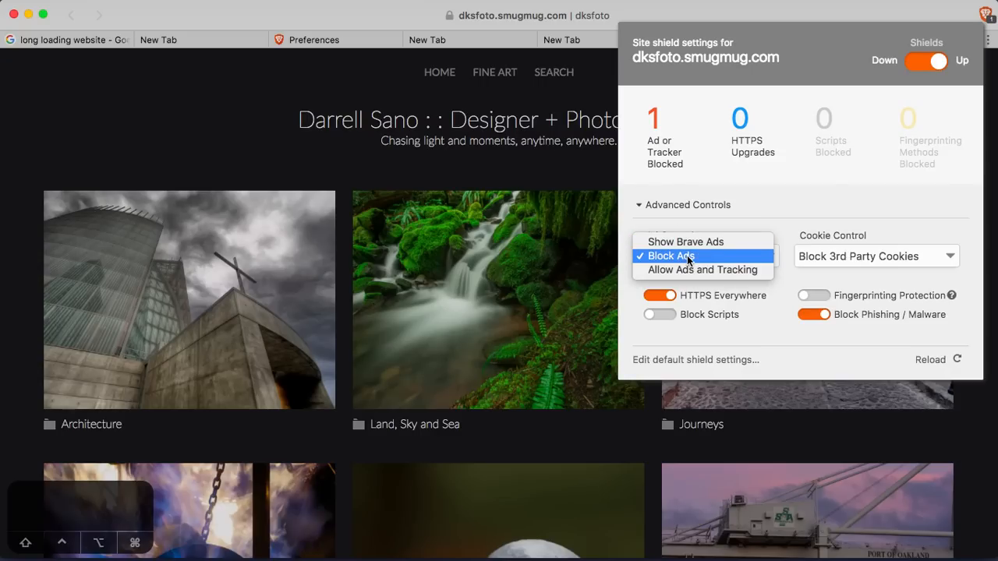
pyautogui.click(875, 256)
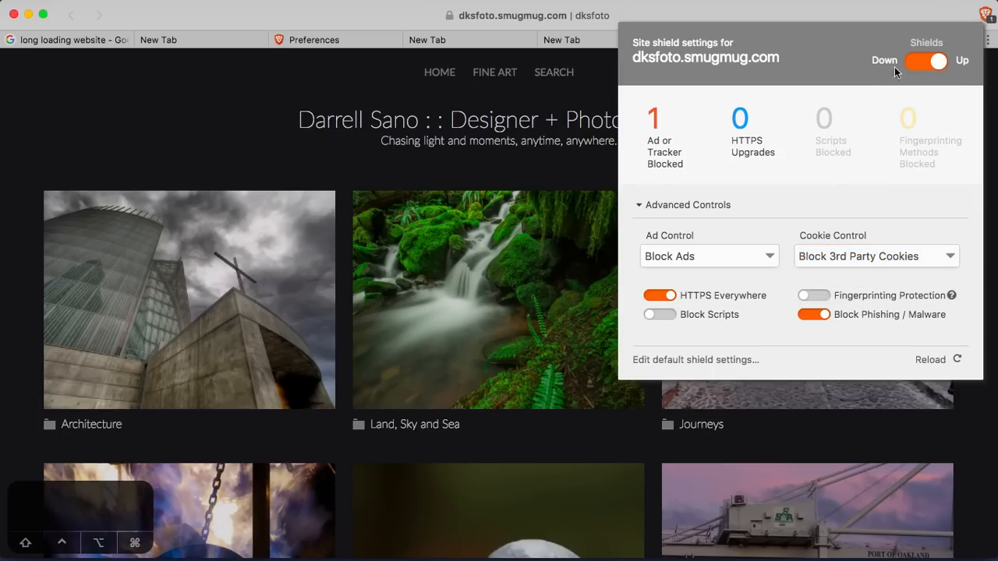
pyautogui.moveTo(951, 293)
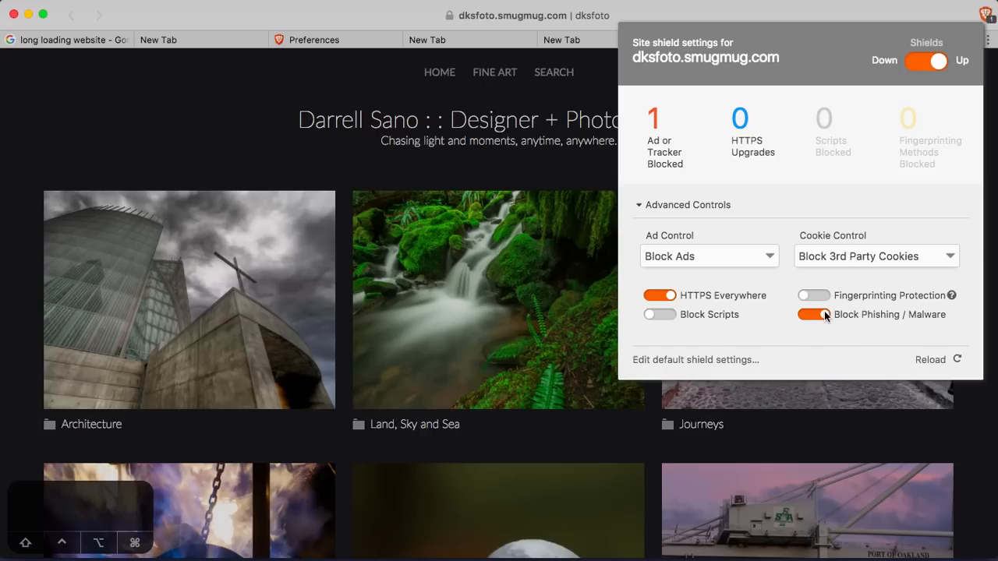
pyautogui.moveTo(826, 300)
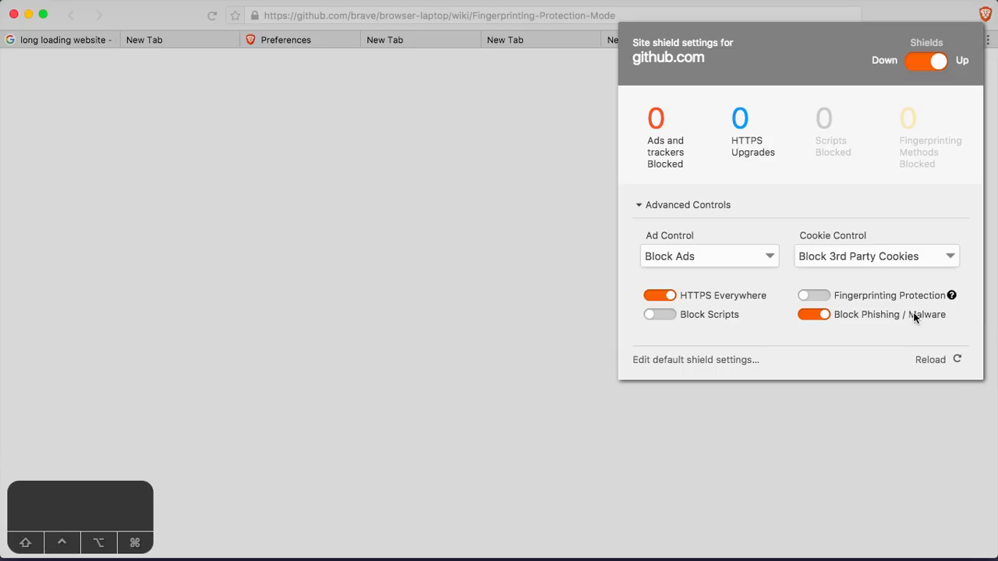
# - Scroll through the Fingerprinting Protection Mode wiki, then return to the dksfoto tab
pyautogui.click(439, 183)
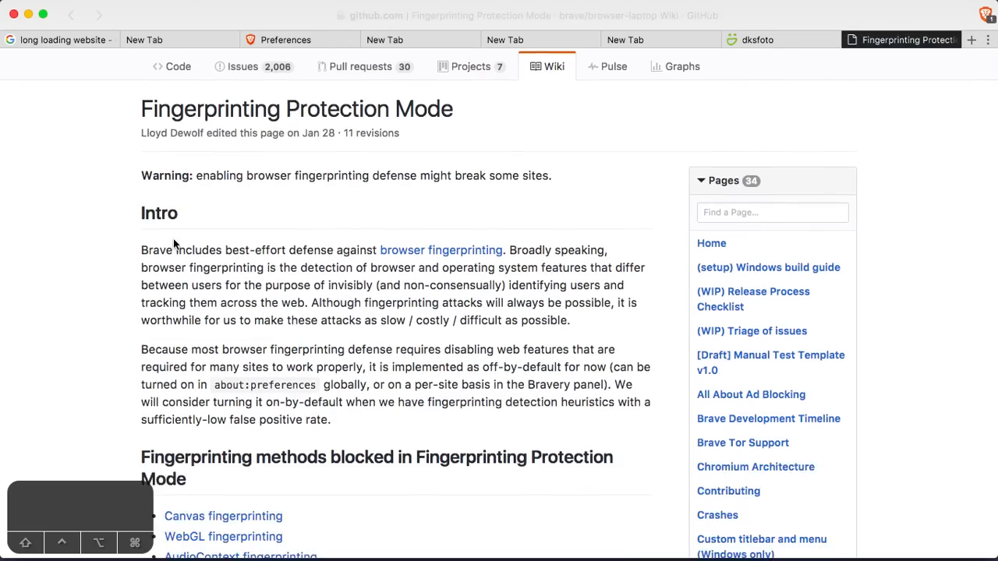
pyautogui.scroll(-3)
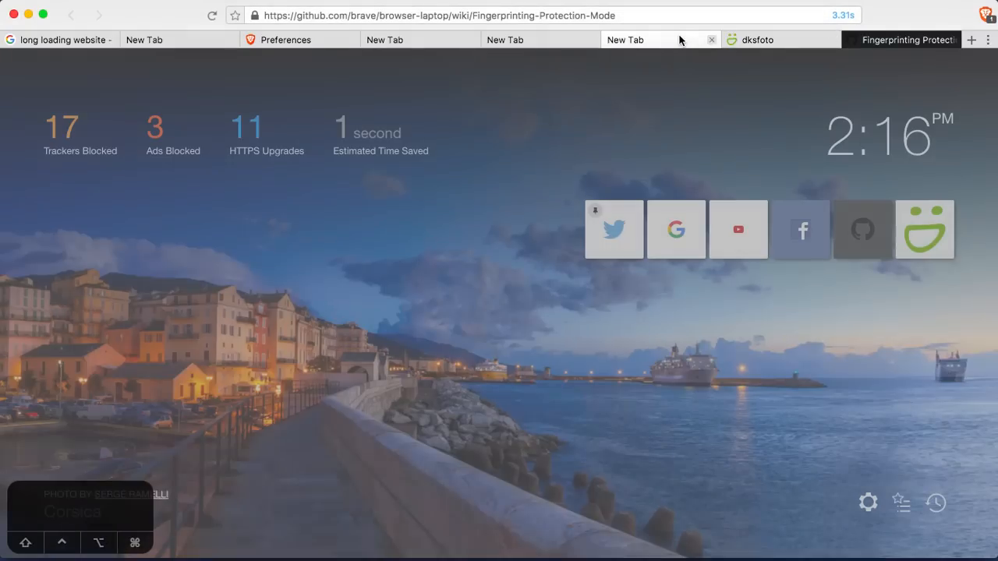
pyautogui.click(384, 39)
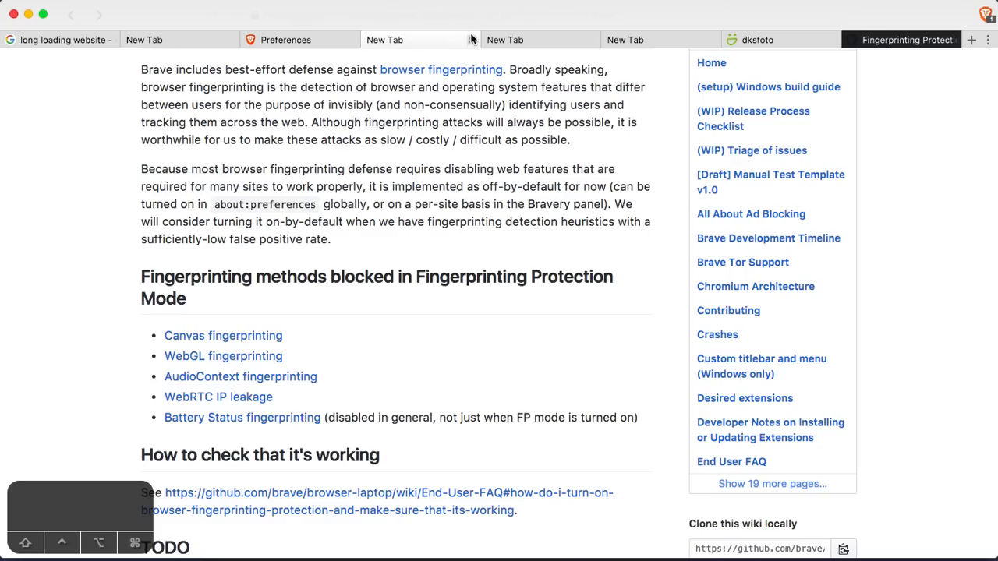
pyautogui.scroll(3)
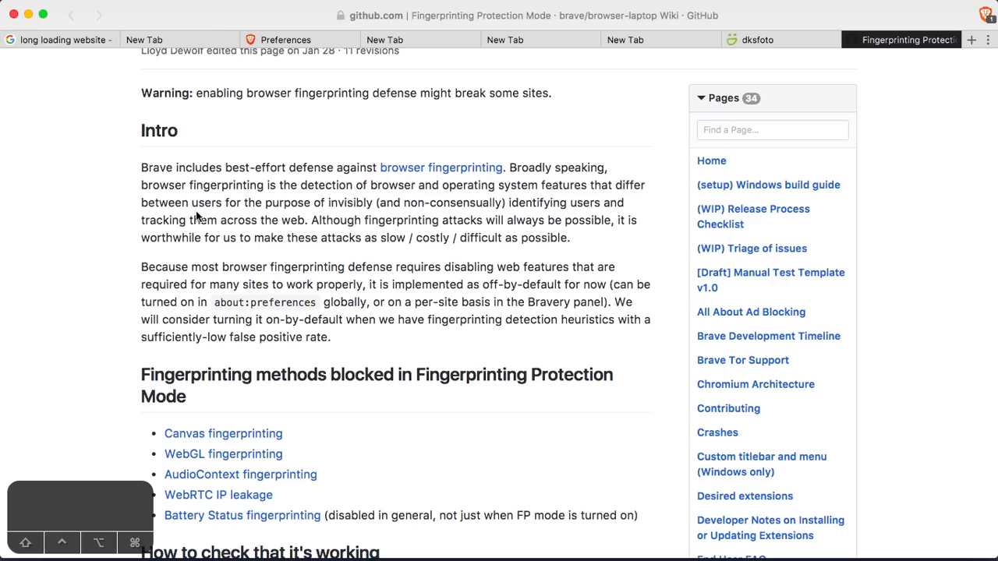
pyautogui.scroll(3)
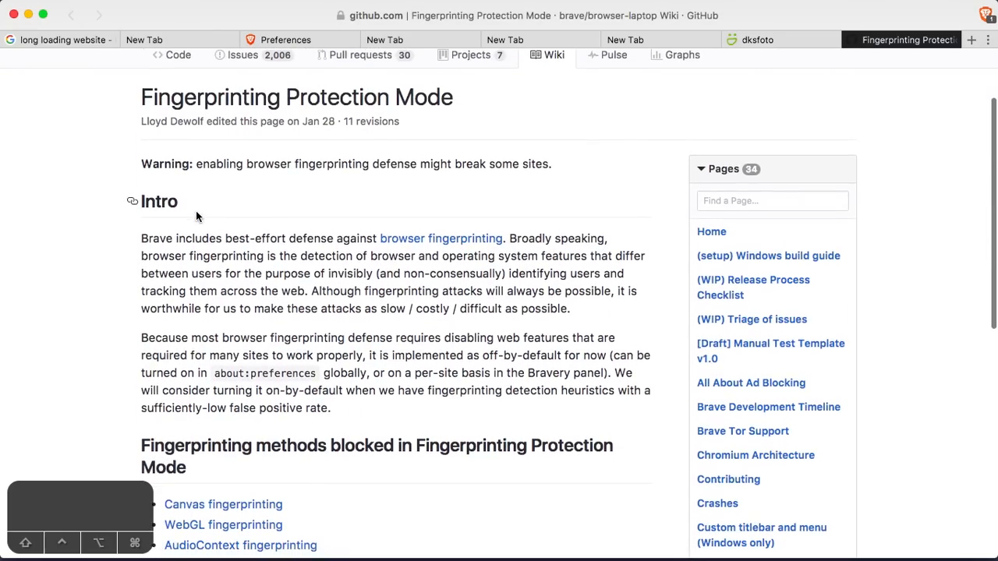
pyautogui.moveTo(417, 177)
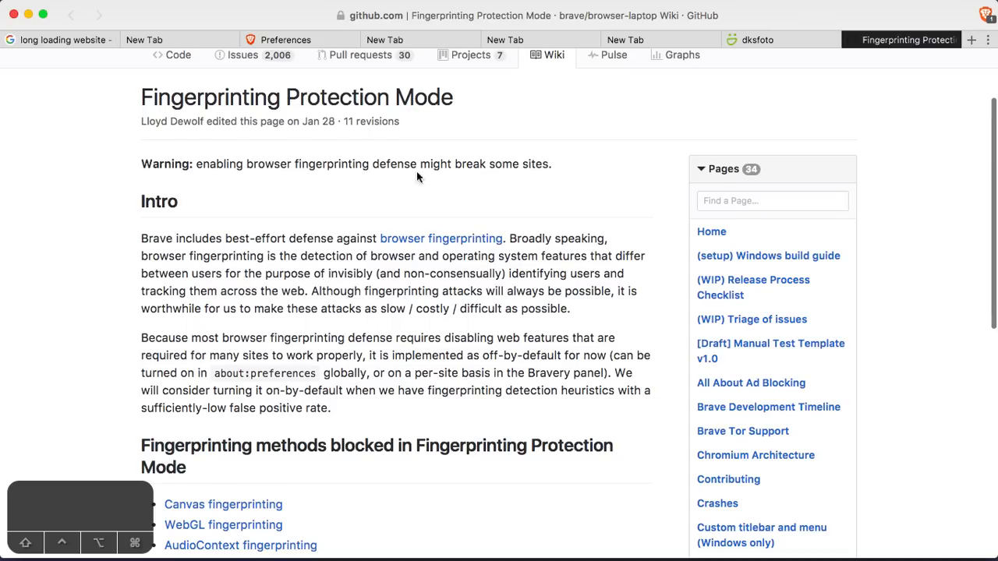
pyautogui.moveTo(377, 243)
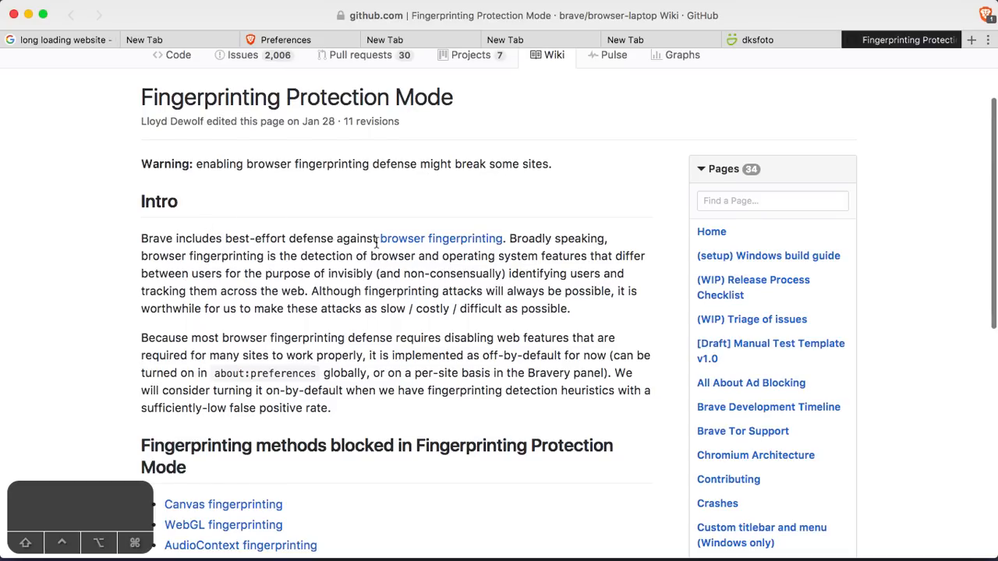
pyautogui.moveTo(440, 238)
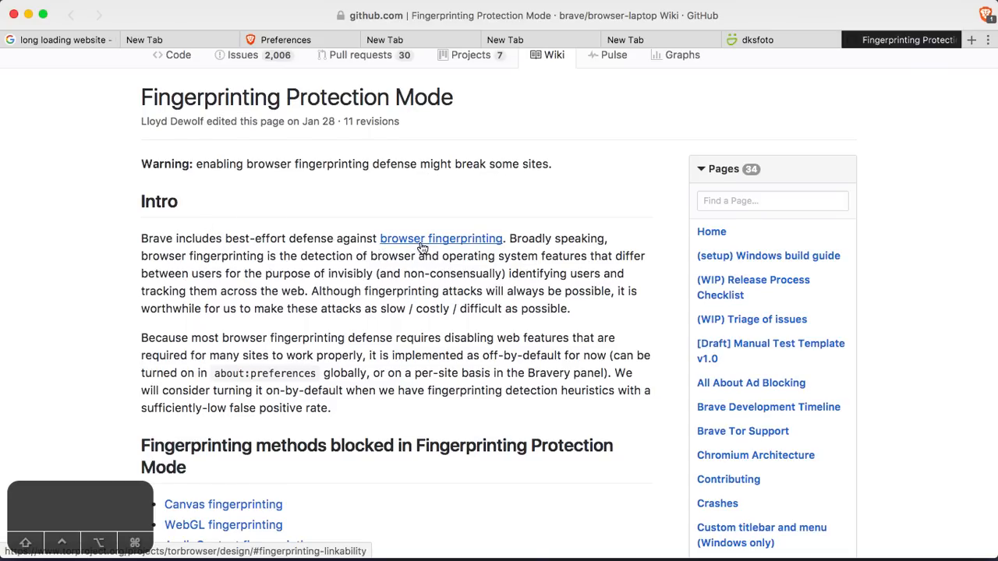
pyautogui.scroll(-3)
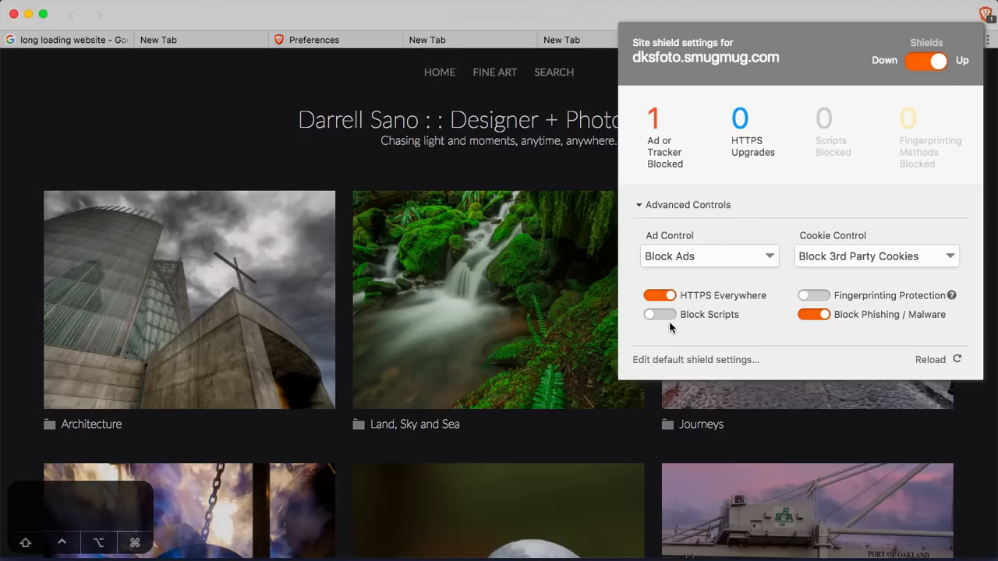
pyautogui.moveTo(665, 342)
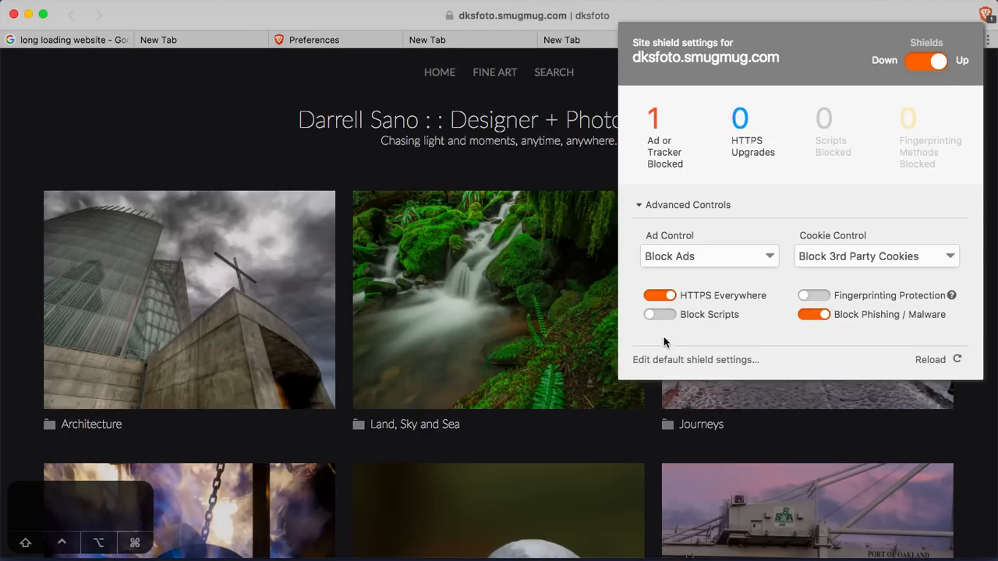
# - Block scripts on dksfoto.smugmug.com, browse the gallery, and view 19 trackers blocked
pyautogui.click(659, 314)
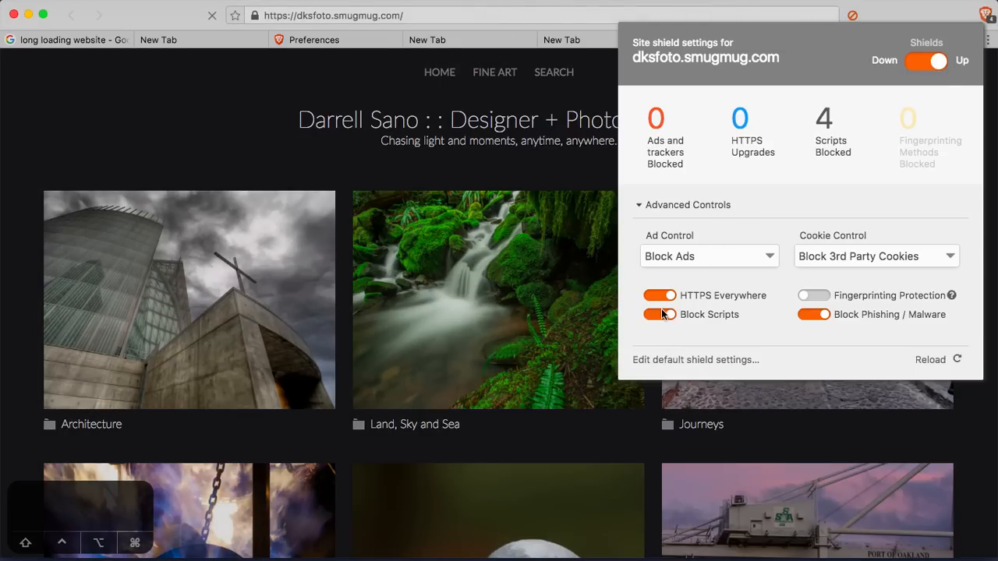
pyautogui.click(659, 314)
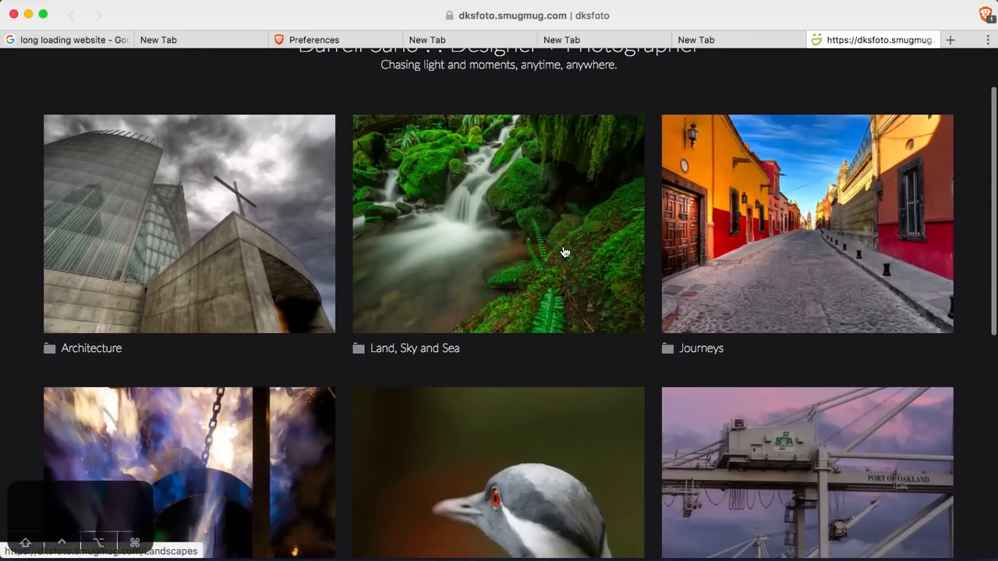
pyautogui.scroll(-3)
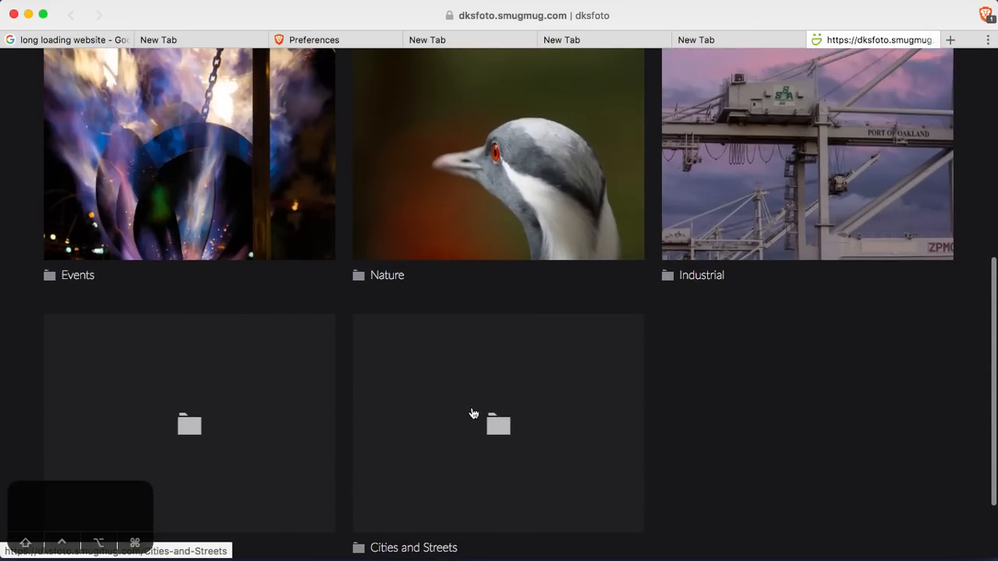
pyautogui.click(498, 425)
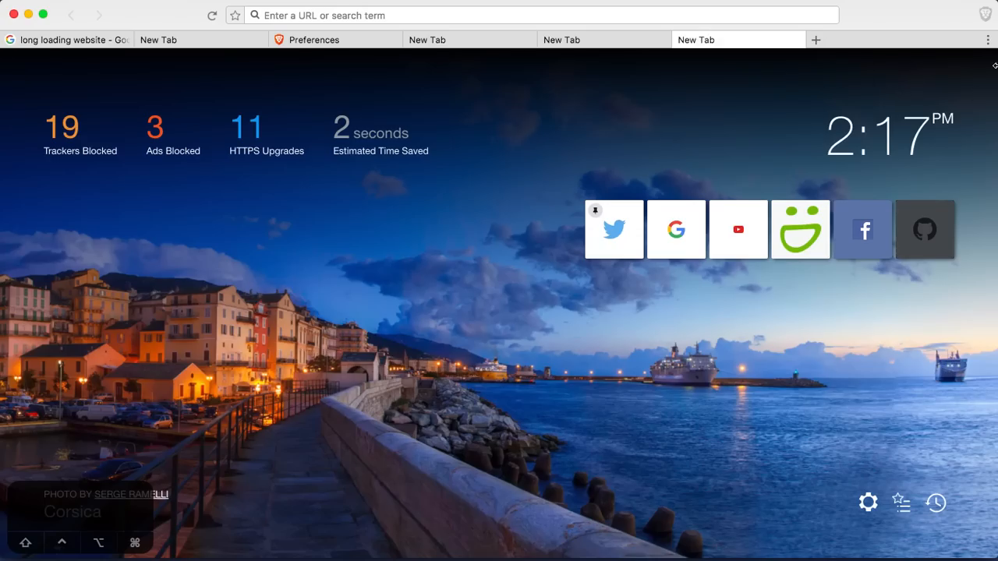
# - Open Preferences from the ⋮ main menu, landing on Brave Payments
pyautogui.click(987, 40)
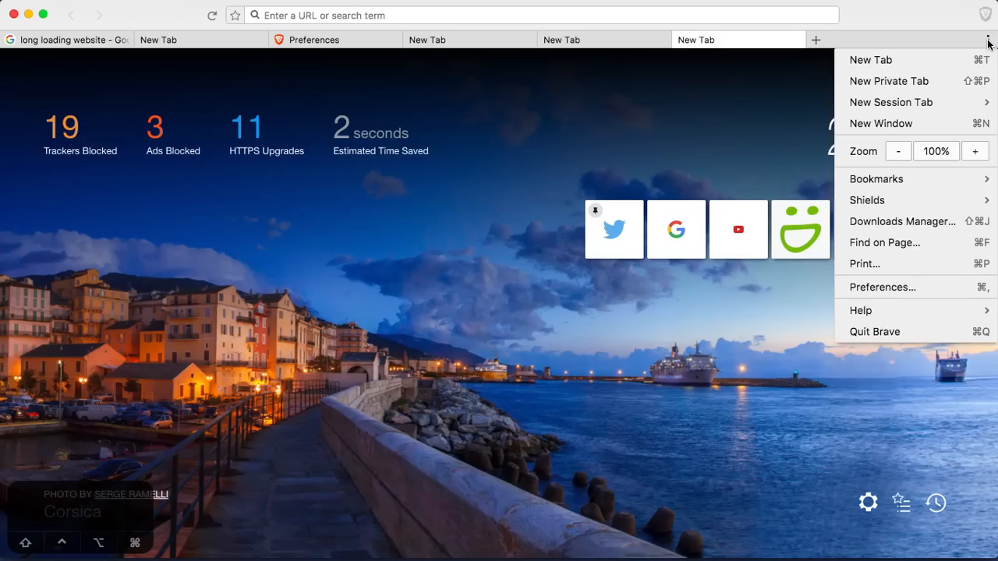
pyautogui.moveTo(889, 81)
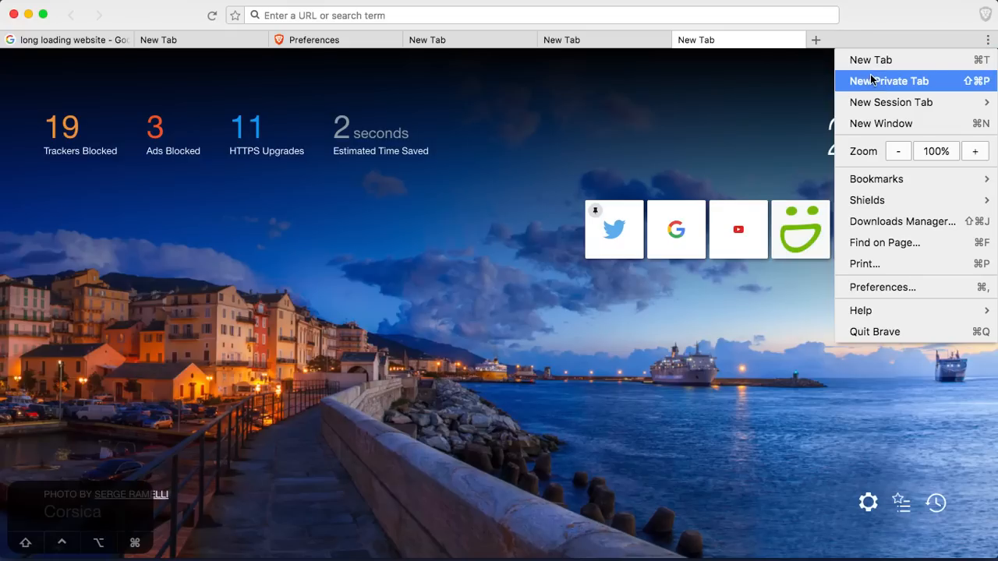
pyautogui.moveTo(960, 88)
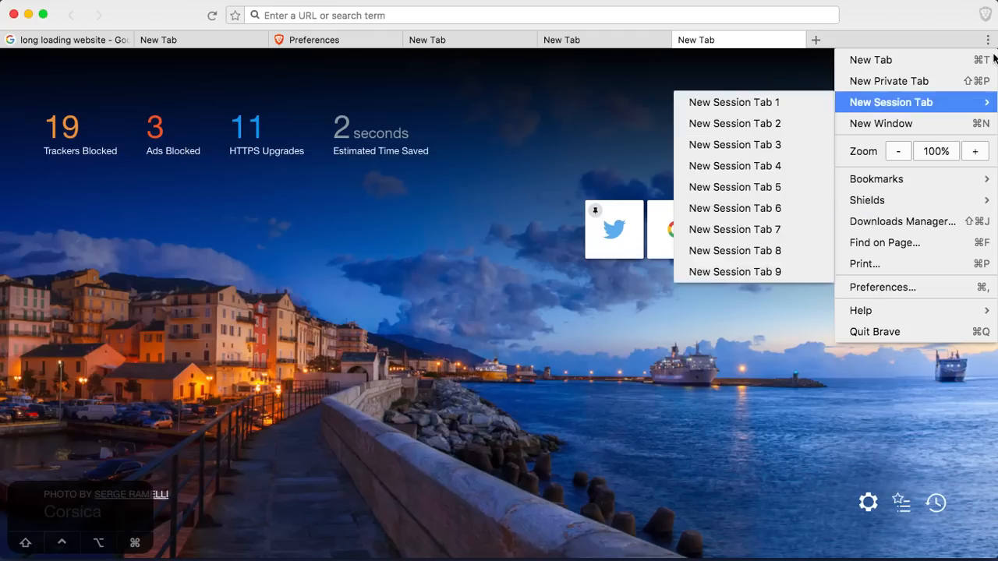
pyautogui.moveTo(883, 221)
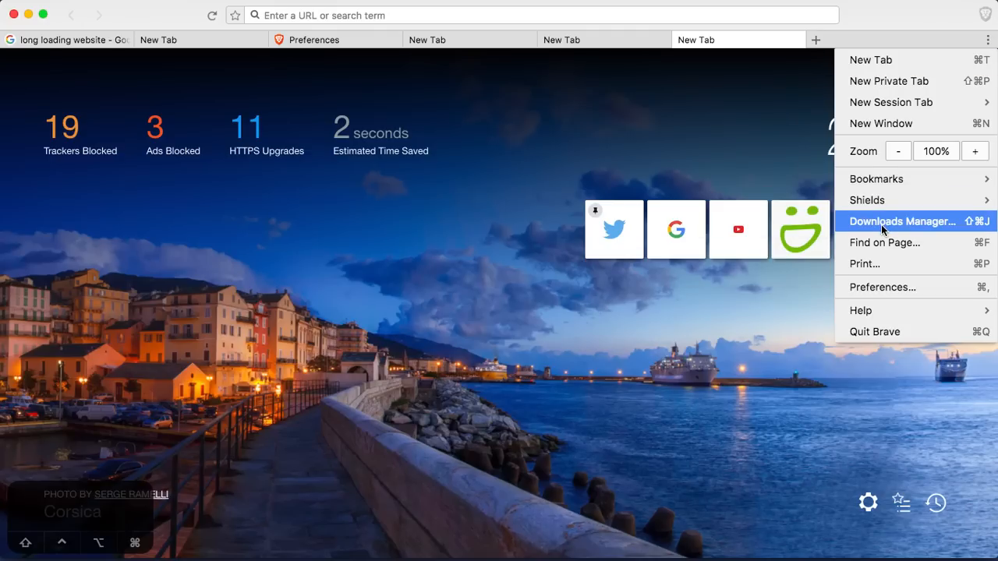
pyautogui.click(882, 287)
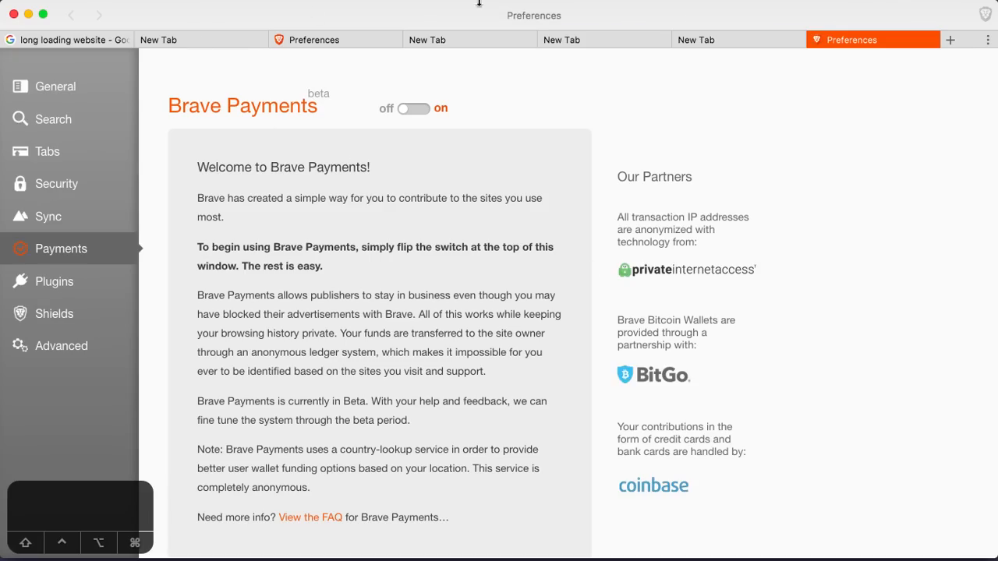
pyautogui.moveTo(663, 261)
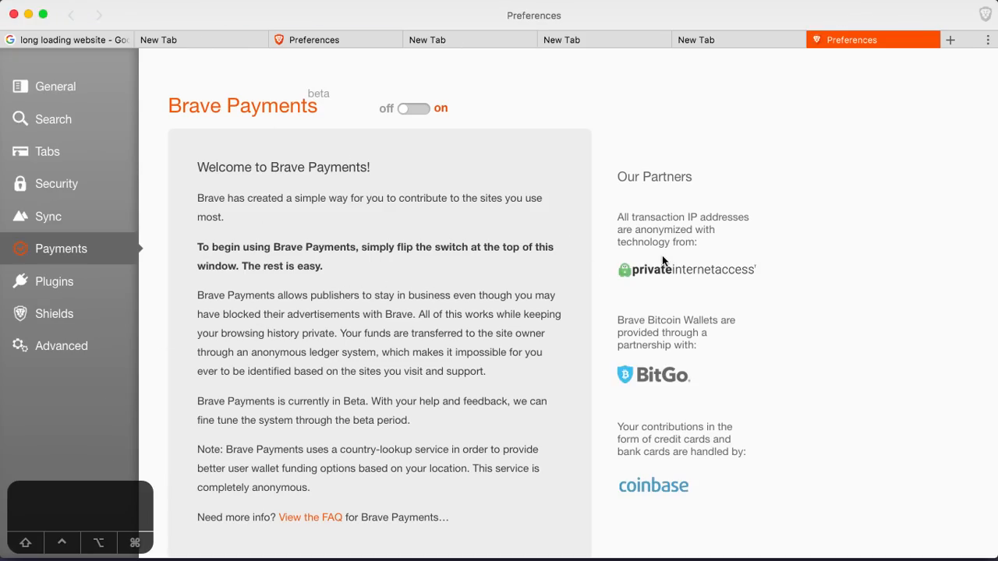
pyautogui.moveTo(697, 270)
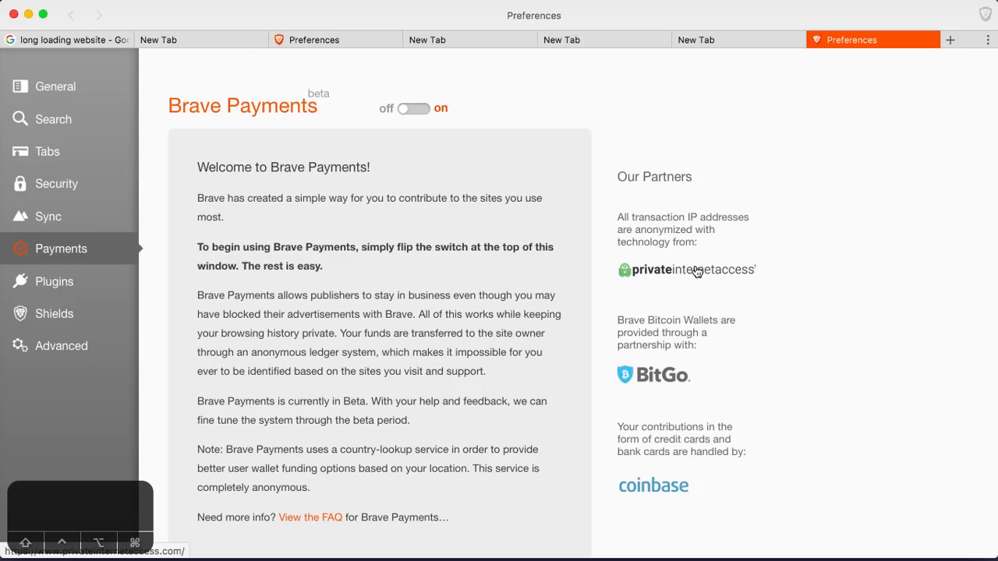
pyautogui.moveTo(700, 277)
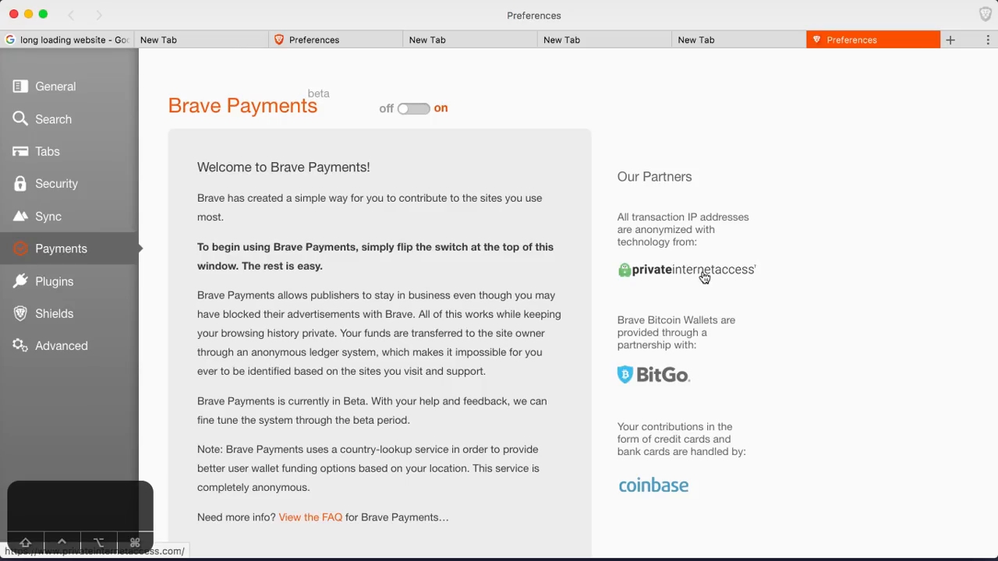
pyautogui.moveTo(650, 342)
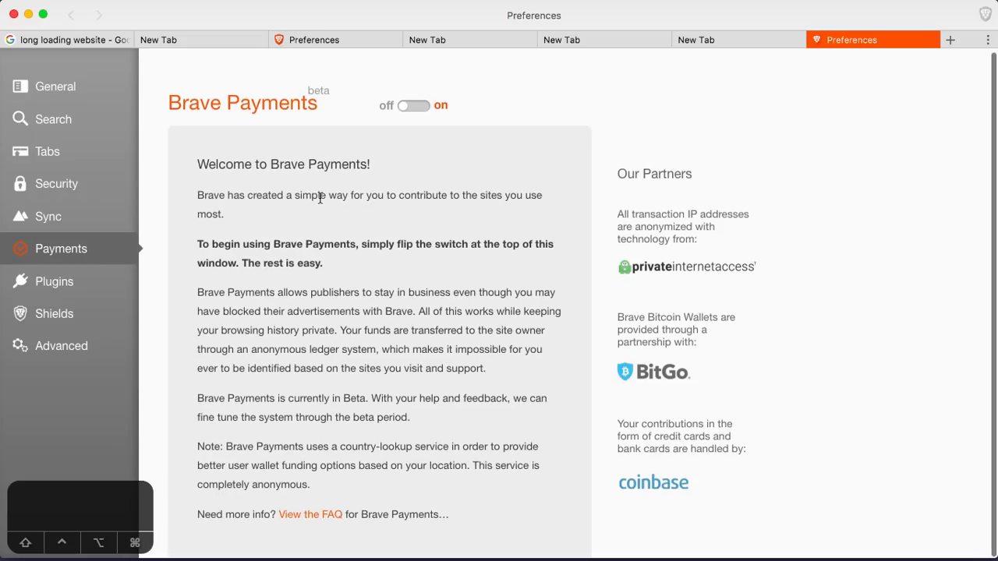
pyautogui.moveTo(350, 194)
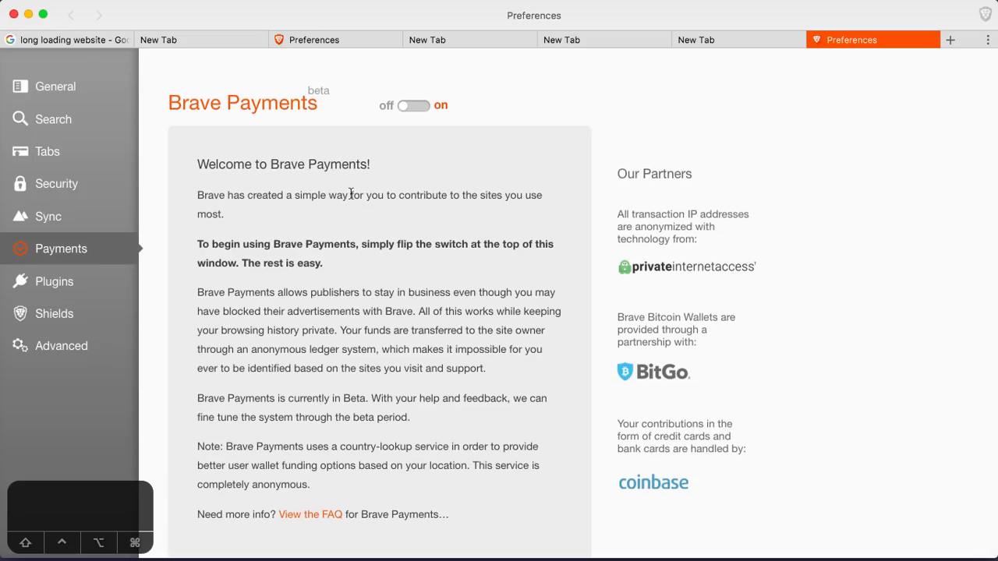
pyautogui.moveTo(208, 211)
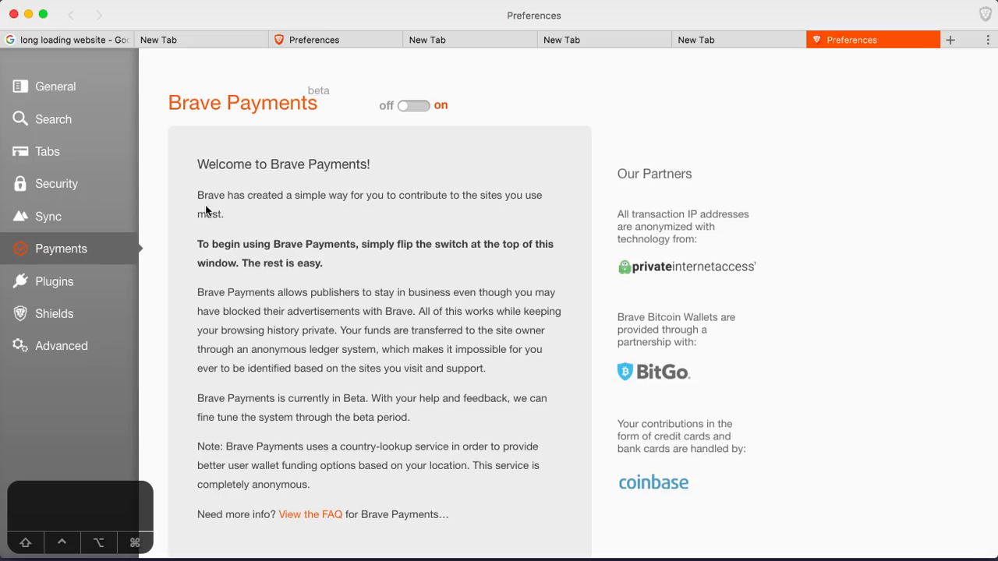
pyautogui.moveTo(219, 255)
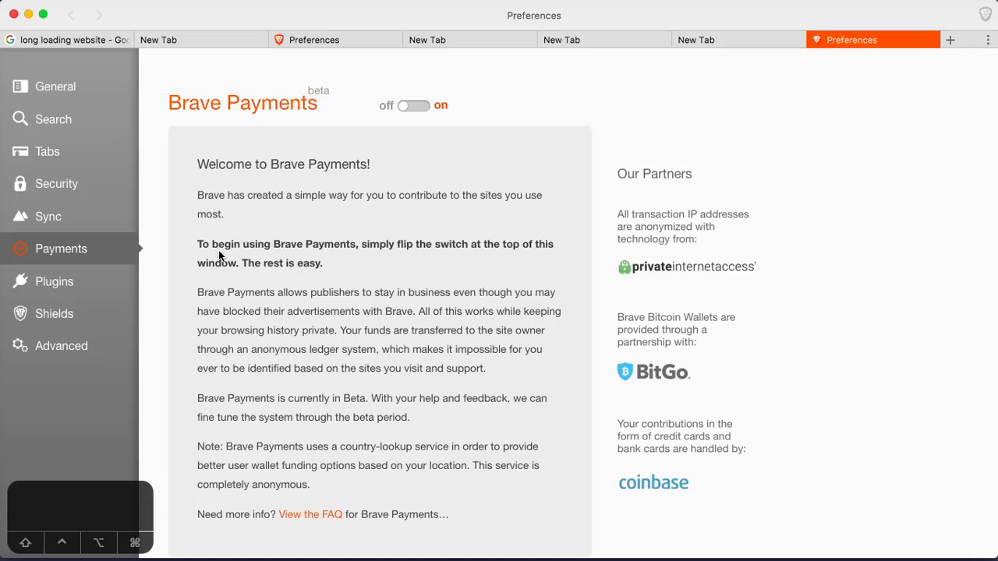
pyautogui.moveTo(331, 248)
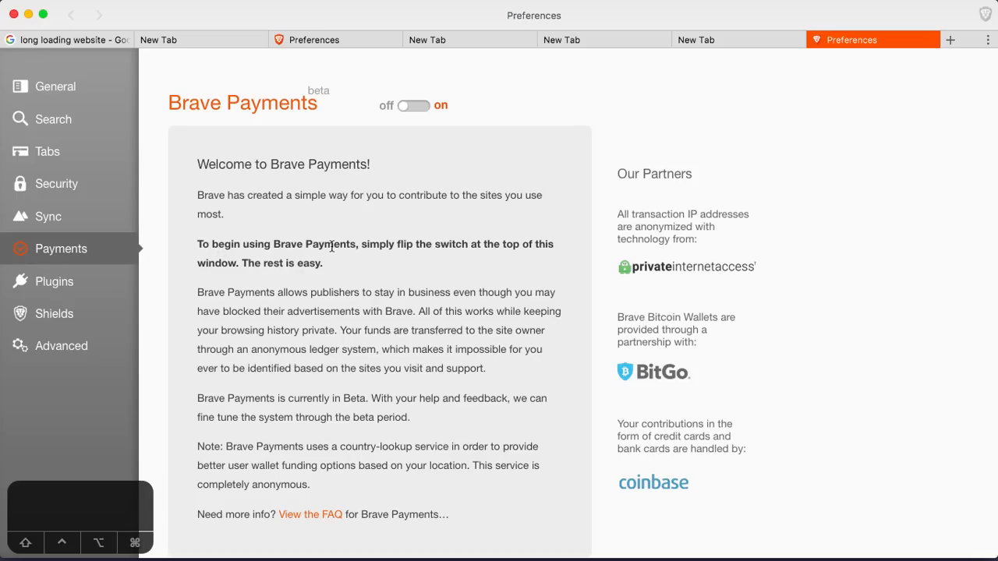
pyautogui.moveTo(470, 243)
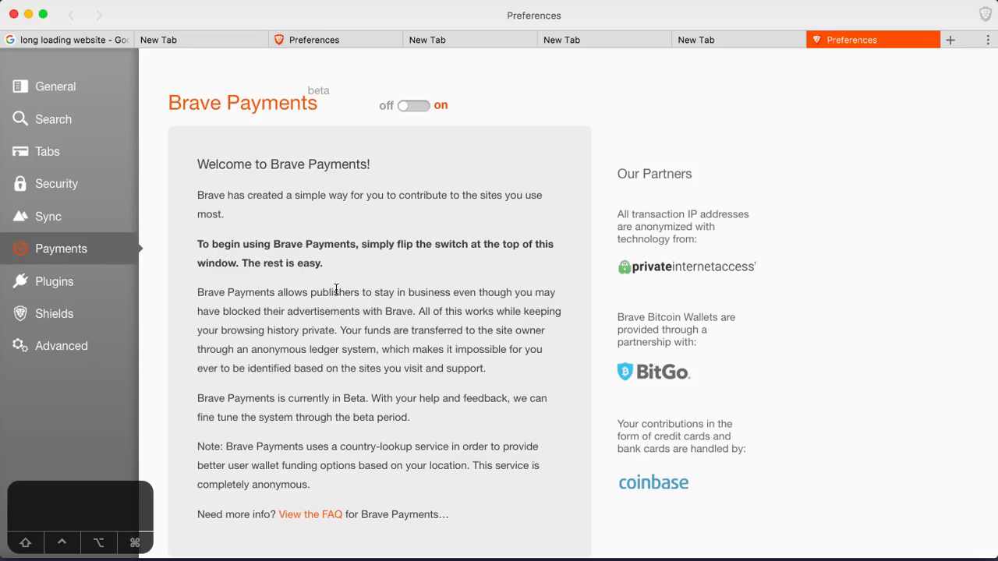
pyautogui.moveTo(283, 316)
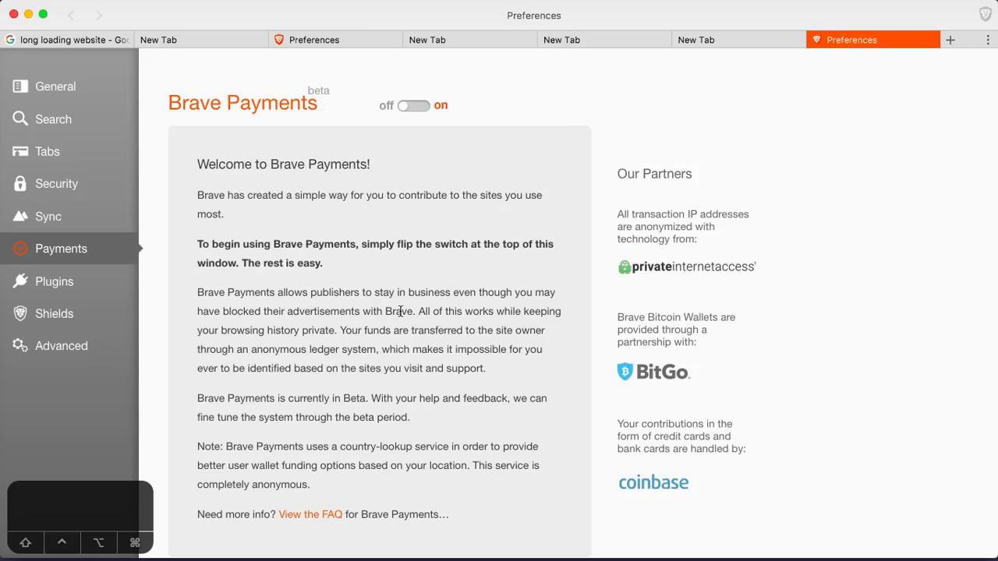
pyautogui.moveTo(396, 312)
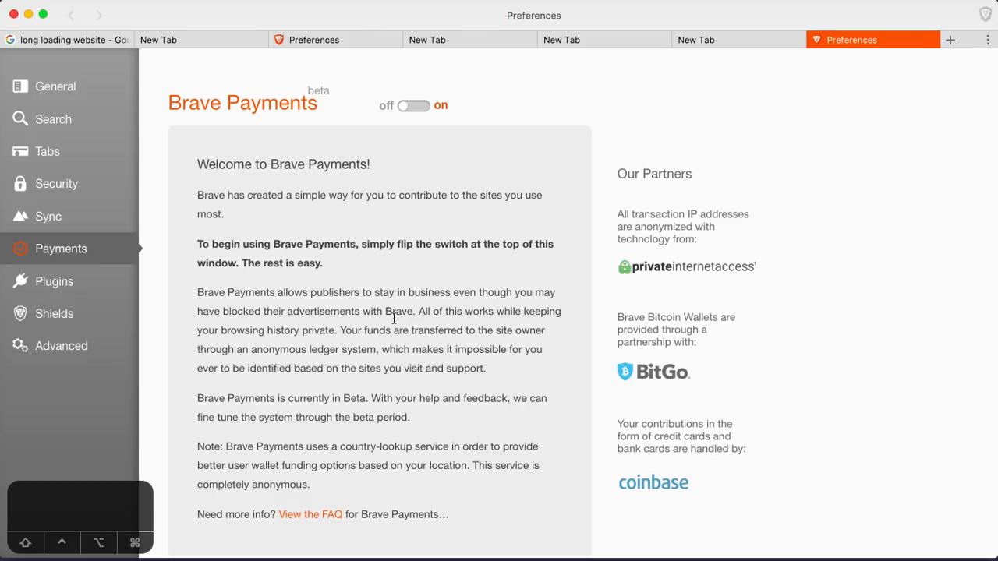
pyautogui.moveTo(398, 304)
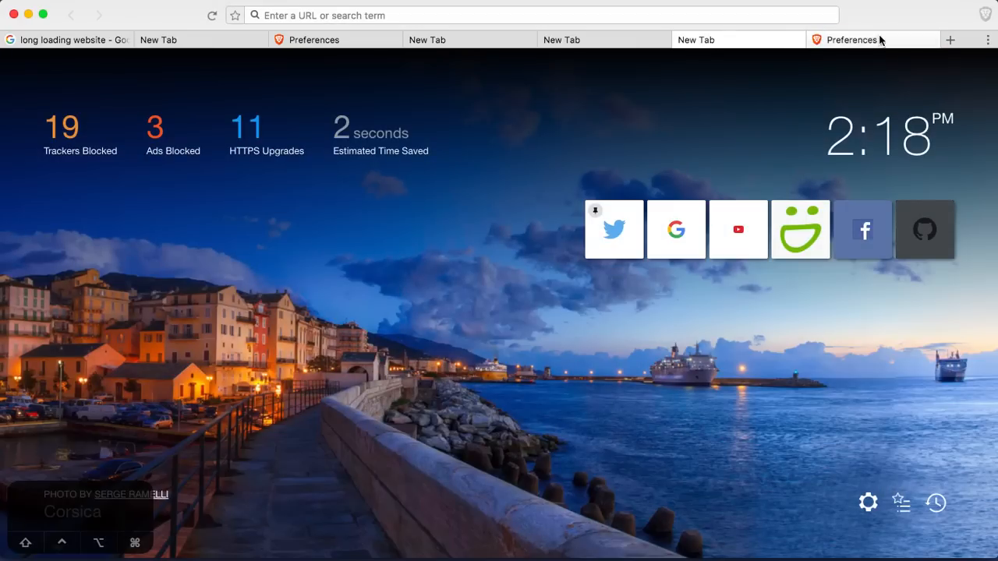
# - Return to the Brave Payments preferences tab, with payments still off
pyautogui.click(854, 39)
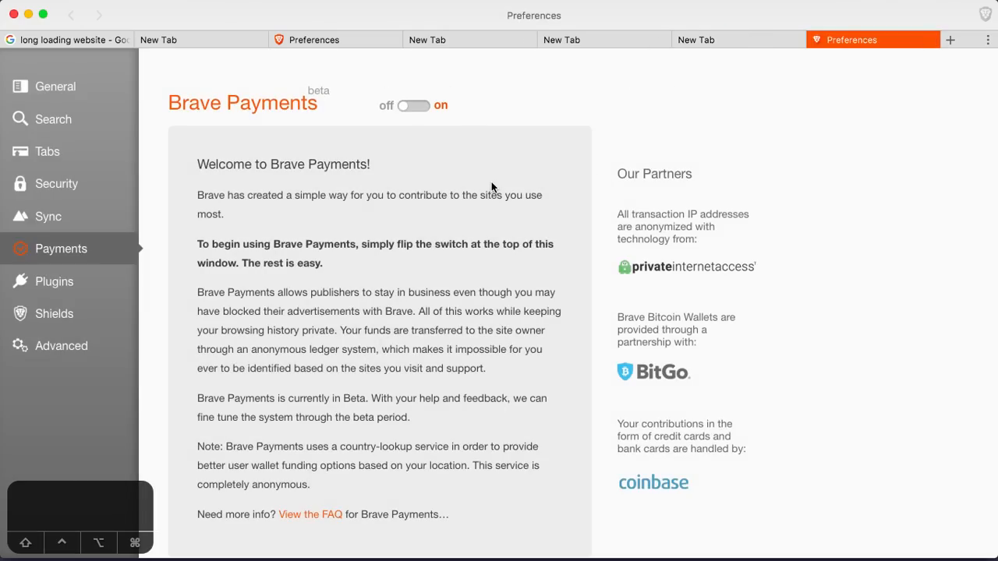
pyautogui.moveTo(295, 229)
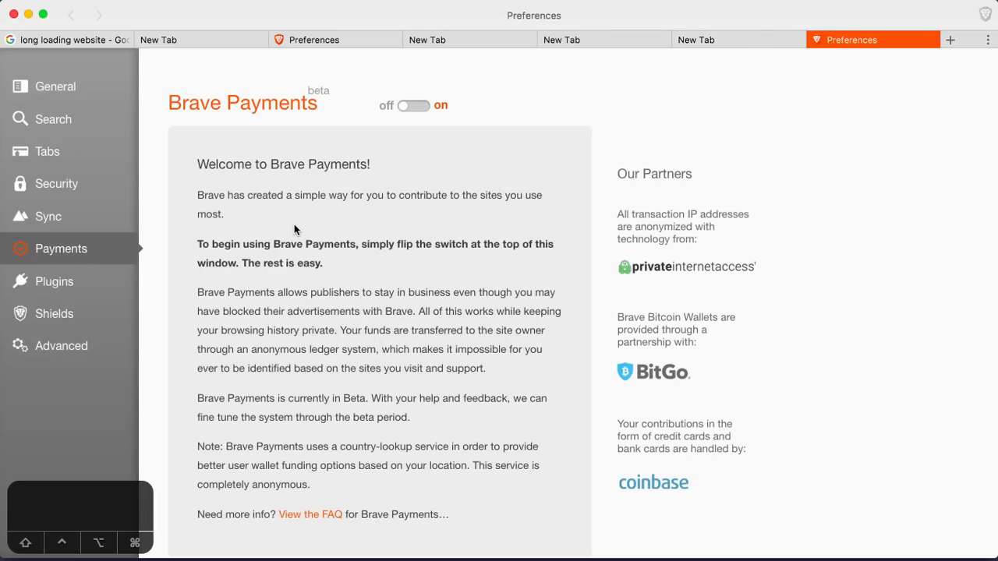
pyautogui.moveTo(284, 158)
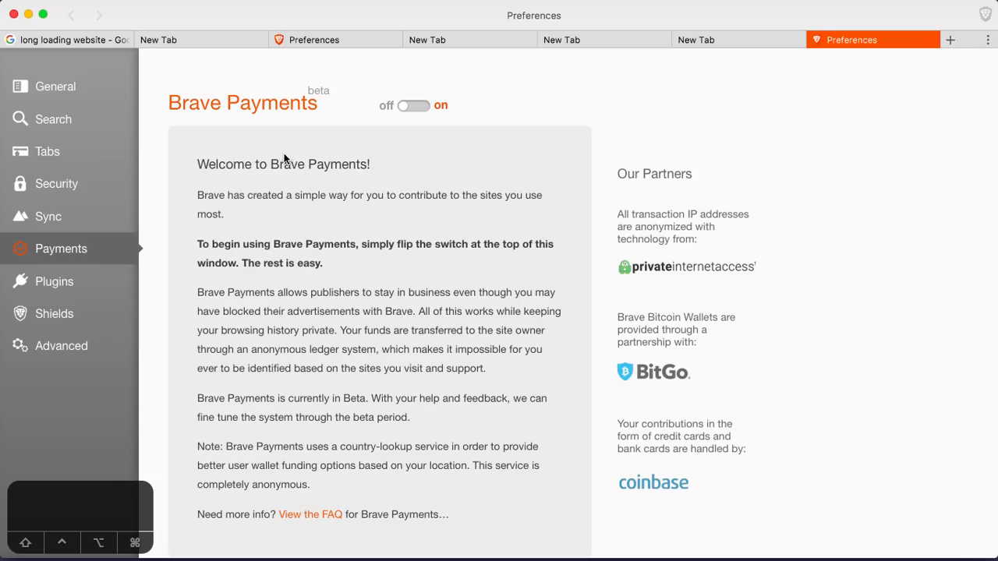
pyautogui.moveTo(249, 325)
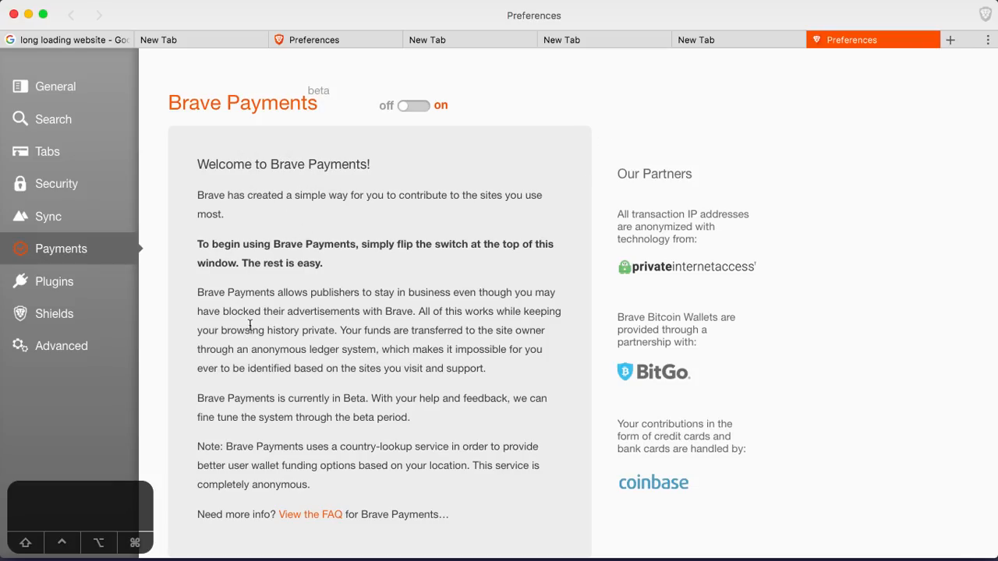
pyautogui.moveTo(570, 302)
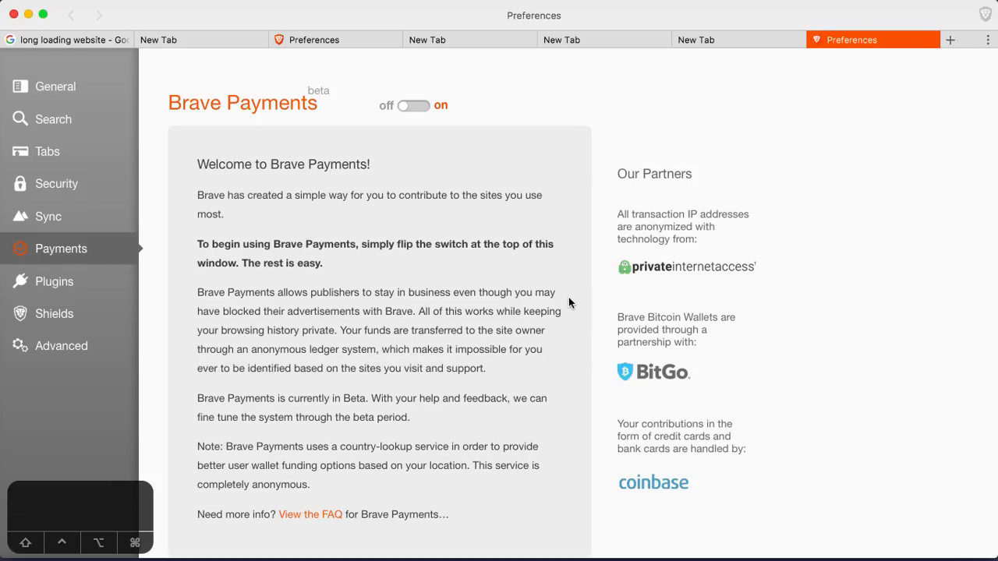
pyautogui.moveTo(309, 514)
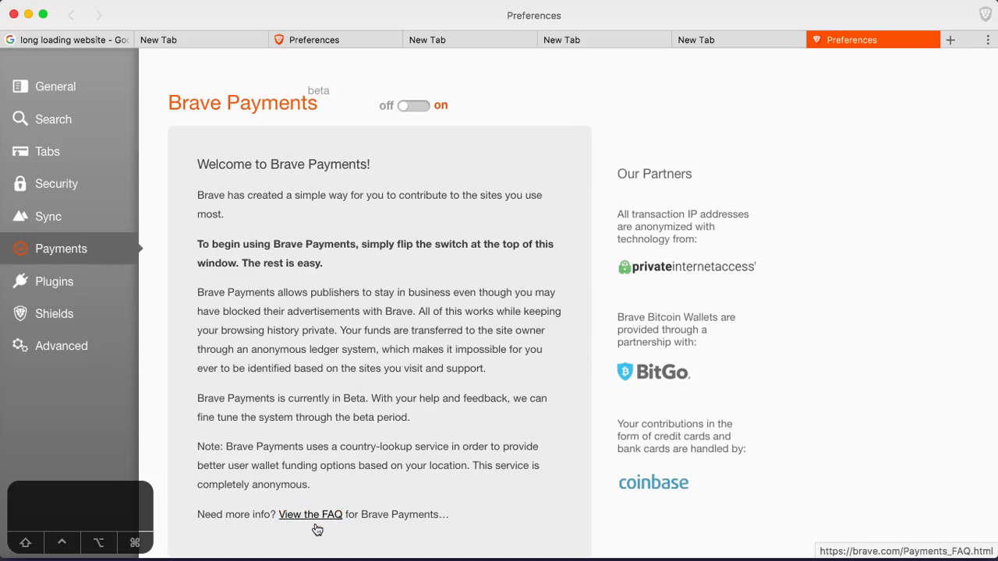
pyautogui.moveTo(234, 283)
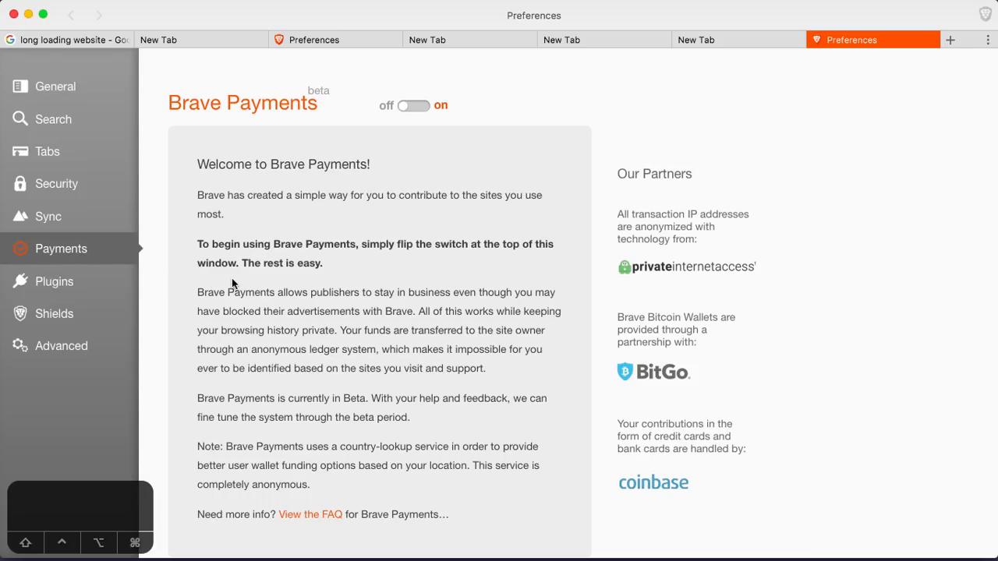
# - Show the Plugins page with Adobe Flash and Google Widevine both off
pyautogui.click(54, 281)
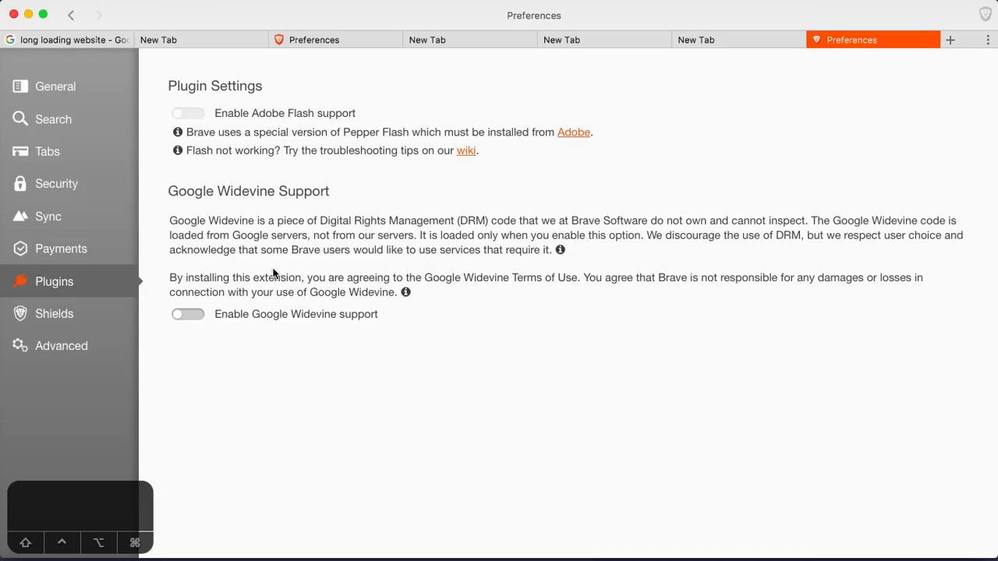
pyautogui.moveTo(202, 90)
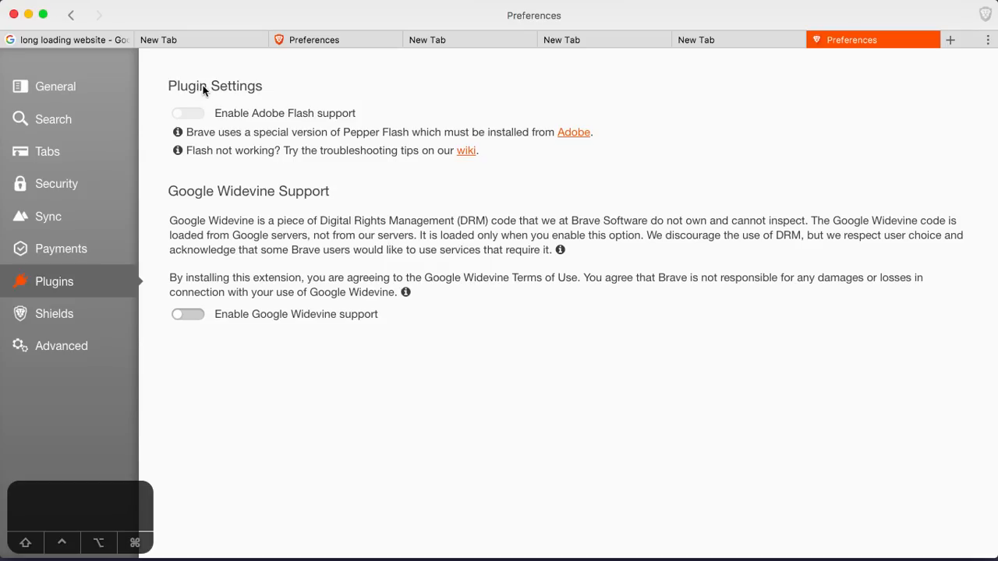
pyautogui.moveTo(297, 120)
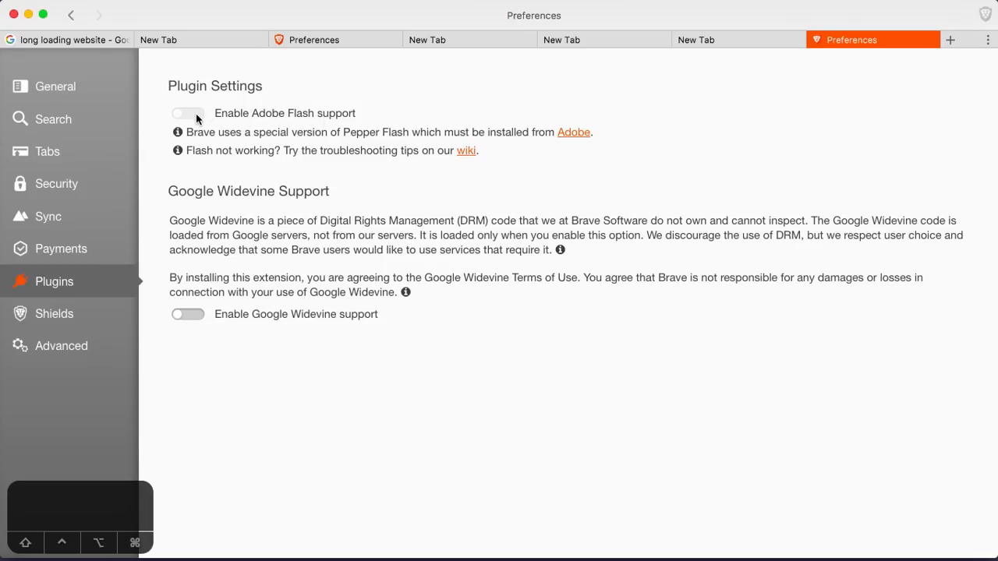
pyautogui.moveTo(199, 226)
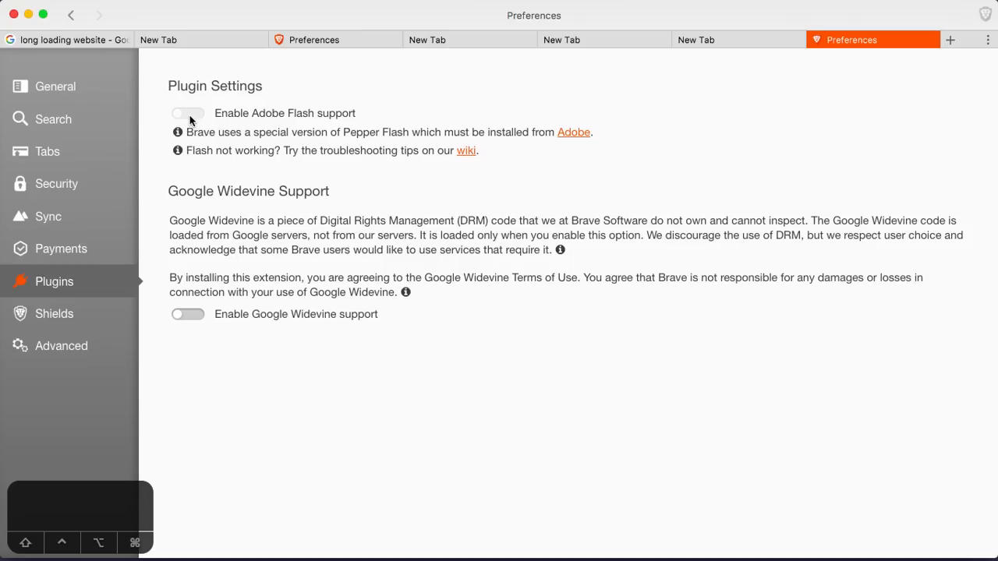
pyautogui.moveTo(248, 204)
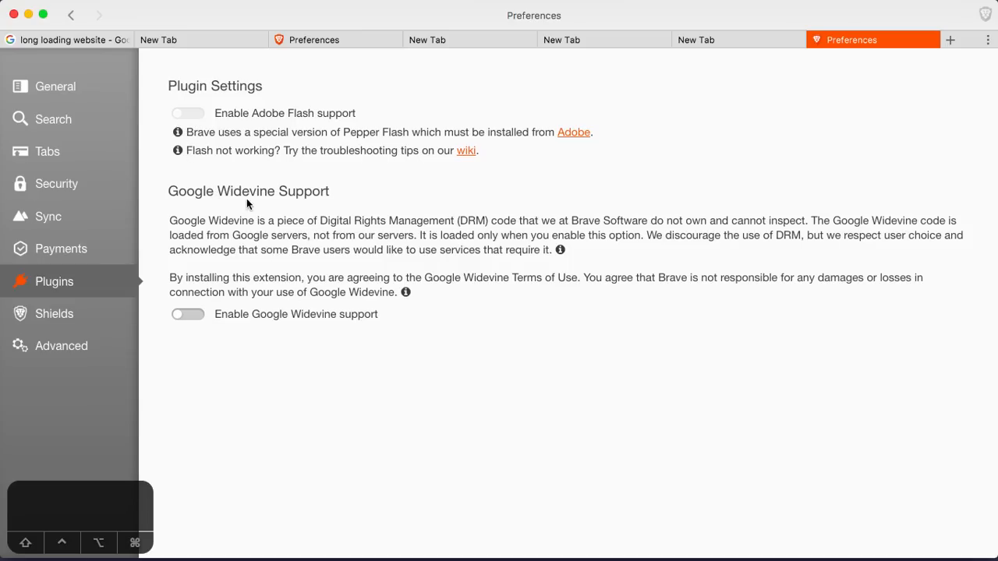
pyautogui.moveTo(390, 229)
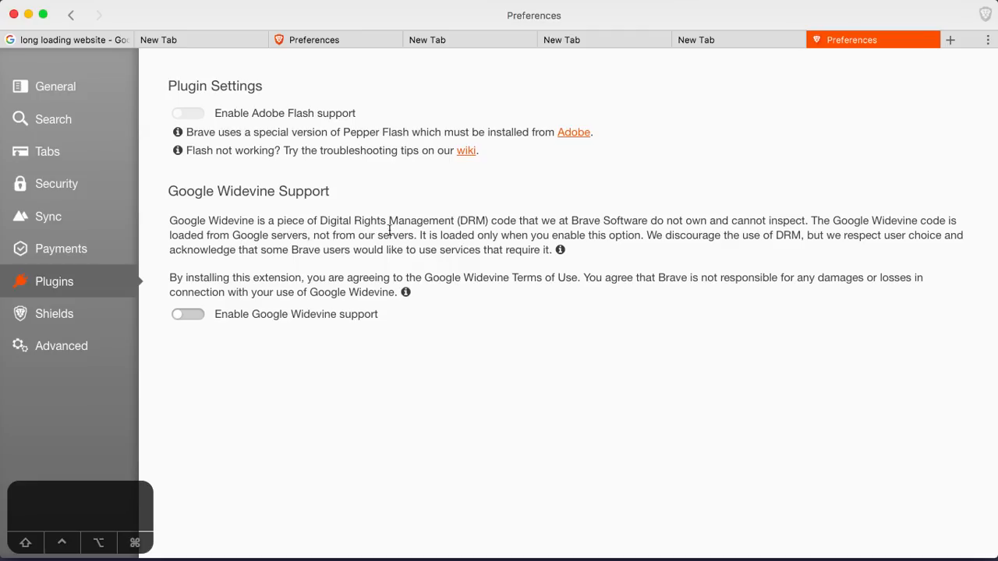
pyautogui.moveTo(54, 313)
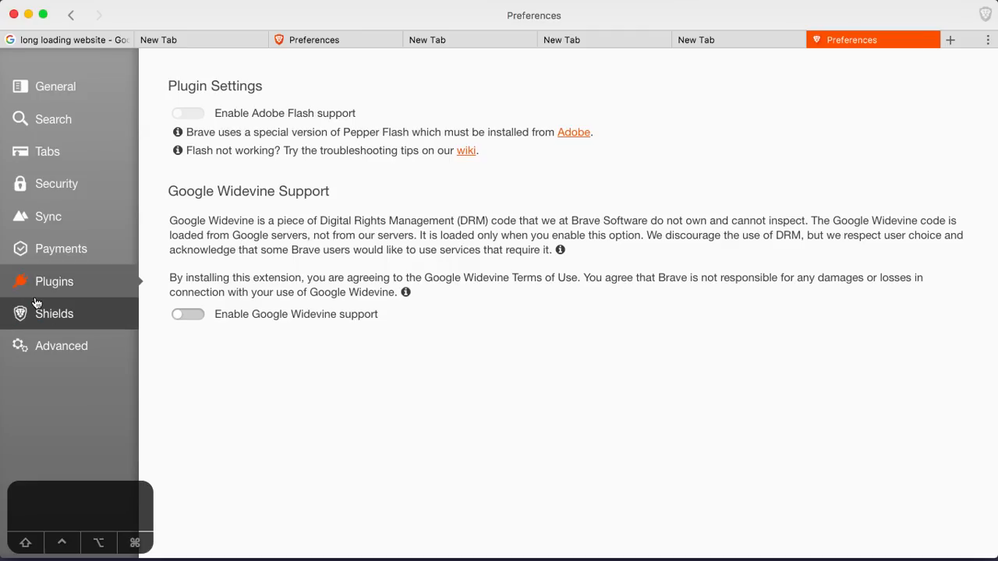
# - Turn on smooth scrolling in Advanced preferences
pyautogui.click(61, 345)
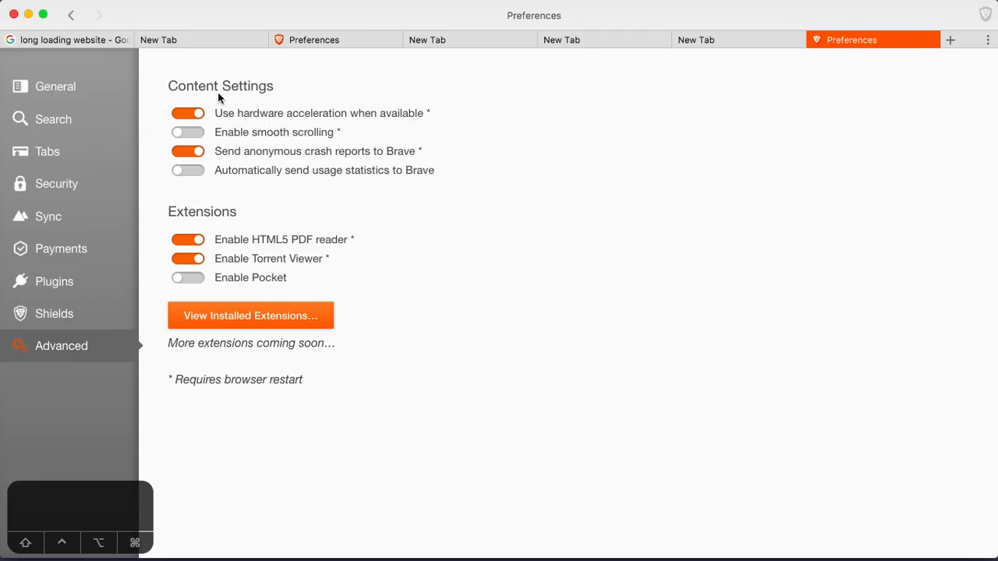
pyautogui.moveTo(366, 109)
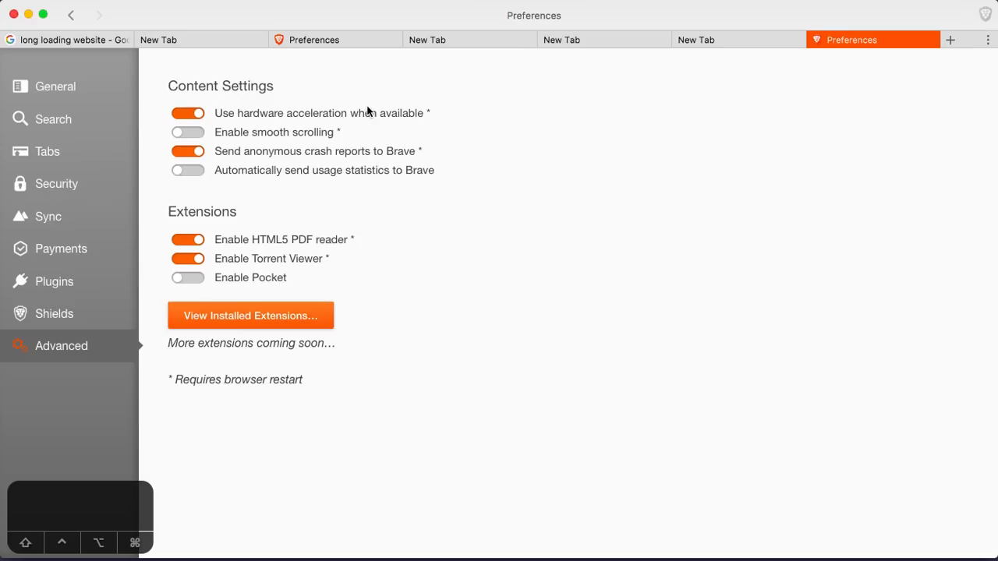
pyautogui.moveTo(279, 138)
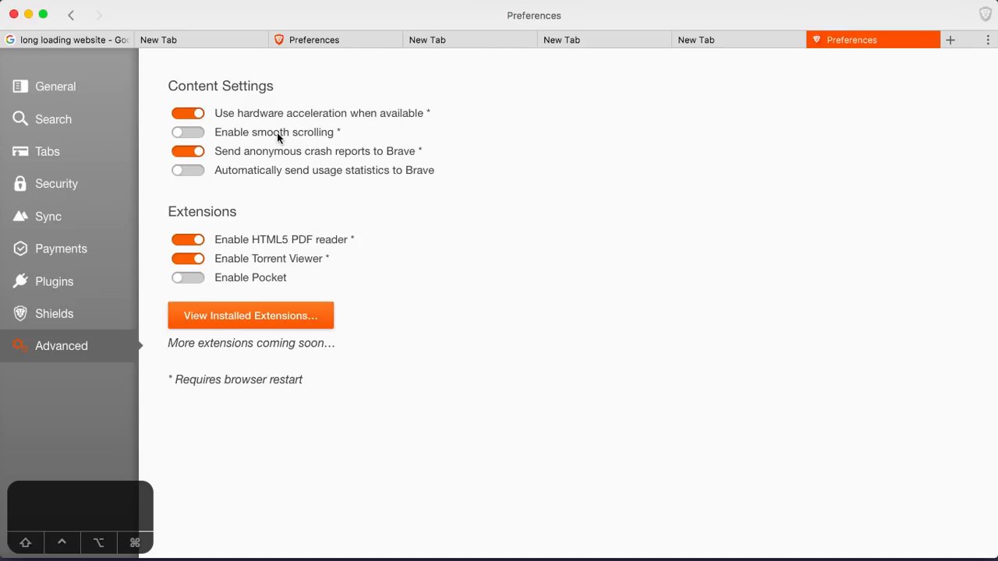
pyautogui.click(187, 132)
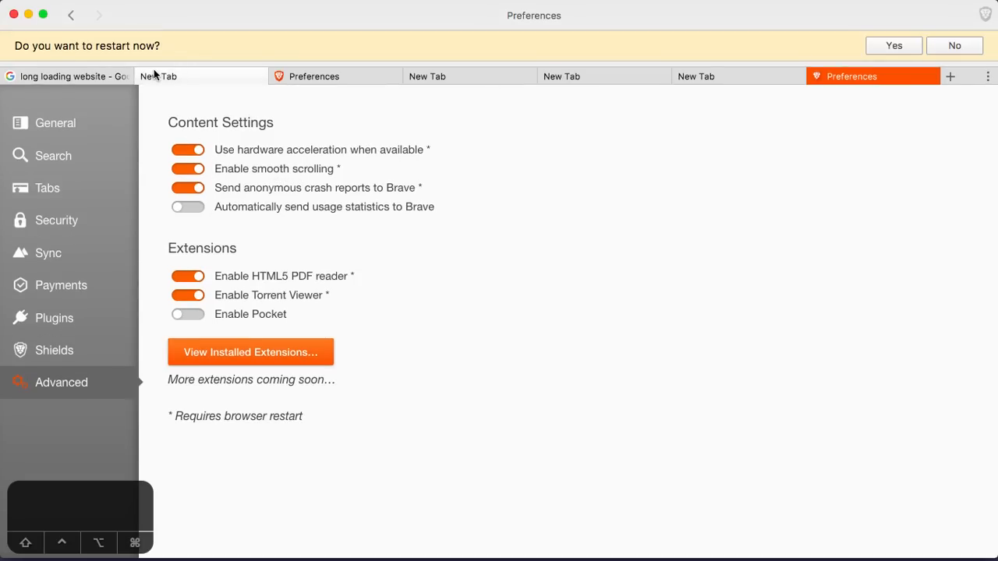
pyautogui.click(68, 76)
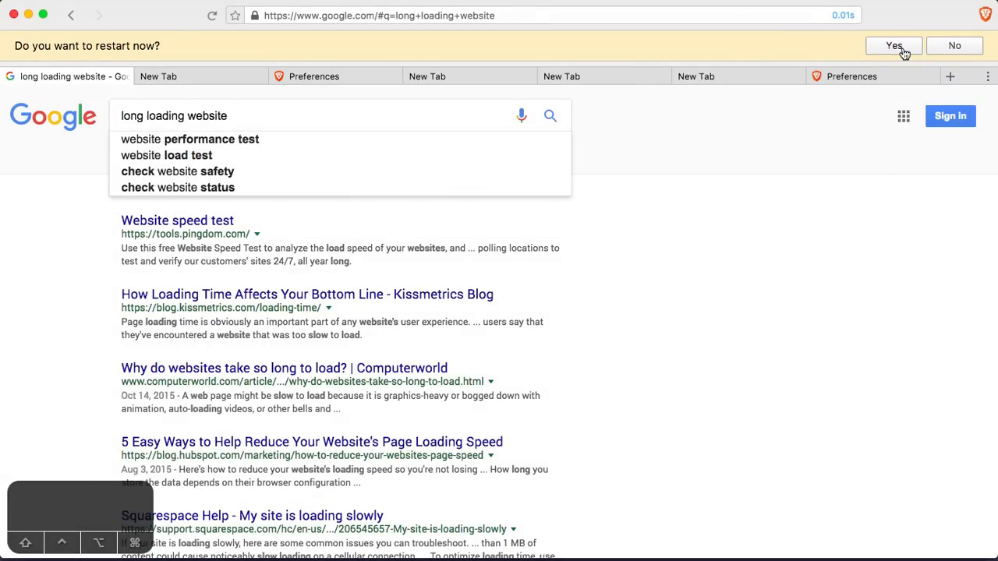
# - Restart Brave and relaunch it to a new tab showing 19 trackers, 3 ads blocked
pyautogui.click(893, 45)
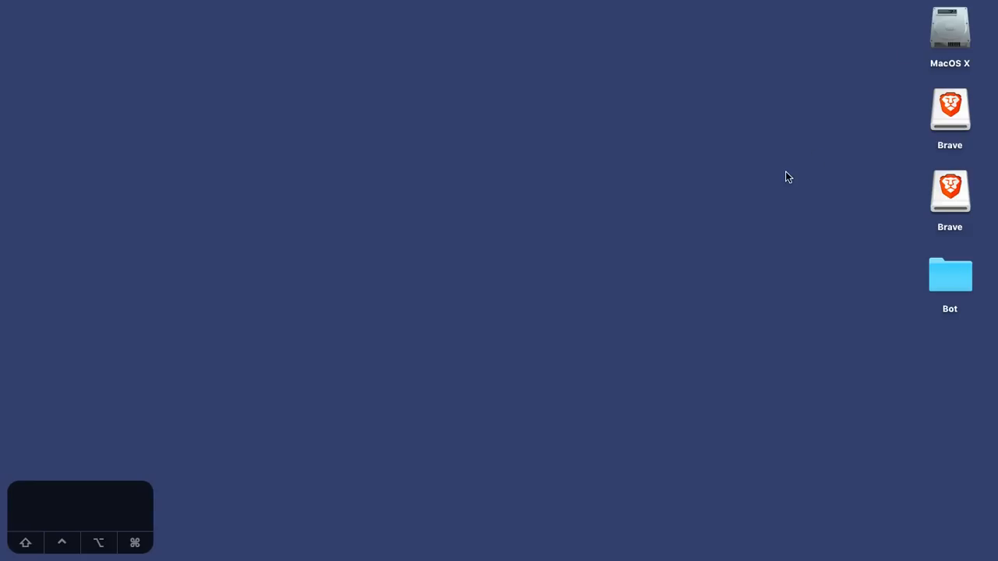
pyautogui.moveTo(961, 114)
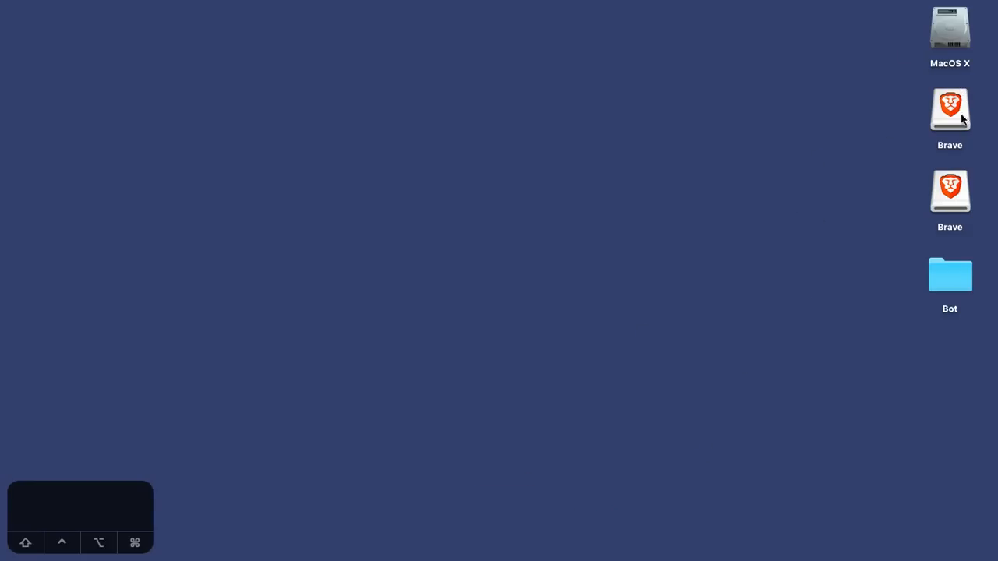
pyautogui.doubleClick(949, 108)
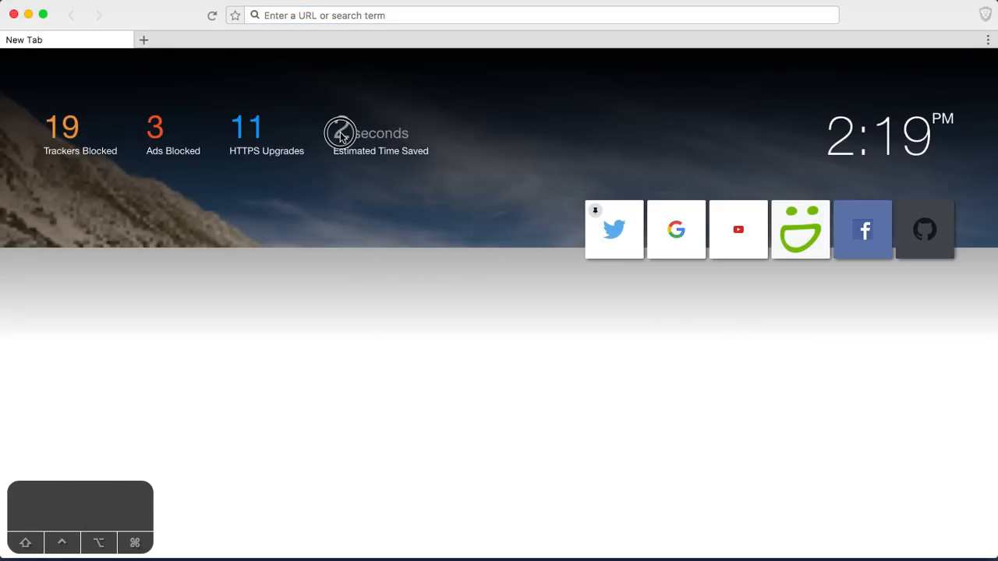
pyautogui.moveTo(382, 154)
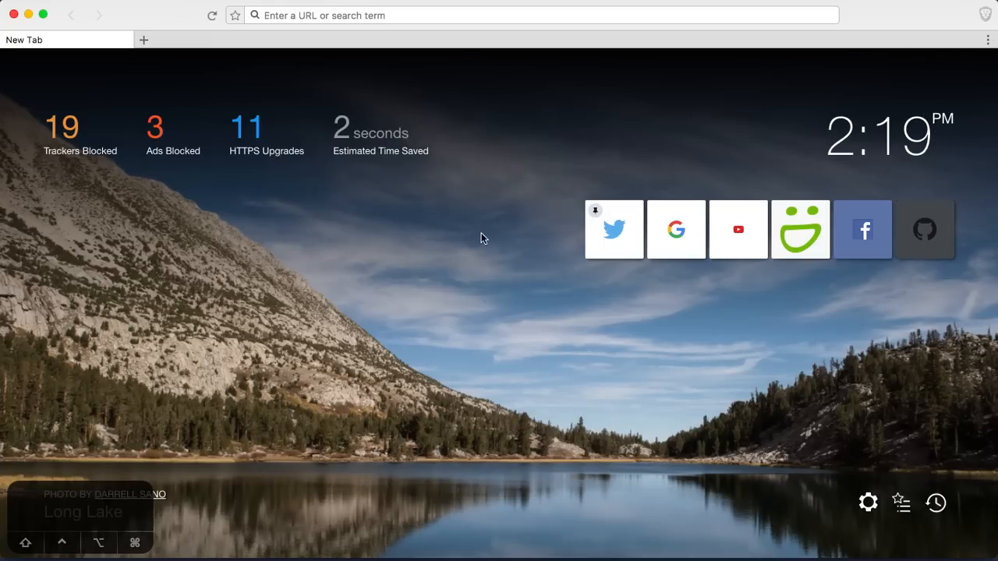
pyautogui.moveTo(603, 135)
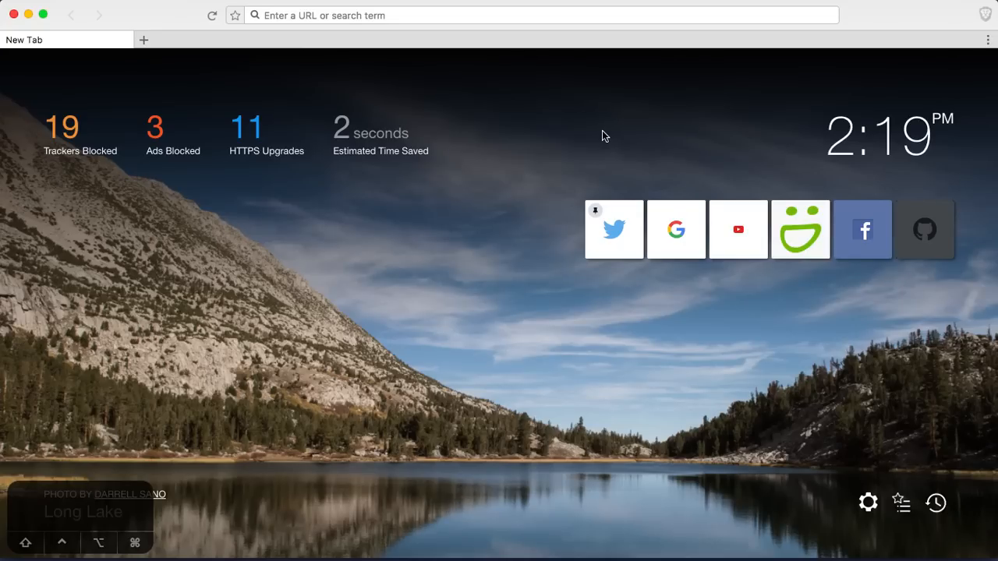
pyautogui.moveTo(283, 255)
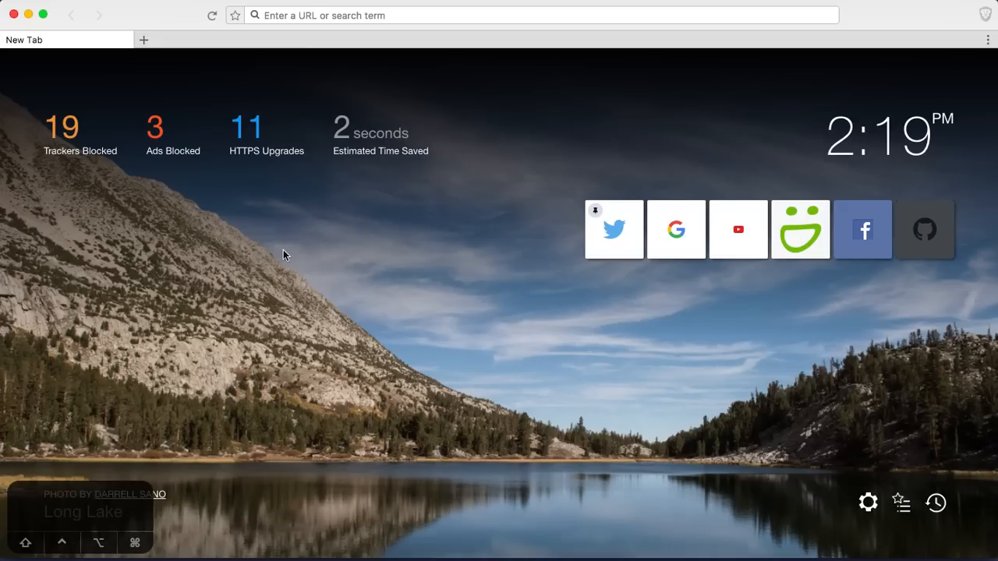
pyautogui.moveTo(164, 497)
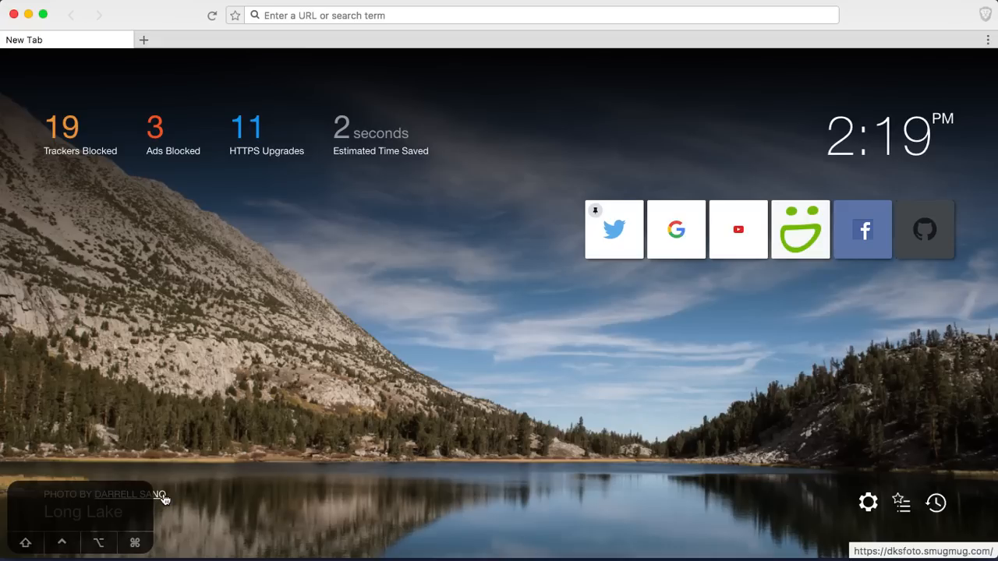
pyautogui.moveTo(221, 462)
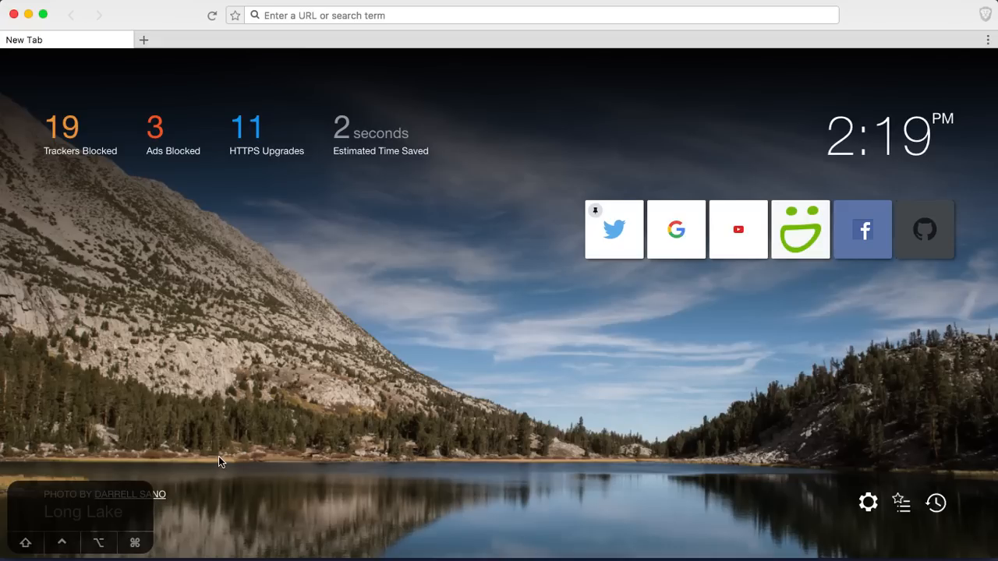
pyautogui.moveTo(699, 257)
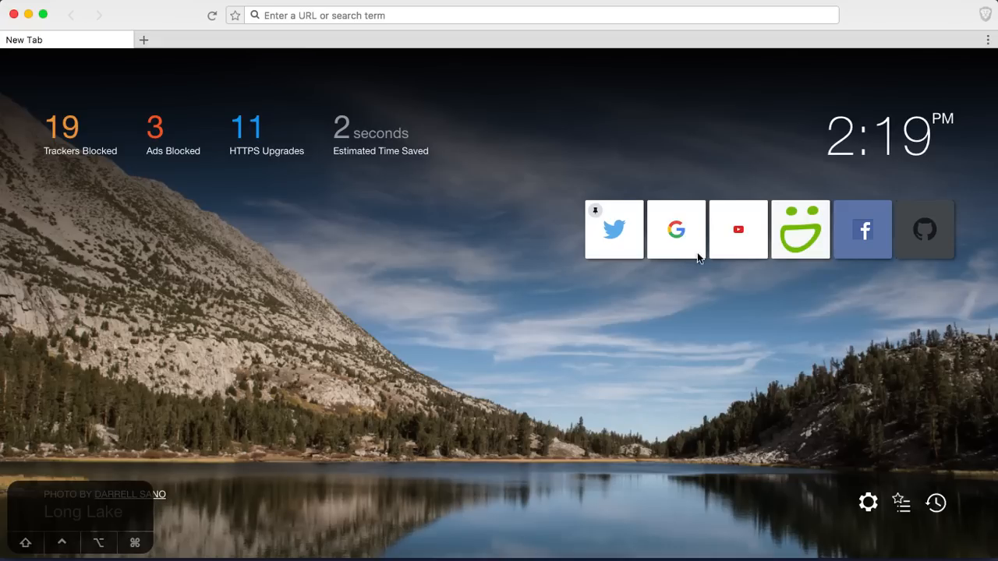
pyautogui.click(987, 40)
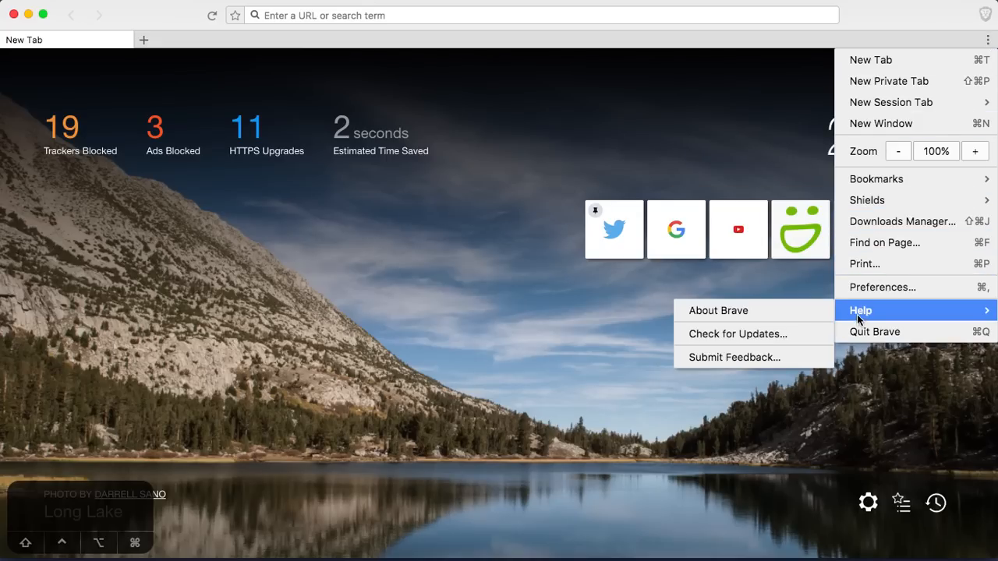
pyautogui.click(718, 310)
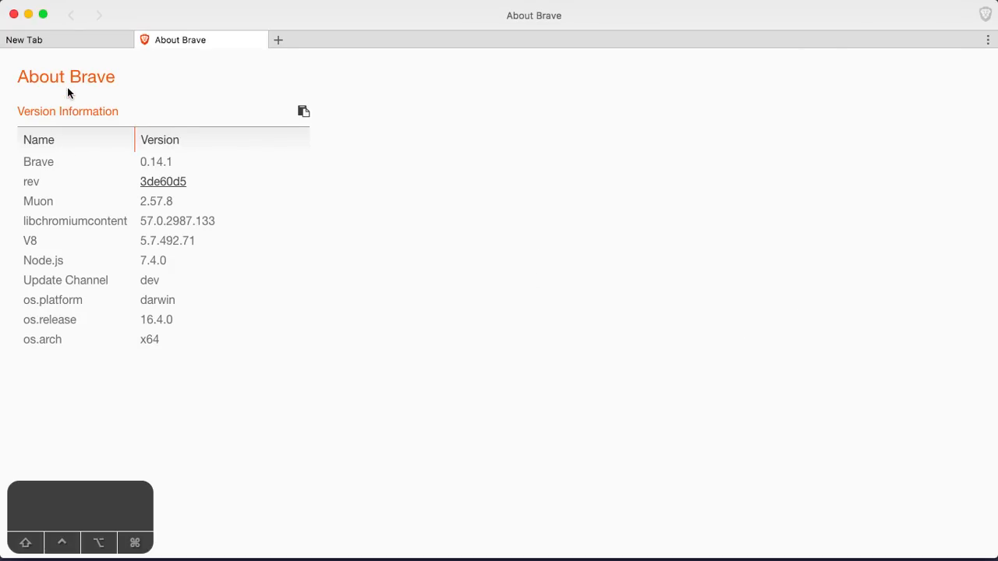
pyautogui.moveTo(198, 141)
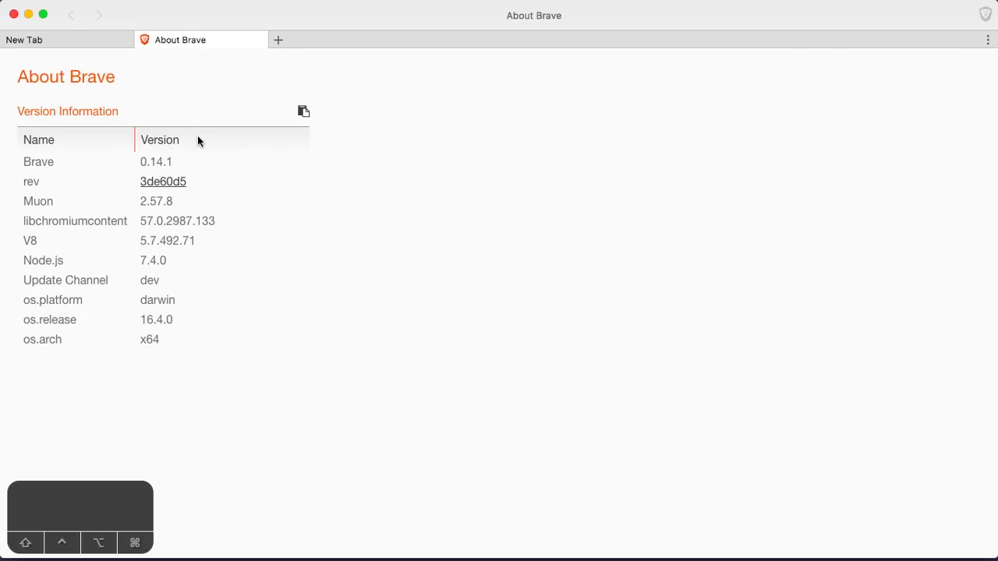
pyautogui.click(160, 140)
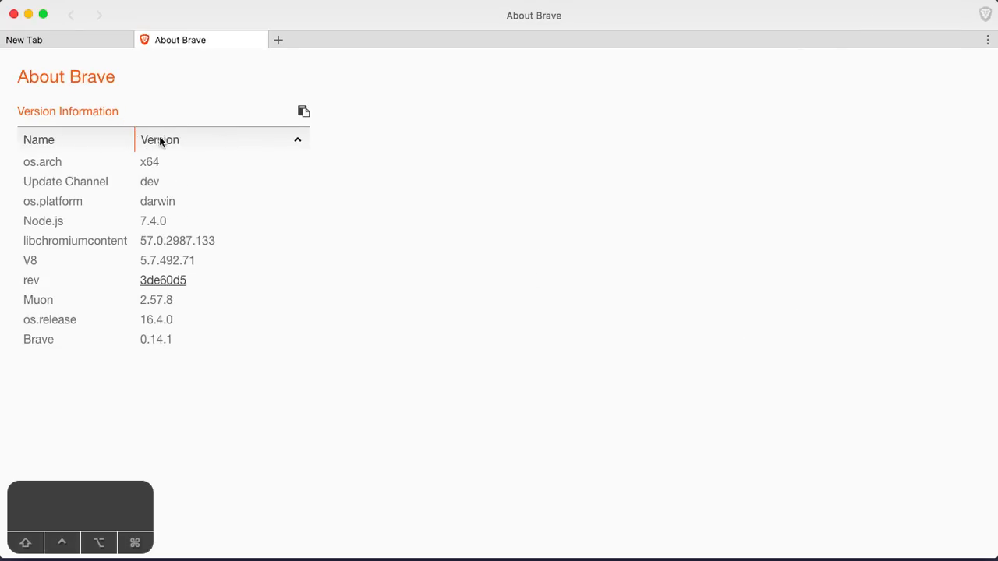
pyautogui.moveTo(70, 173)
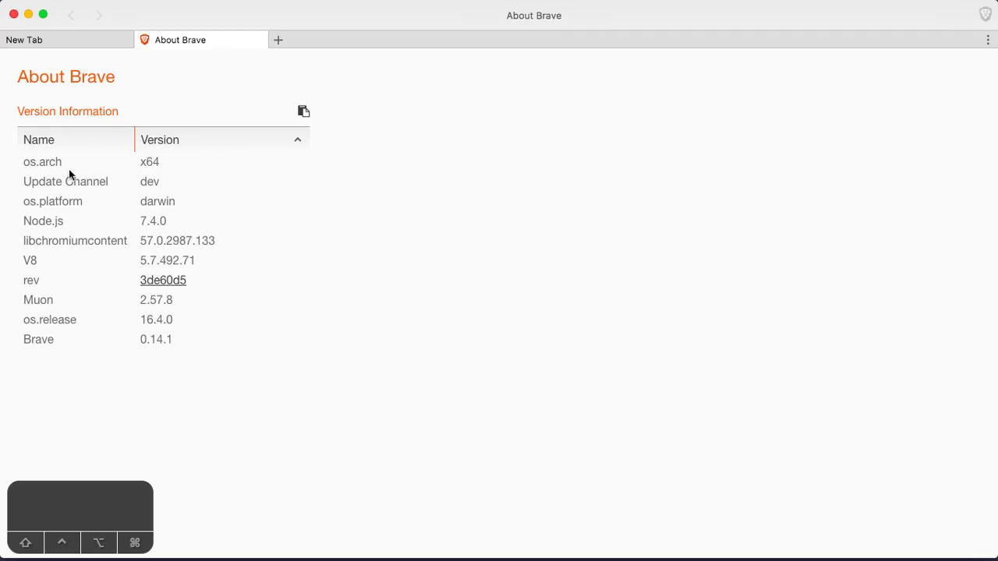
pyautogui.moveTo(109, 193)
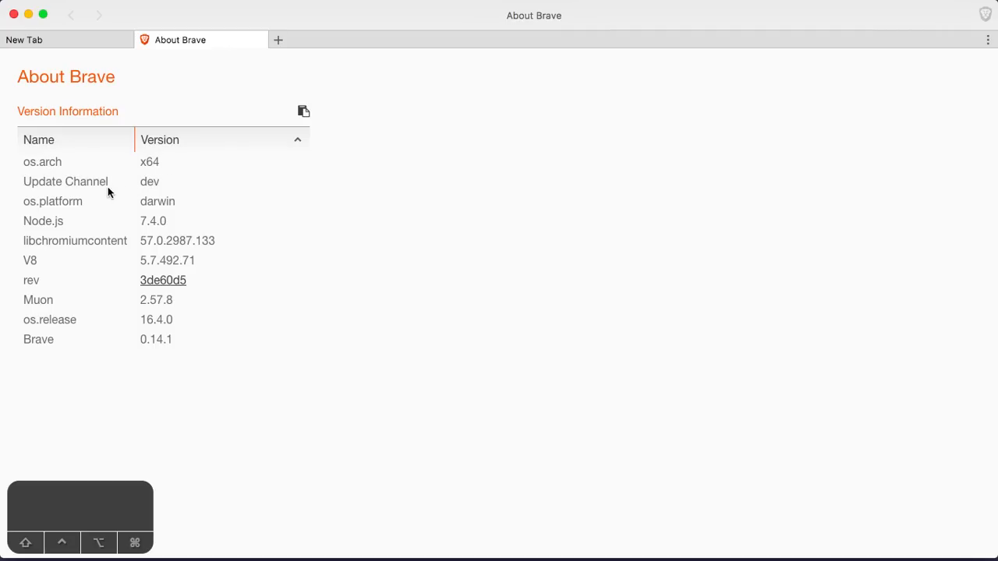
pyautogui.moveTo(127, 237)
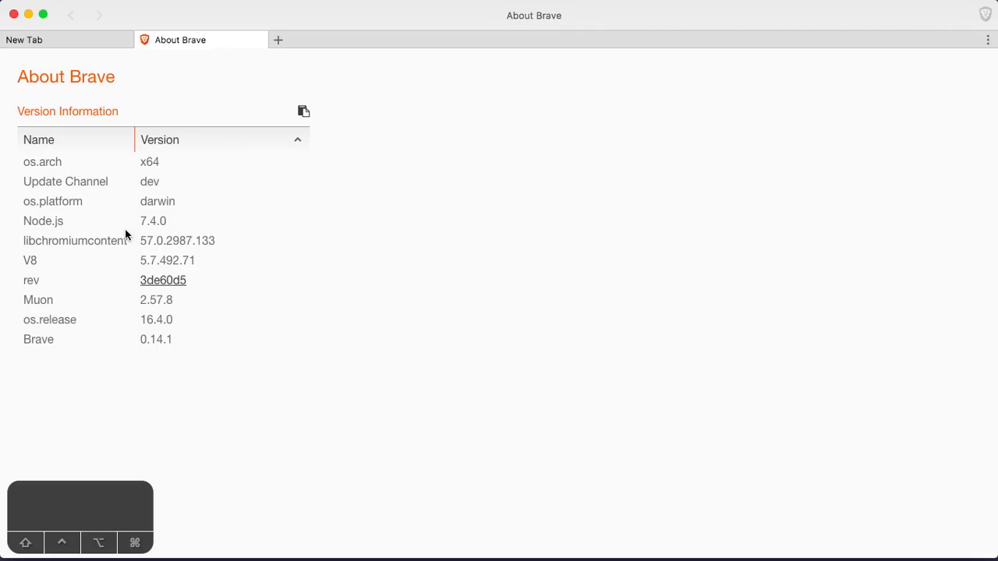
pyautogui.moveTo(165, 239)
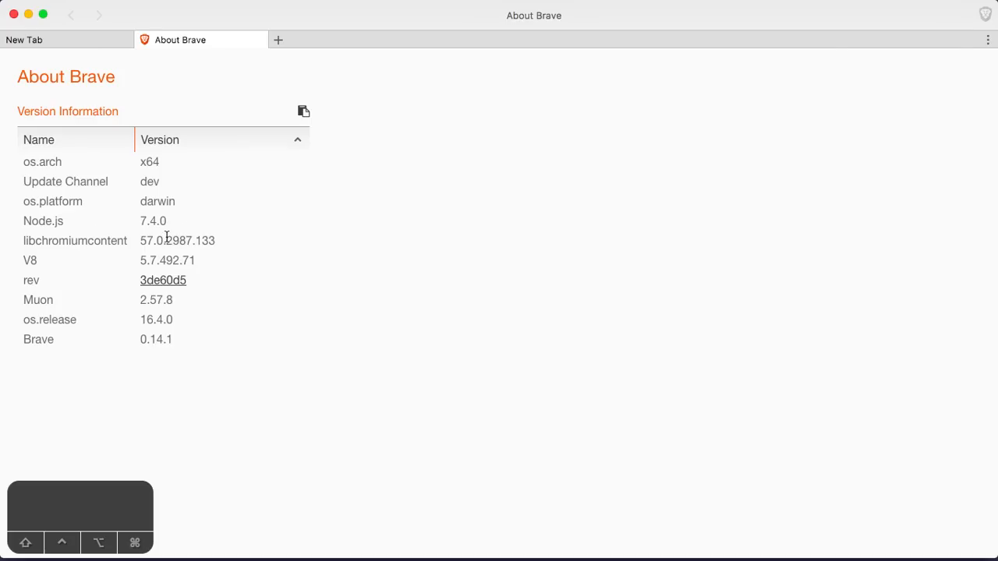
pyautogui.moveTo(72, 201)
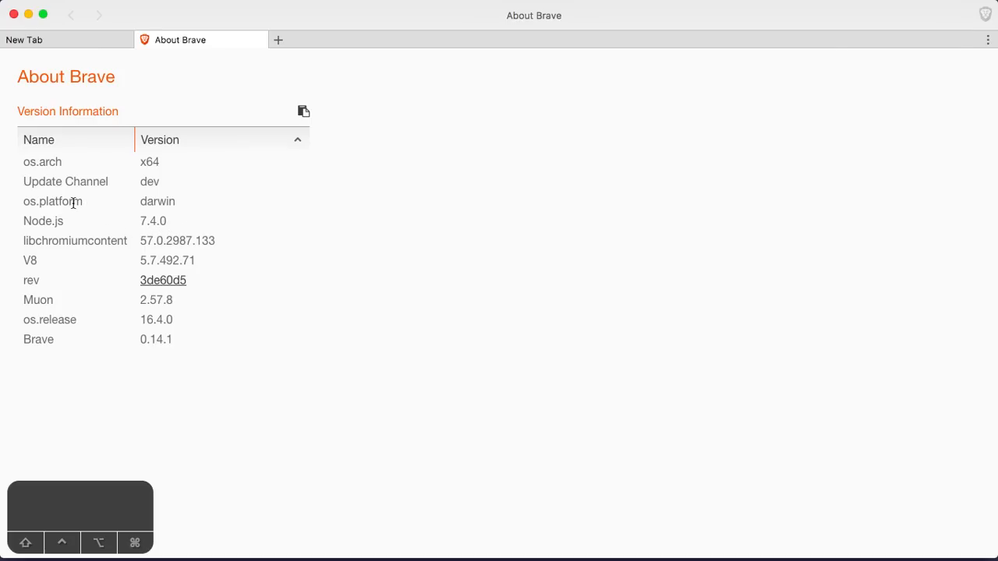
pyautogui.moveTo(188, 159)
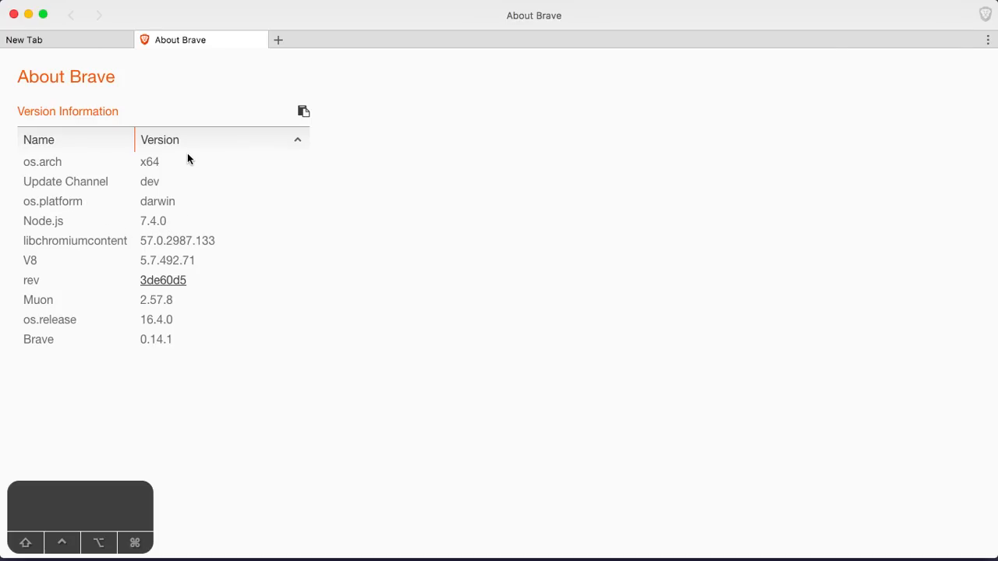
pyautogui.moveTo(184, 164)
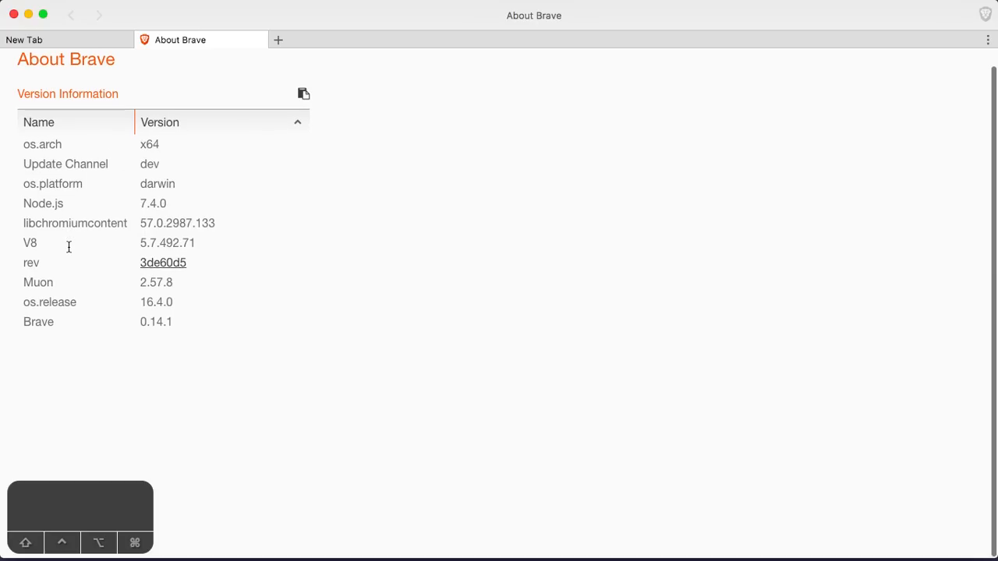
pyautogui.moveTo(25, 243)
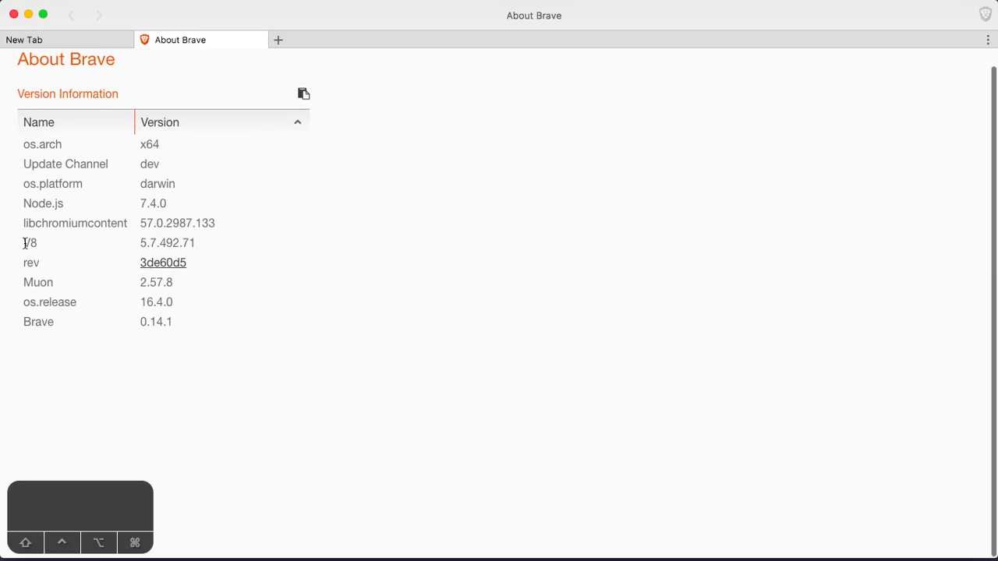
pyautogui.moveTo(62, 267)
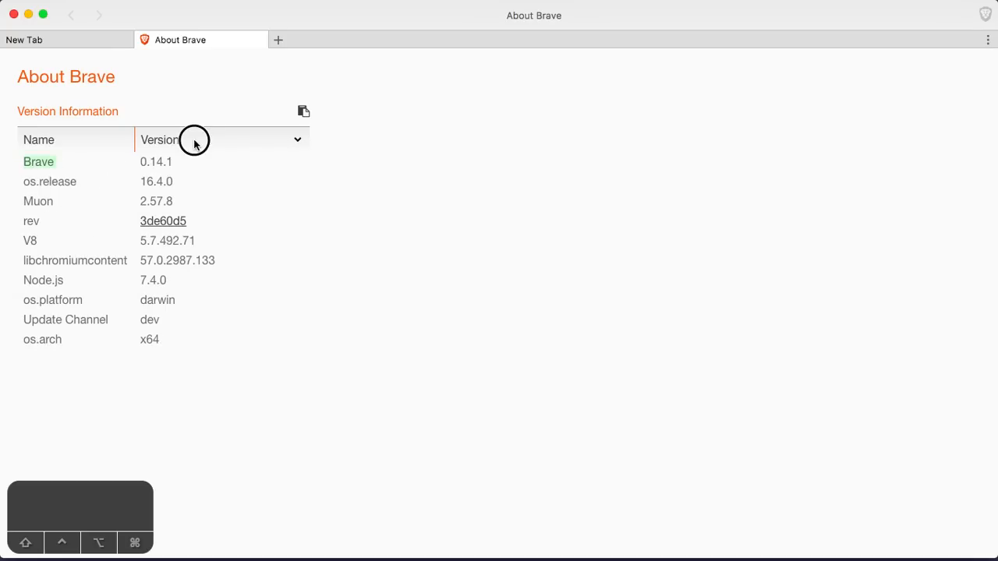
pyautogui.click(39, 139)
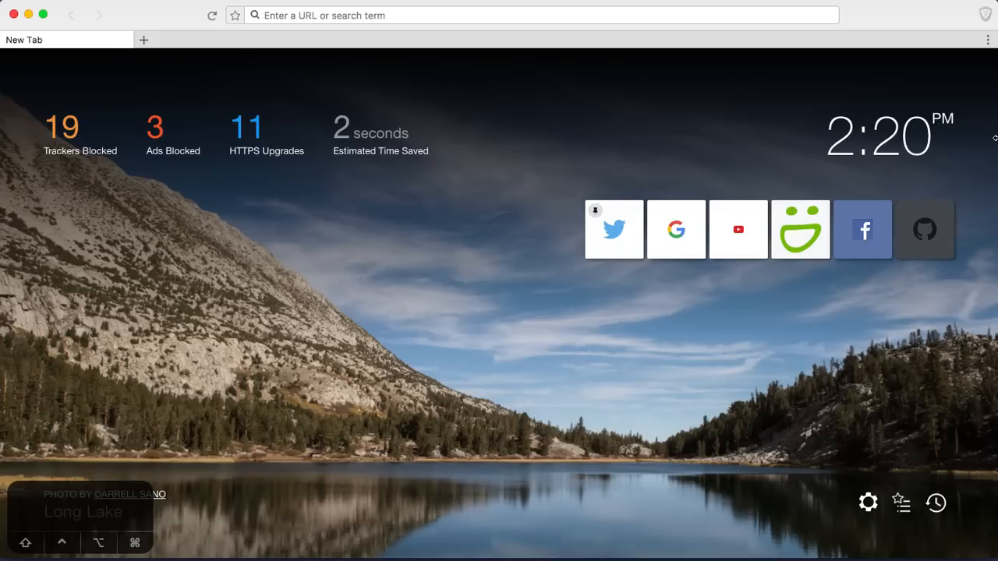
pyautogui.moveTo(987, 19)
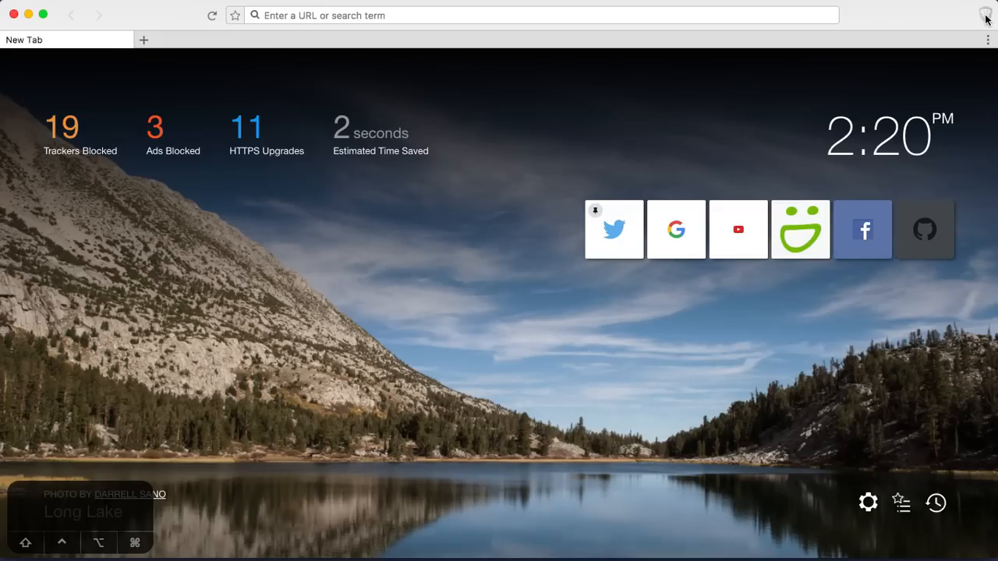
pyautogui.moveTo(971, 100)
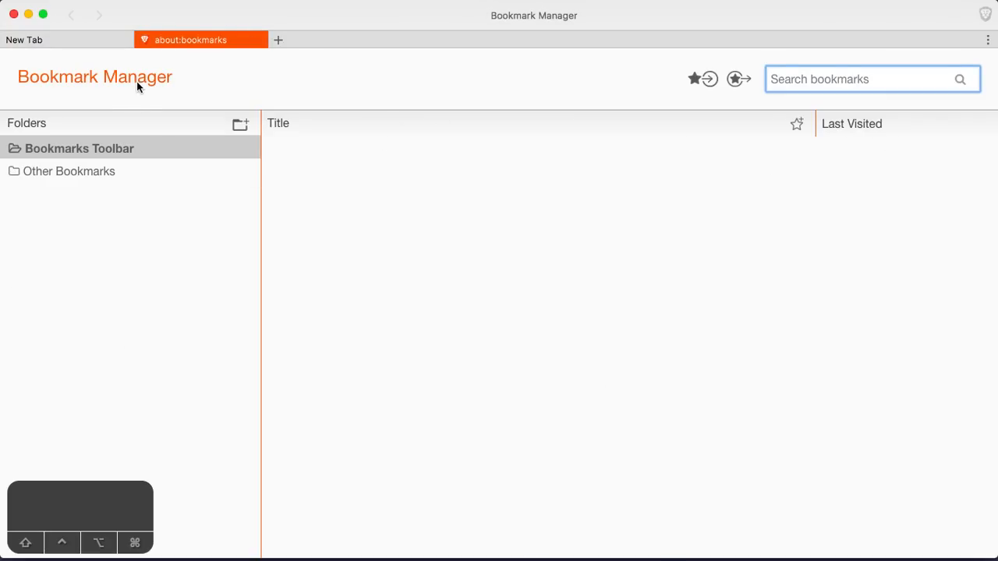
# - Close the Bookmark Manager and open today's browsing history from the new tab page
pyautogui.click(257, 40)
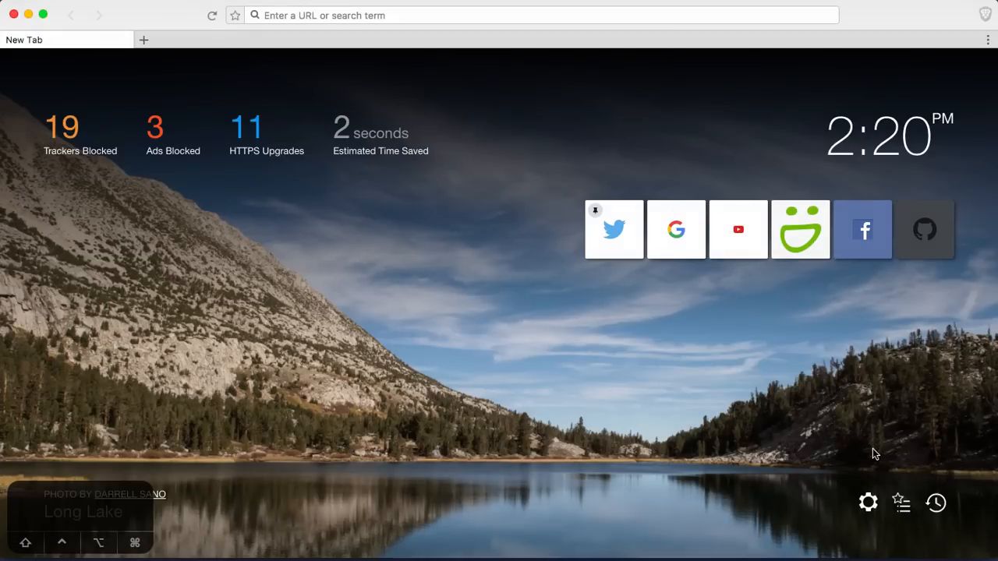
pyautogui.click(935, 502)
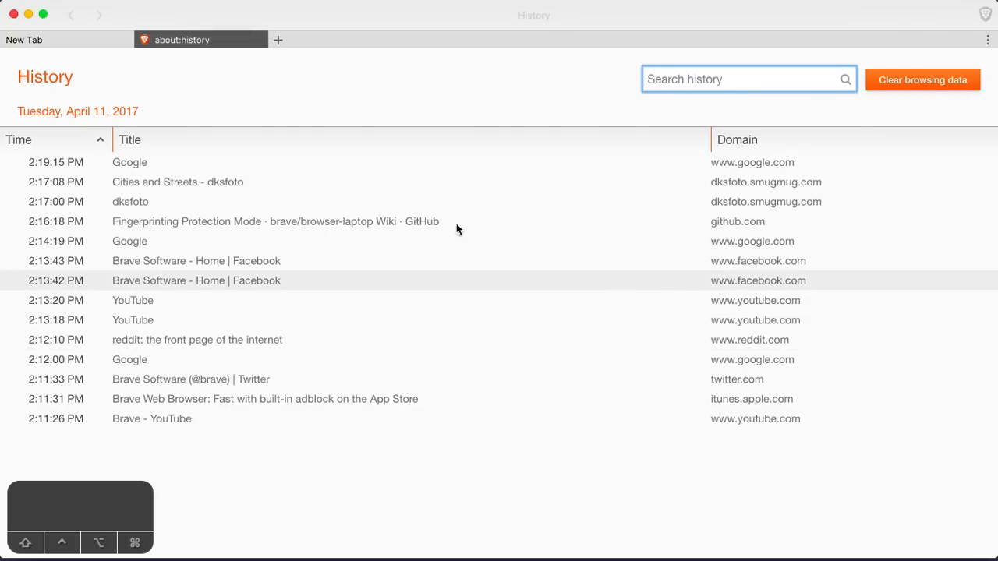
# - Switch on Browser history and Saved passwords in Clear browsing data, then cancel without clearing
pyautogui.click(923, 80)
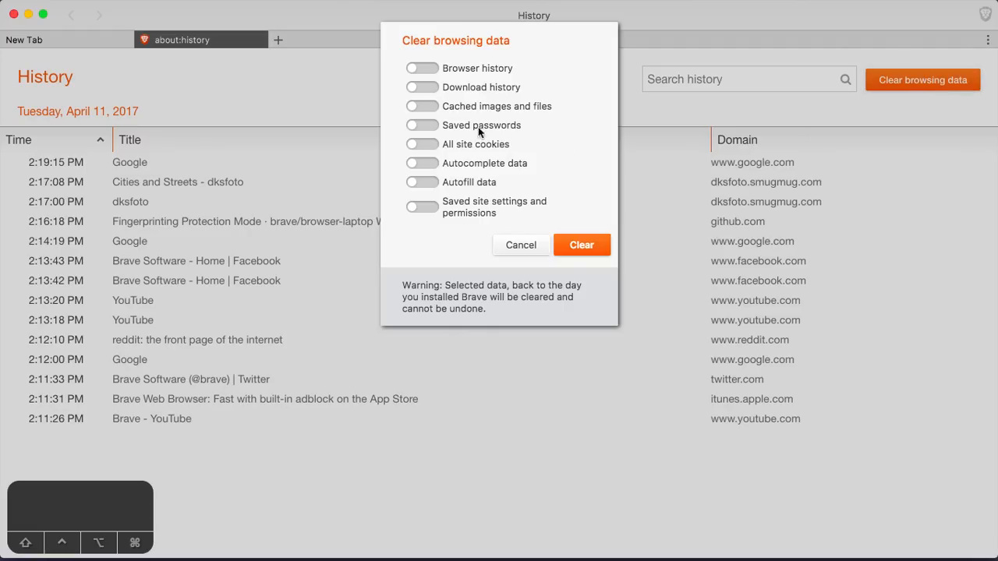
pyautogui.click(422, 68)
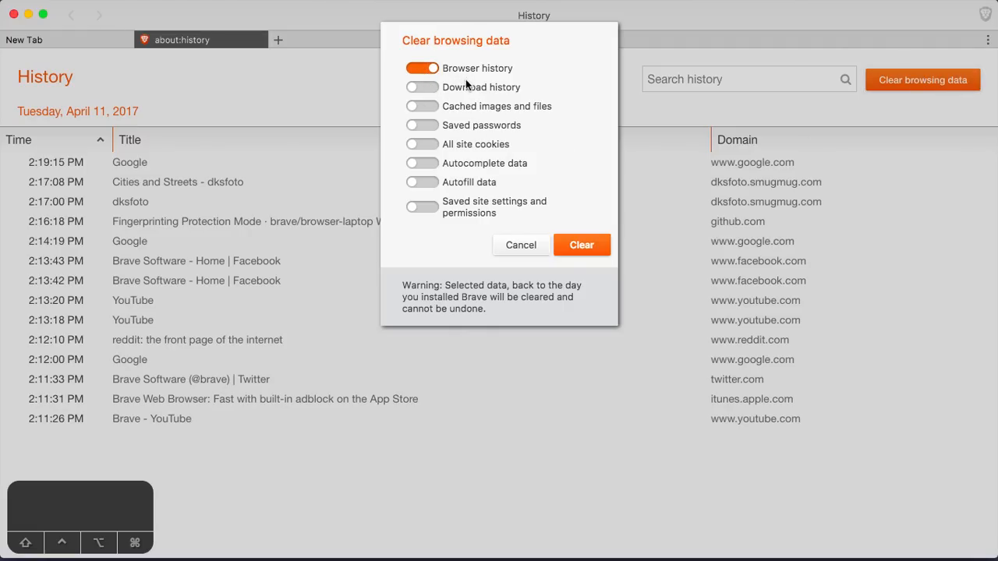
pyautogui.moveTo(429, 133)
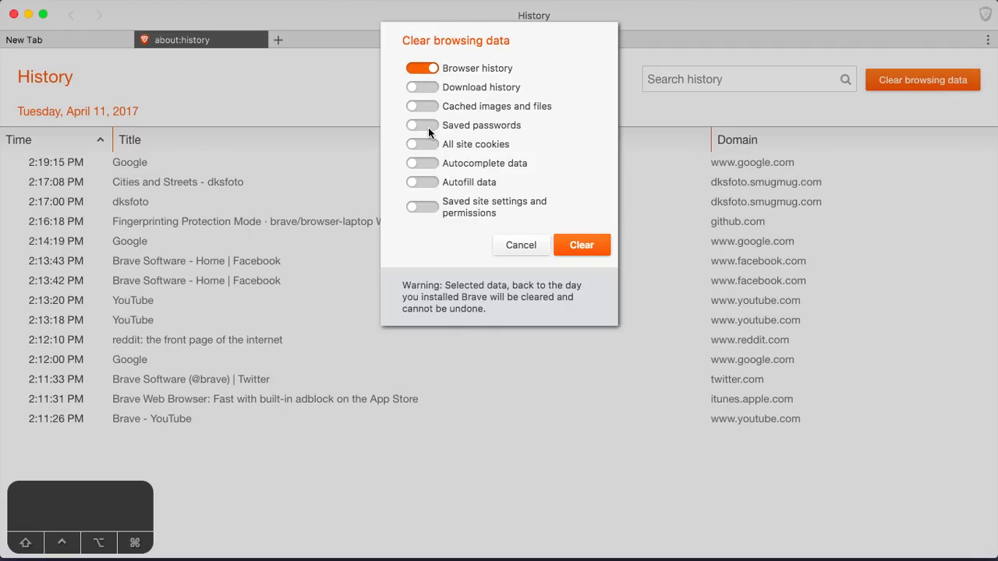
pyautogui.click(422, 125)
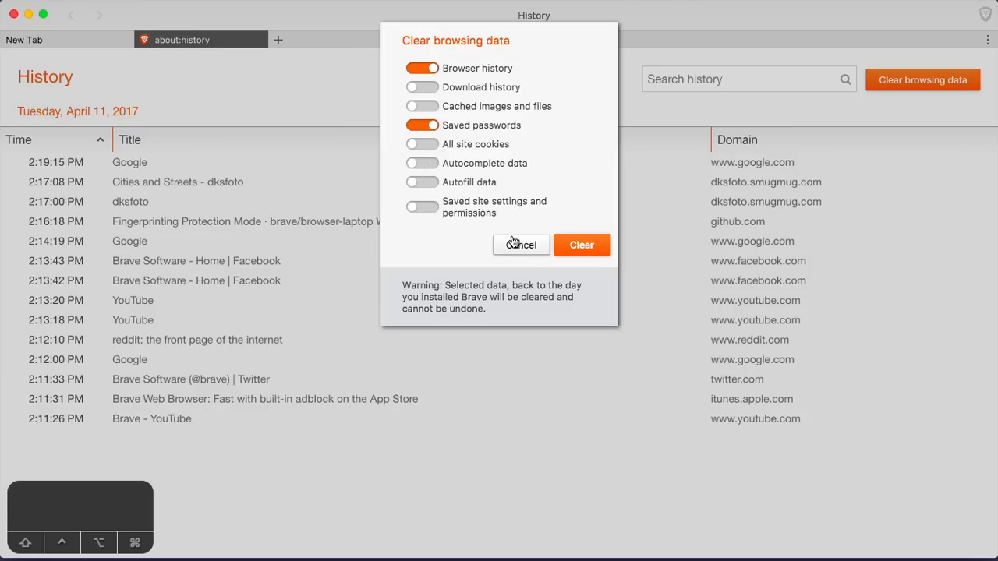
pyautogui.click(521, 244)
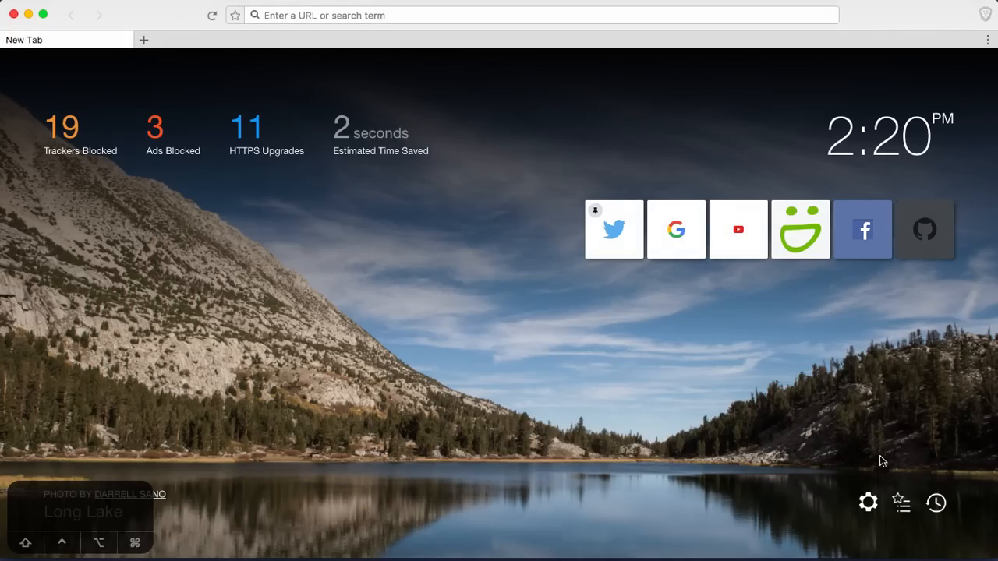
# - Make Amazon the default search engine in Brave's Search preferences
pyautogui.click(867, 502)
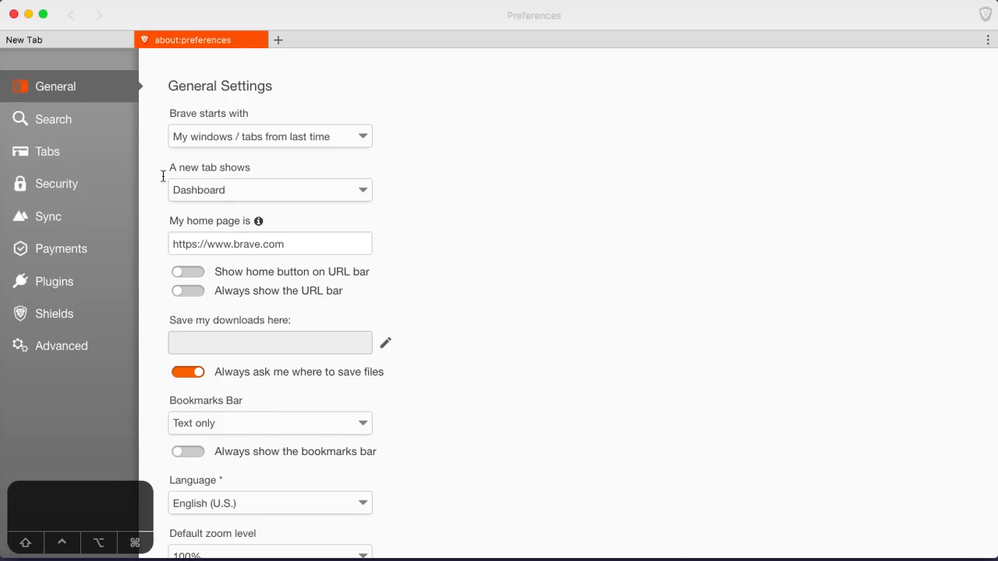
pyautogui.click(47, 151)
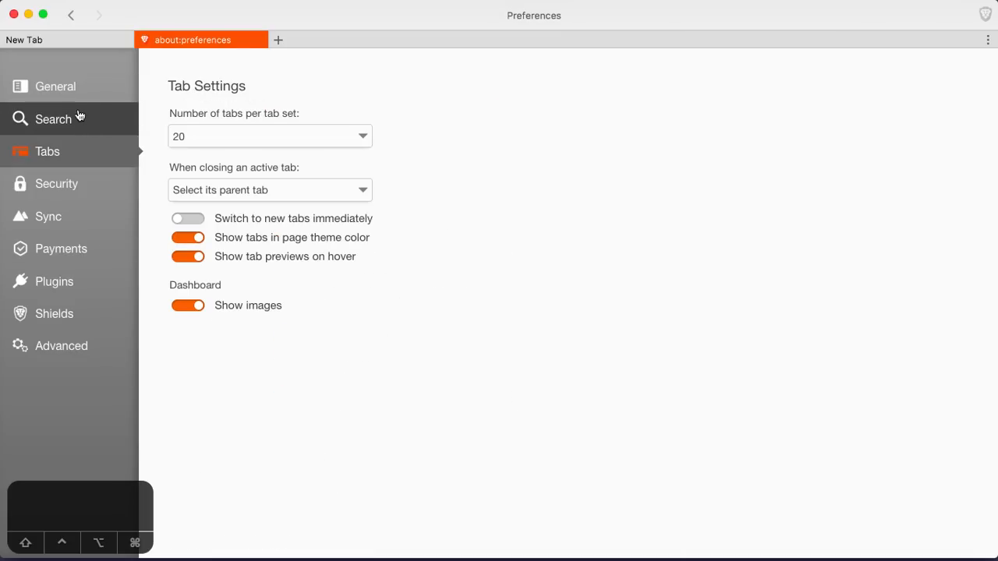
pyautogui.click(53, 119)
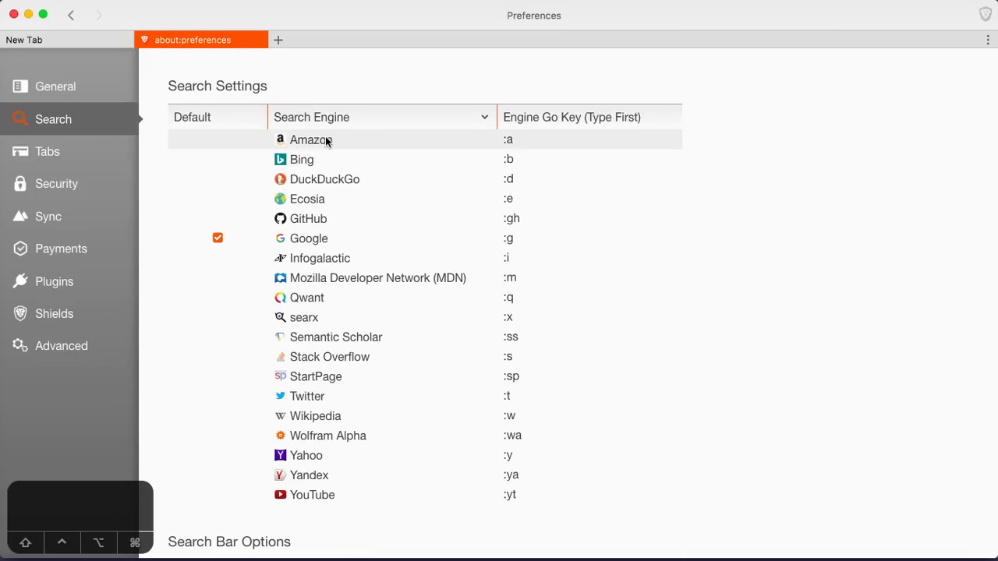
pyautogui.click(278, 40)
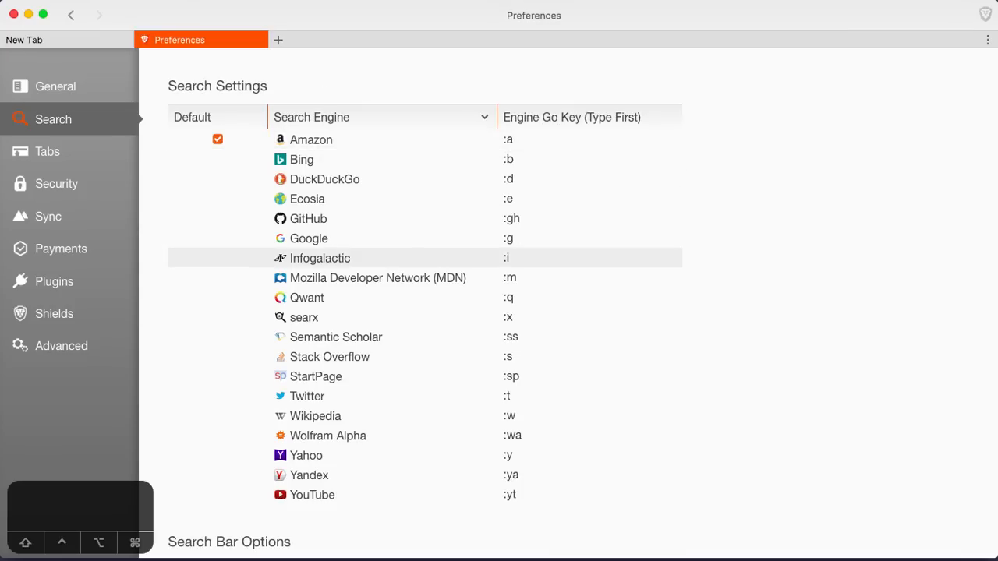
# - Run an ':a toys' Amazon search in a new tab, then return to Search preferences
pyautogui.click(278, 40)
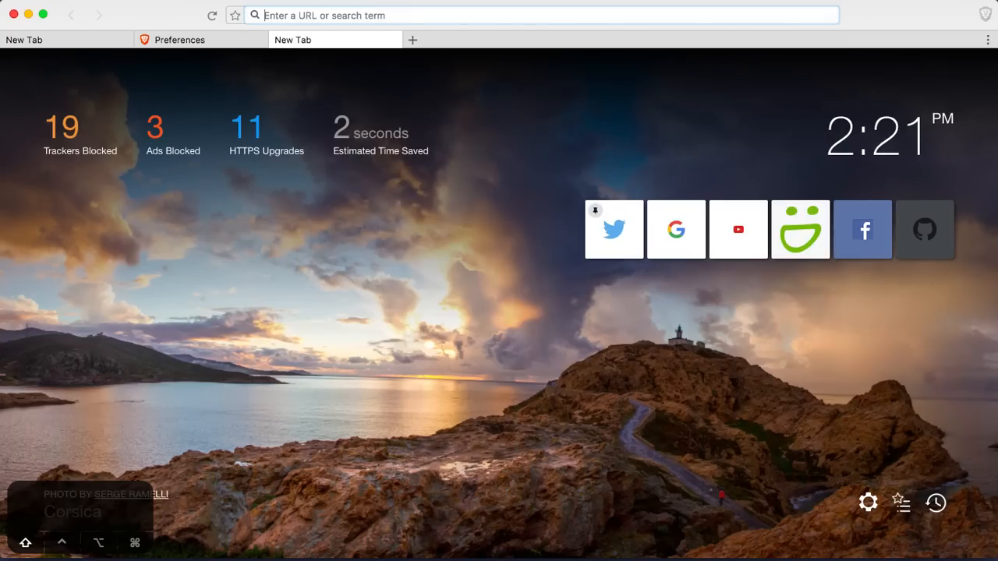
pyautogui.write(':a')
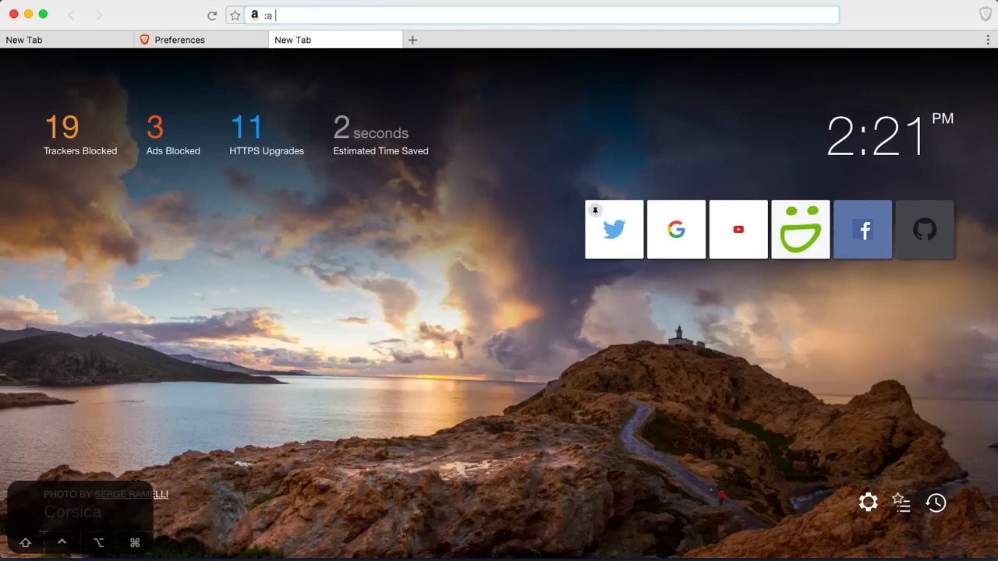
pyautogui.press('Return')
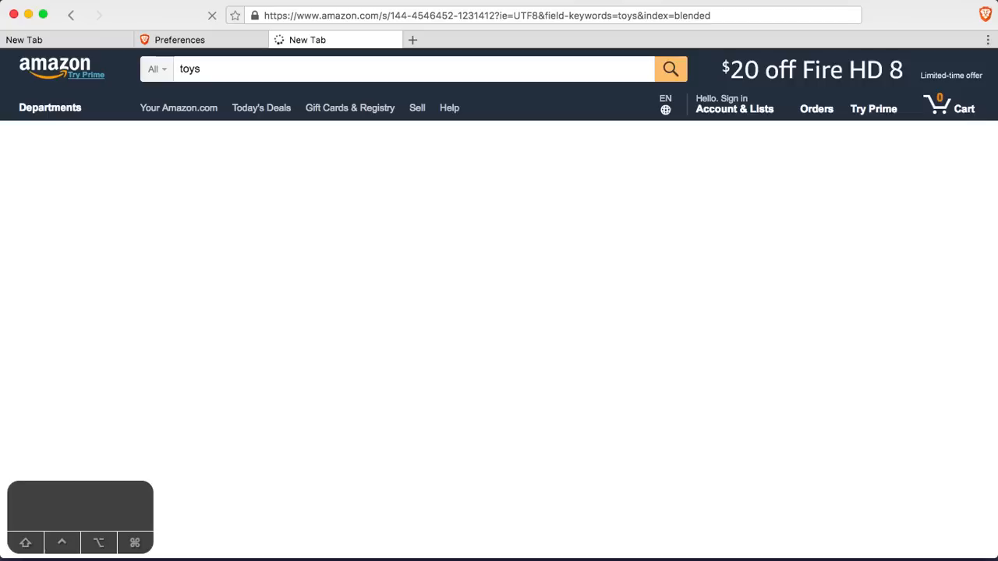
pyautogui.click(179, 39)
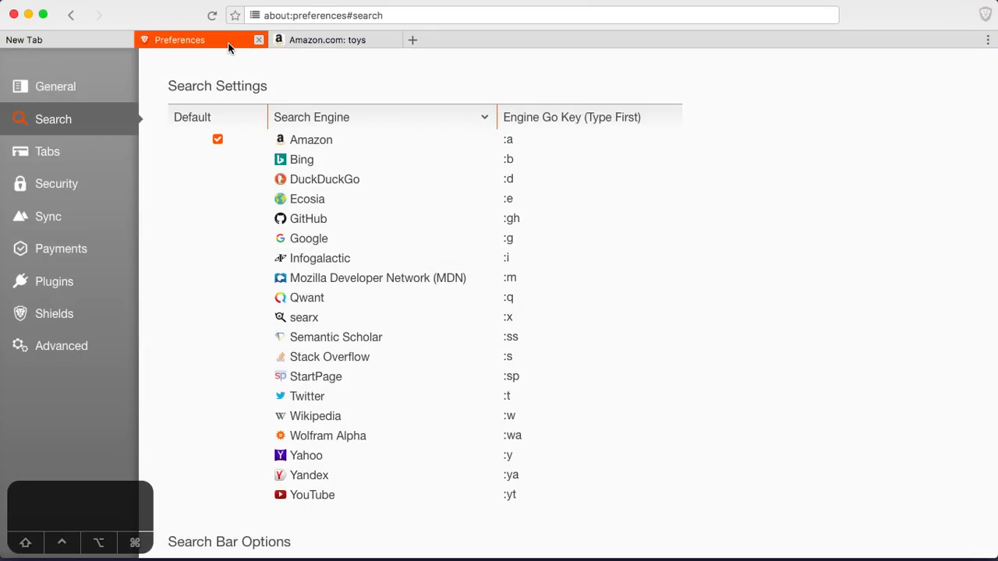
pyautogui.moveTo(507, 159)
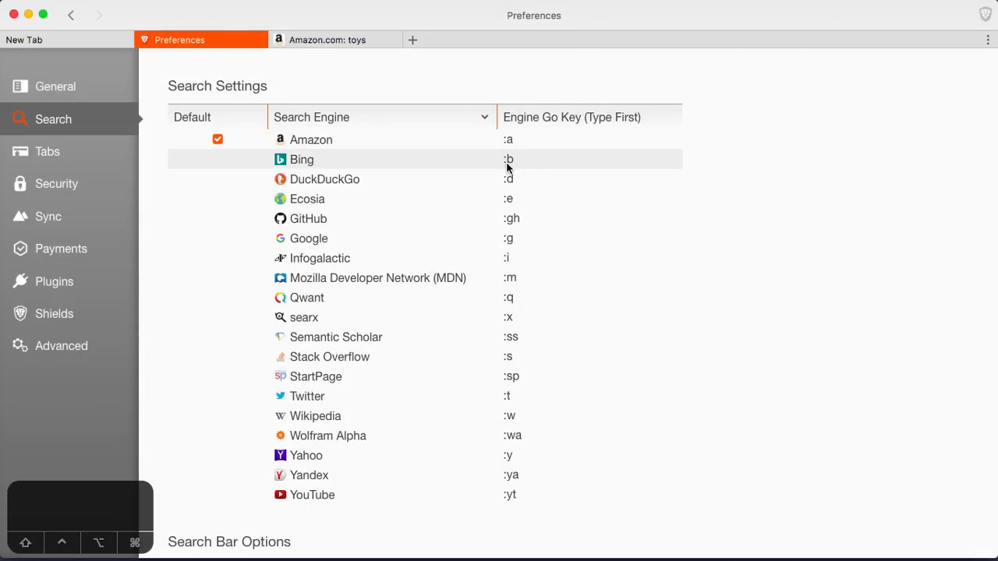
pyautogui.moveTo(492, 356)
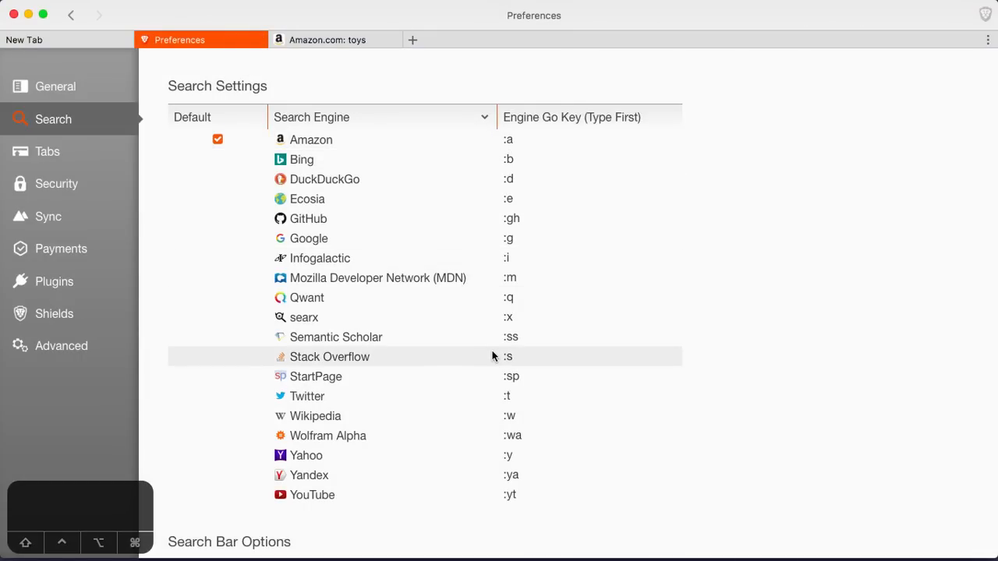
pyautogui.moveTo(524, 178)
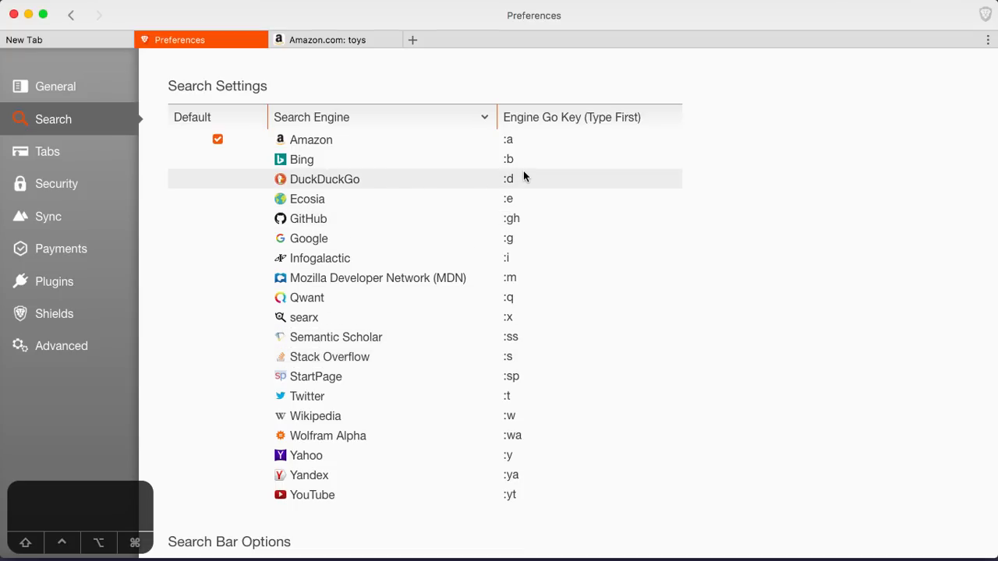
# - Tick the Default checkbox beside DuckDuckGo, replacing Amazon
pyautogui.click(217, 179)
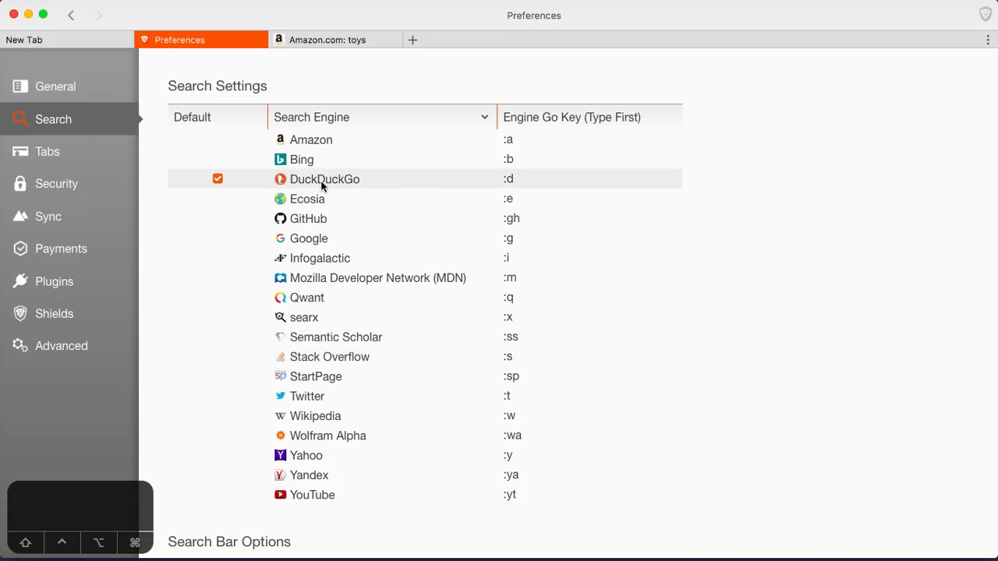
pyautogui.moveTo(350, 179)
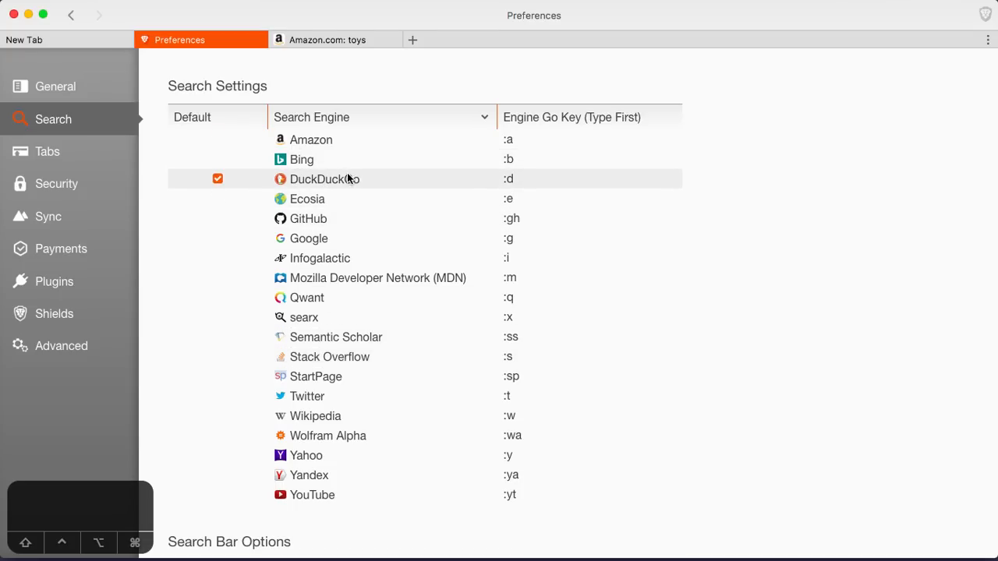
pyautogui.moveTo(518, 198)
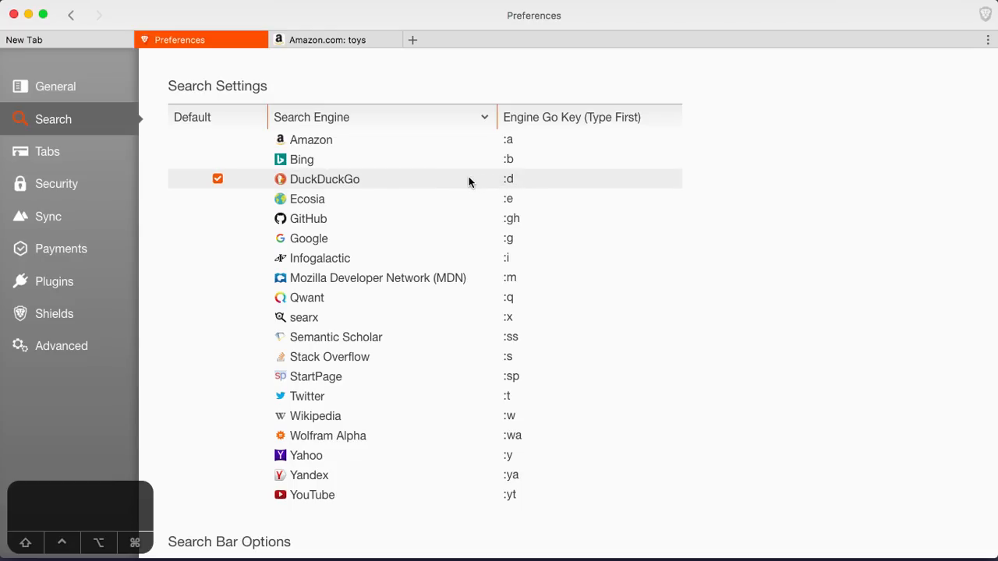
pyautogui.moveTo(307, 297)
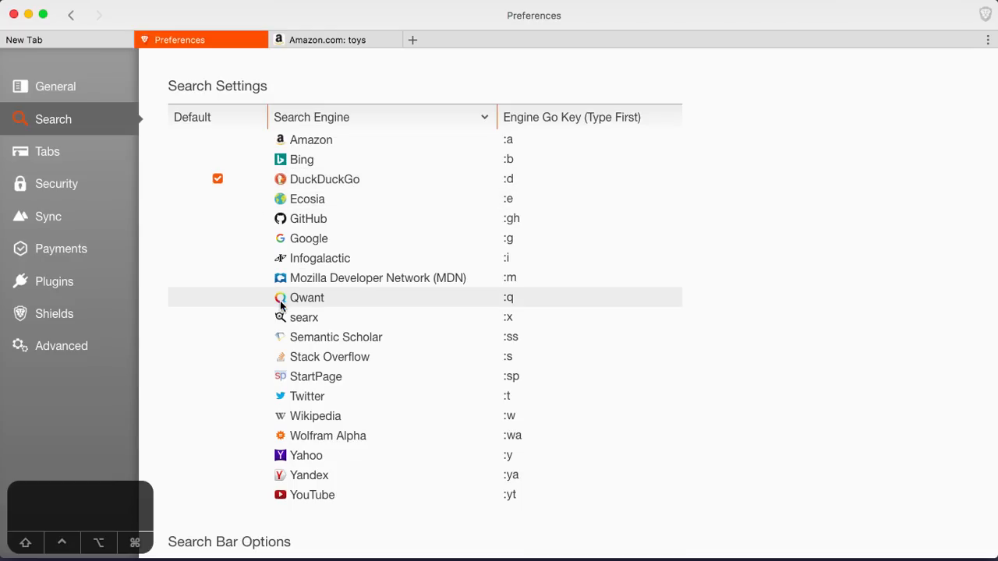
# - Search DuckDuckGo for 'secure search engine' with ':d' in a new tab and view its Shields settings
pyautogui.click(412, 40)
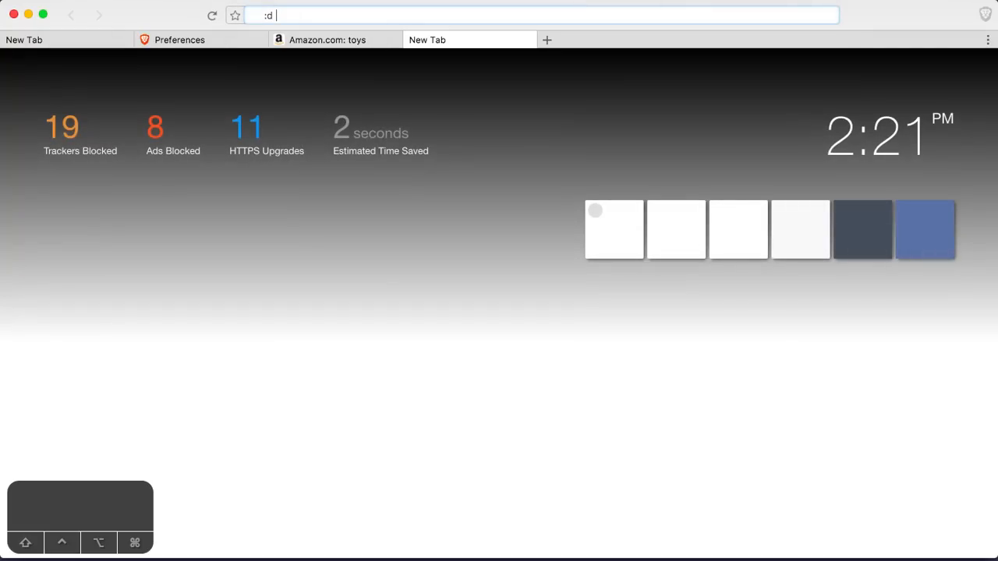
pyautogui.write('secure')
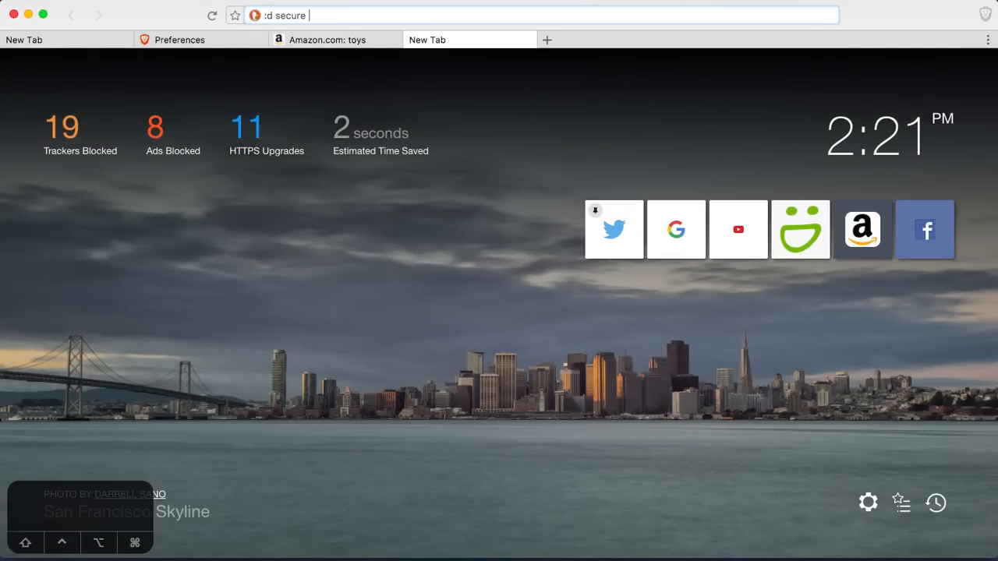
pyautogui.write('search engin')
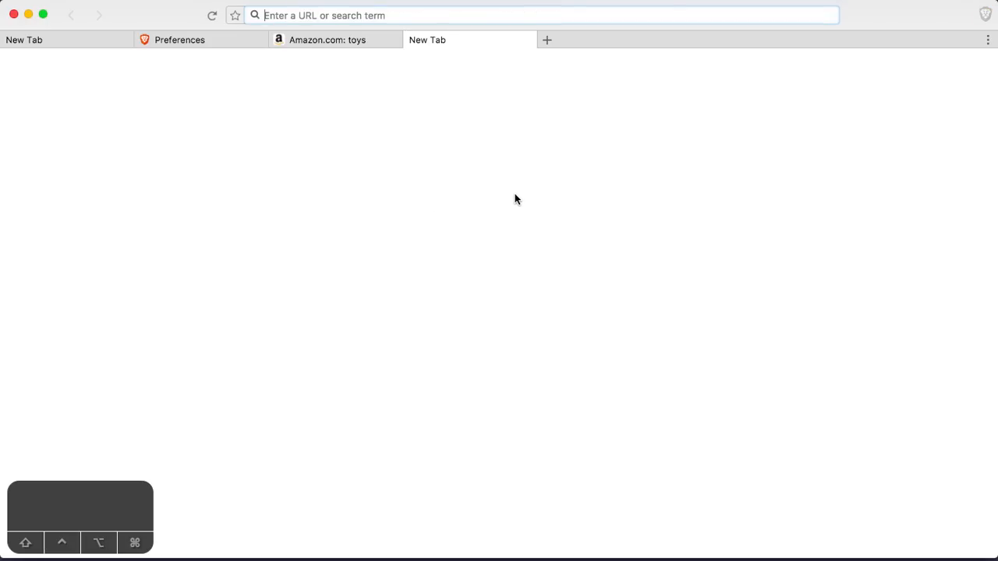
pyautogui.moveTo(424, 15)
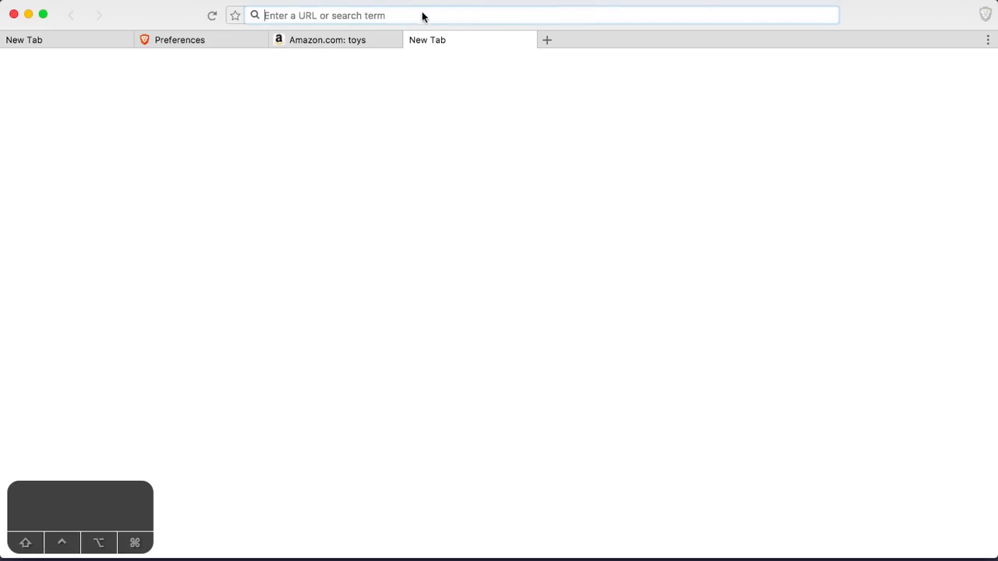
pyautogui.write(':d')
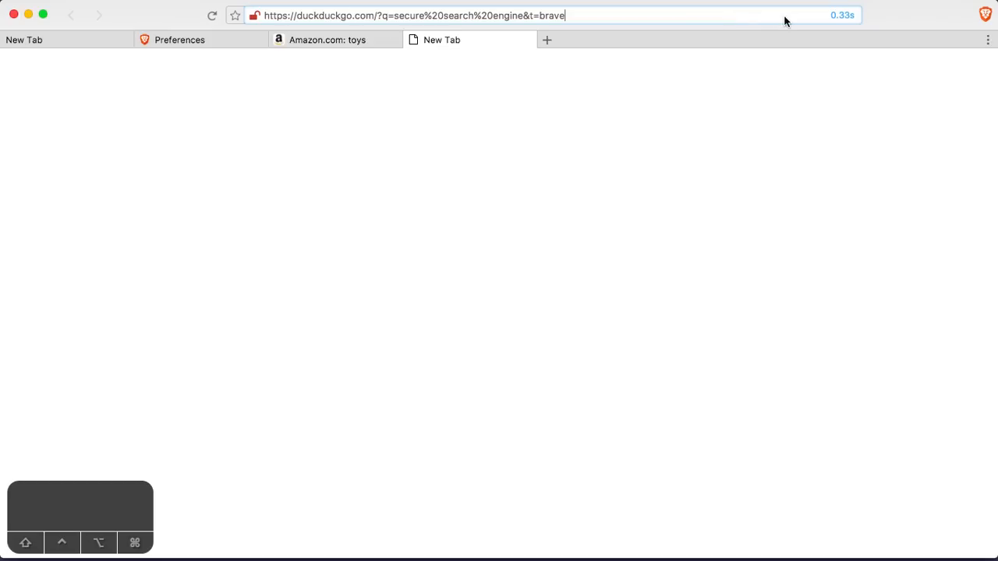
pyautogui.moveTo(849, 22)
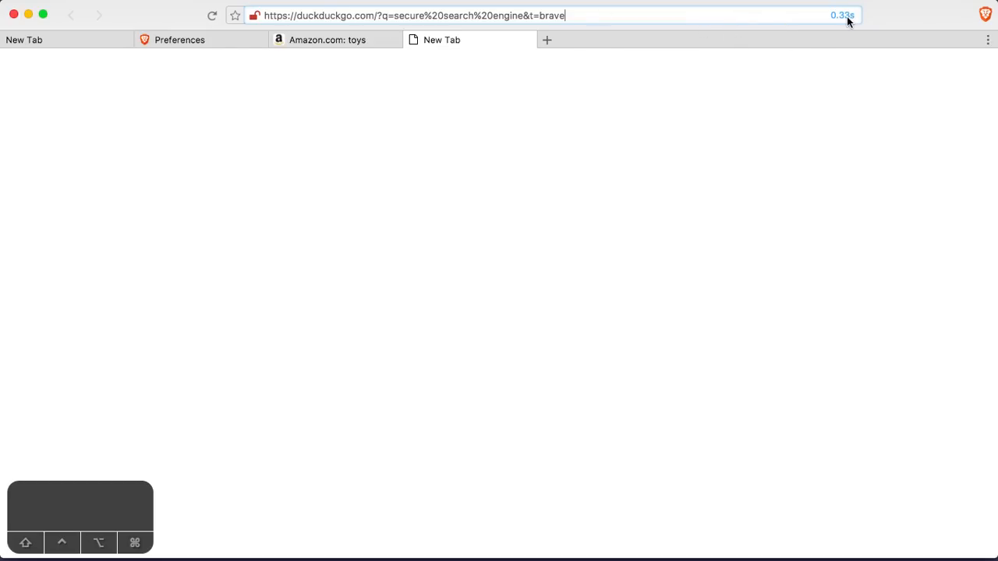
pyautogui.click(984, 14)
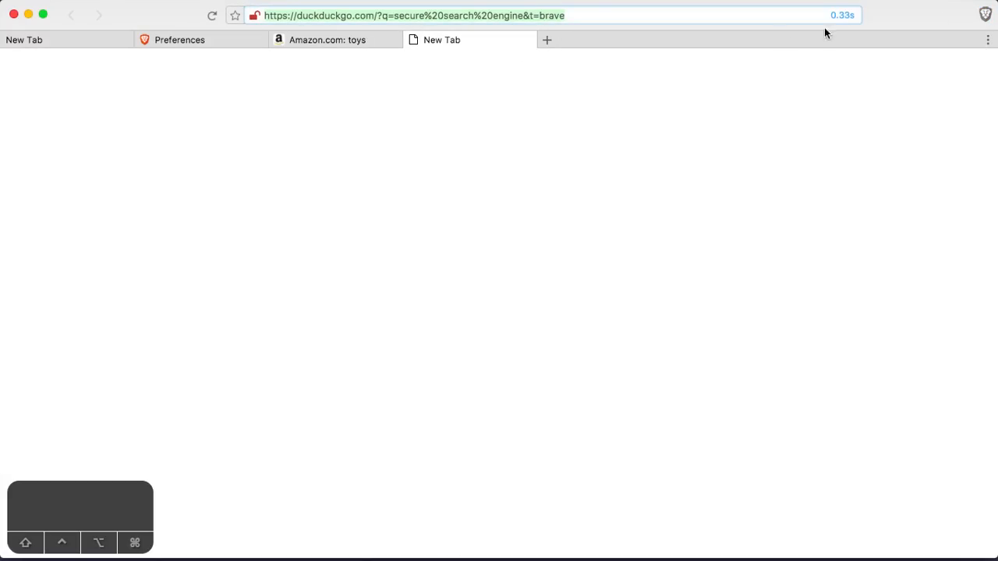
pyautogui.moveTo(986, 153)
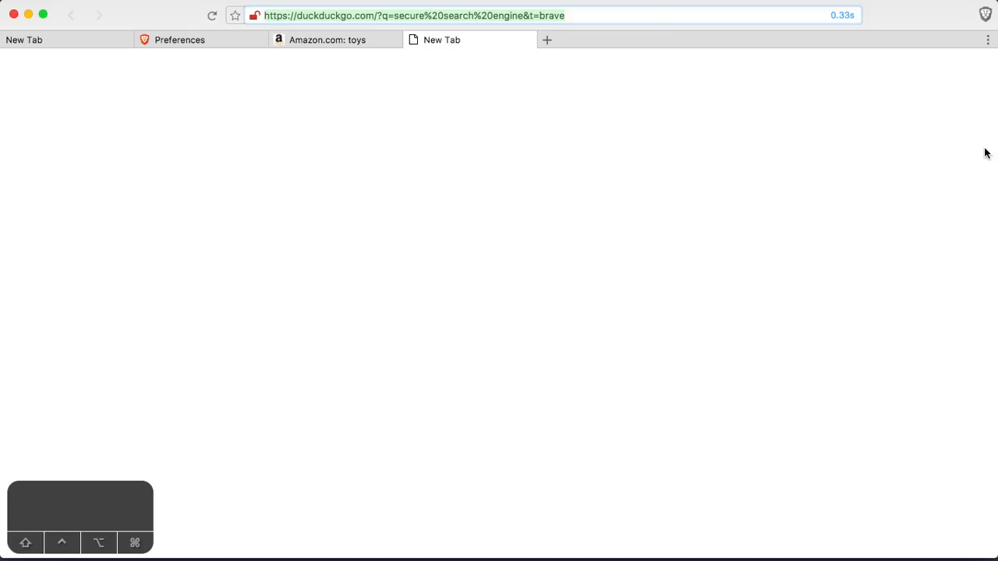
pyautogui.moveTo(831, 61)
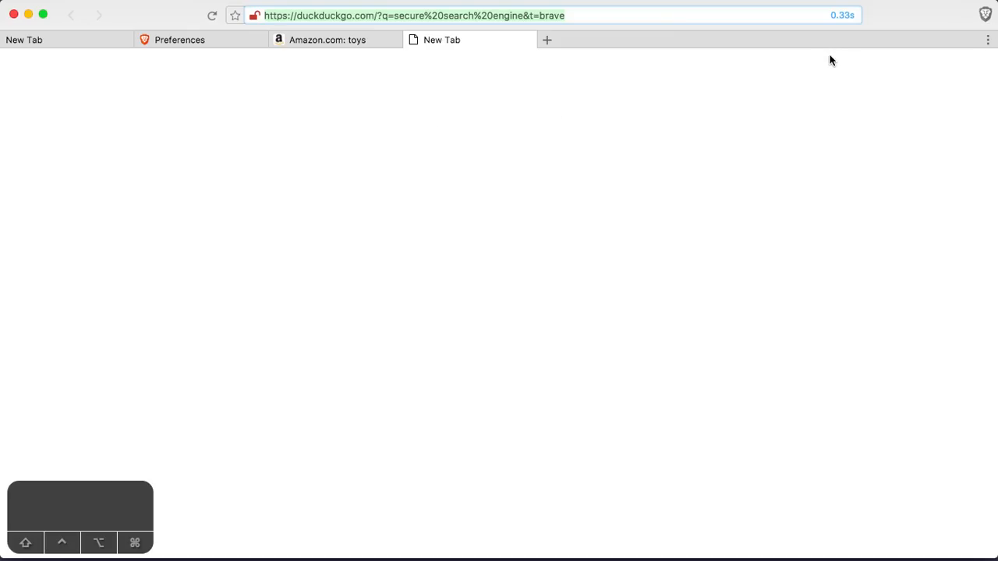
pyautogui.click(985, 14)
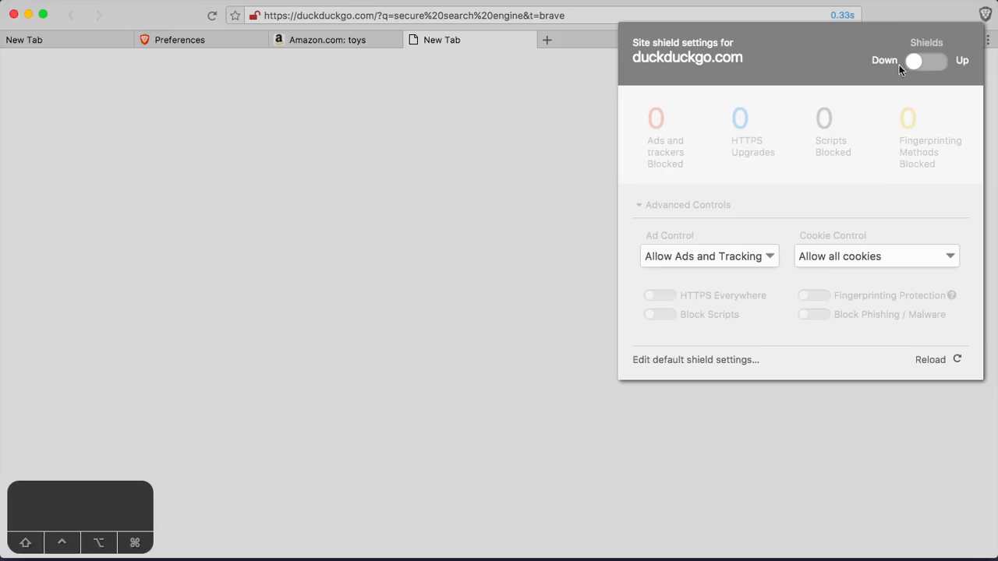
pyautogui.click(335, 40)
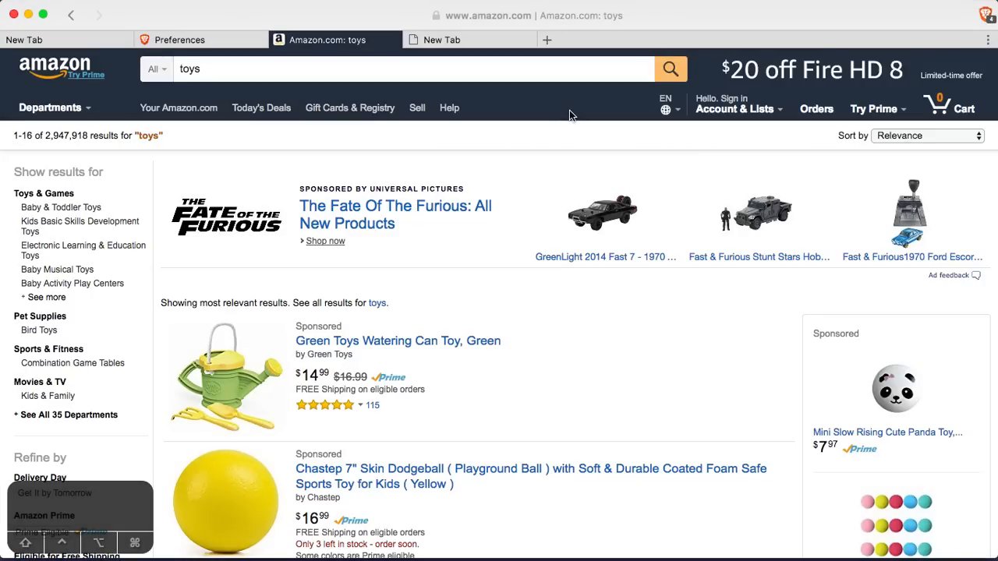
# - Scroll the Amazon toys results down to the Best Sellers, then open another tab
pyautogui.scroll(-3)
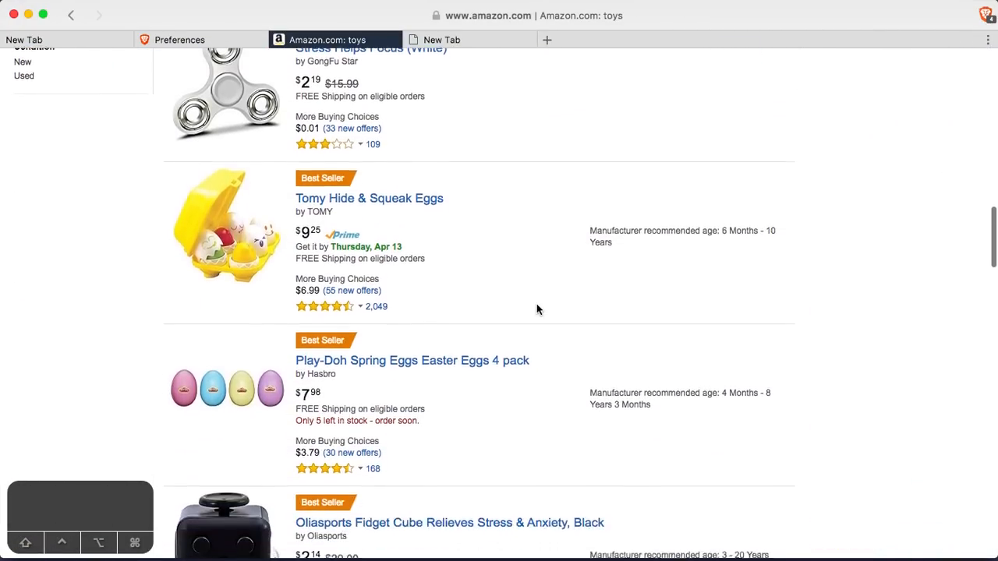
pyautogui.click(55, 69)
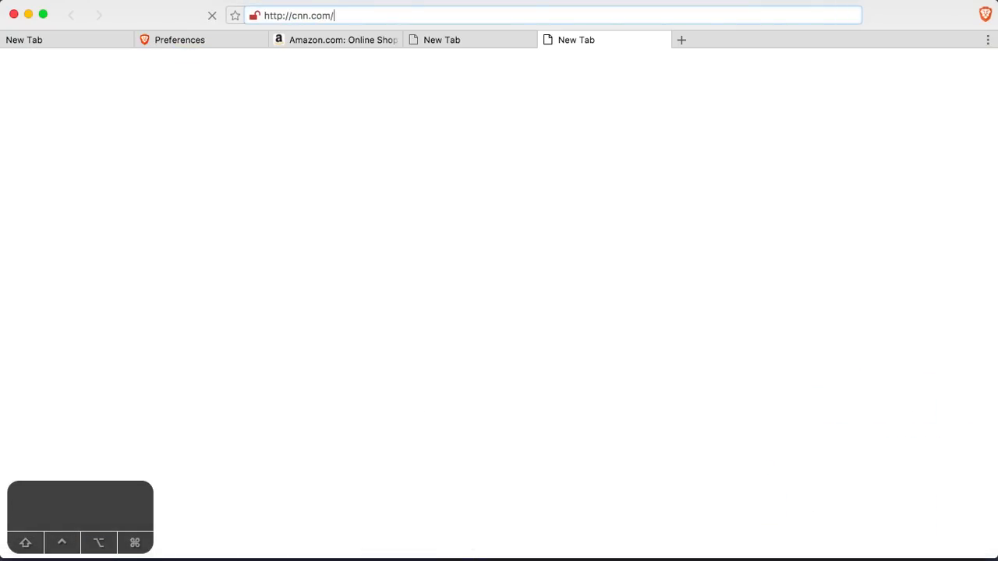
# - Load cnn.com and read the Cillizza analysis of Spicer's Hitler comment
pyautogui.press('Return')
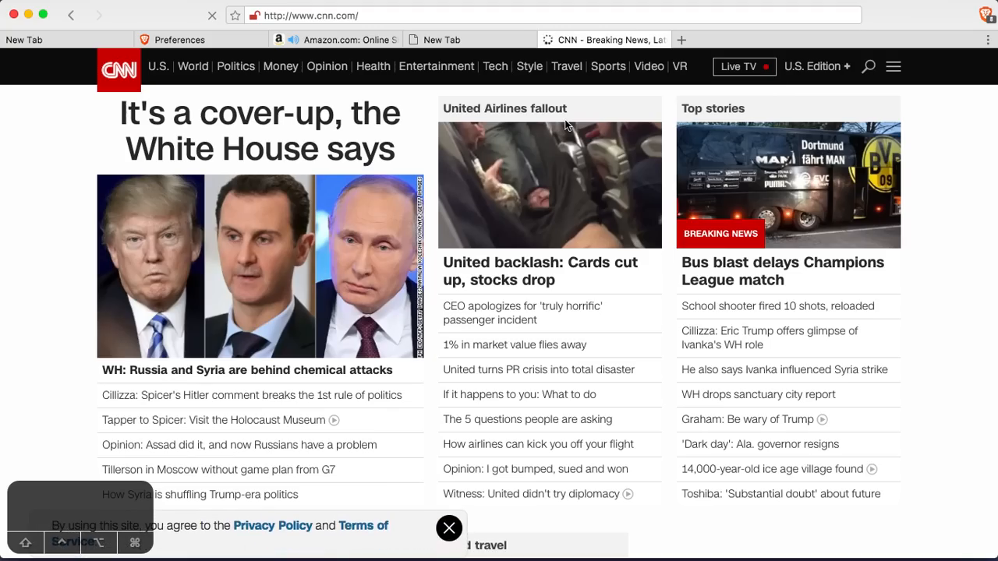
pyautogui.scroll(-3)
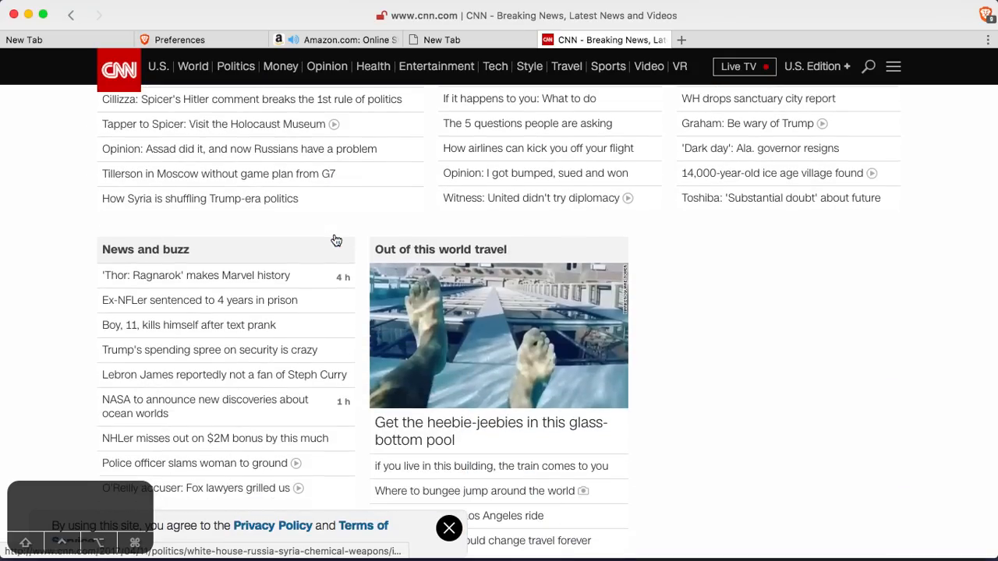
pyautogui.click(251, 99)
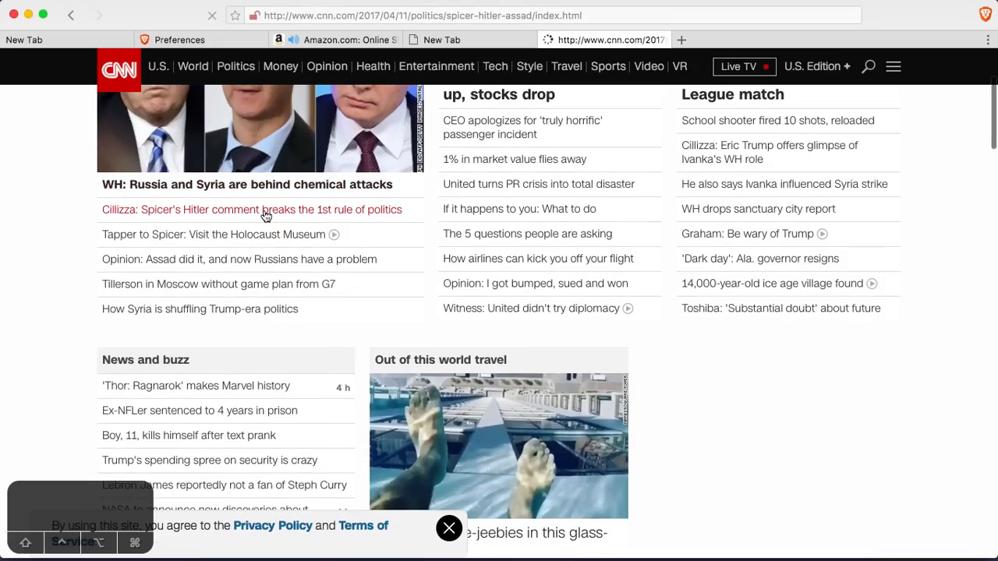
pyautogui.click(251, 209)
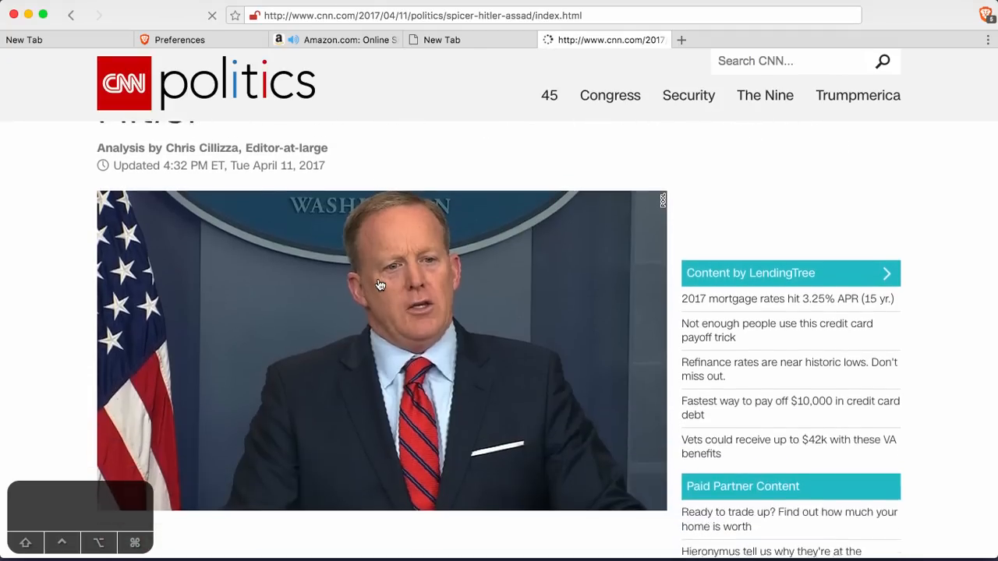
pyautogui.scroll(-3)
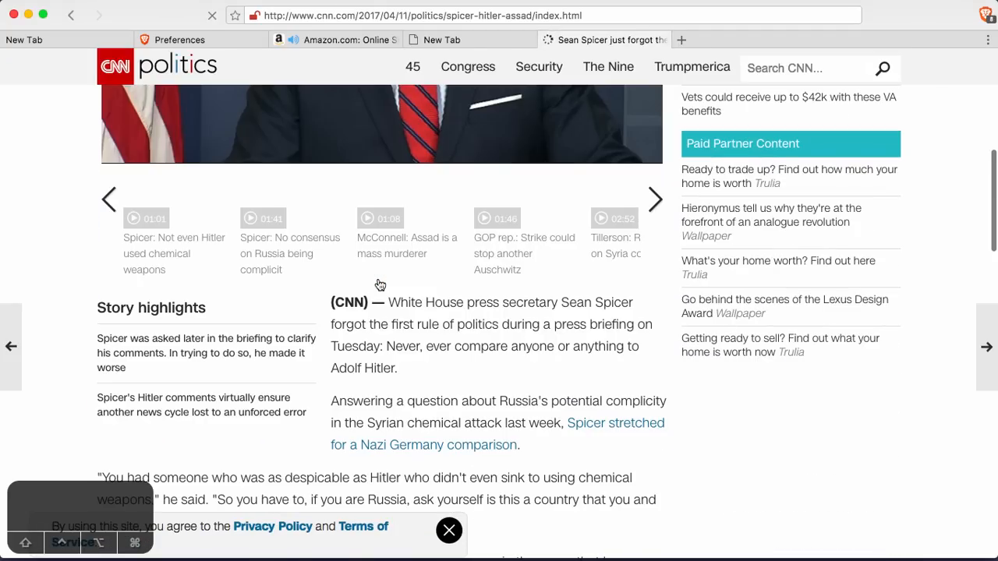
pyautogui.scroll(3)
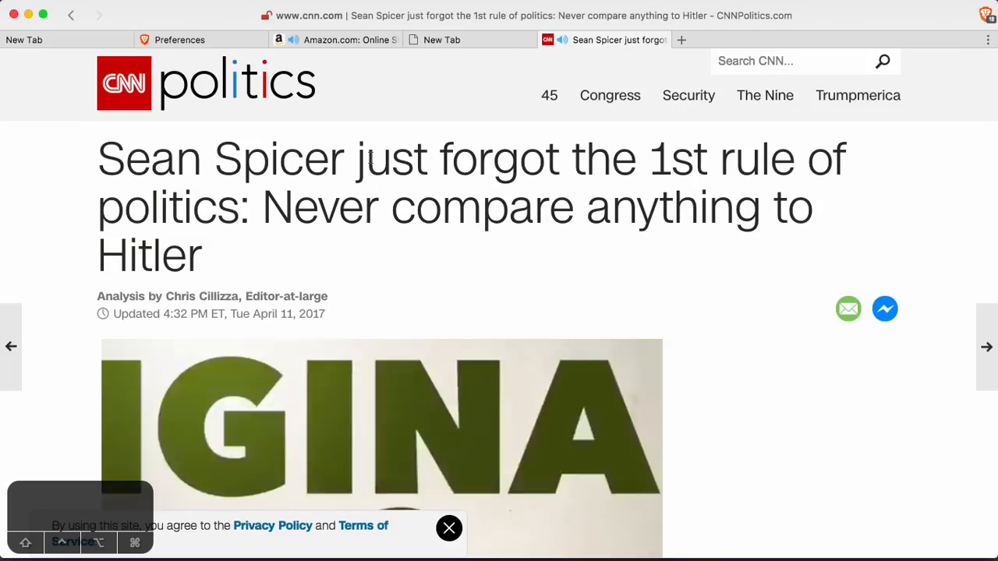
pyautogui.click(681, 40)
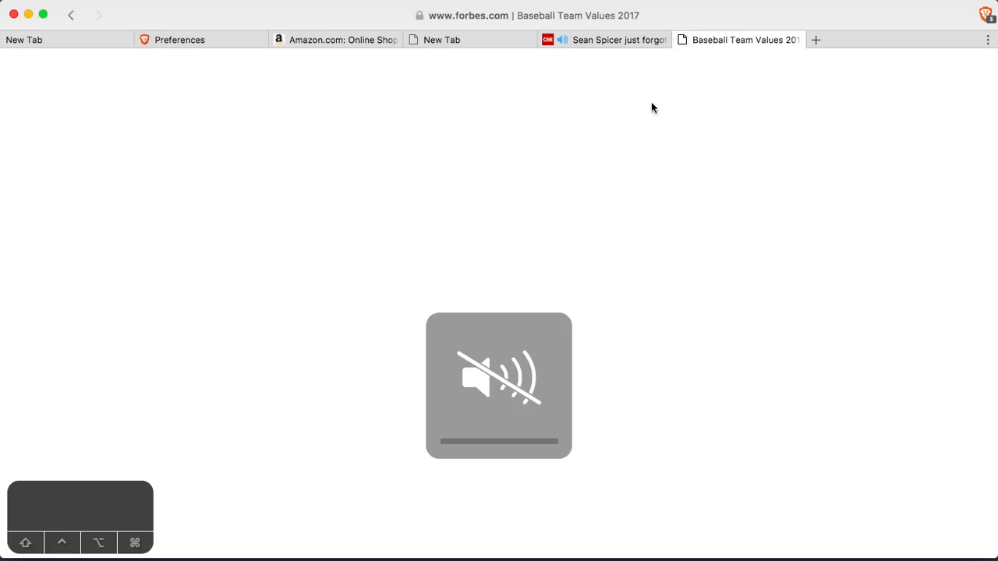
# - Skim Forbes' Baseball Team Values 2017, then open and read The Business Of March Madness
pyautogui.click(604, 40)
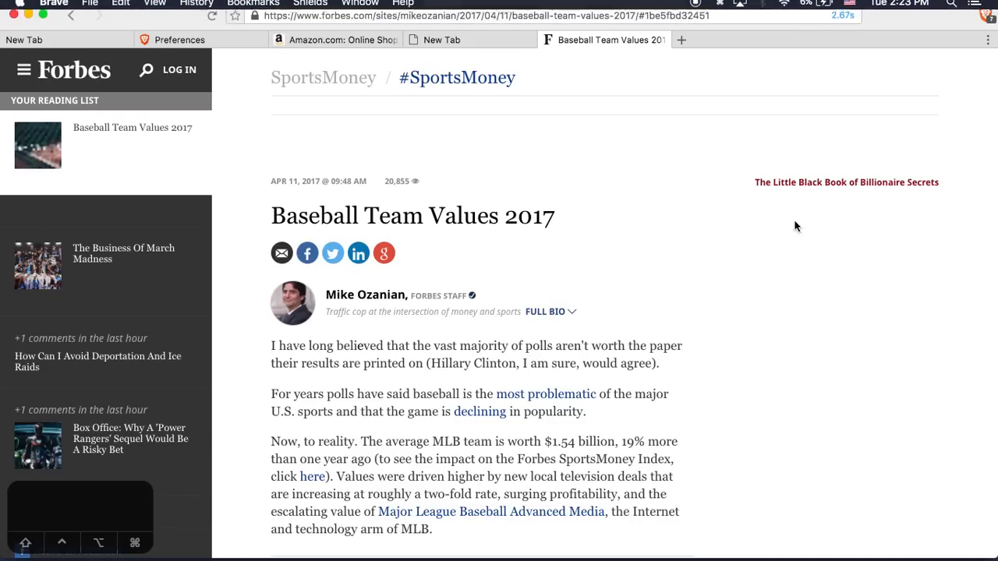
pyautogui.scroll(-3)
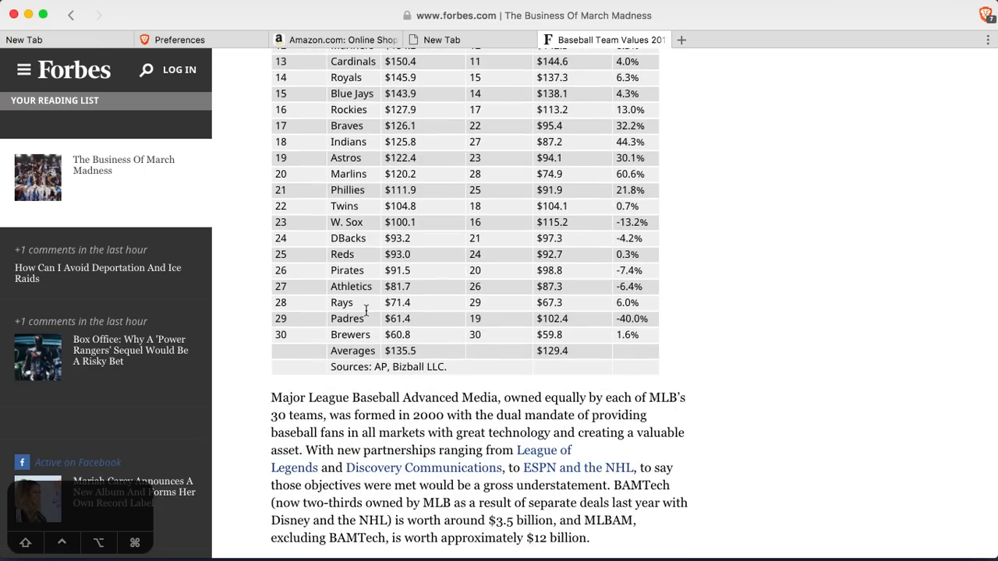
pyautogui.scroll(3)
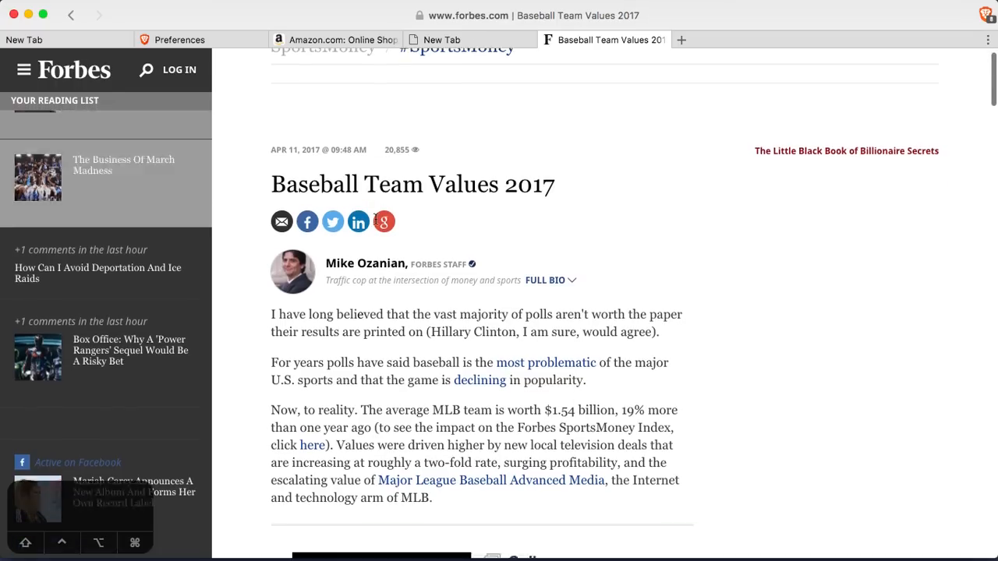
pyautogui.scroll(-3)
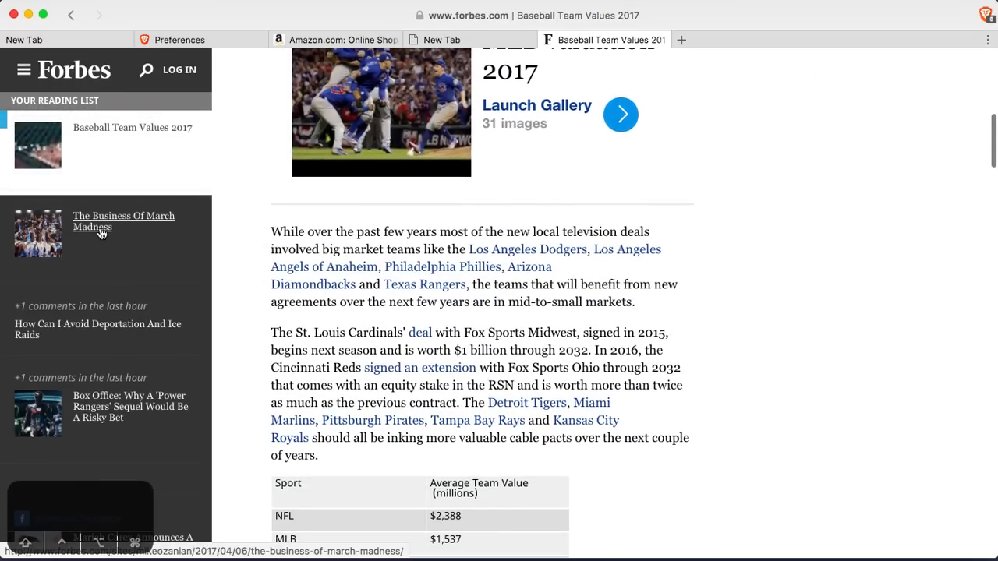
pyautogui.click(124, 221)
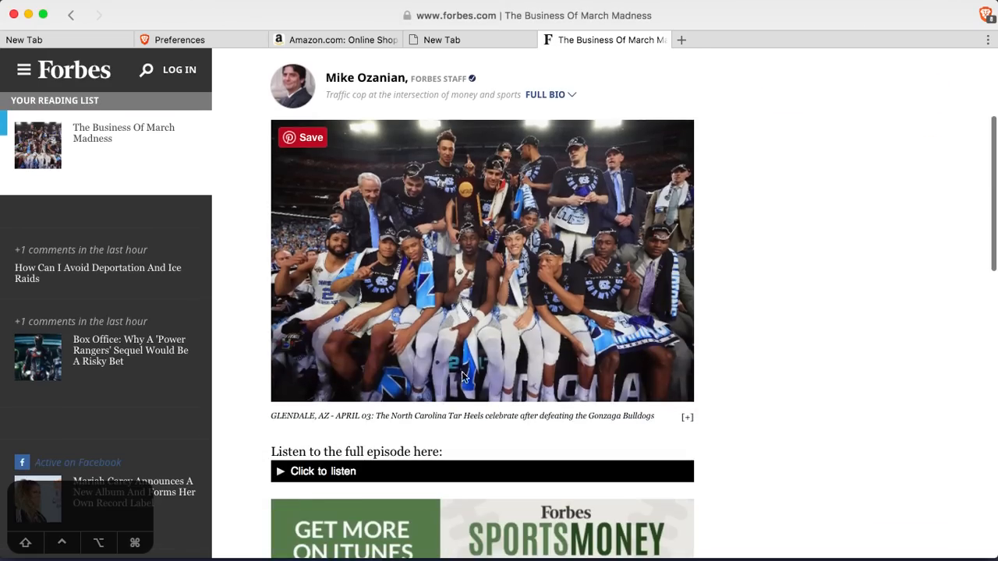
pyautogui.scroll(-3)
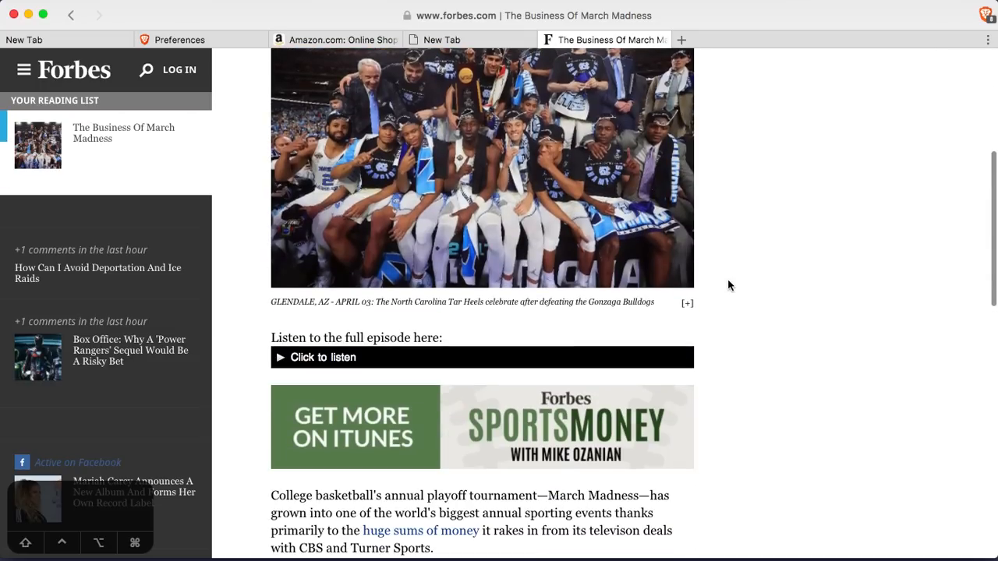
pyautogui.scroll(-3)
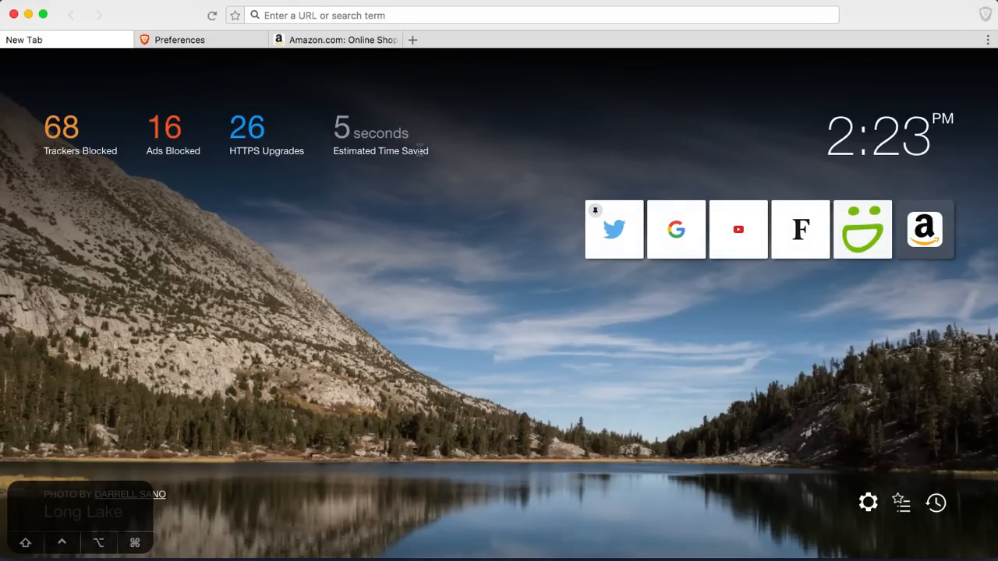
pyautogui.moveTo(390, 129)
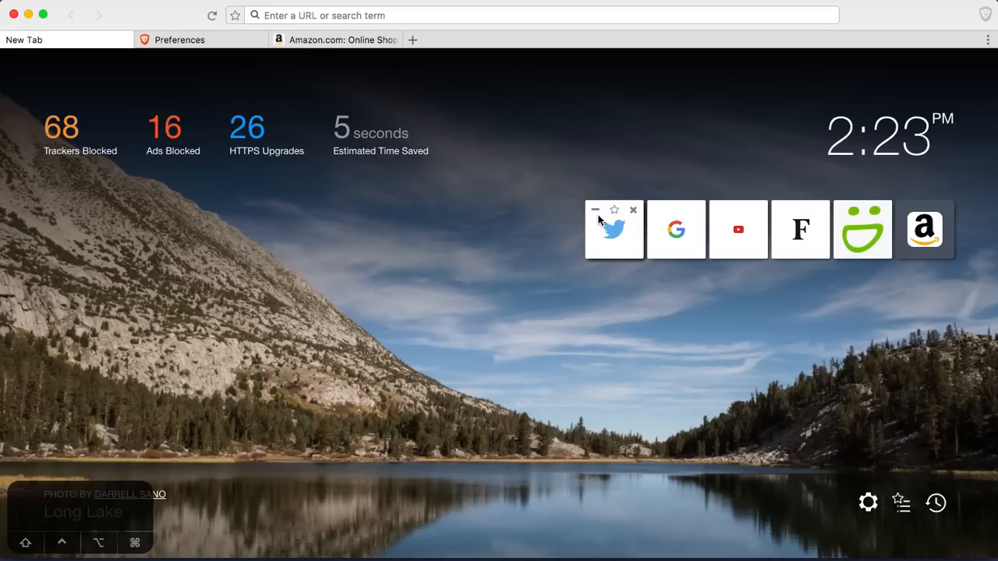
pyautogui.moveTo(633, 211)
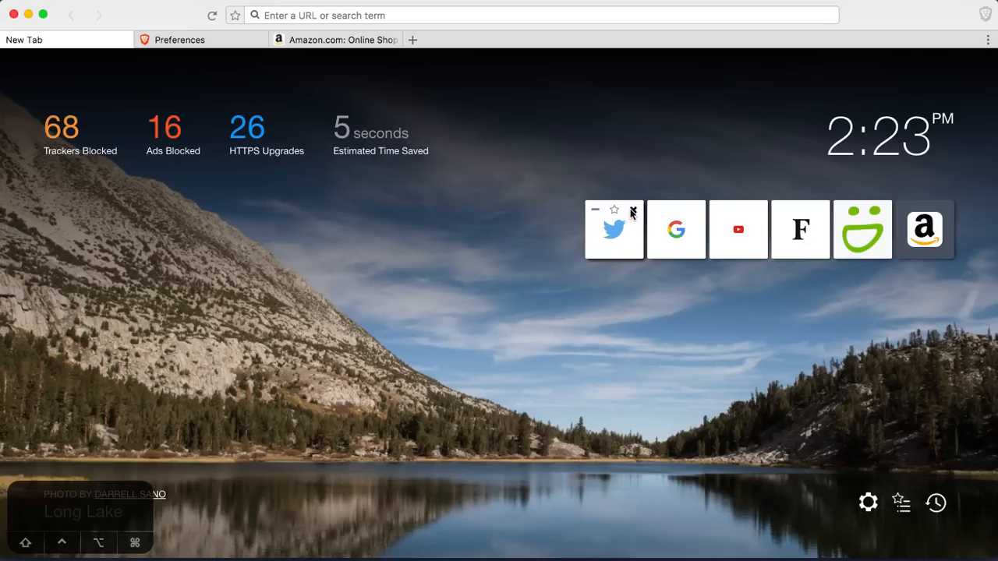
pyautogui.moveTo(513, 294)
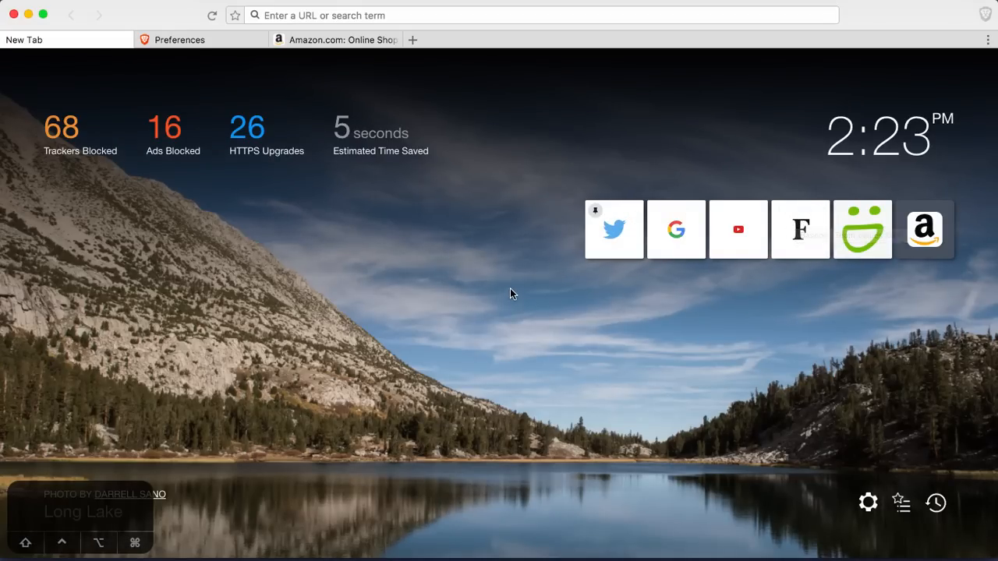
pyautogui.moveTo(273, 357)
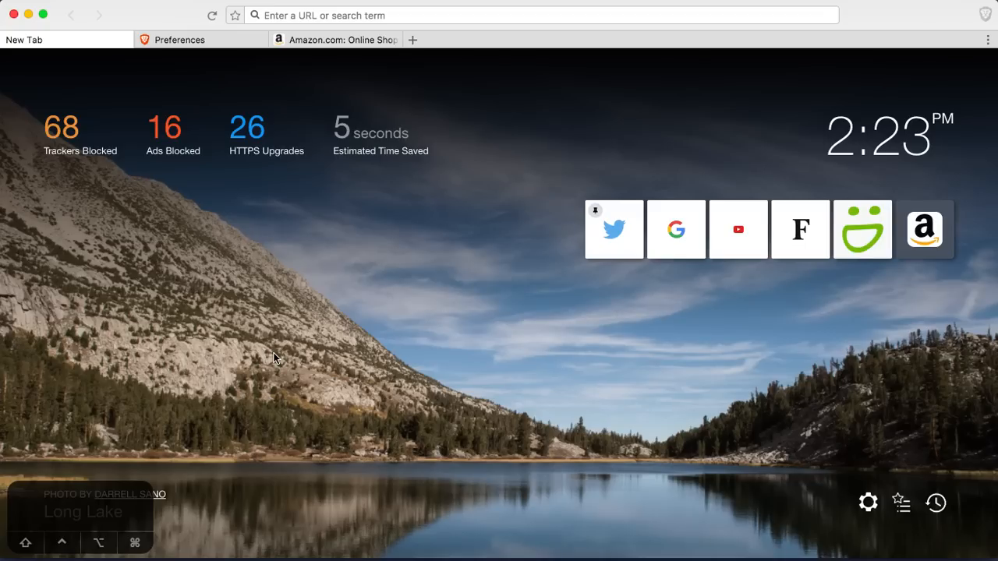
pyautogui.moveTo(153, 275)
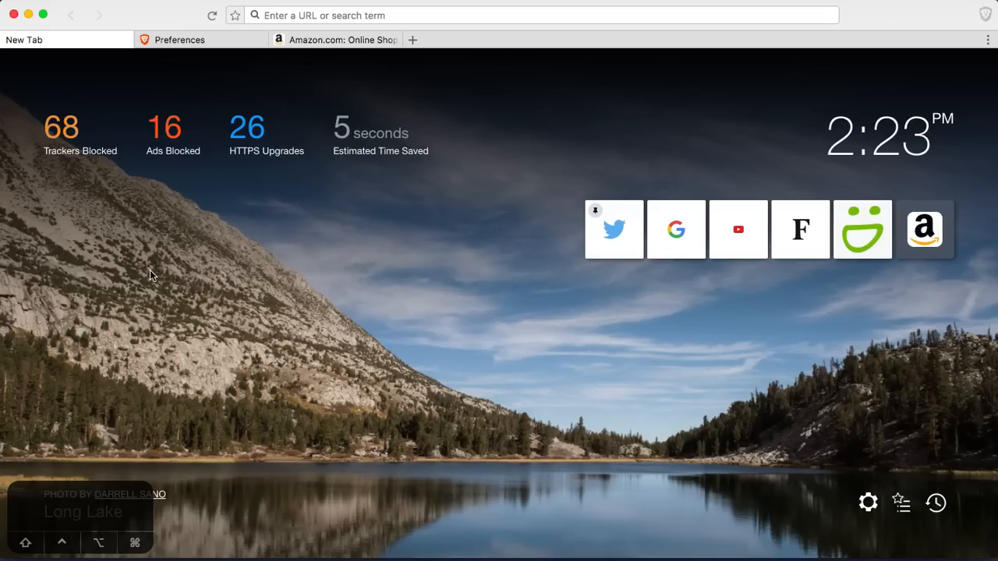
pyautogui.moveTo(236, 138)
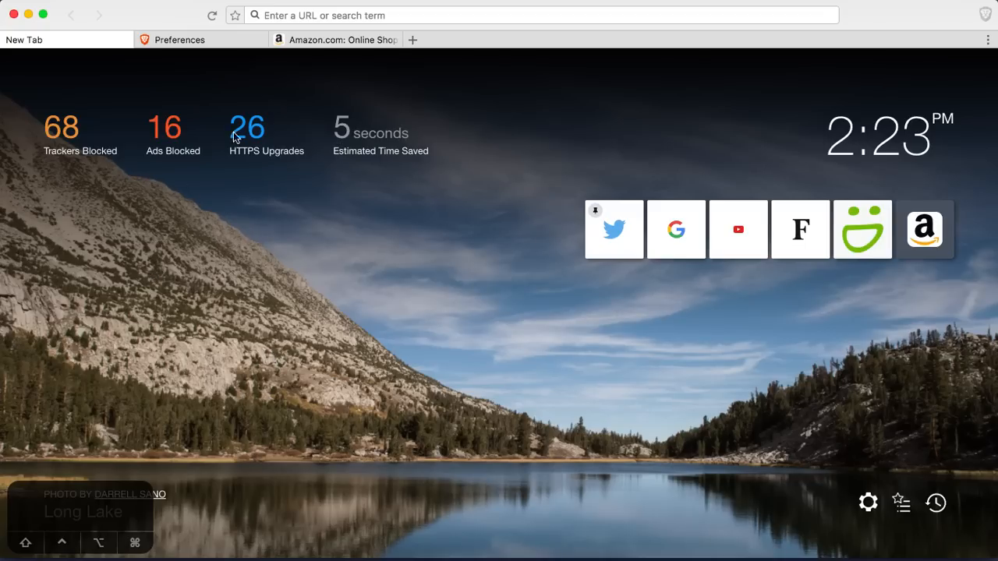
pyautogui.moveTo(845, 163)
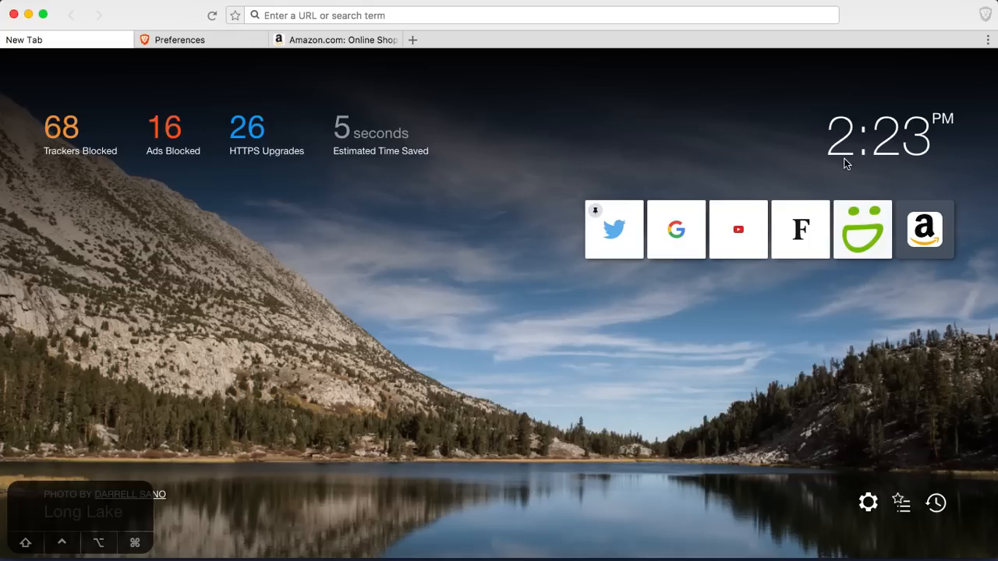
pyautogui.moveTo(599, 222)
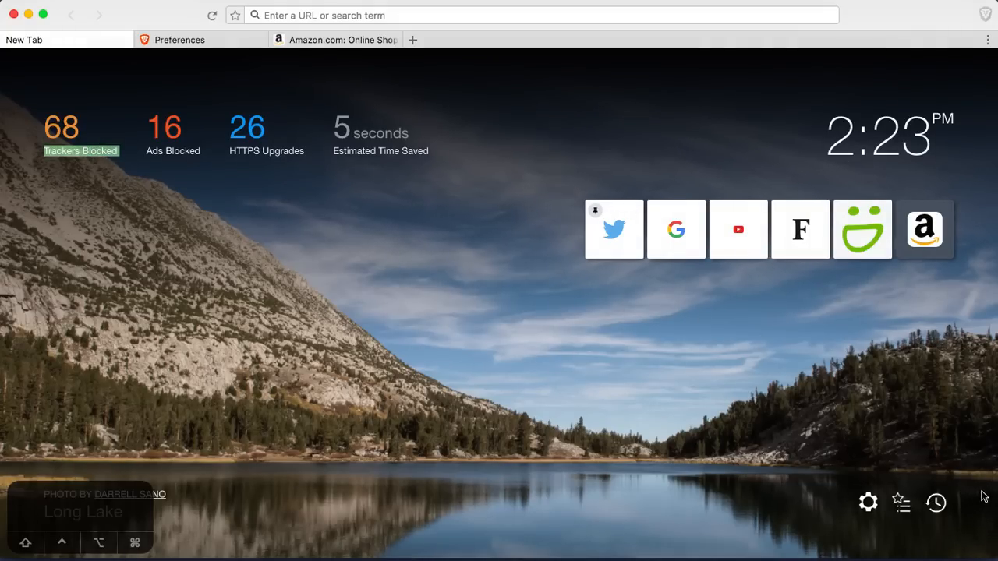
# - Open the History page of today's visits, then close it to return to the dashboard
pyautogui.click(935, 503)
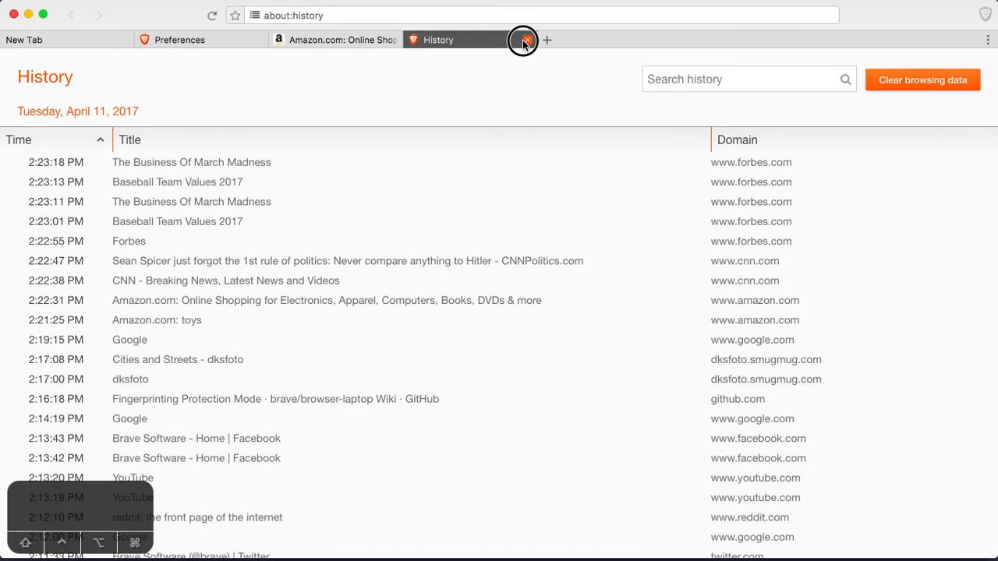
pyautogui.click(523, 40)
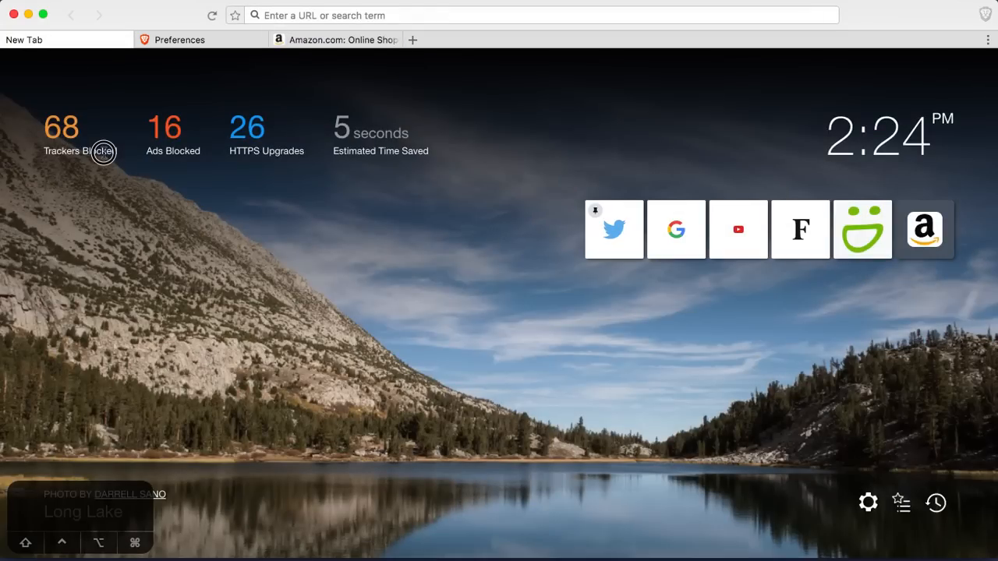
pyautogui.moveTo(174, 151)
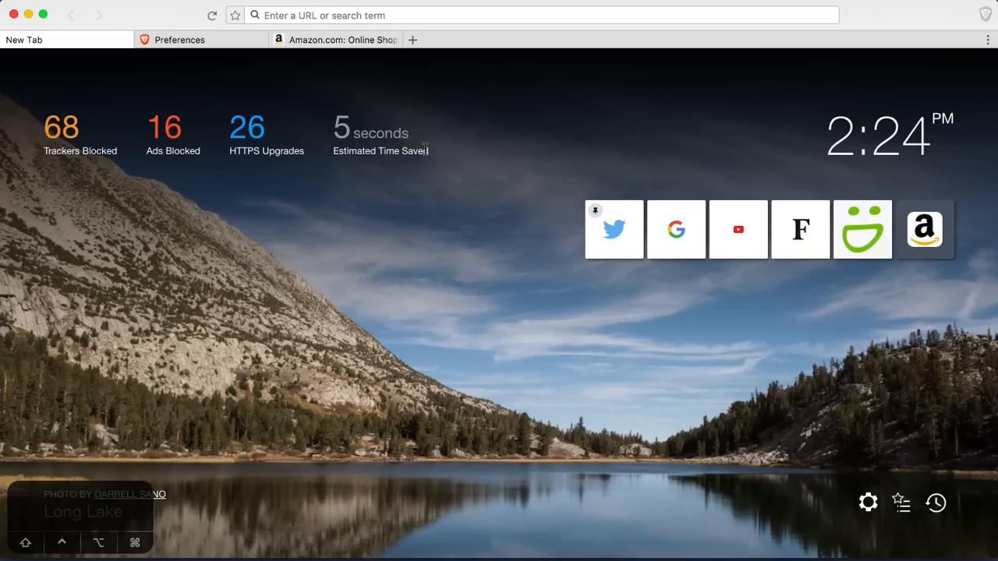
pyautogui.moveTo(916, 156)
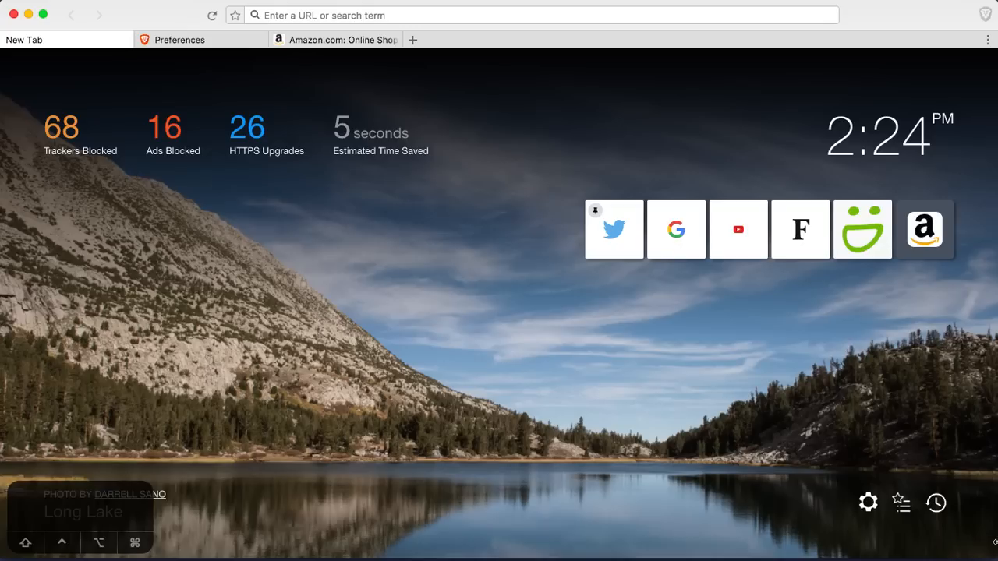
pyautogui.moveTo(501, 381)
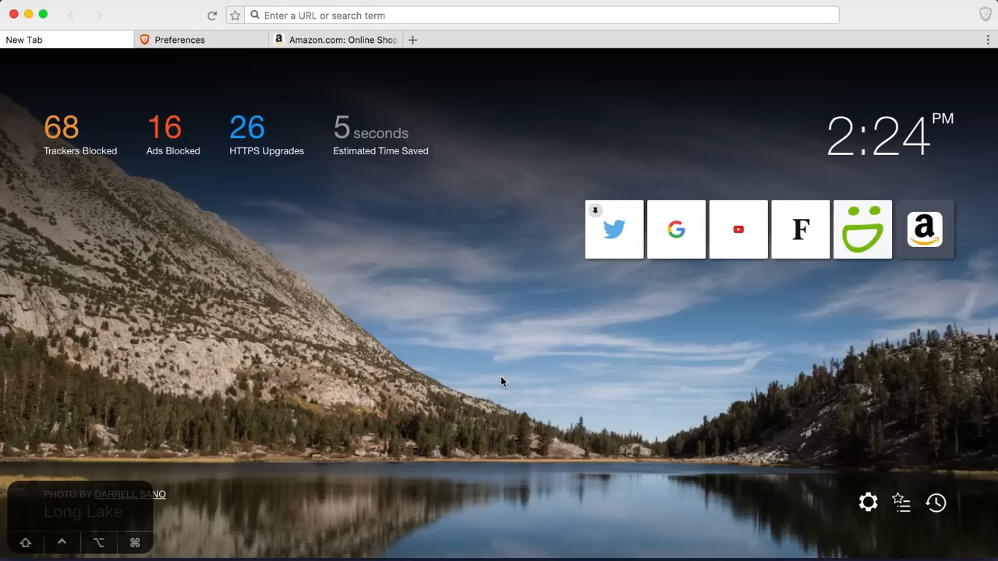
pyautogui.moveTo(413, 186)
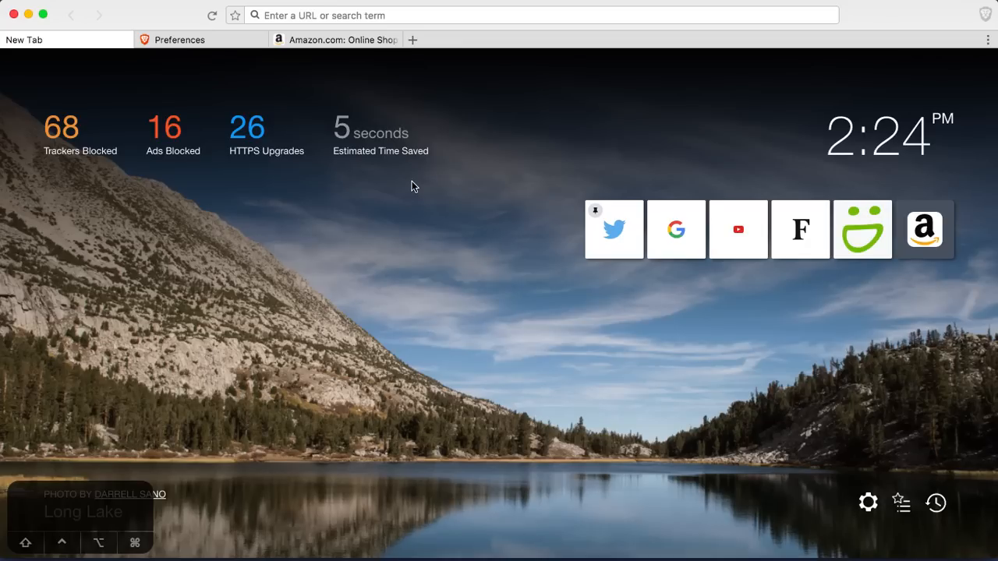
pyautogui.moveTo(211, 103)
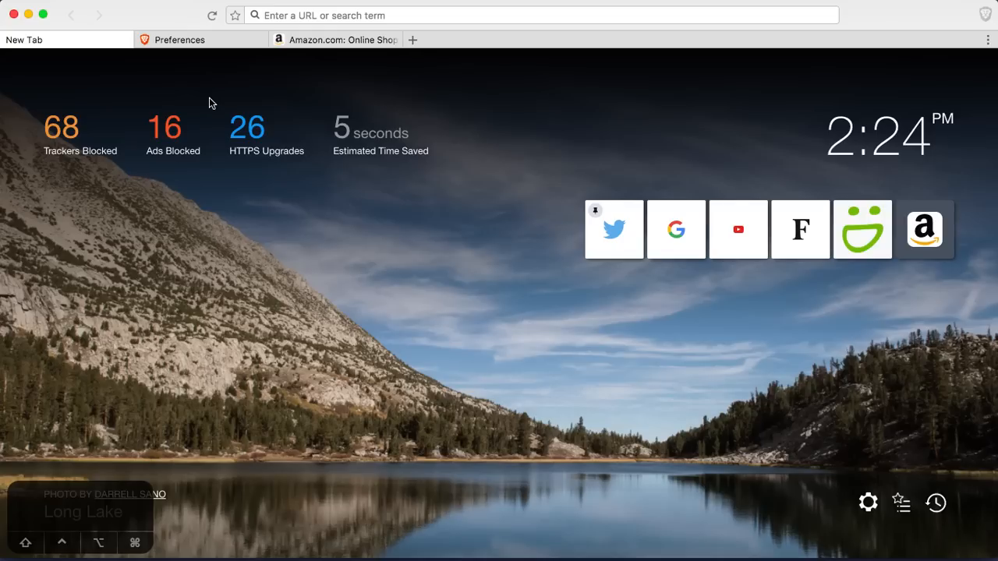
pyautogui.moveTo(218, 117)
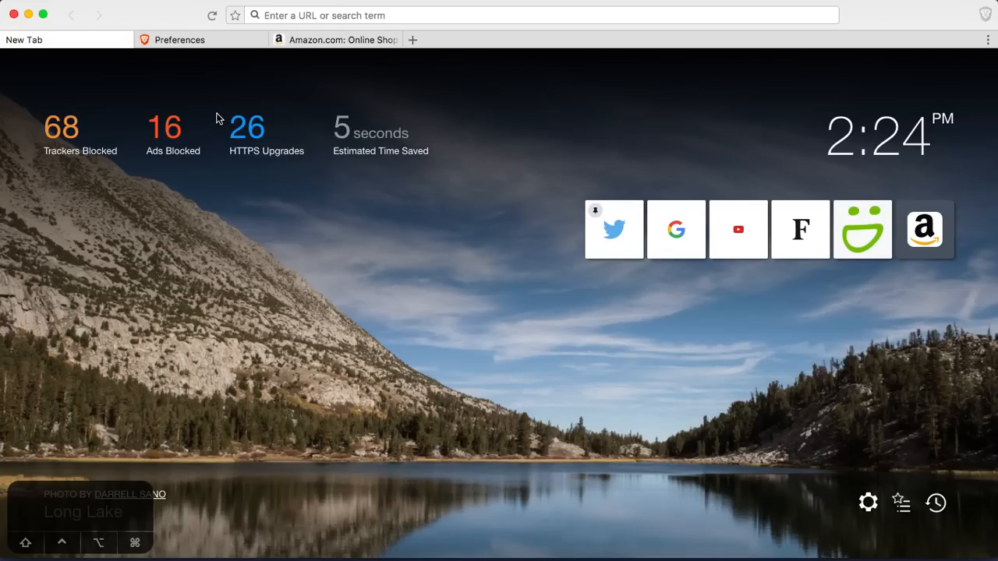
pyautogui.write('twitter.com/brave')
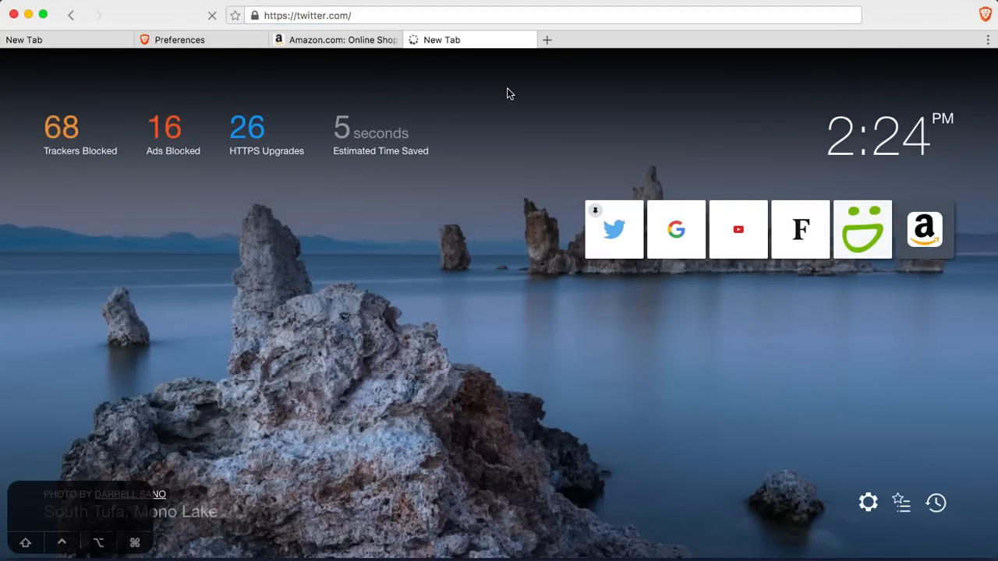
# - Scroll through Twitter's logged-out What's happening page, then close the Twitter tab
pyautogui.click(614, 229)
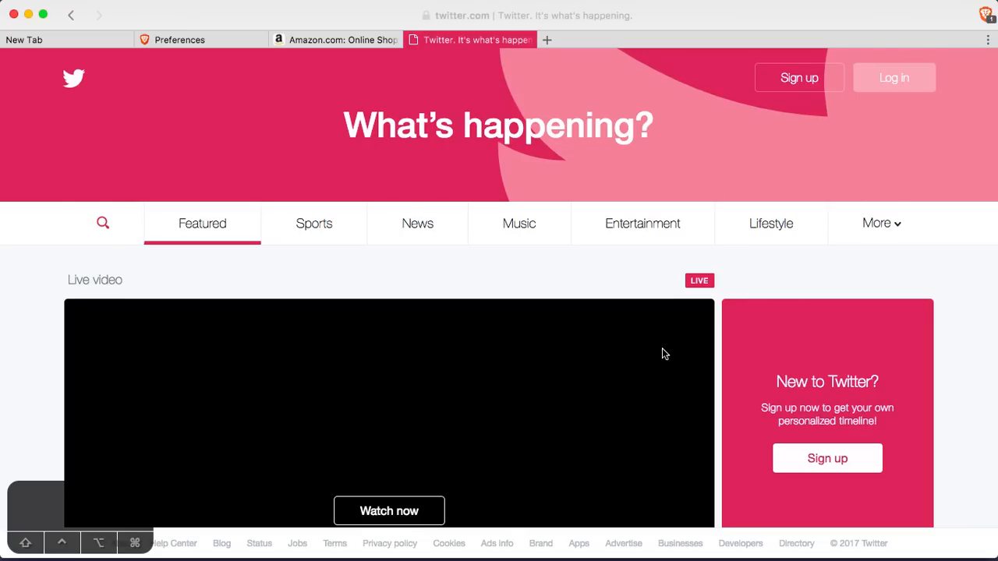
pyautogui.scroll(-3)
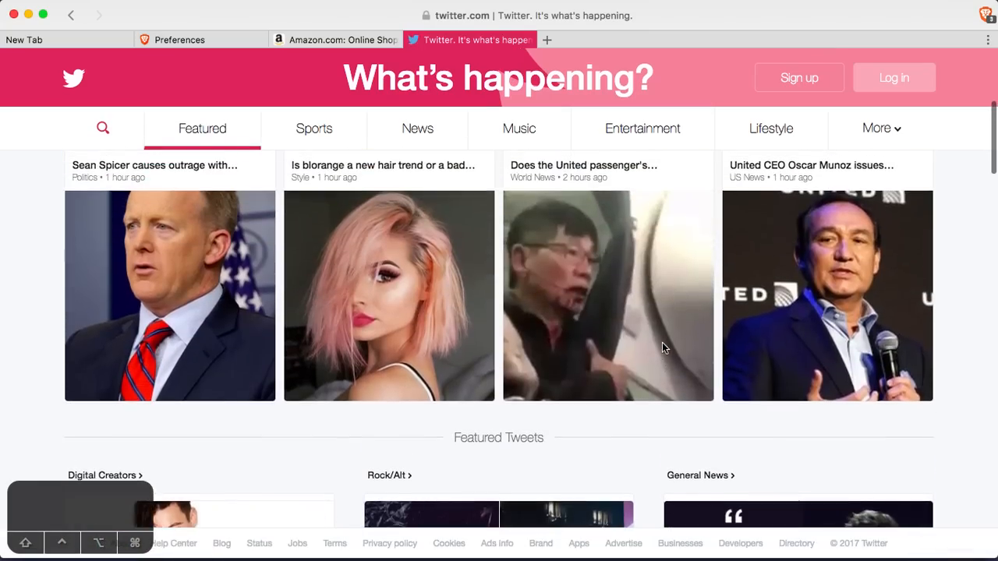
pyautogui.scroll(-3)
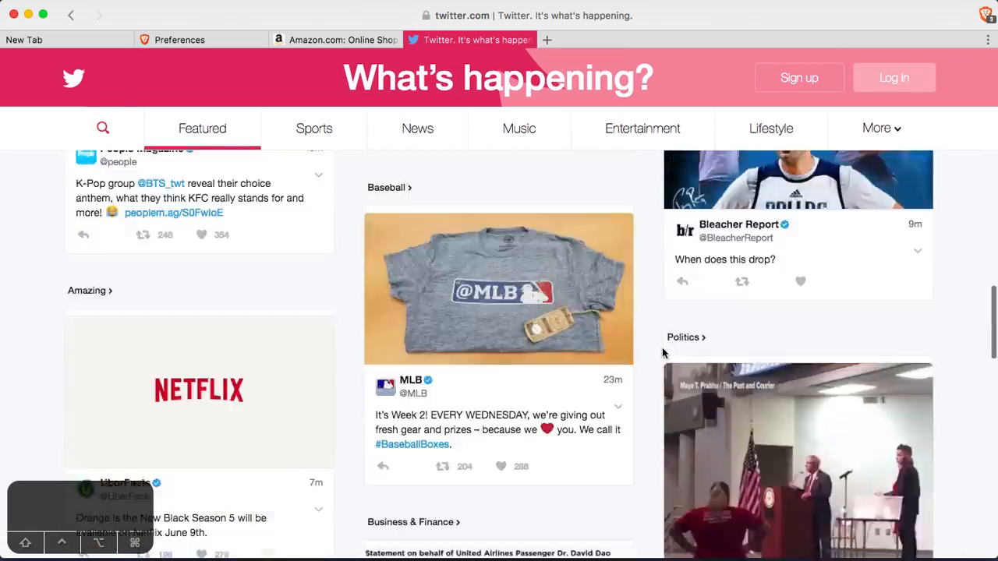
pyautogui.scroll(-3)
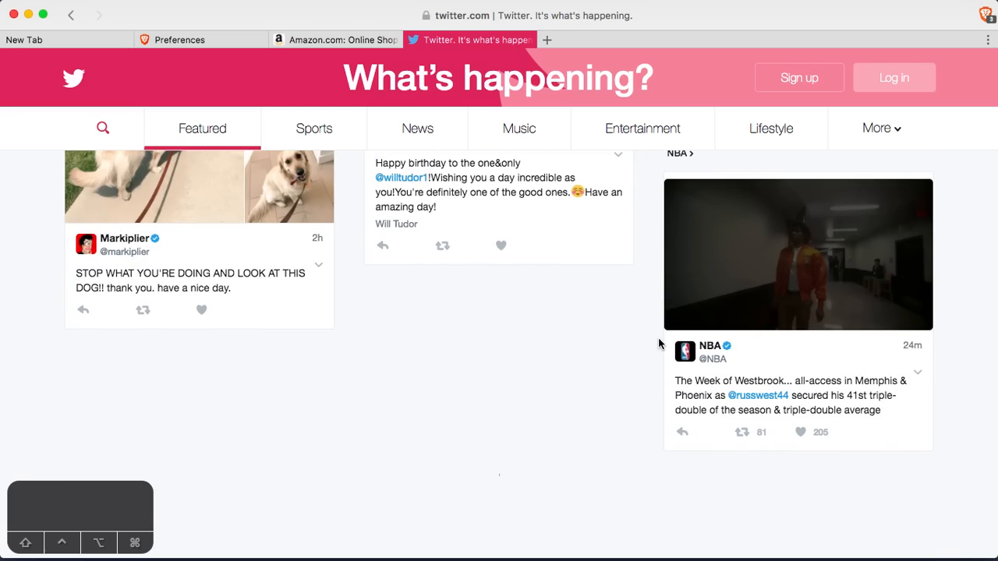
pyautogui.scroll(-3)
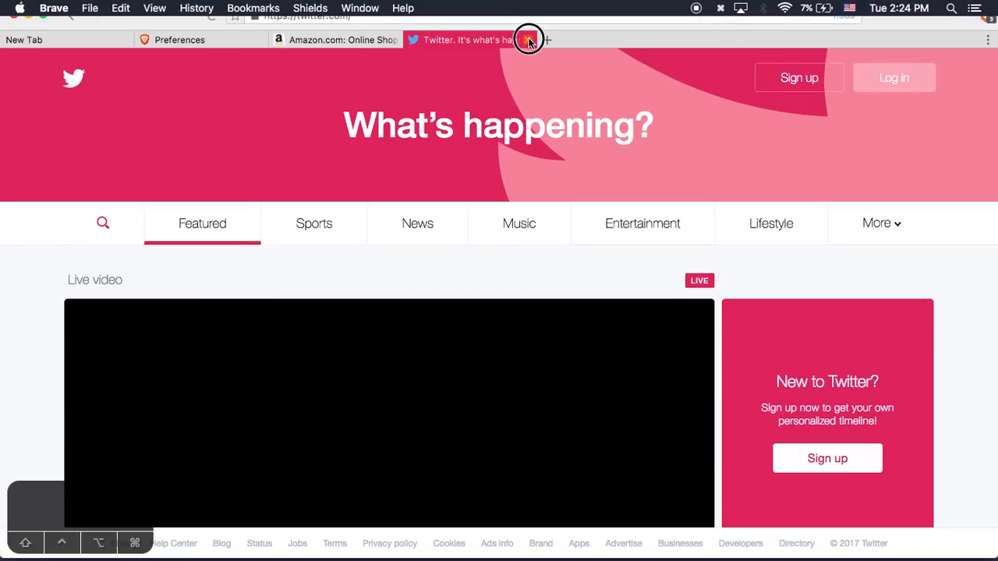
pyautogui.click(529, 40)
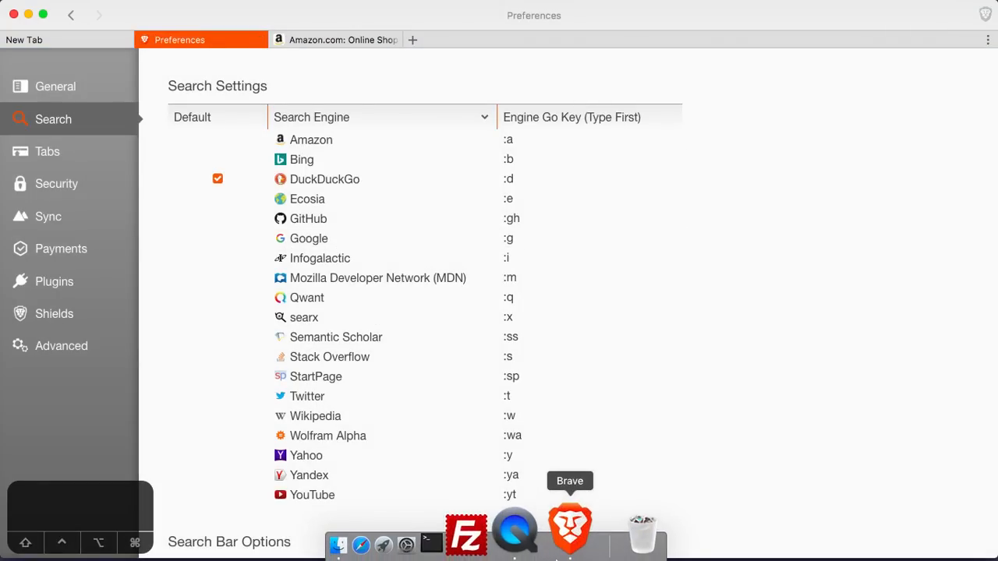